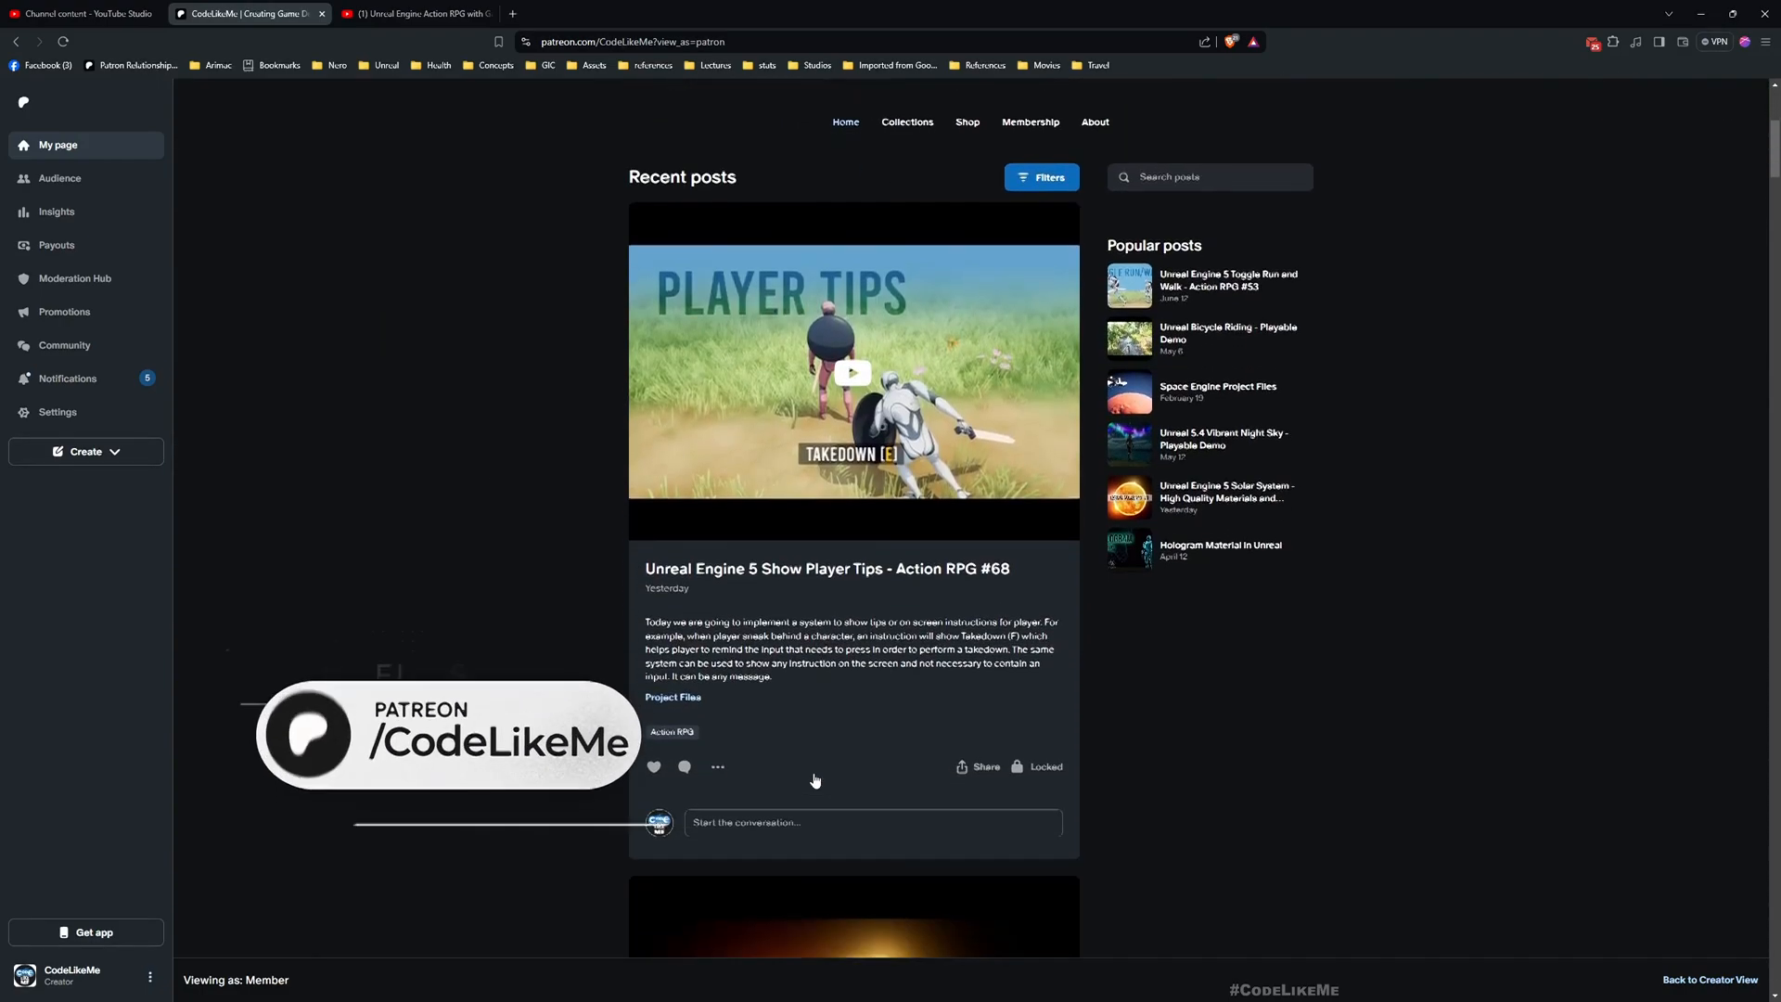
Scroll down through the current YouTube page
scroll("down", 3)
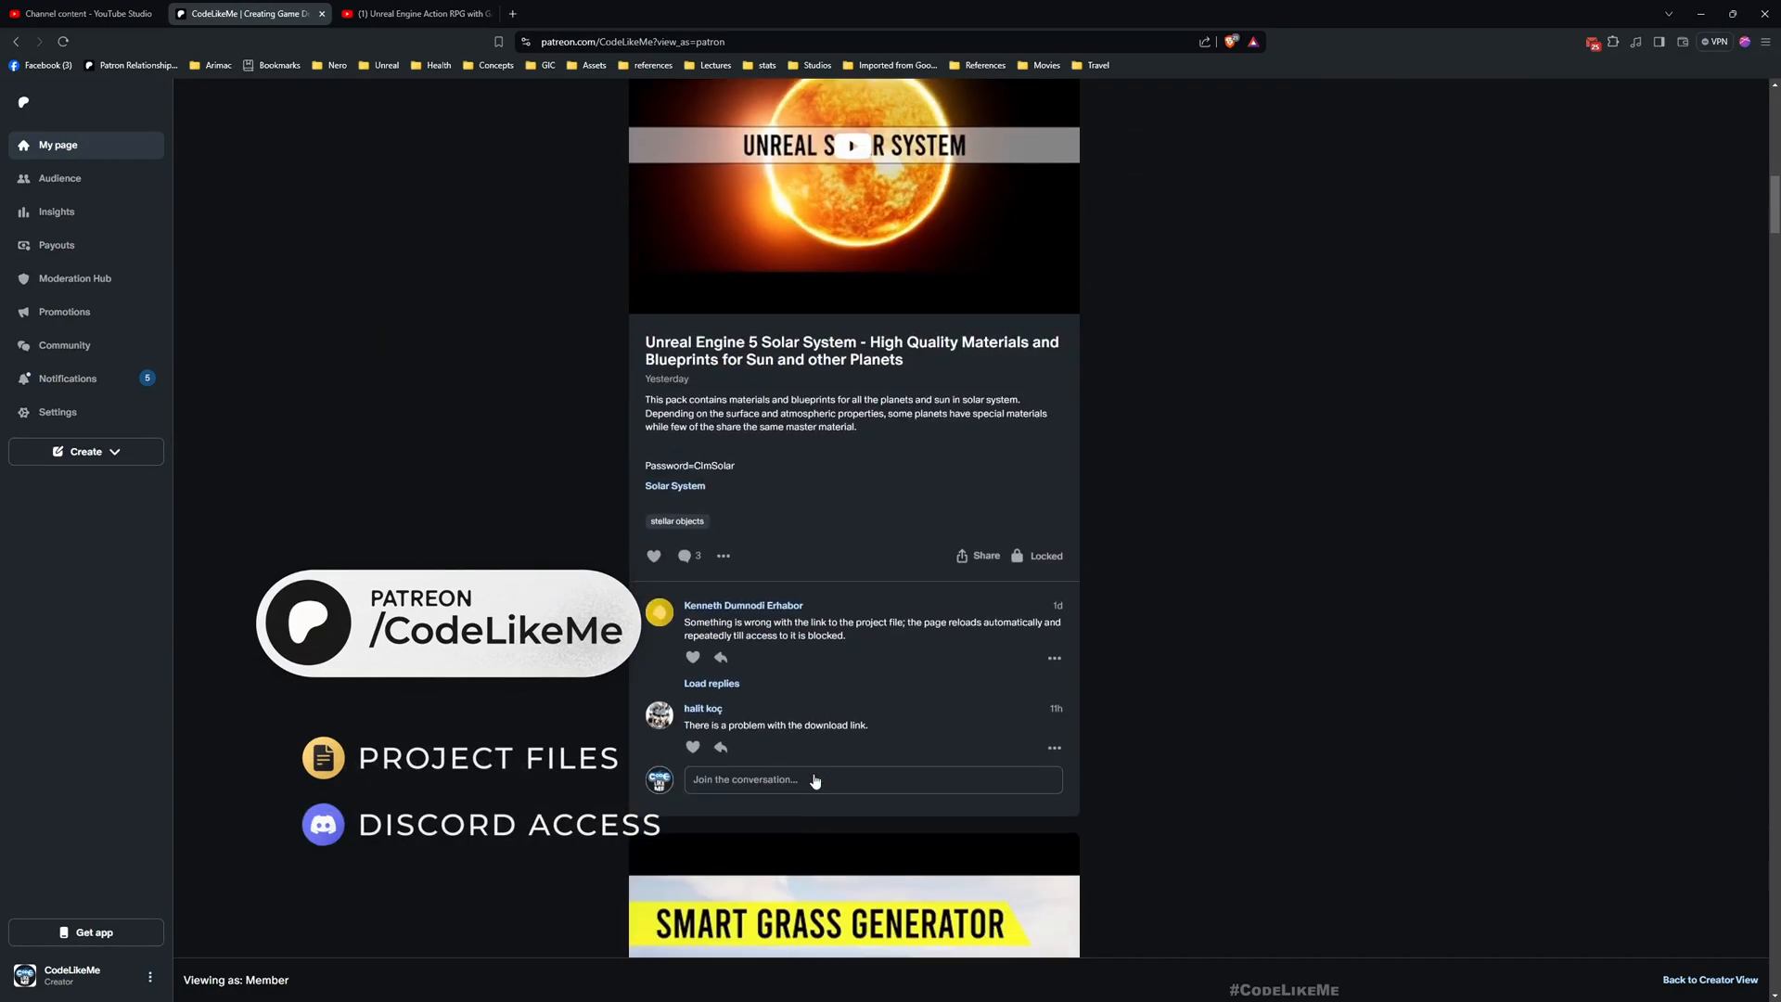
scroll("down", 3)
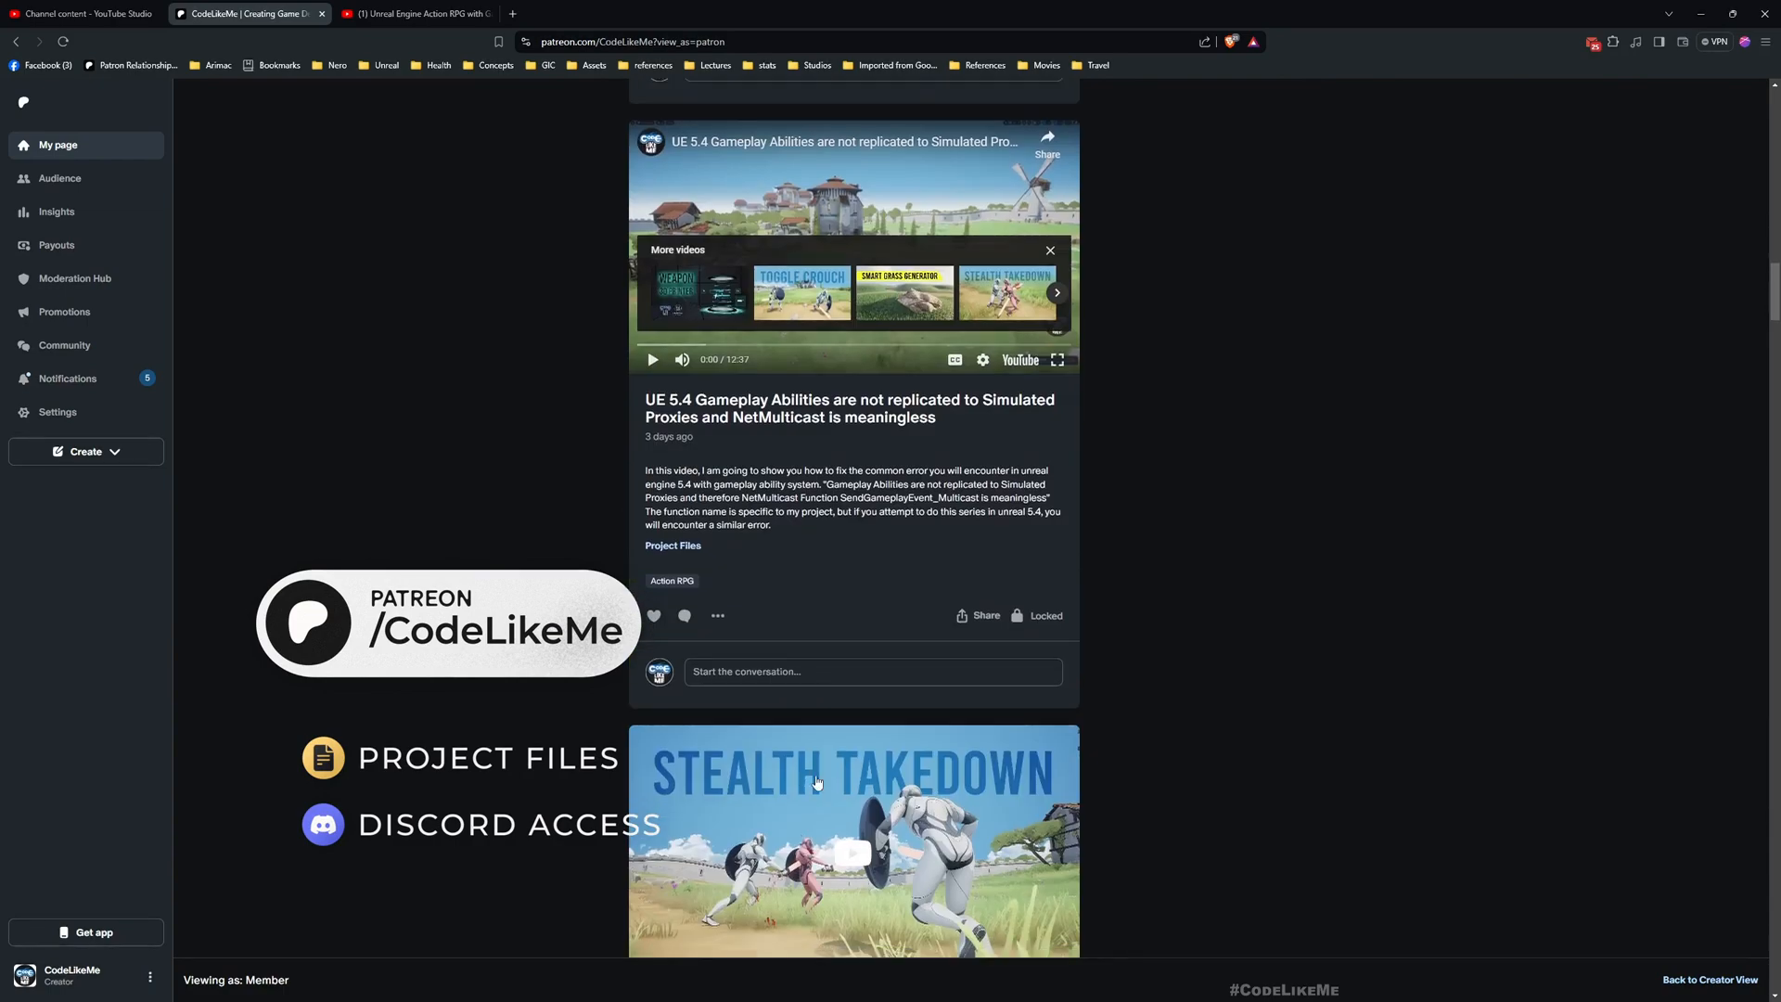
scroll("down", 3)
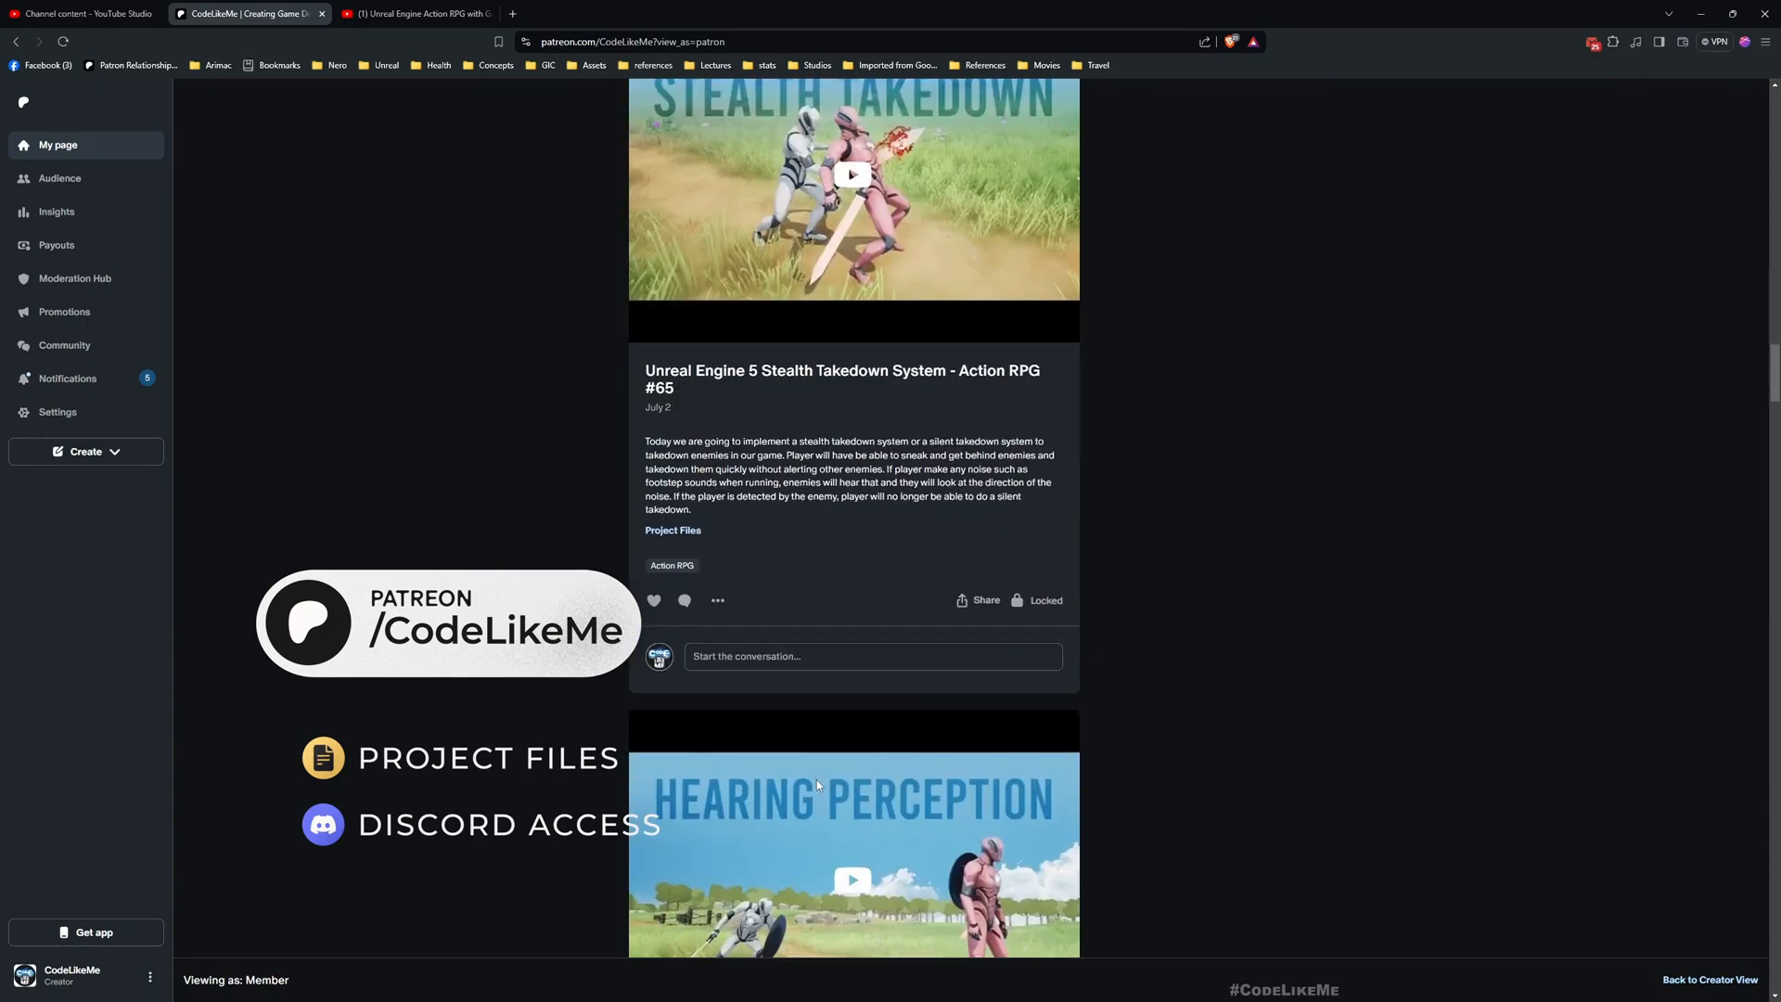
scroll("down", 3)
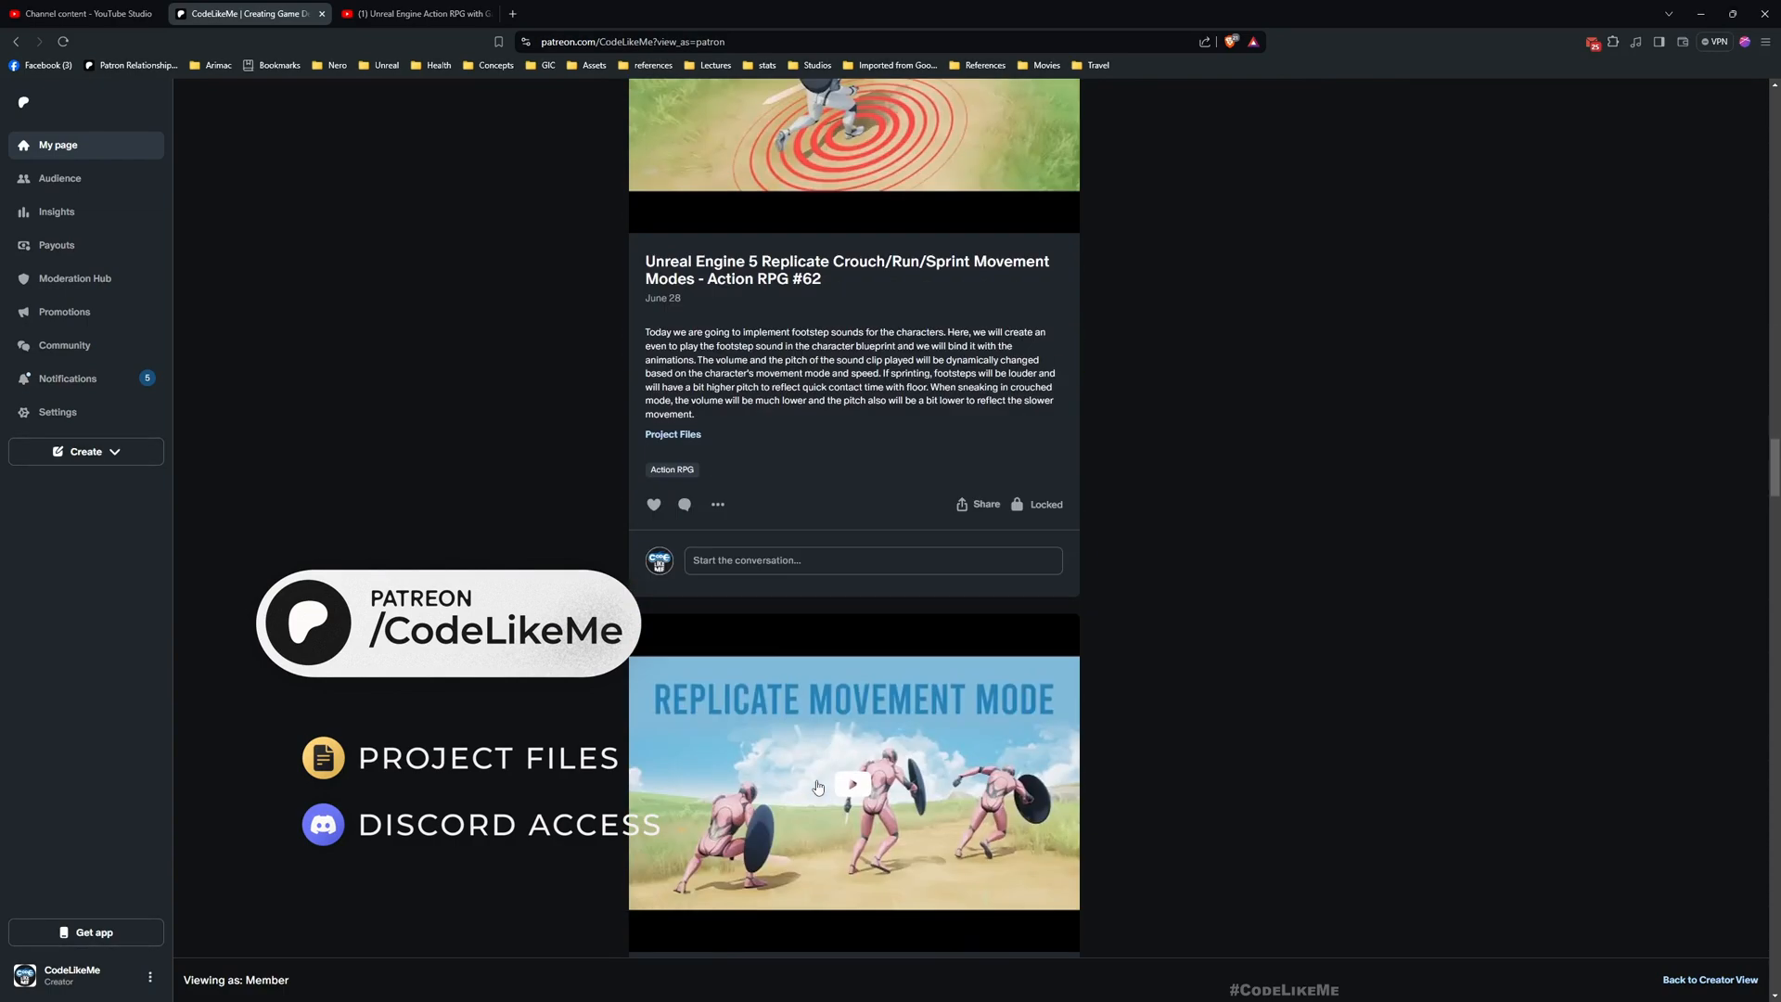
scroll("down", 3)
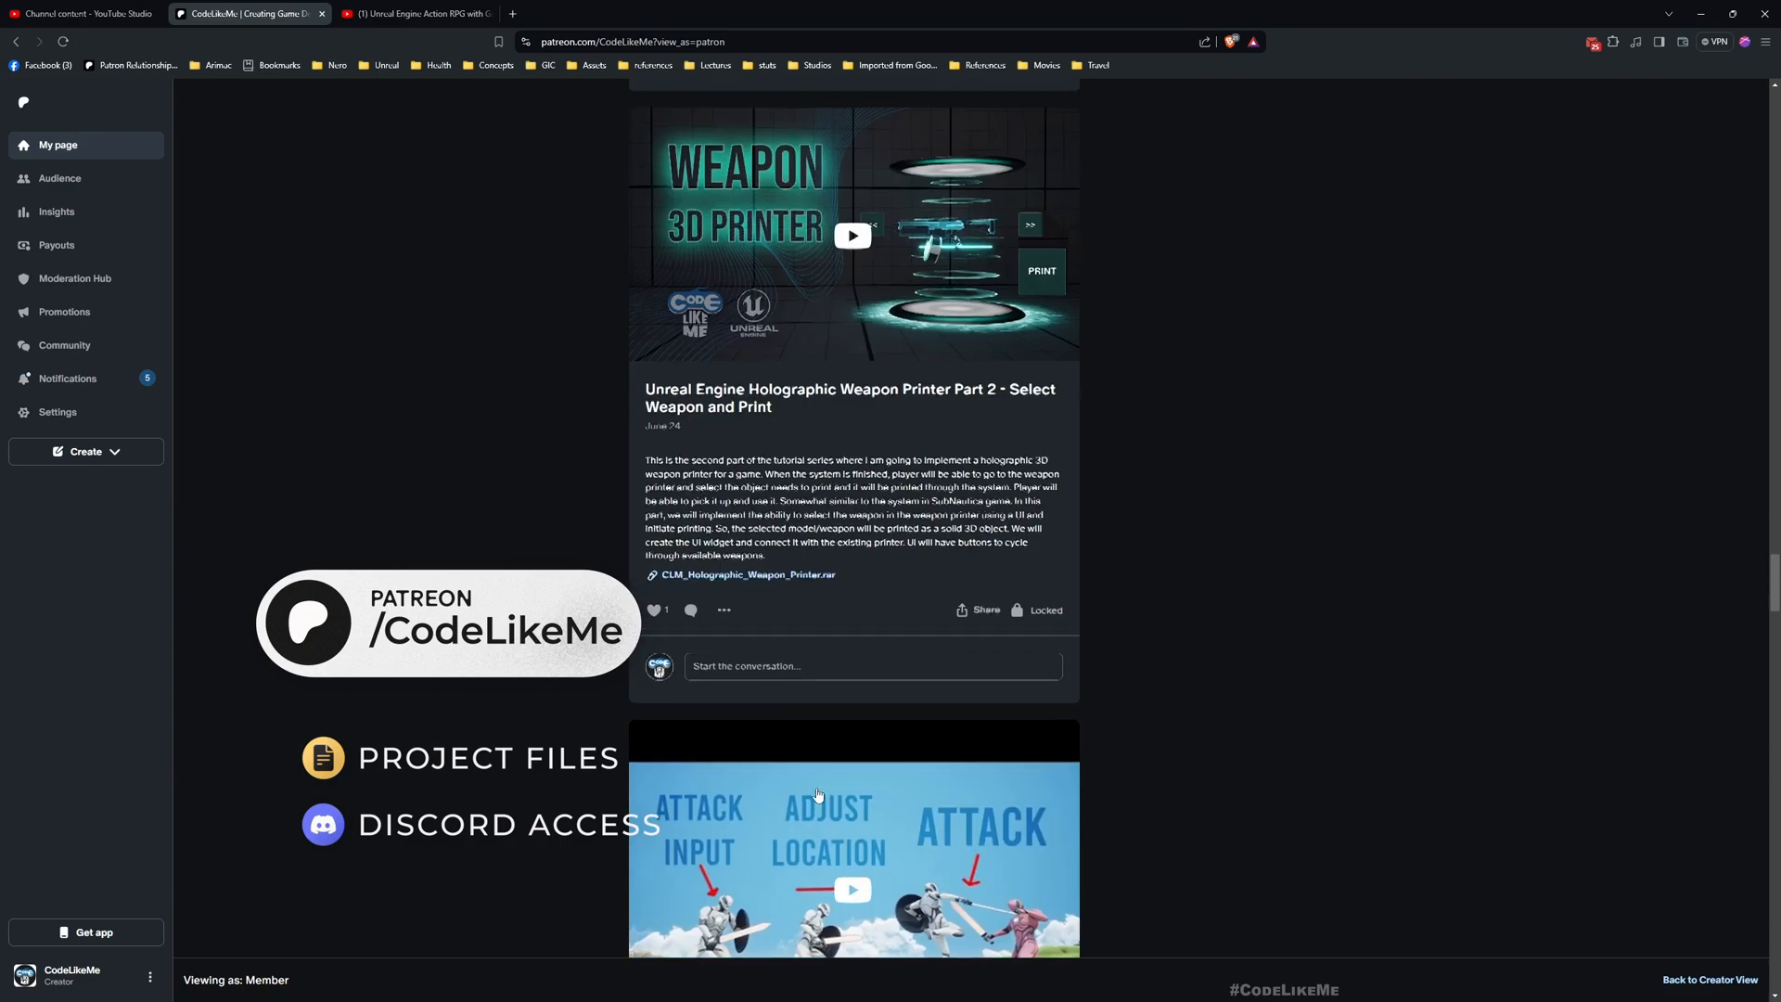
scroll("down", 3)
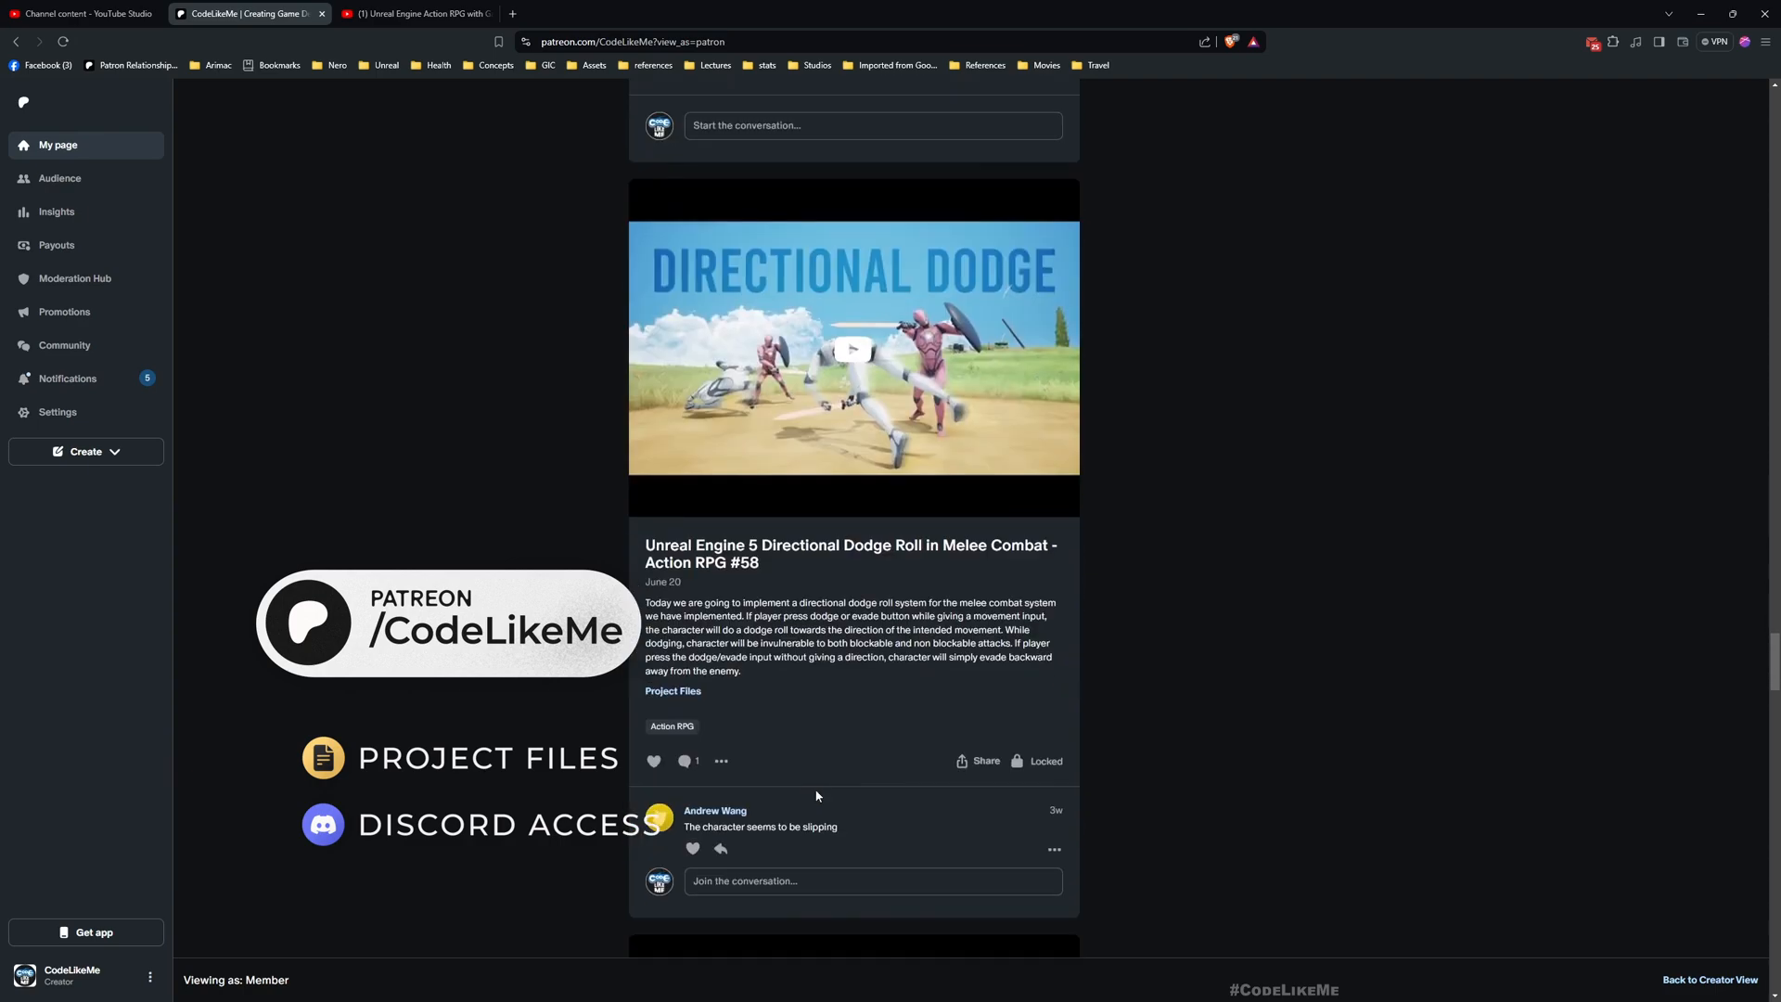
Show the Unreal Engine Action RPG playlist and scroll its episodes down to #60
left_click(410, 13)
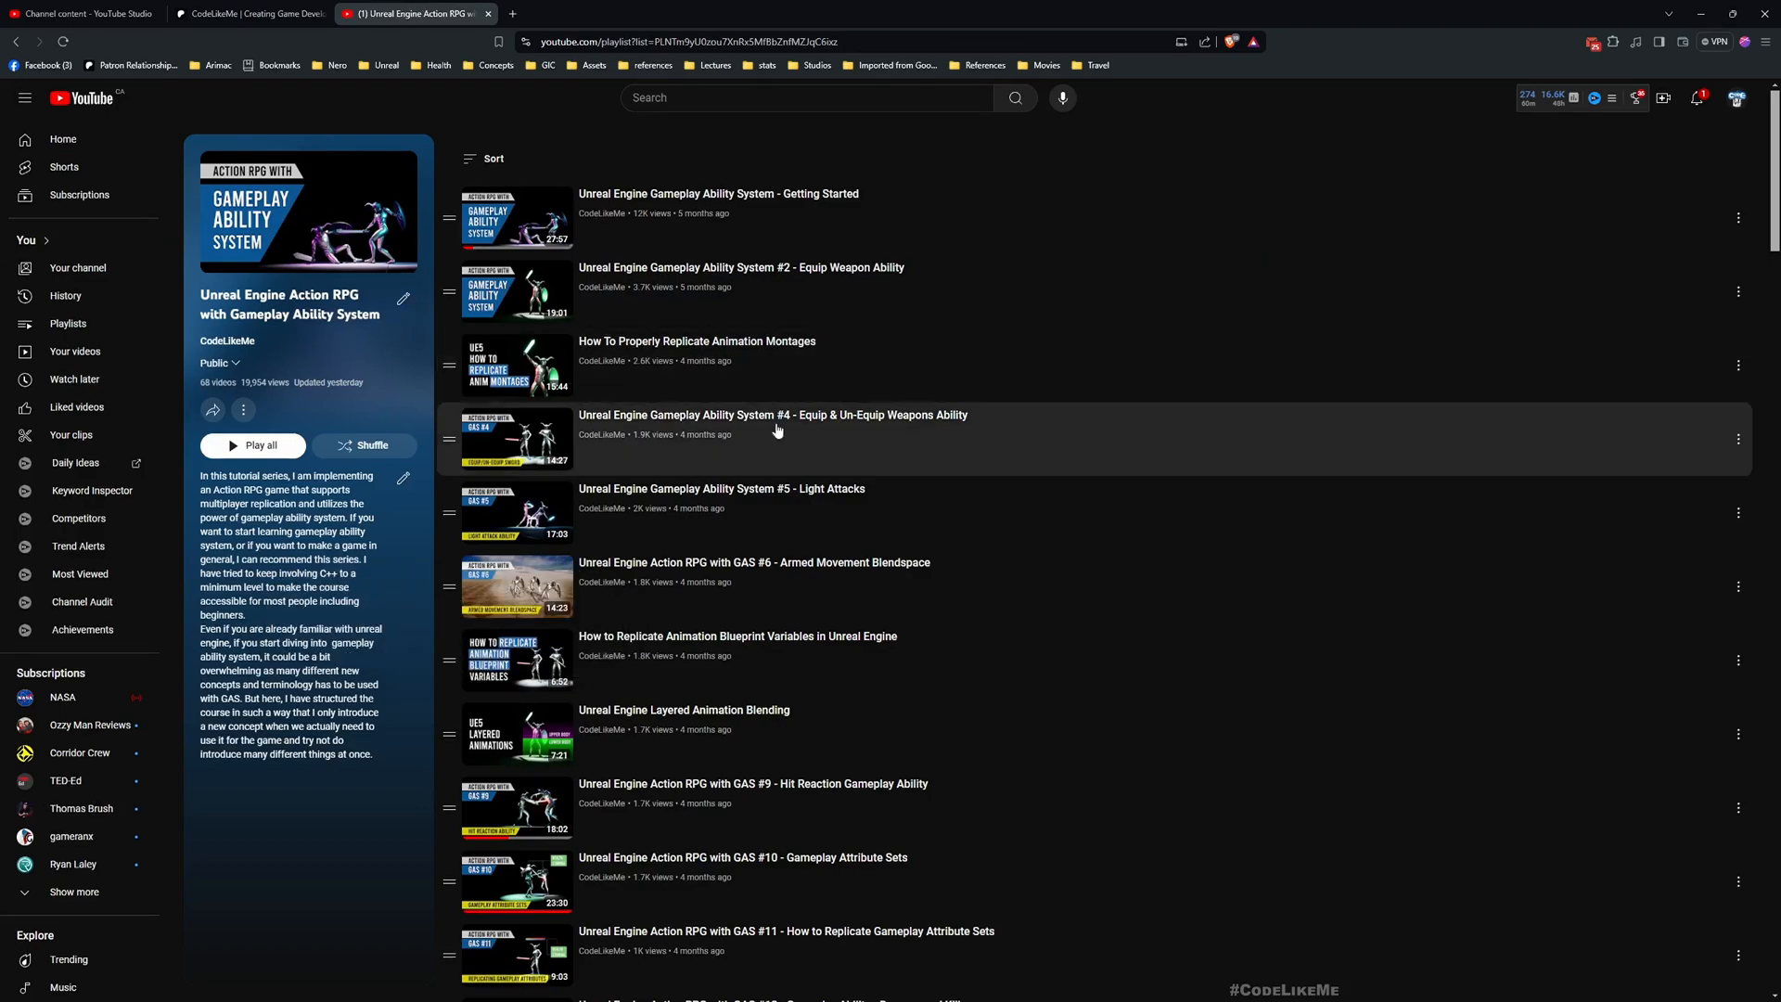
scroll("down", 3)
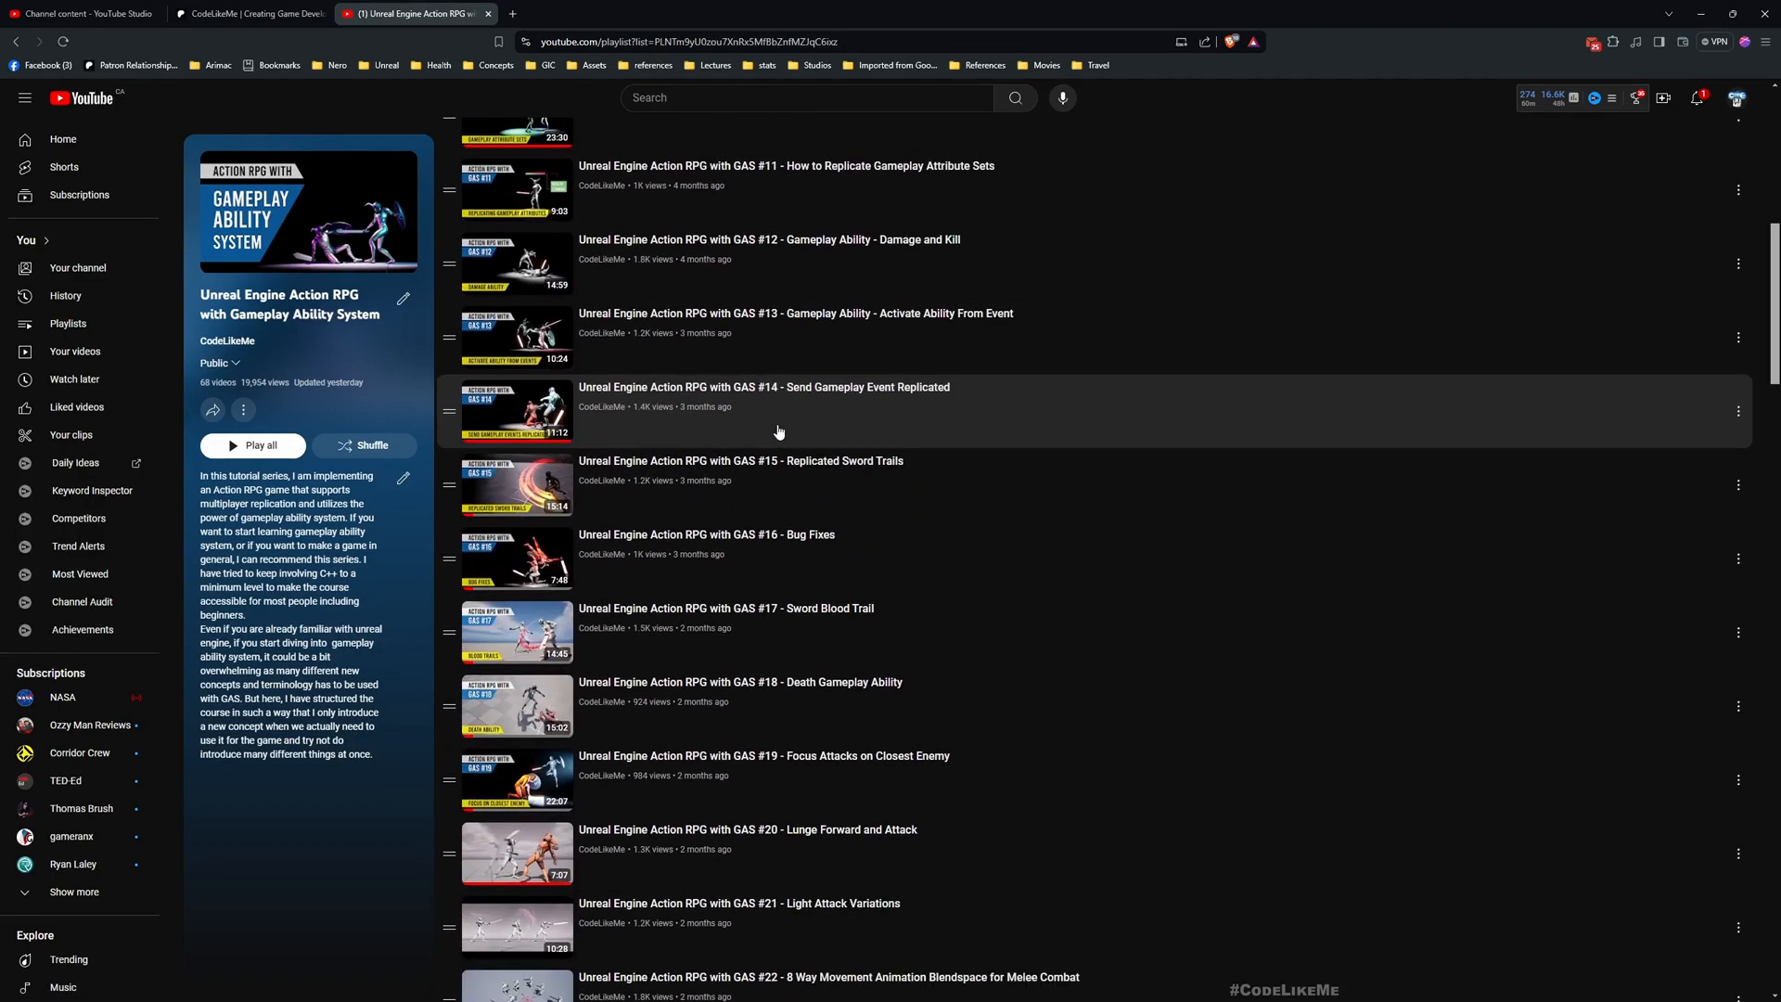
scroll("down", 3)
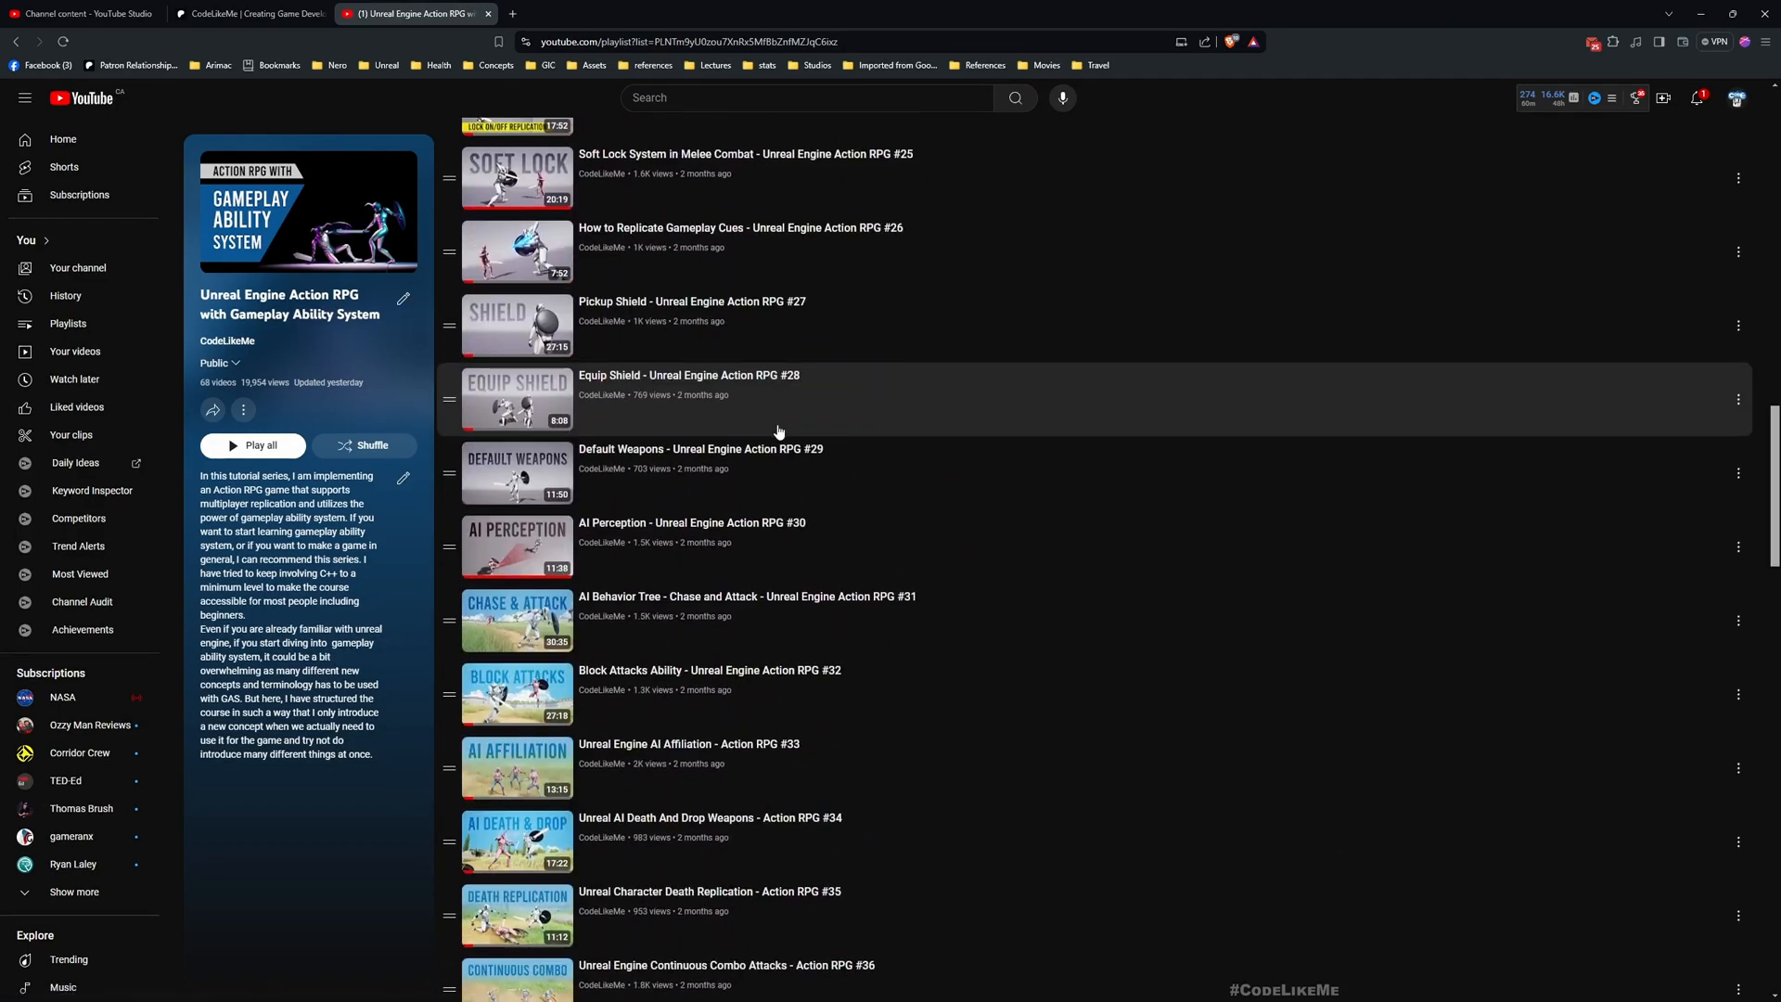
scroll("down", 3)
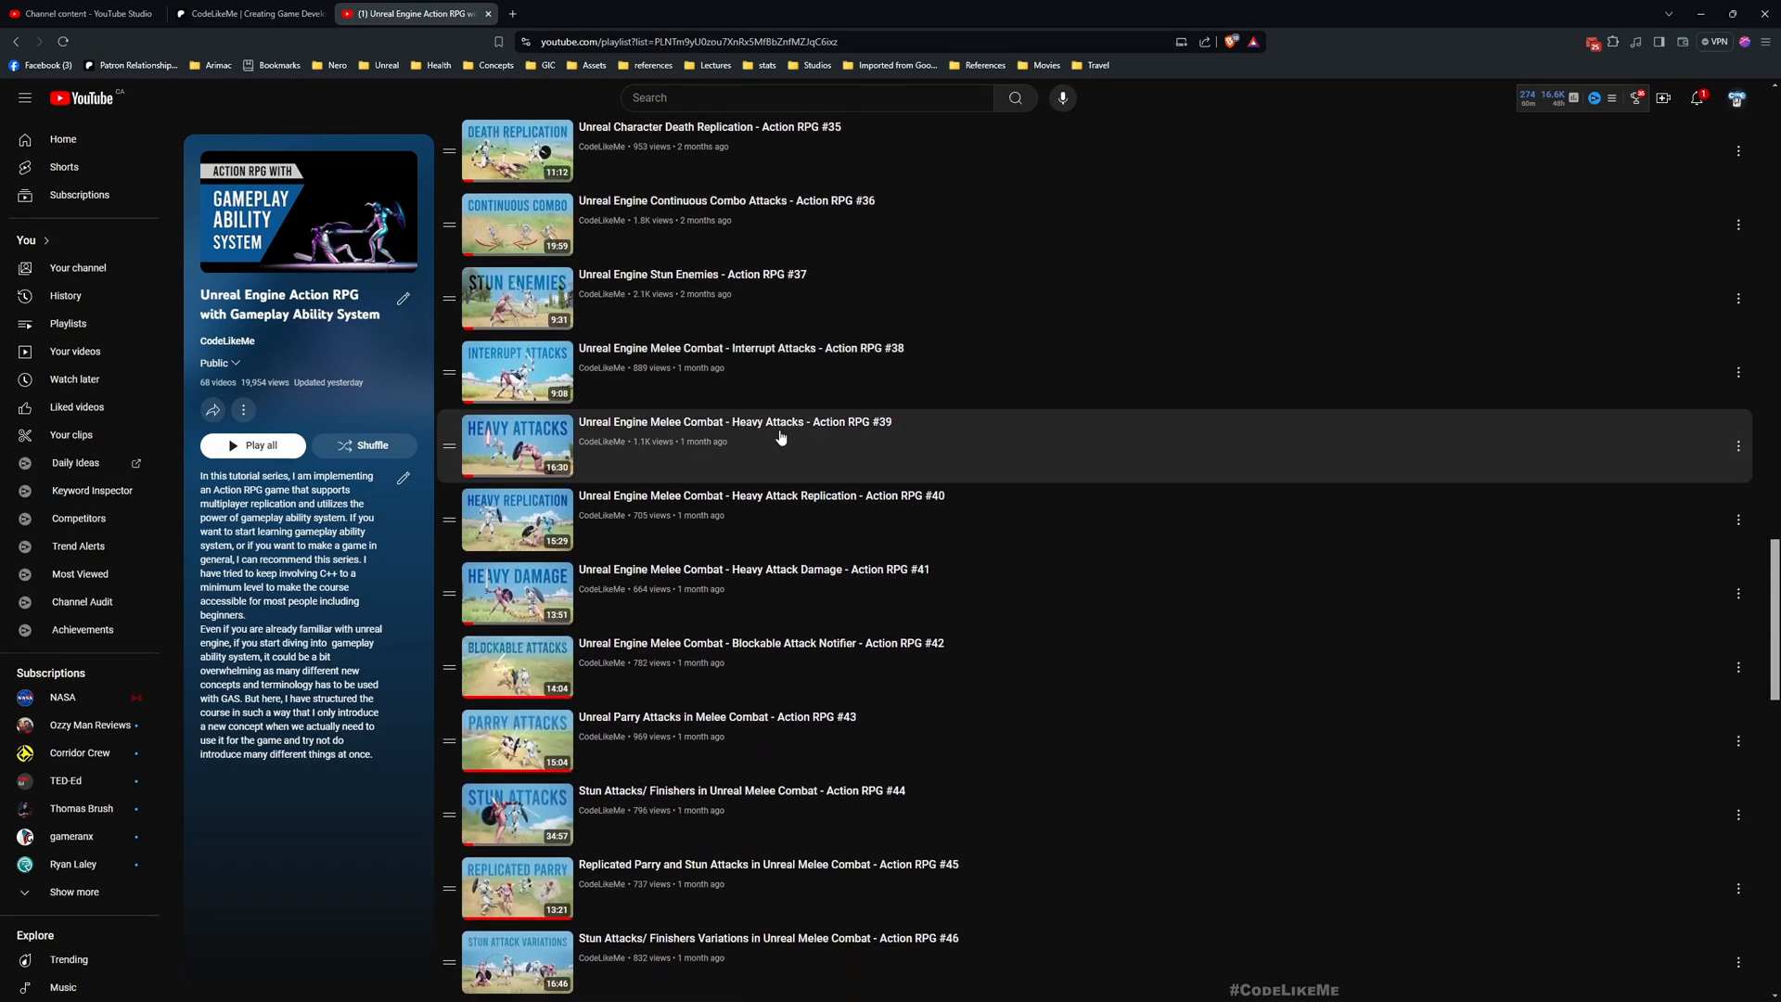
scroll("down", 3)
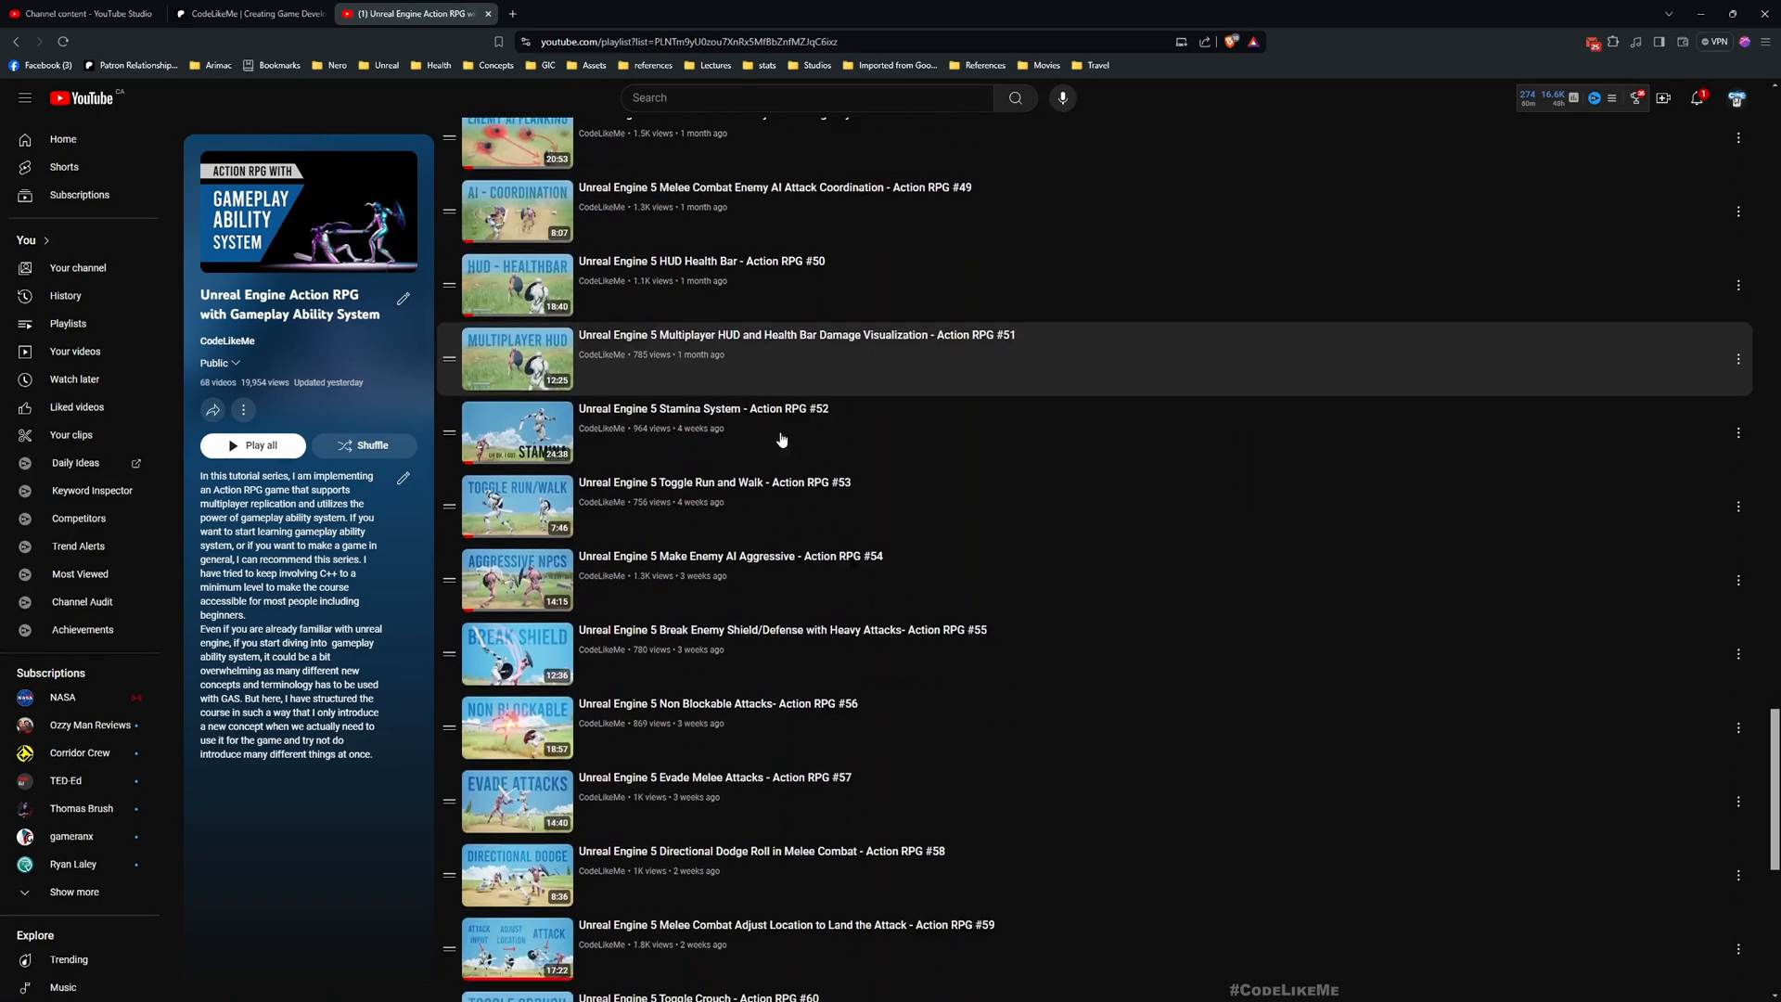
scroll("down", 3)
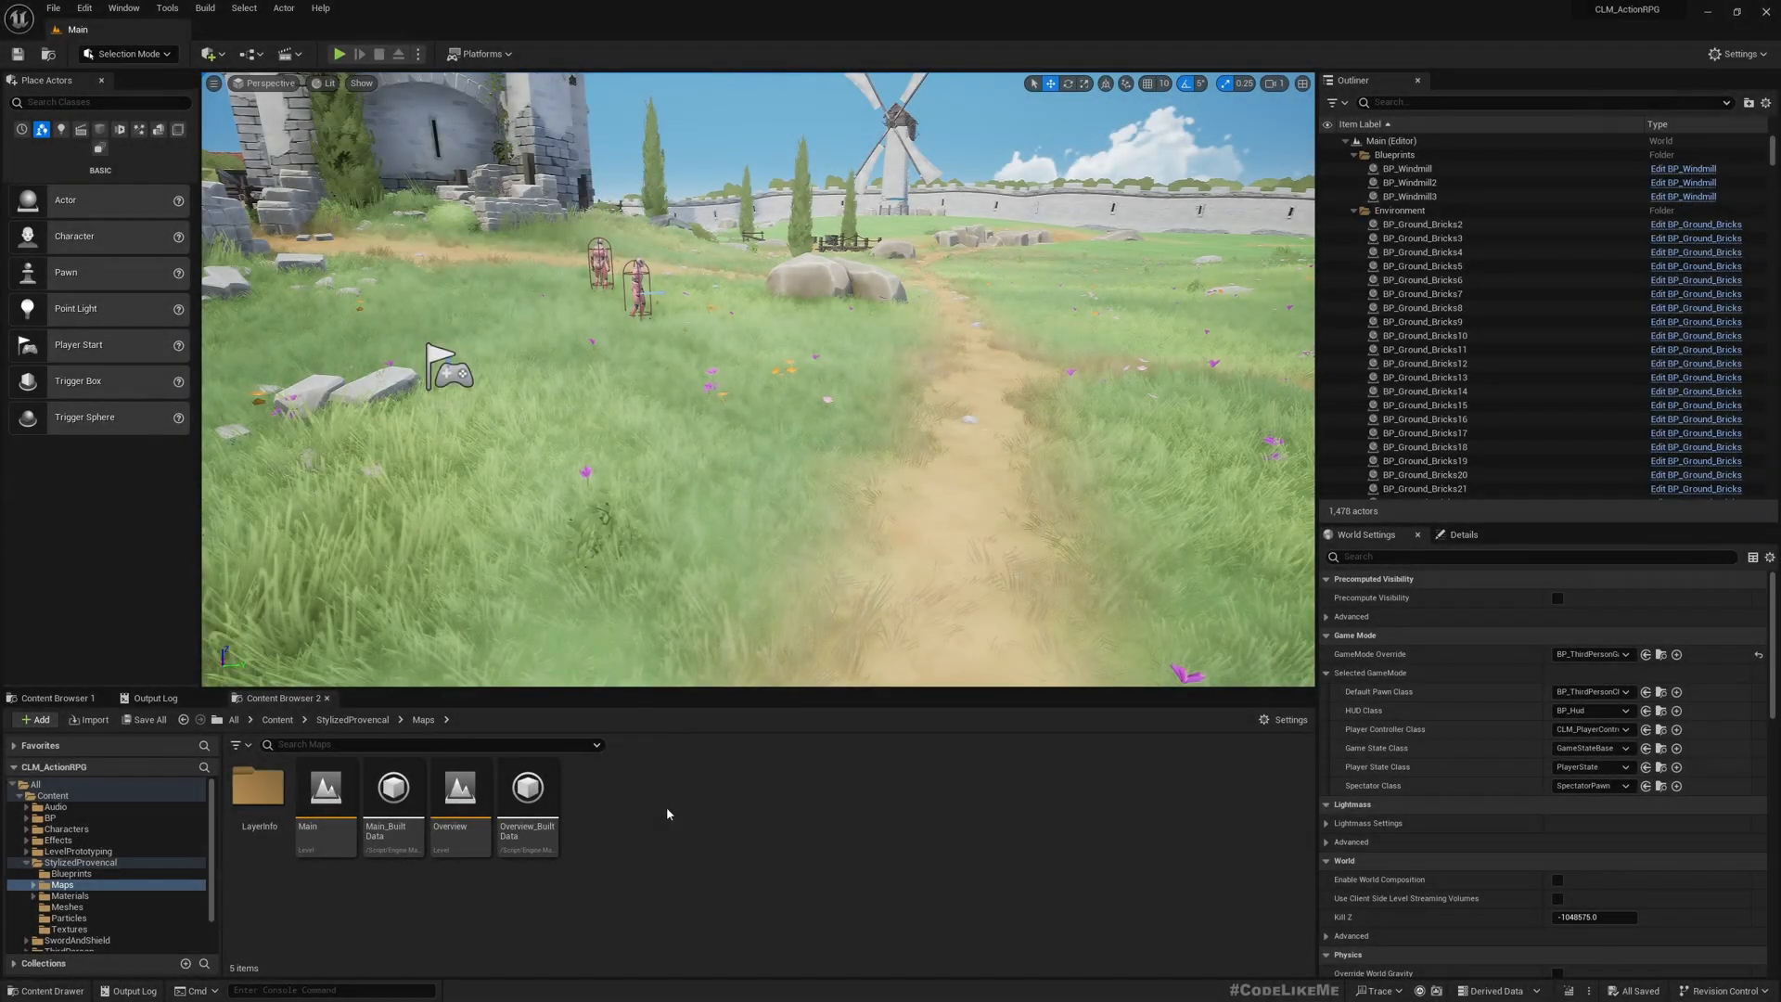
Open BT_NPC and pan over its noise-investigation and return-home branches
left_click(54, 807)
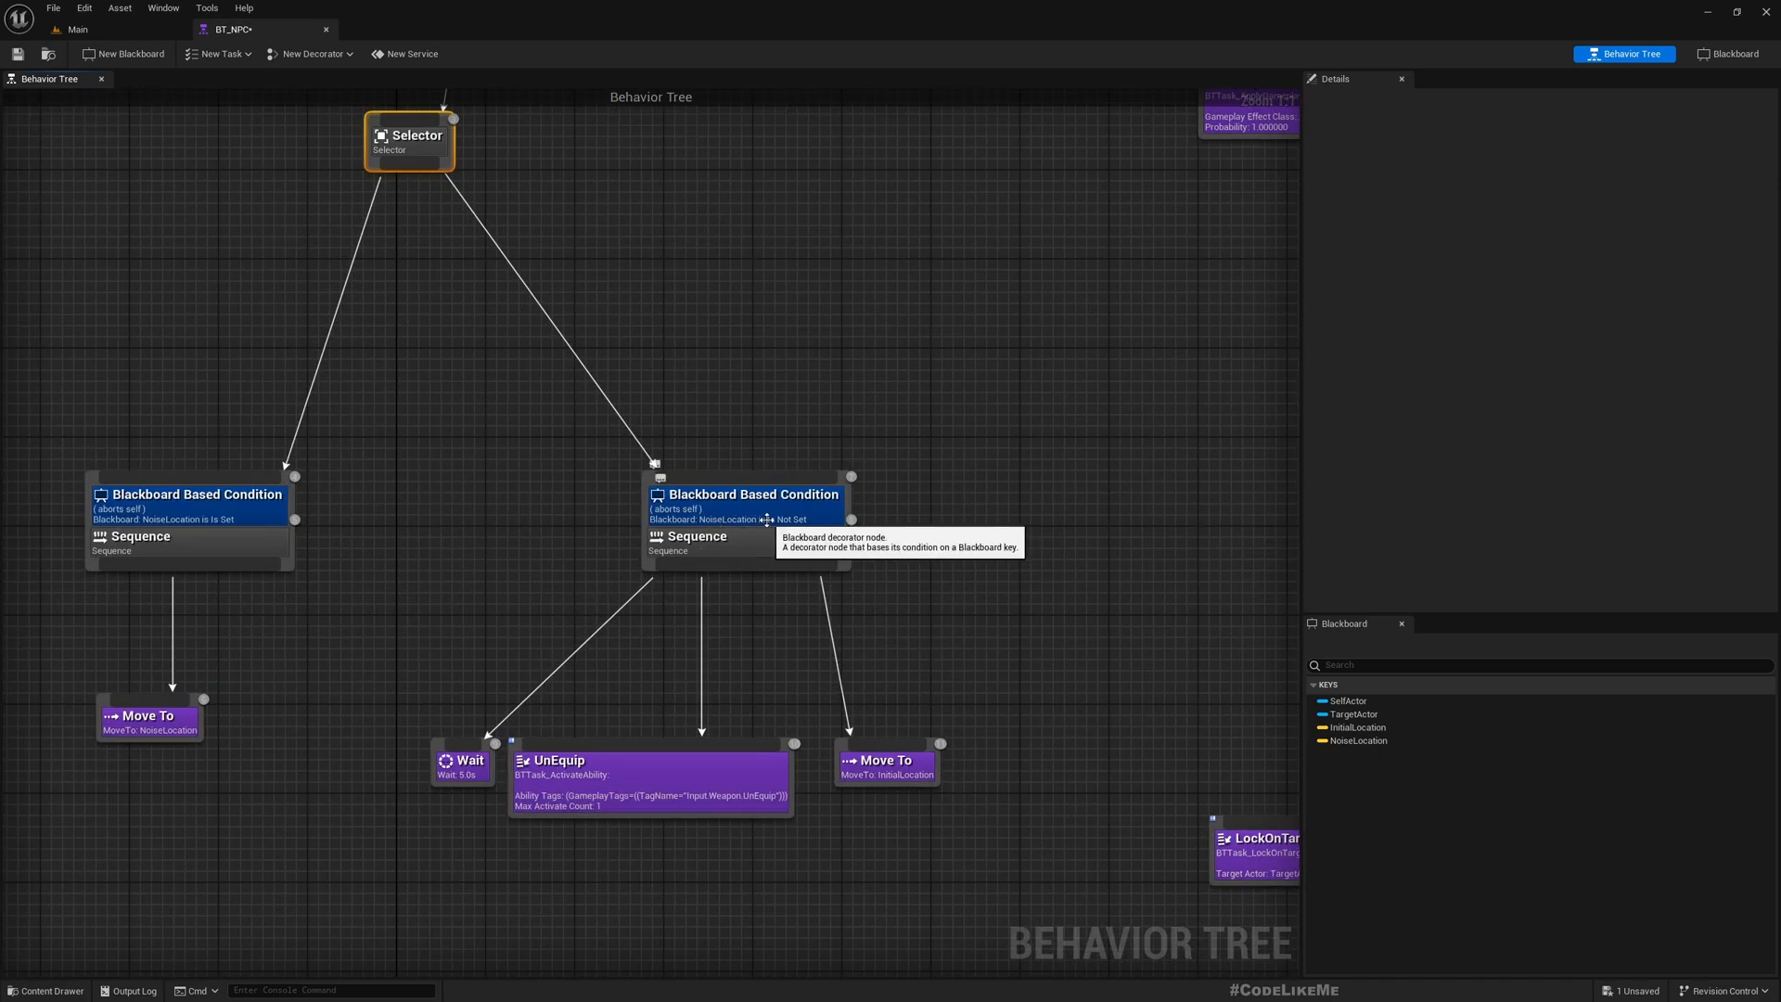
mouse_move(726, 535)
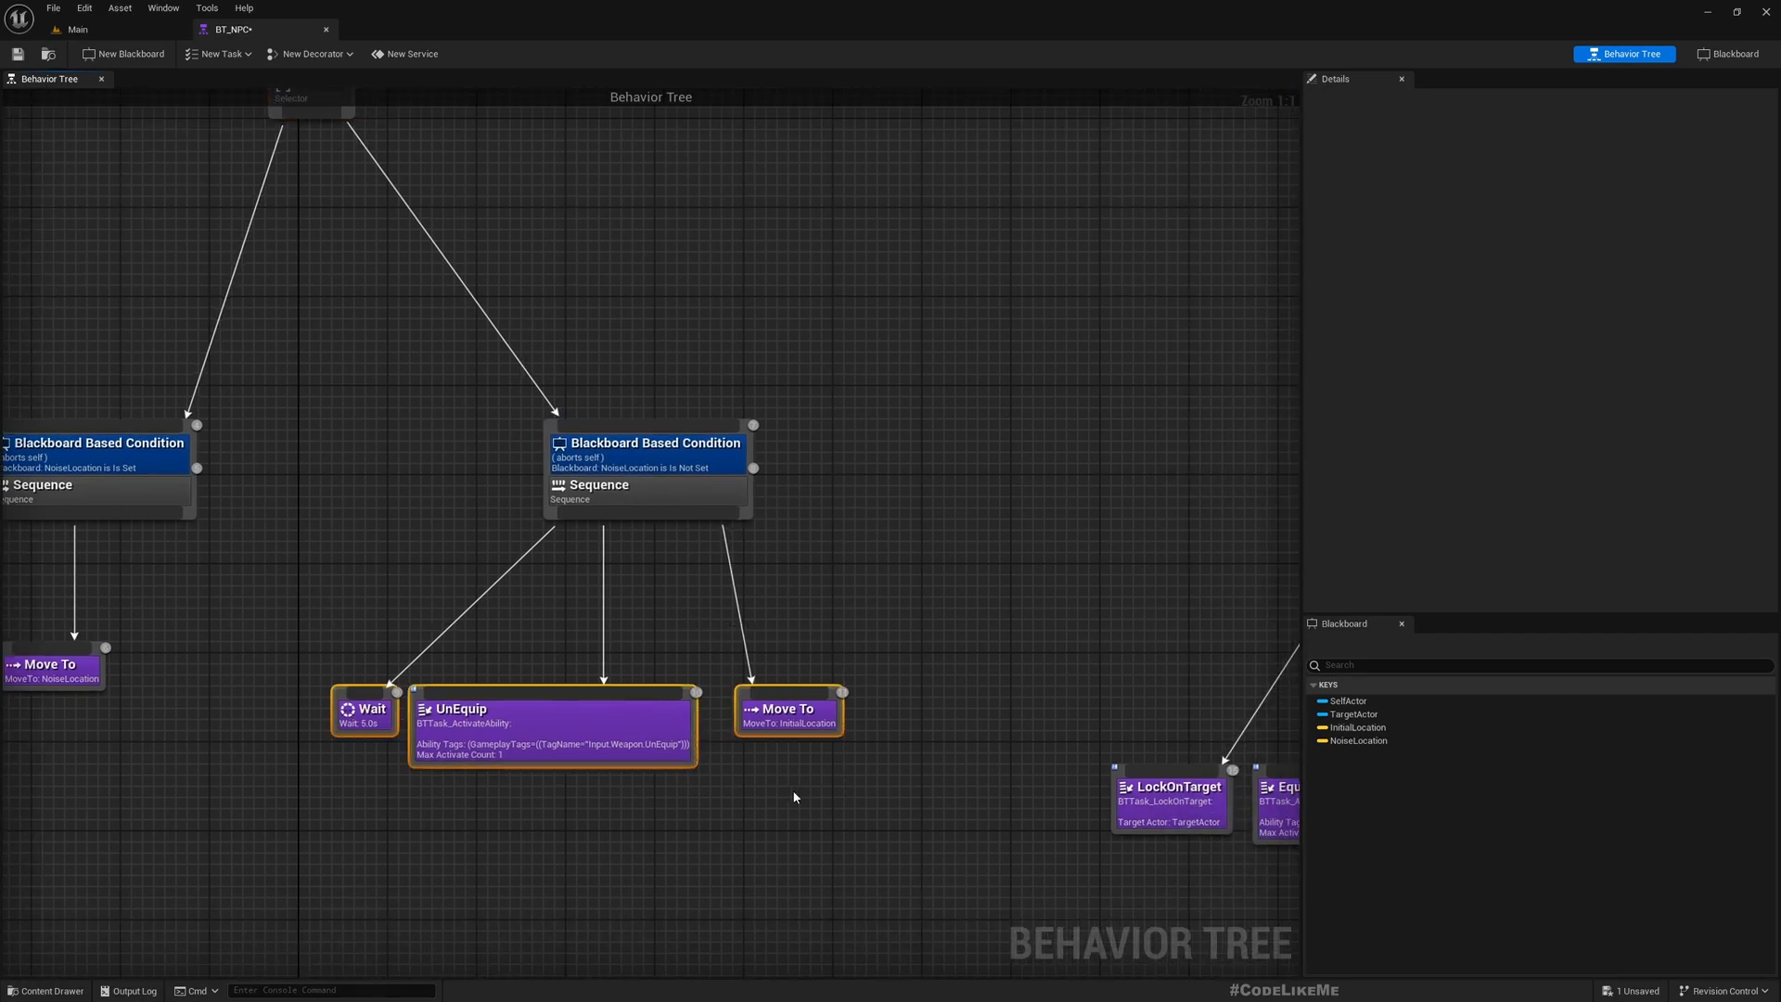
left_click_drag(795, 795, 818, 767)
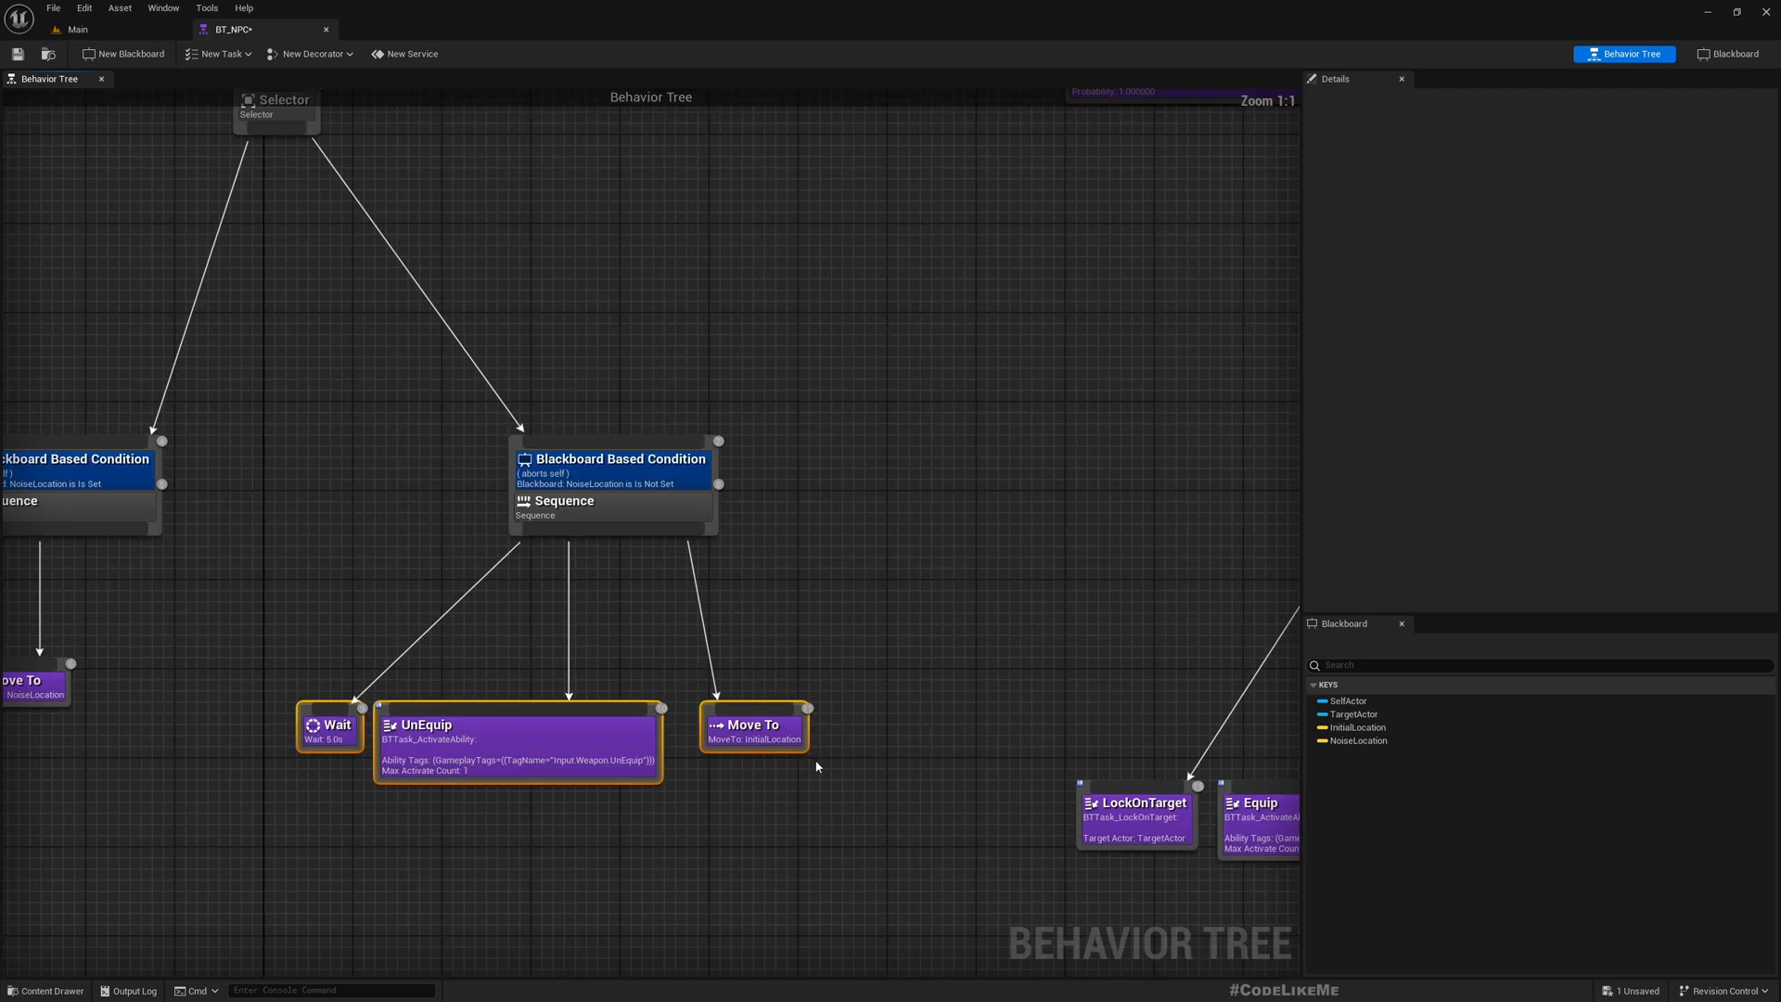
scroll("down", 3)
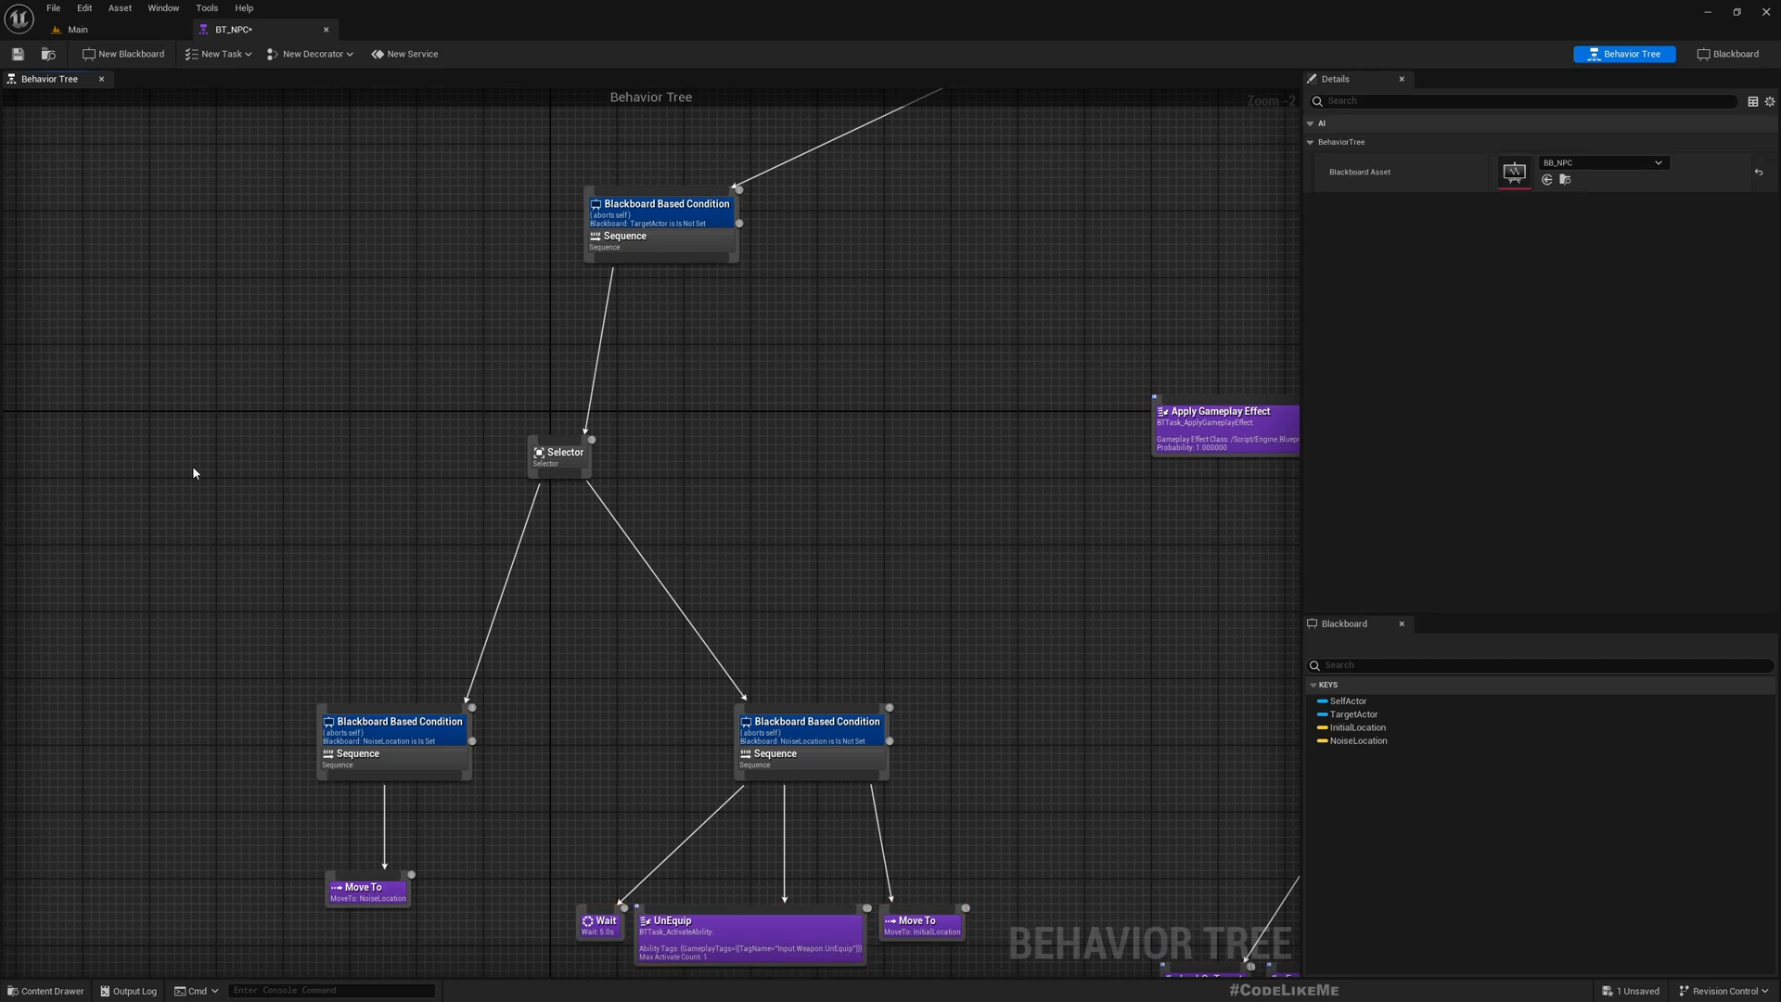
mouse_move(248, 615)
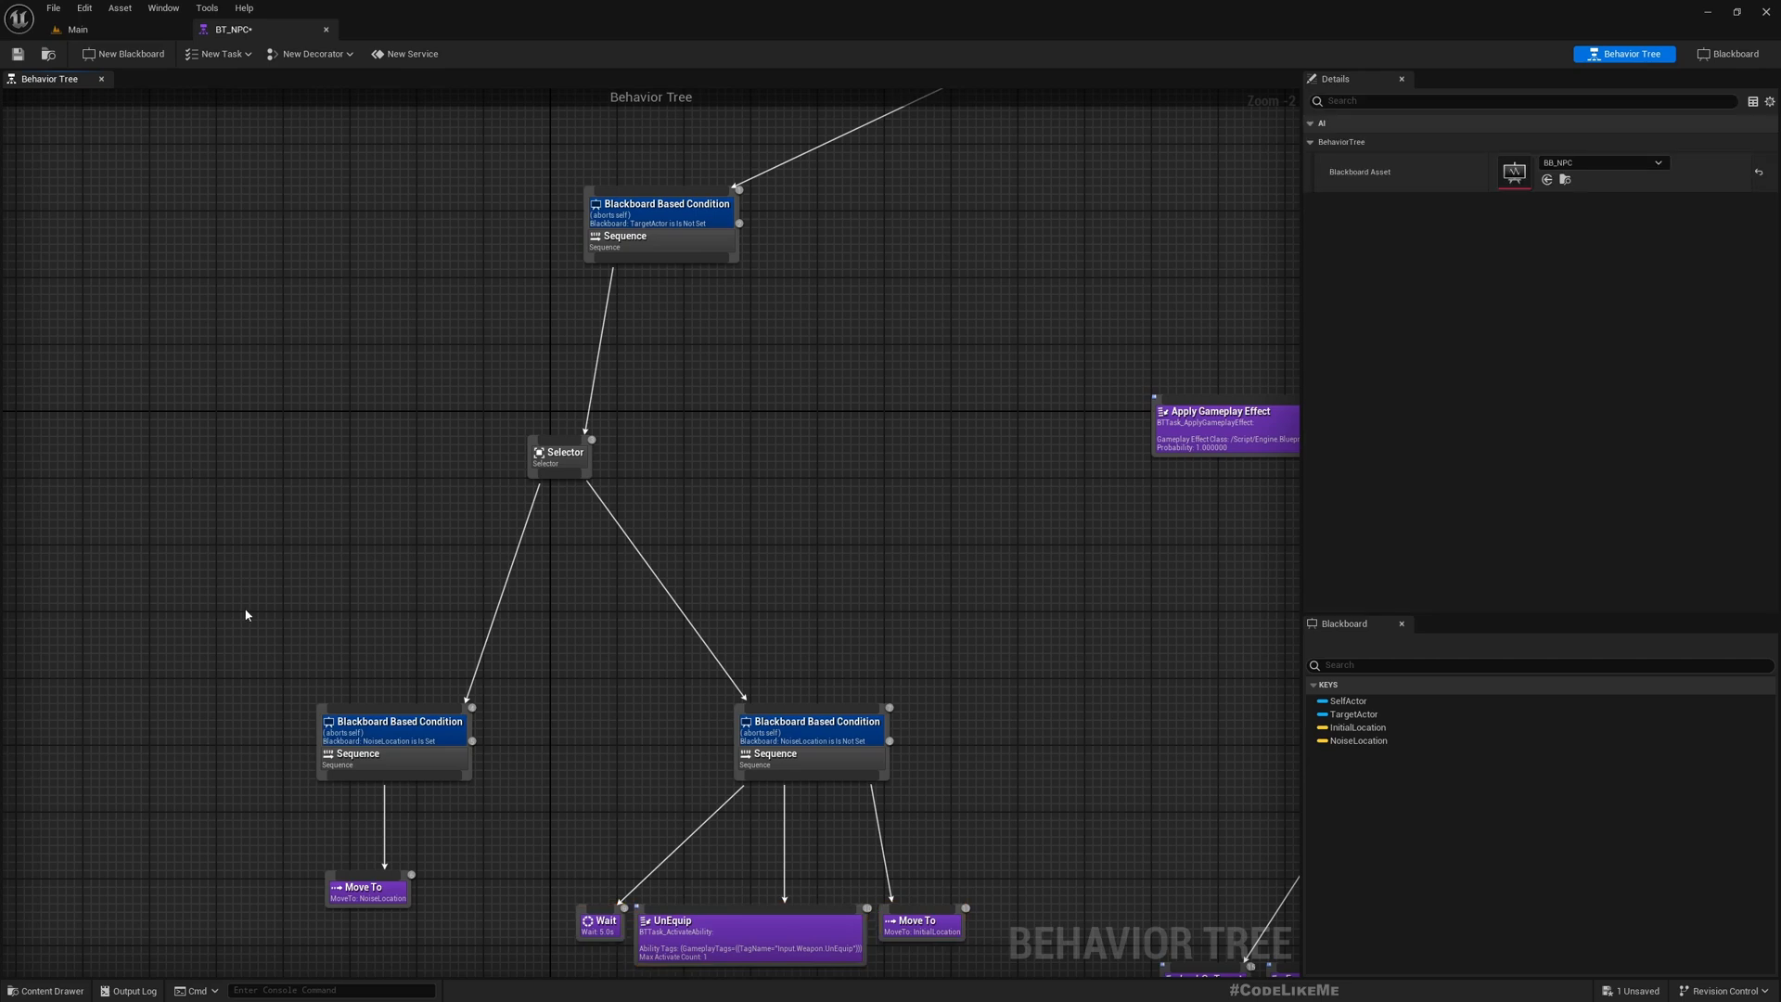
left_click(1728, 52)
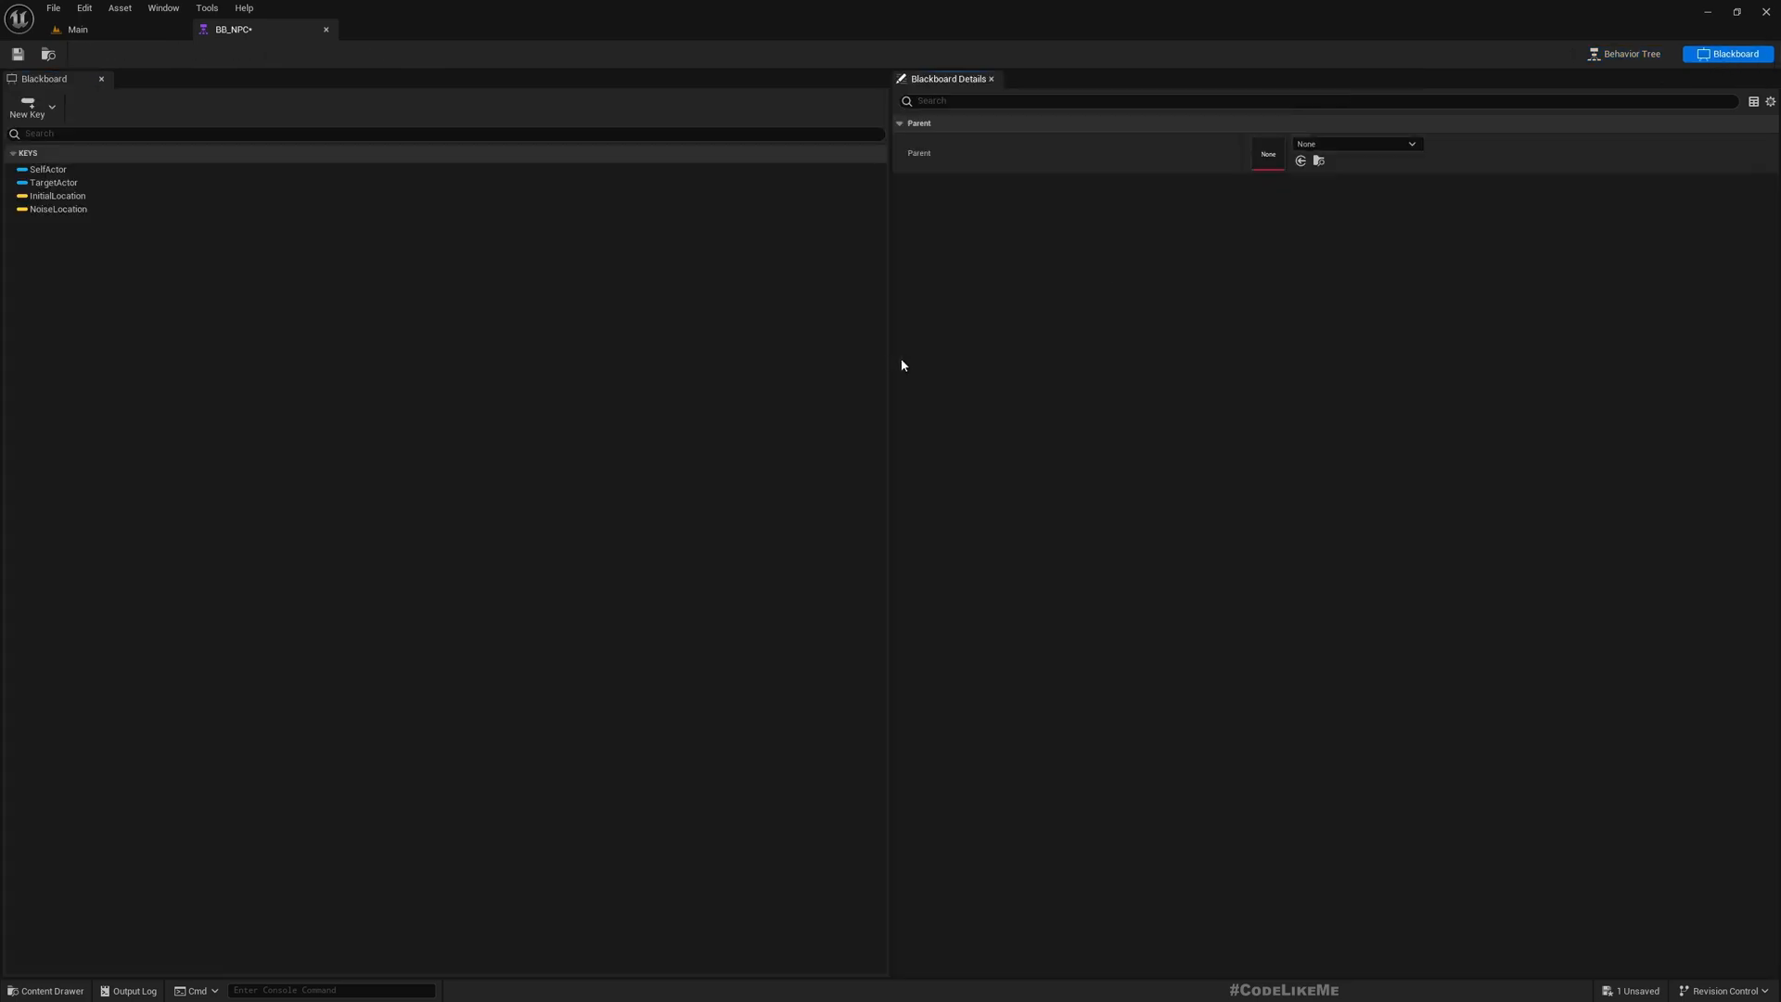
Add a Vector blackboard key named LastSeenLocation and save the blackboard
left_click(28, 108)
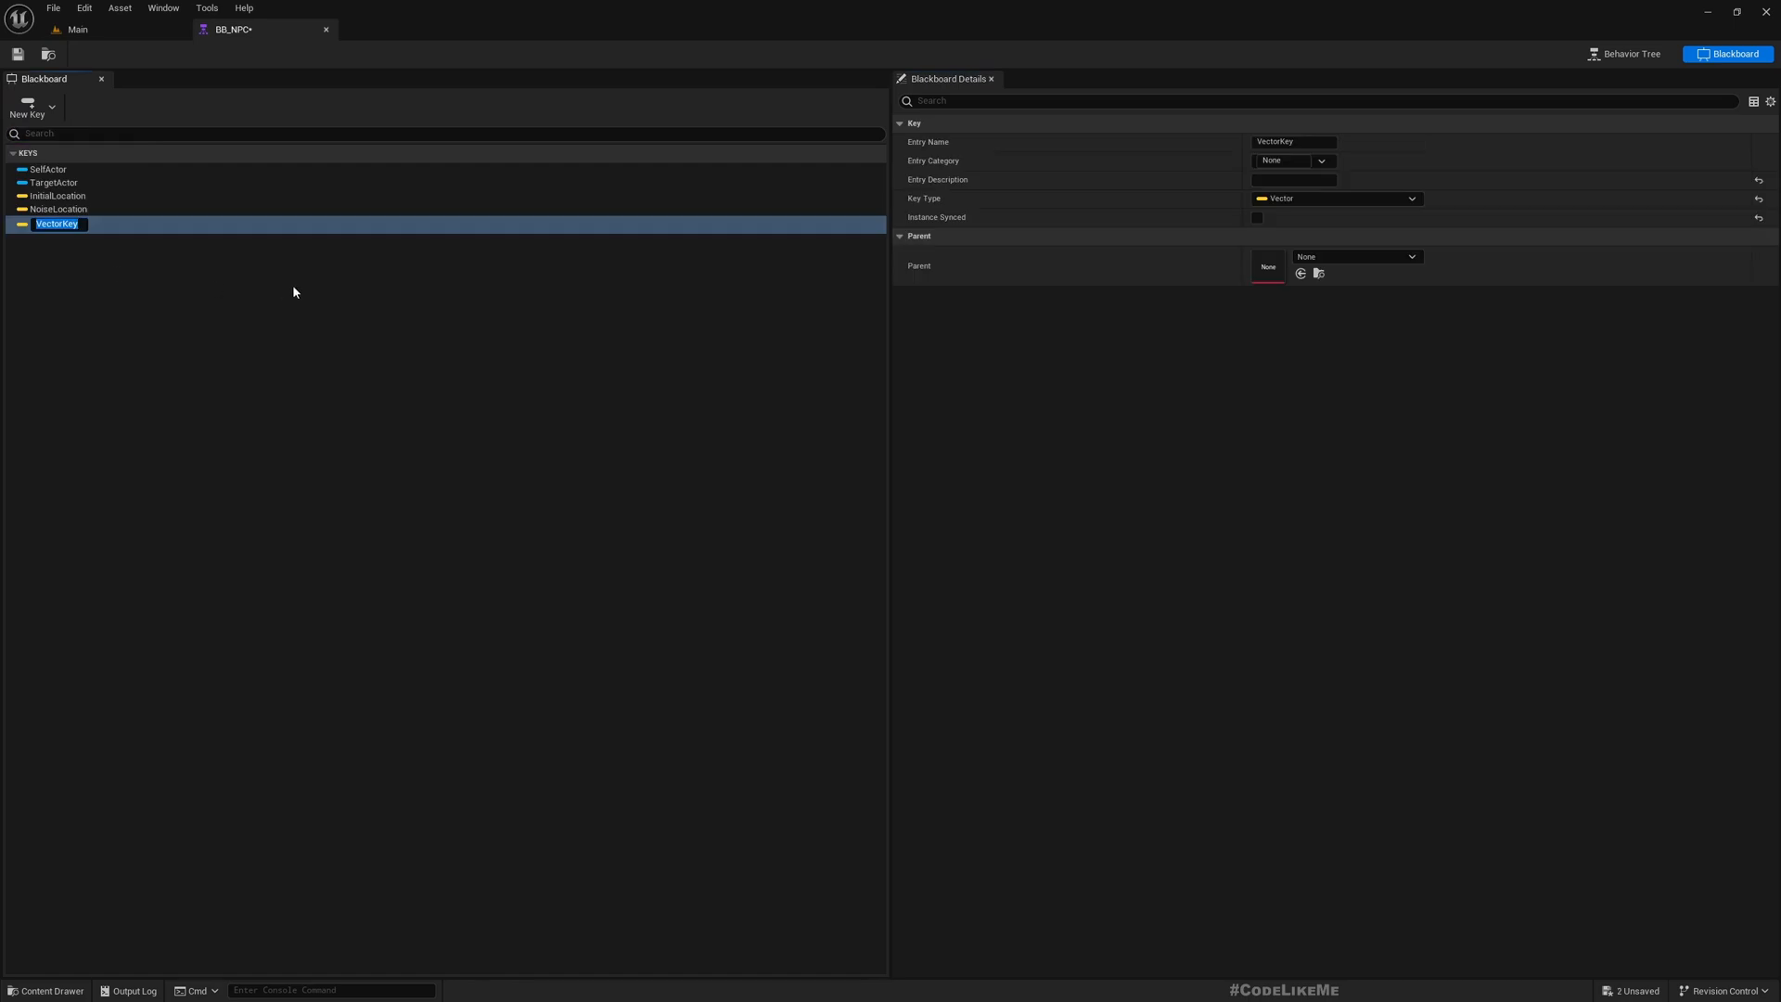
type("LastSeenLocation")
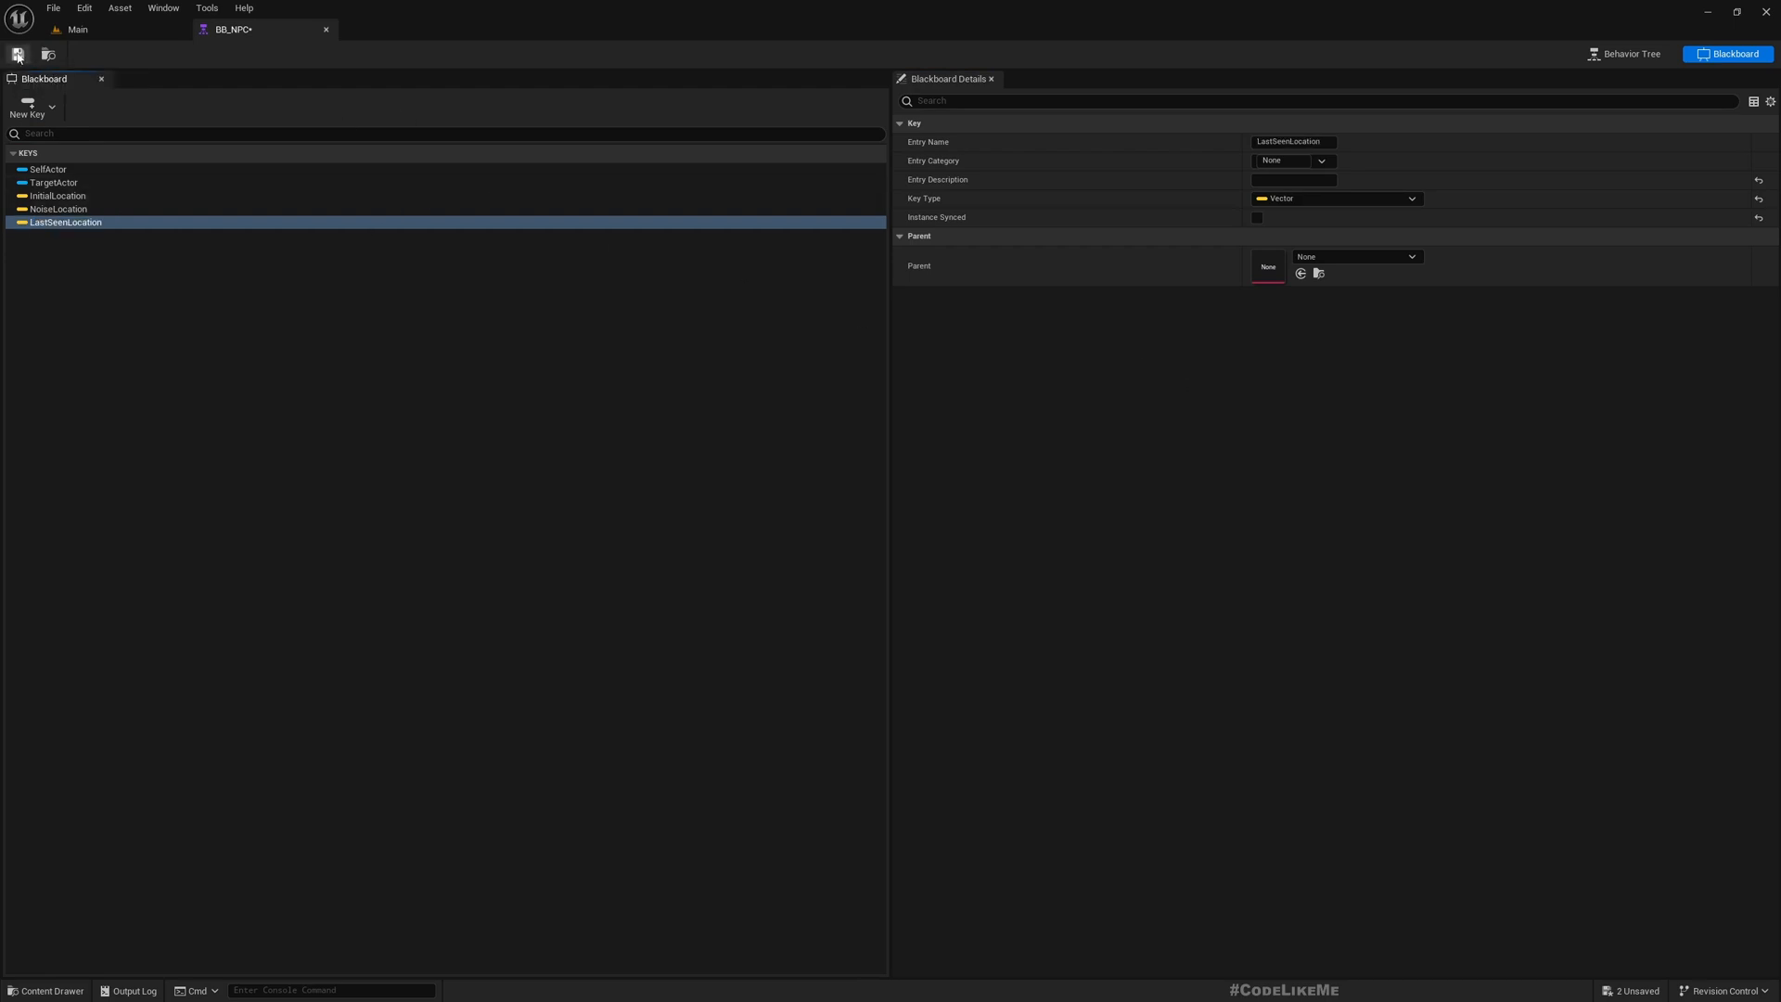
left_click(1624, 54)
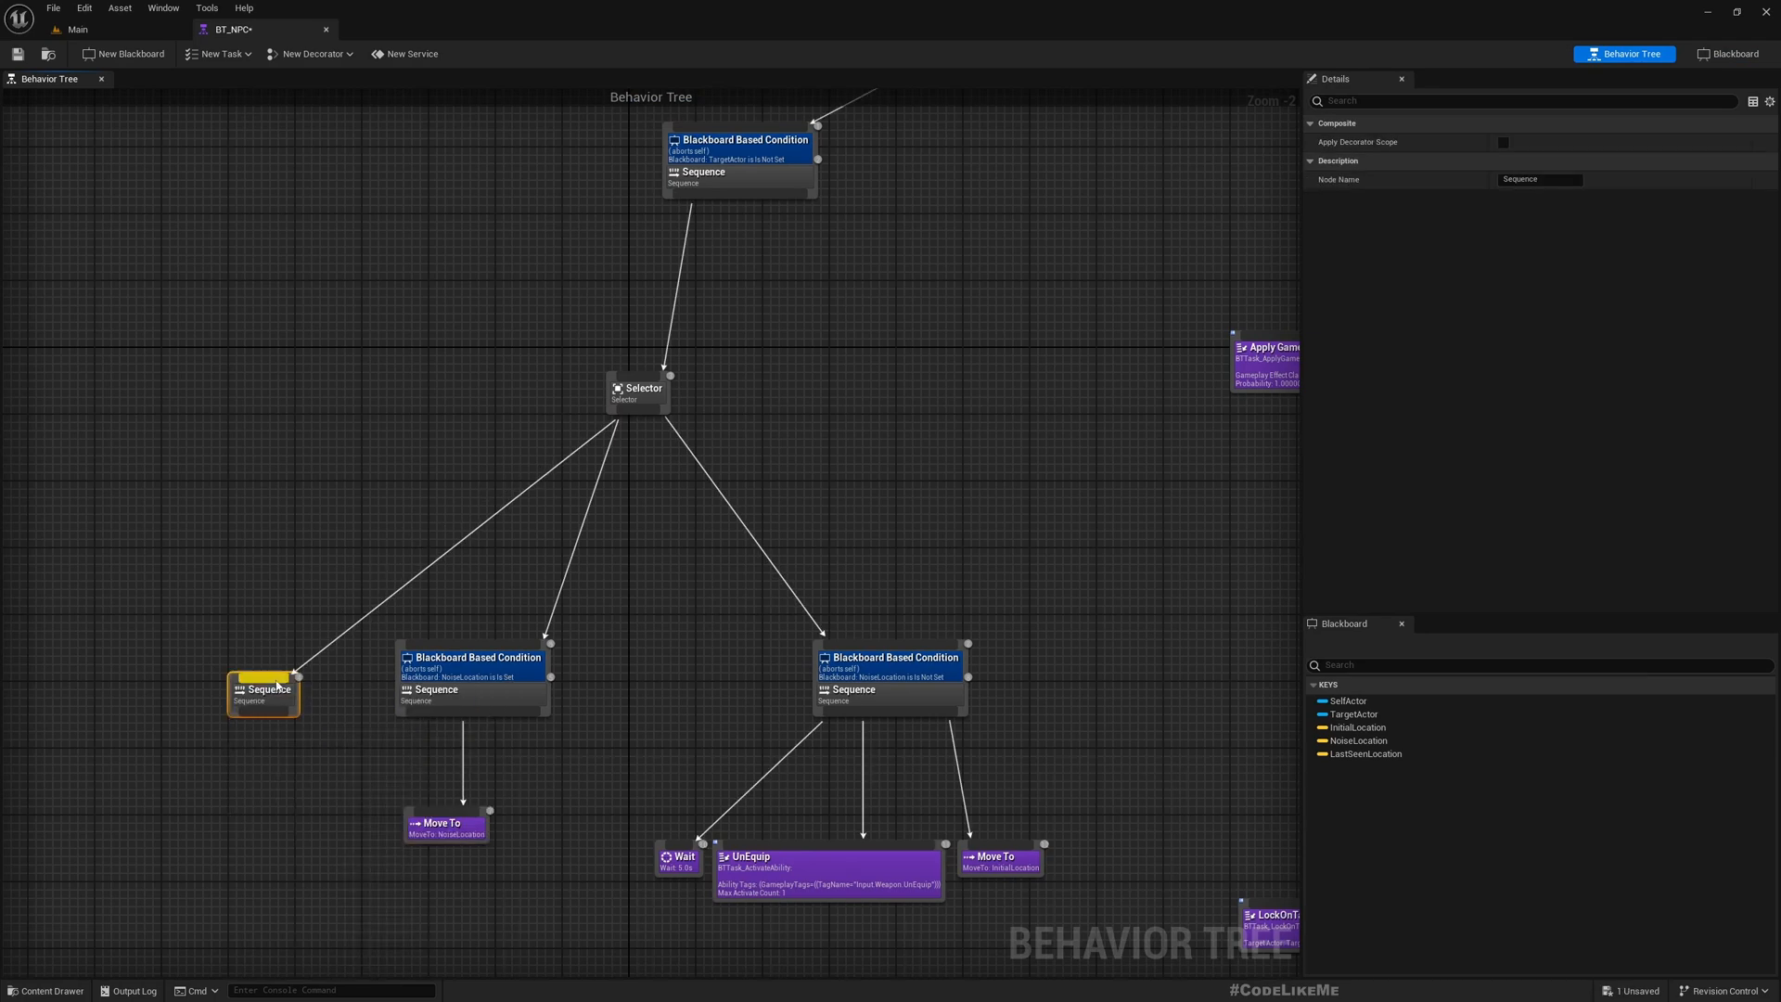
Give the new Sequence a Blackboard decorator requiring LastSeenLocation to be Is Set
right_click(262, 690)
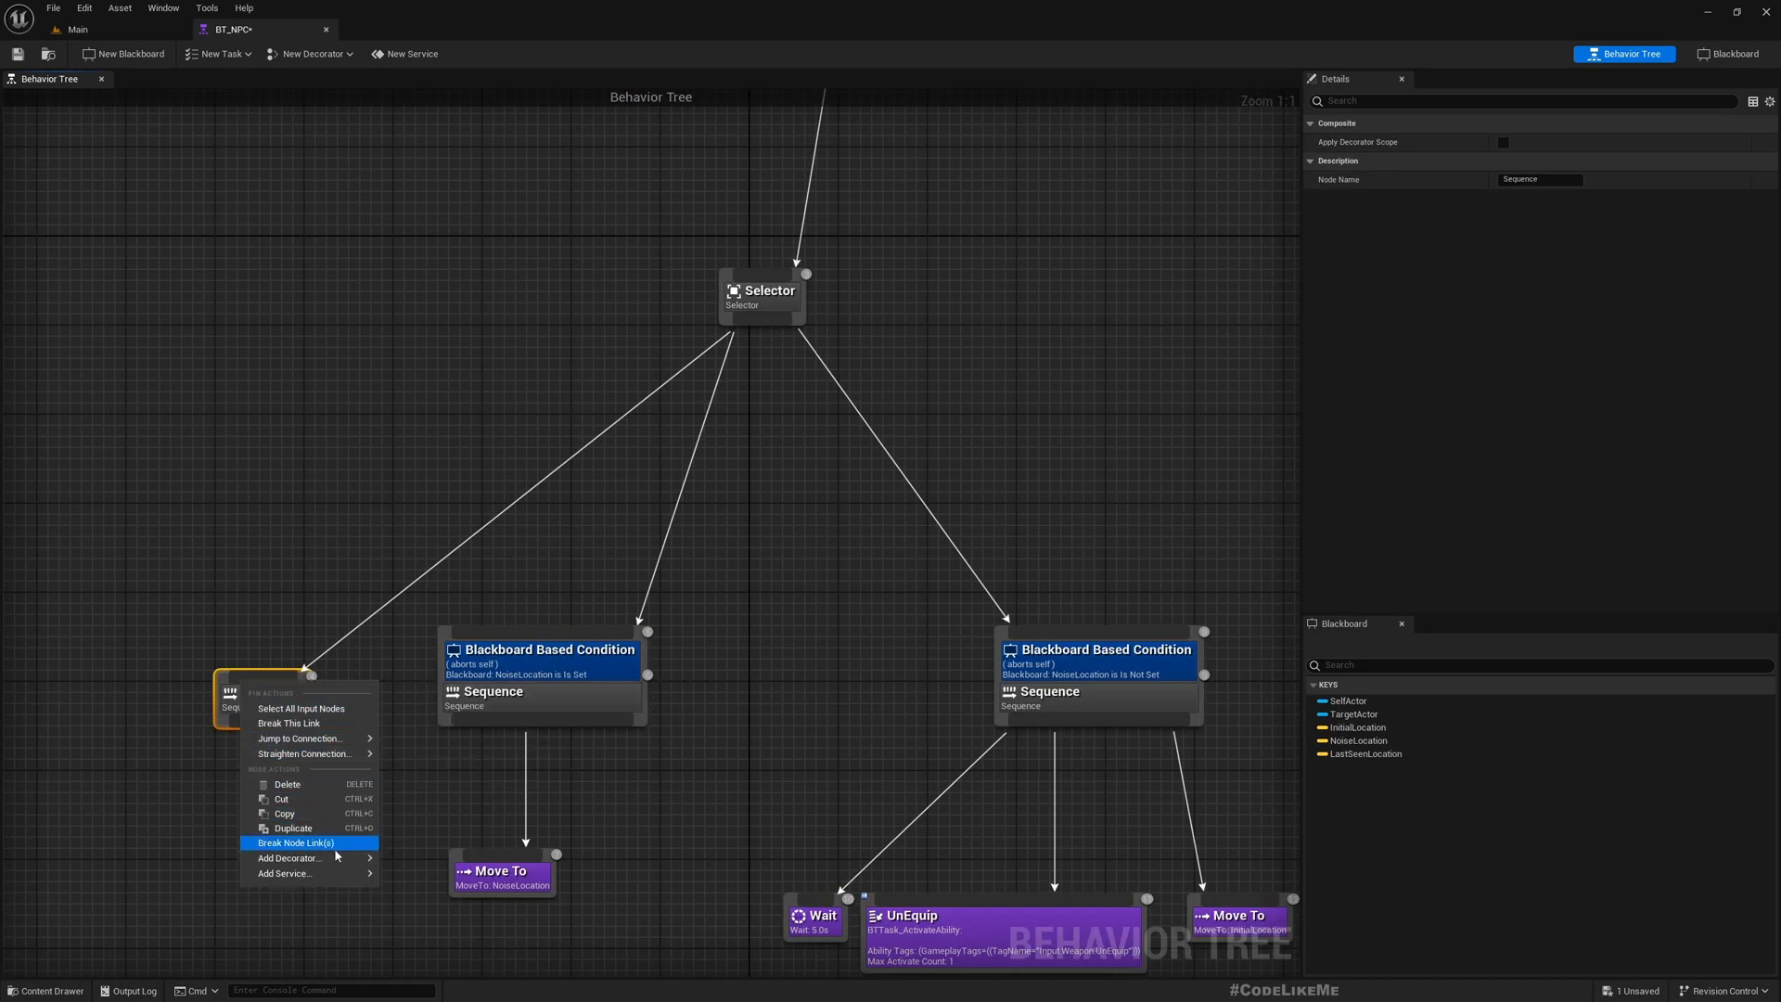
left_click(290, 858)
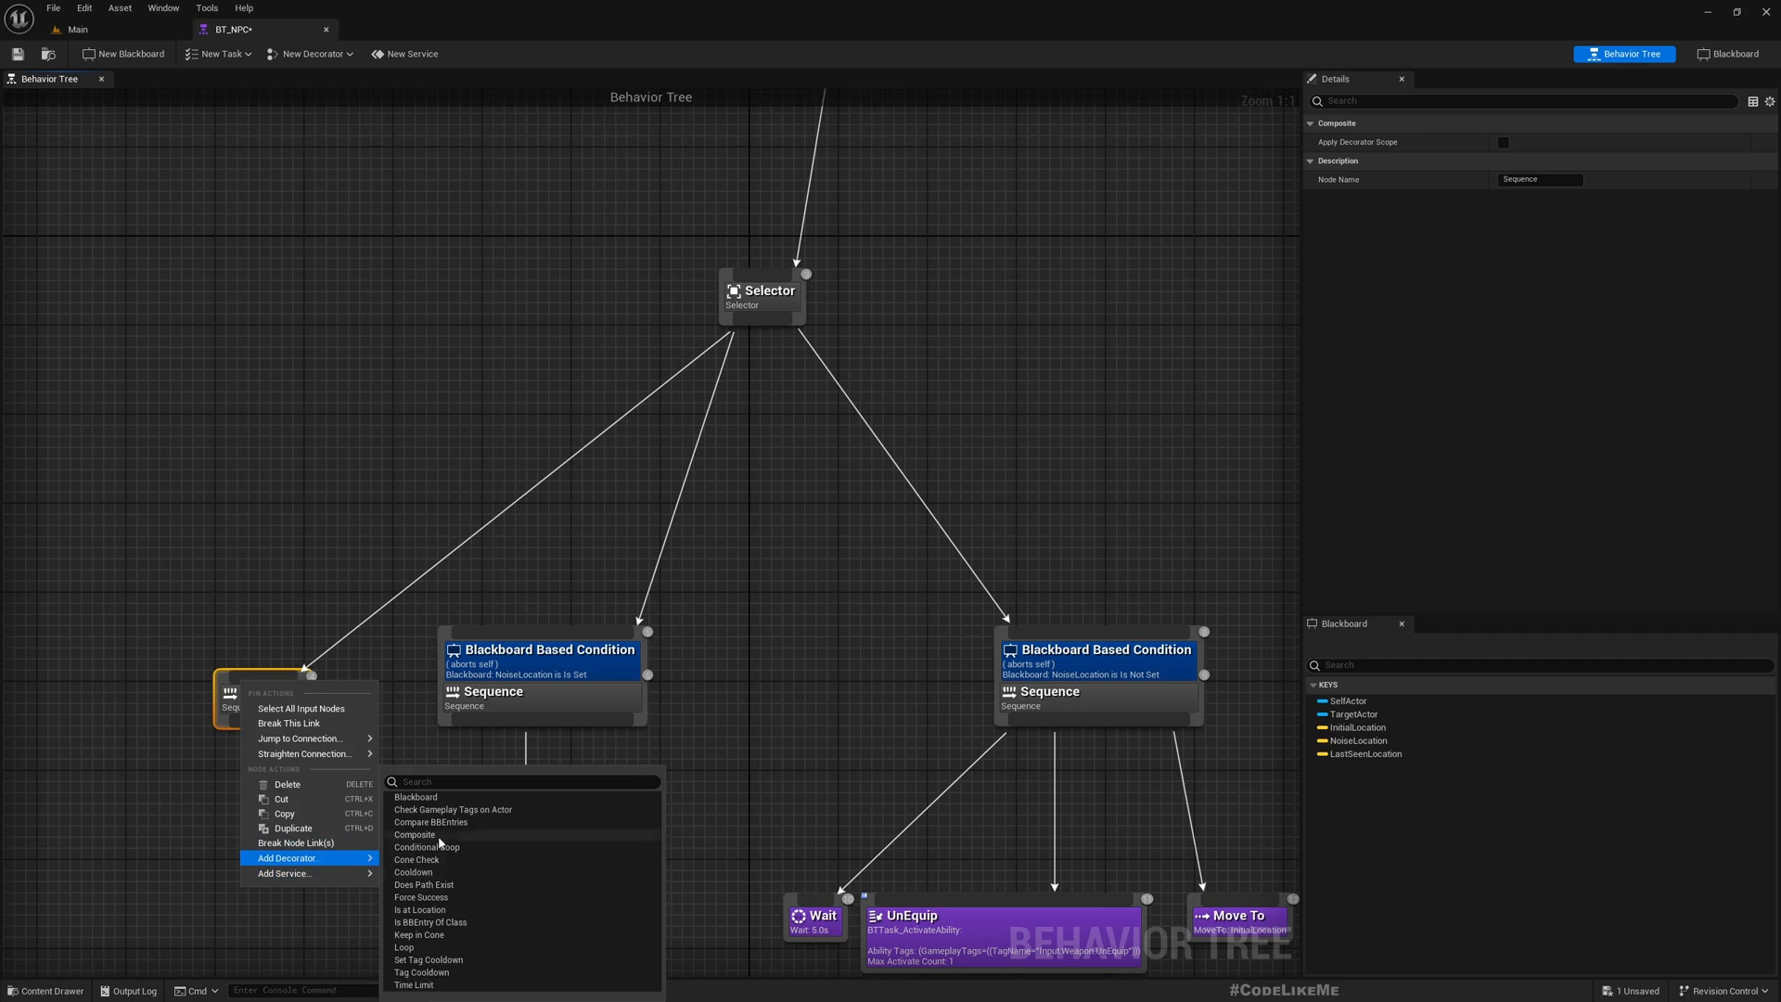
mouse_move(459, 828)
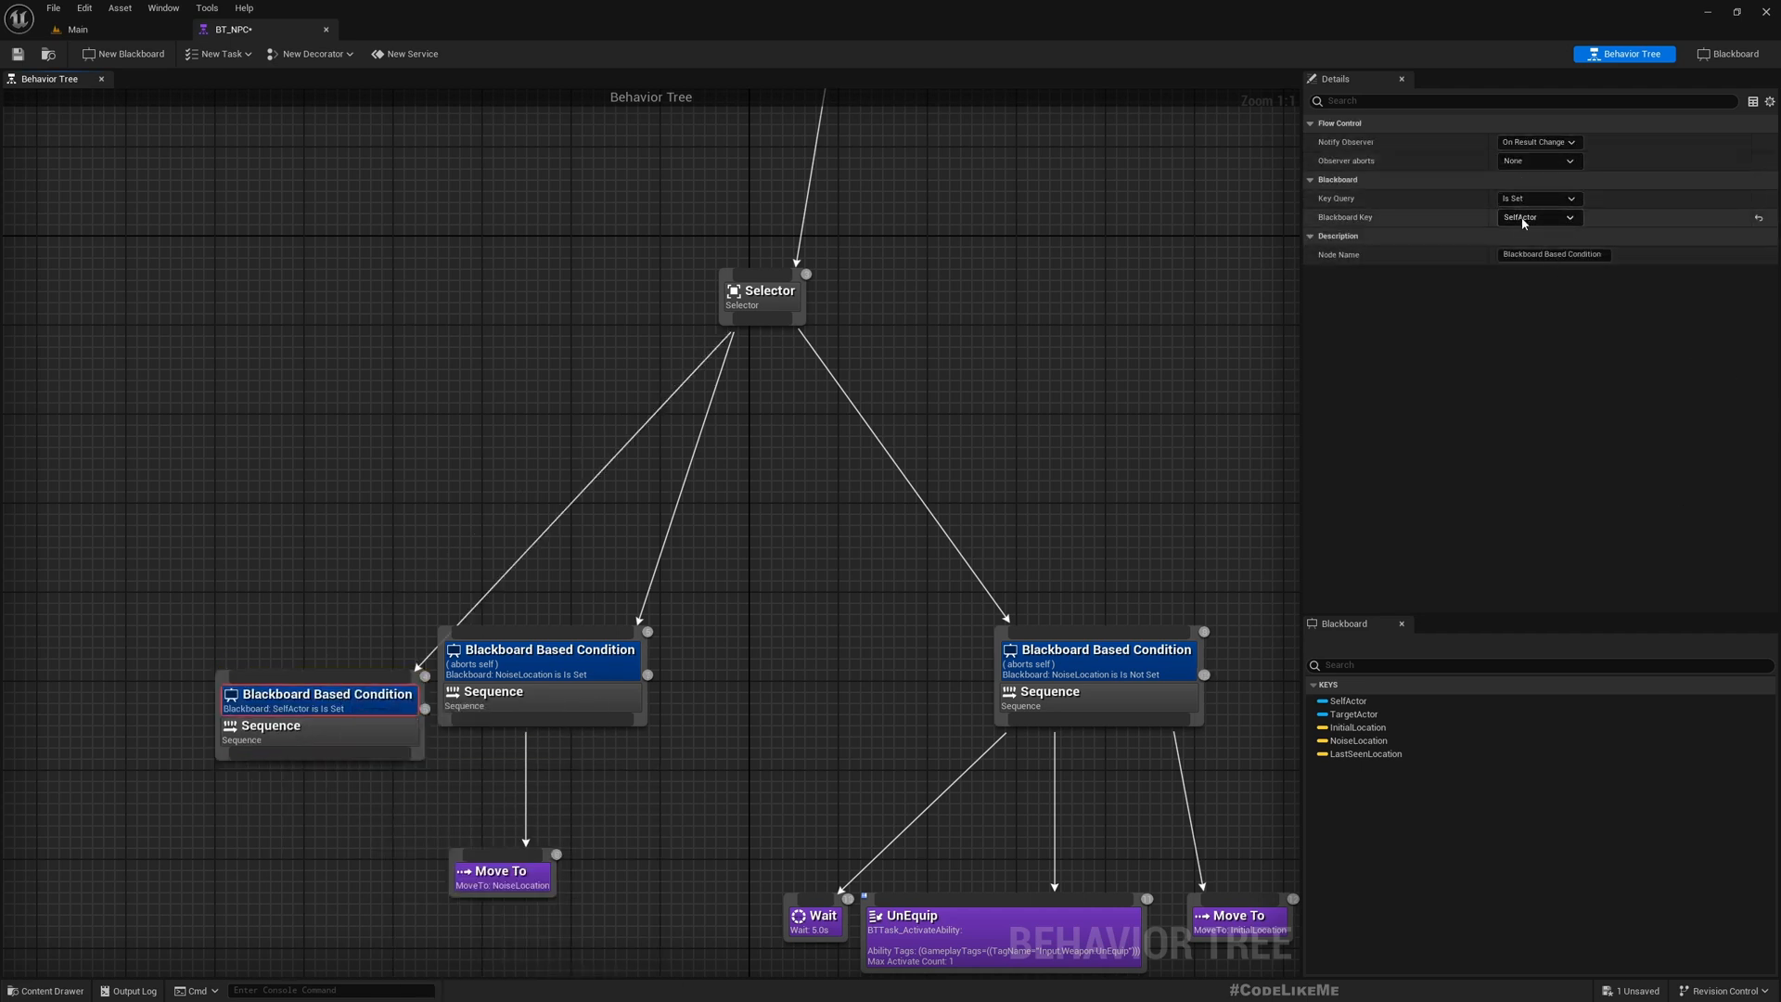
left_click(1539, 217)
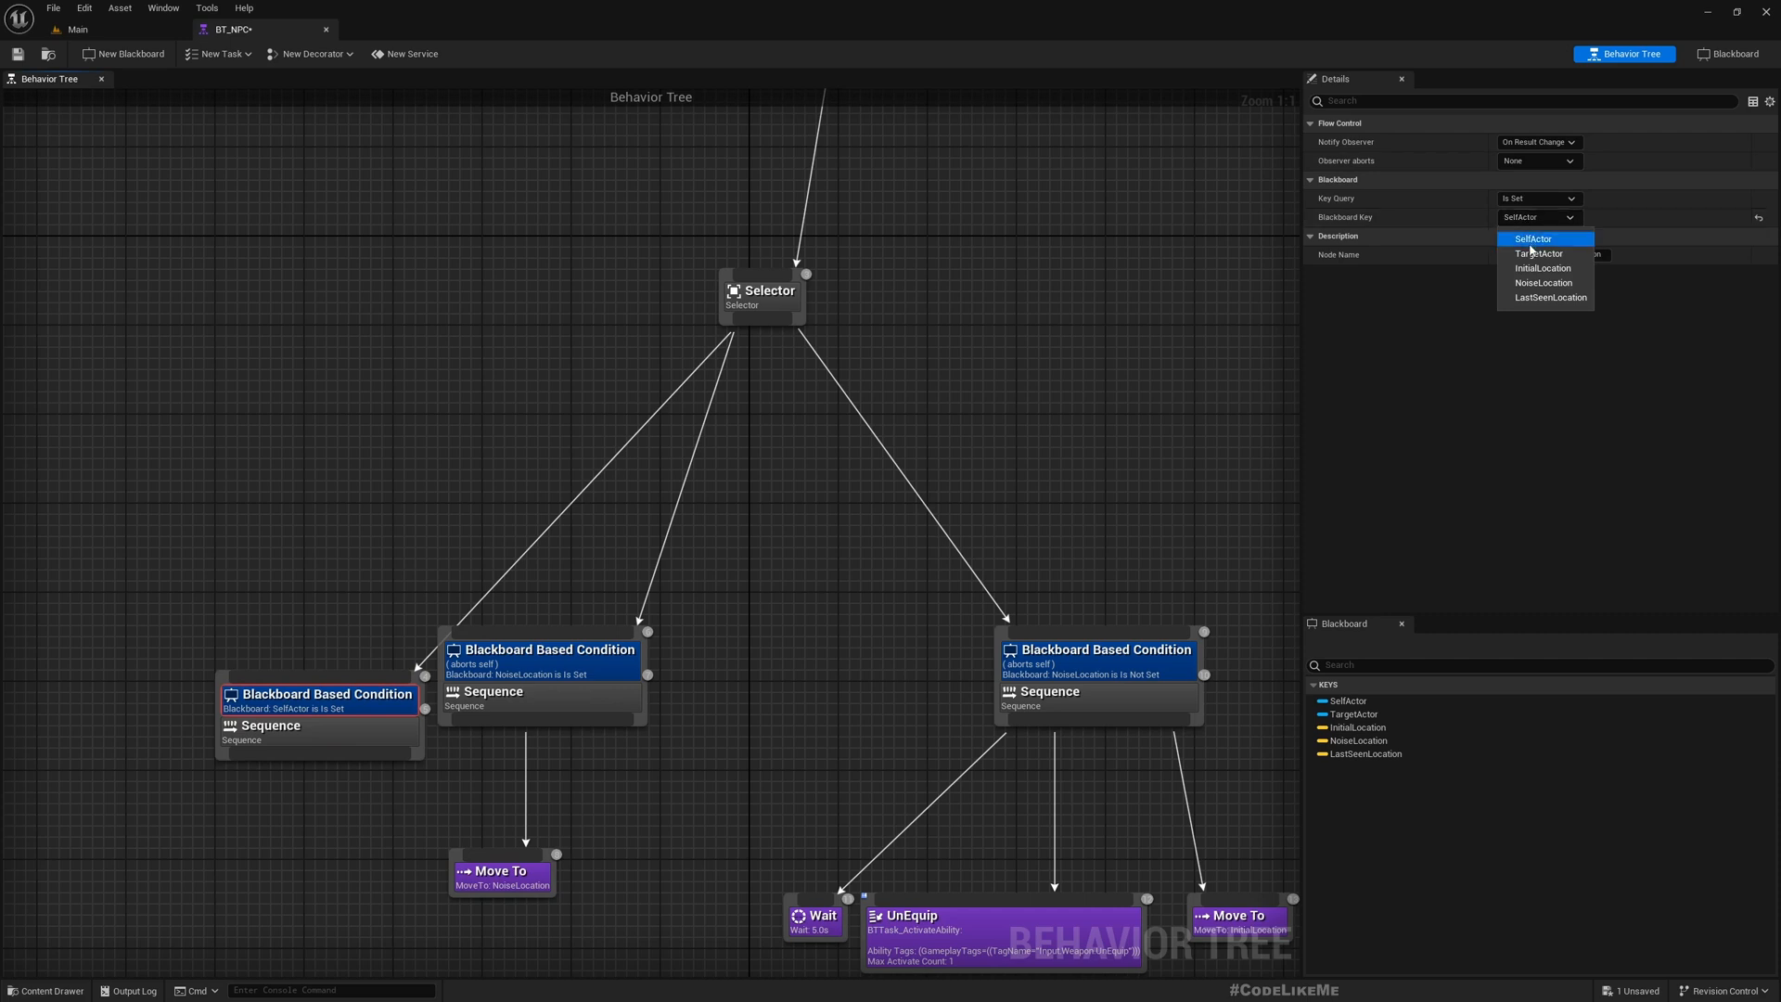
left_click(1551, 297)
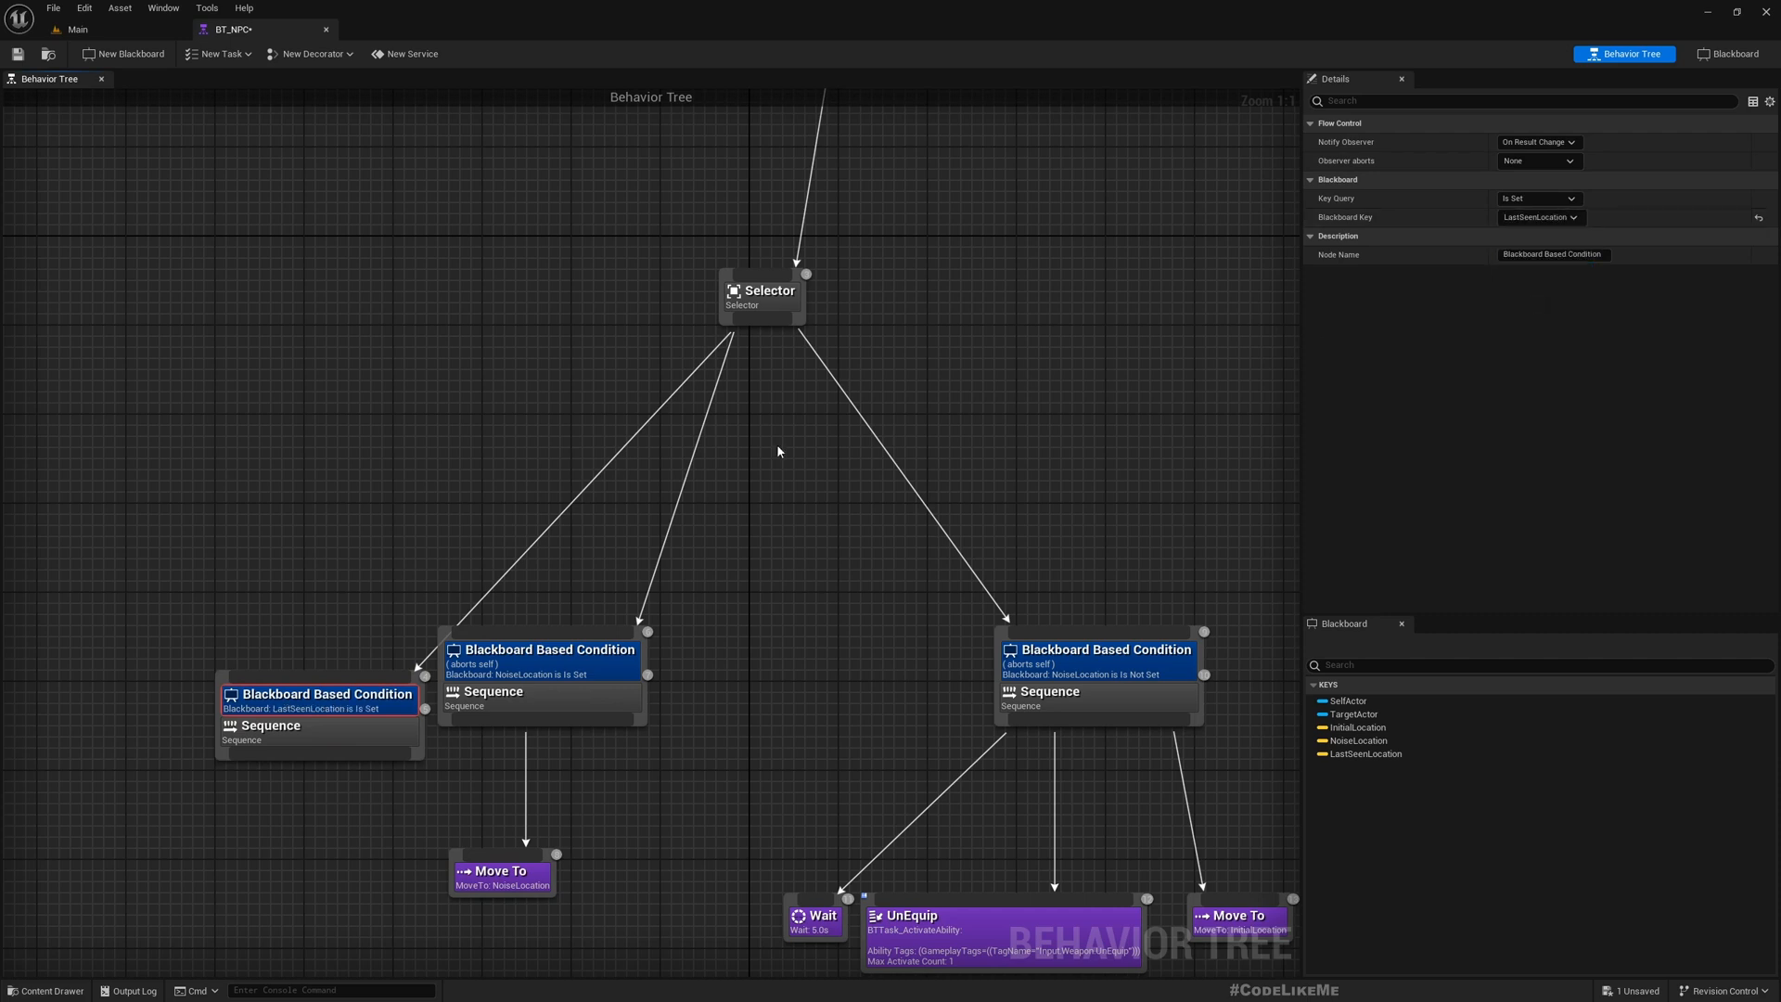
left_click(182, 702)
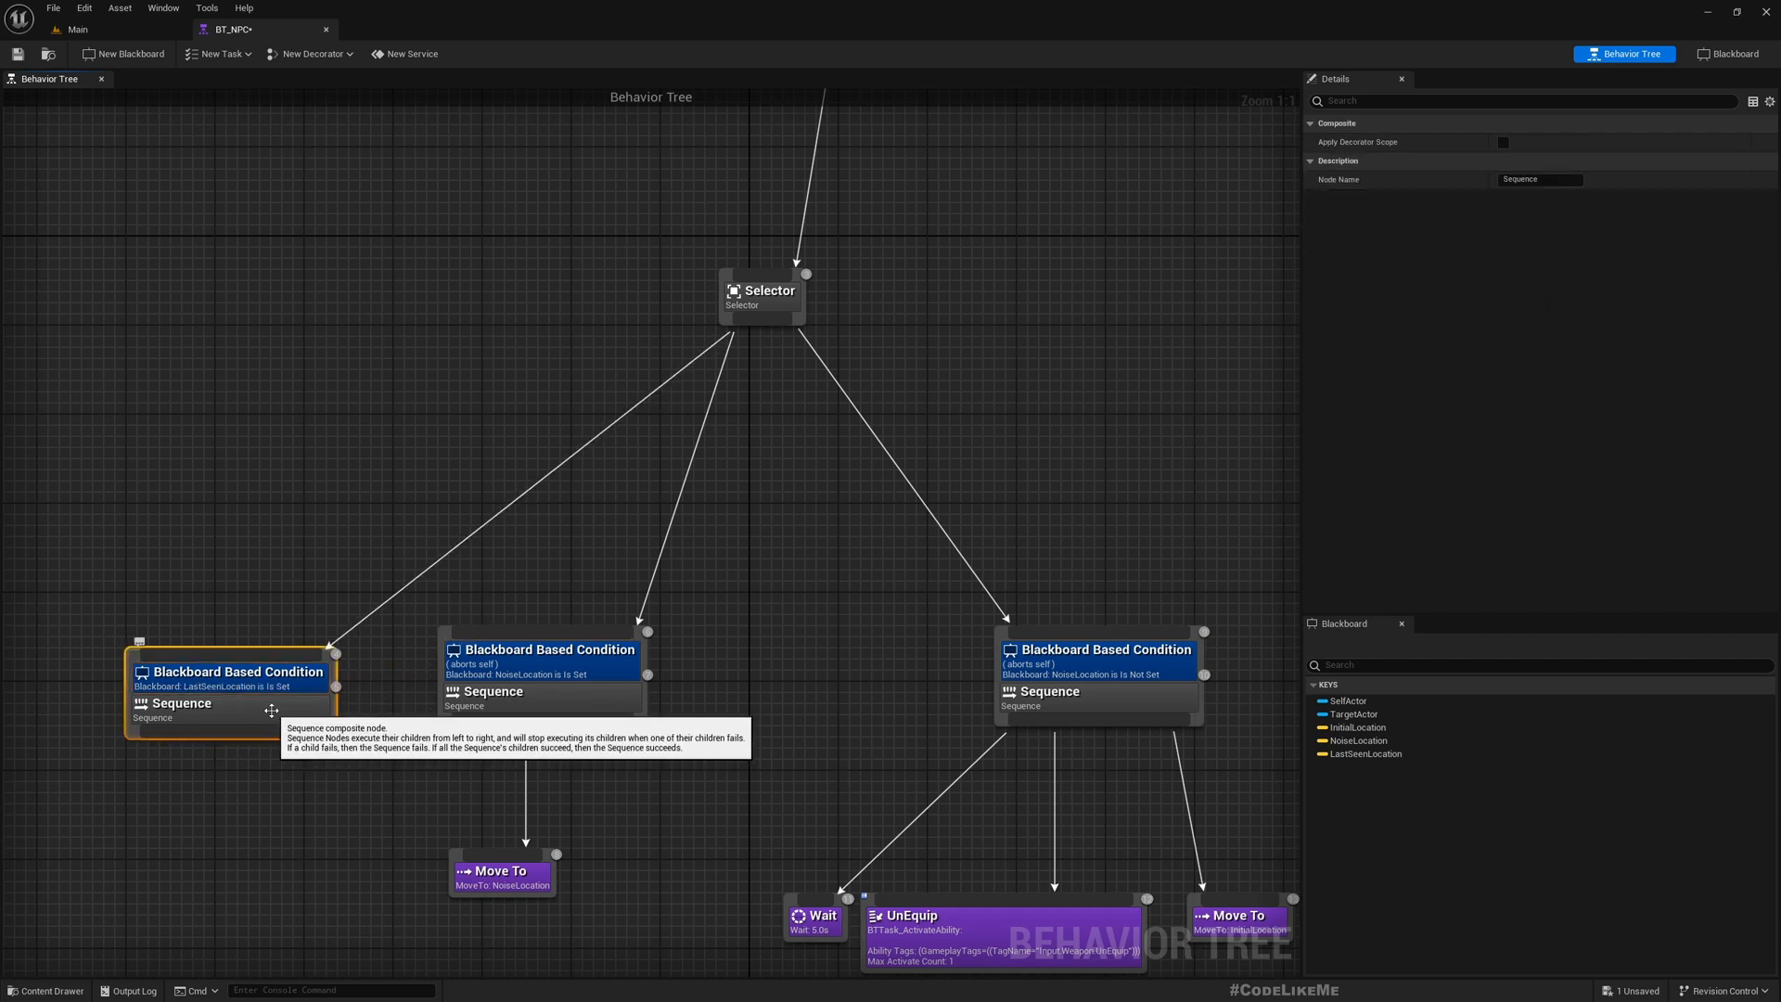
mouse_move(746, 877)
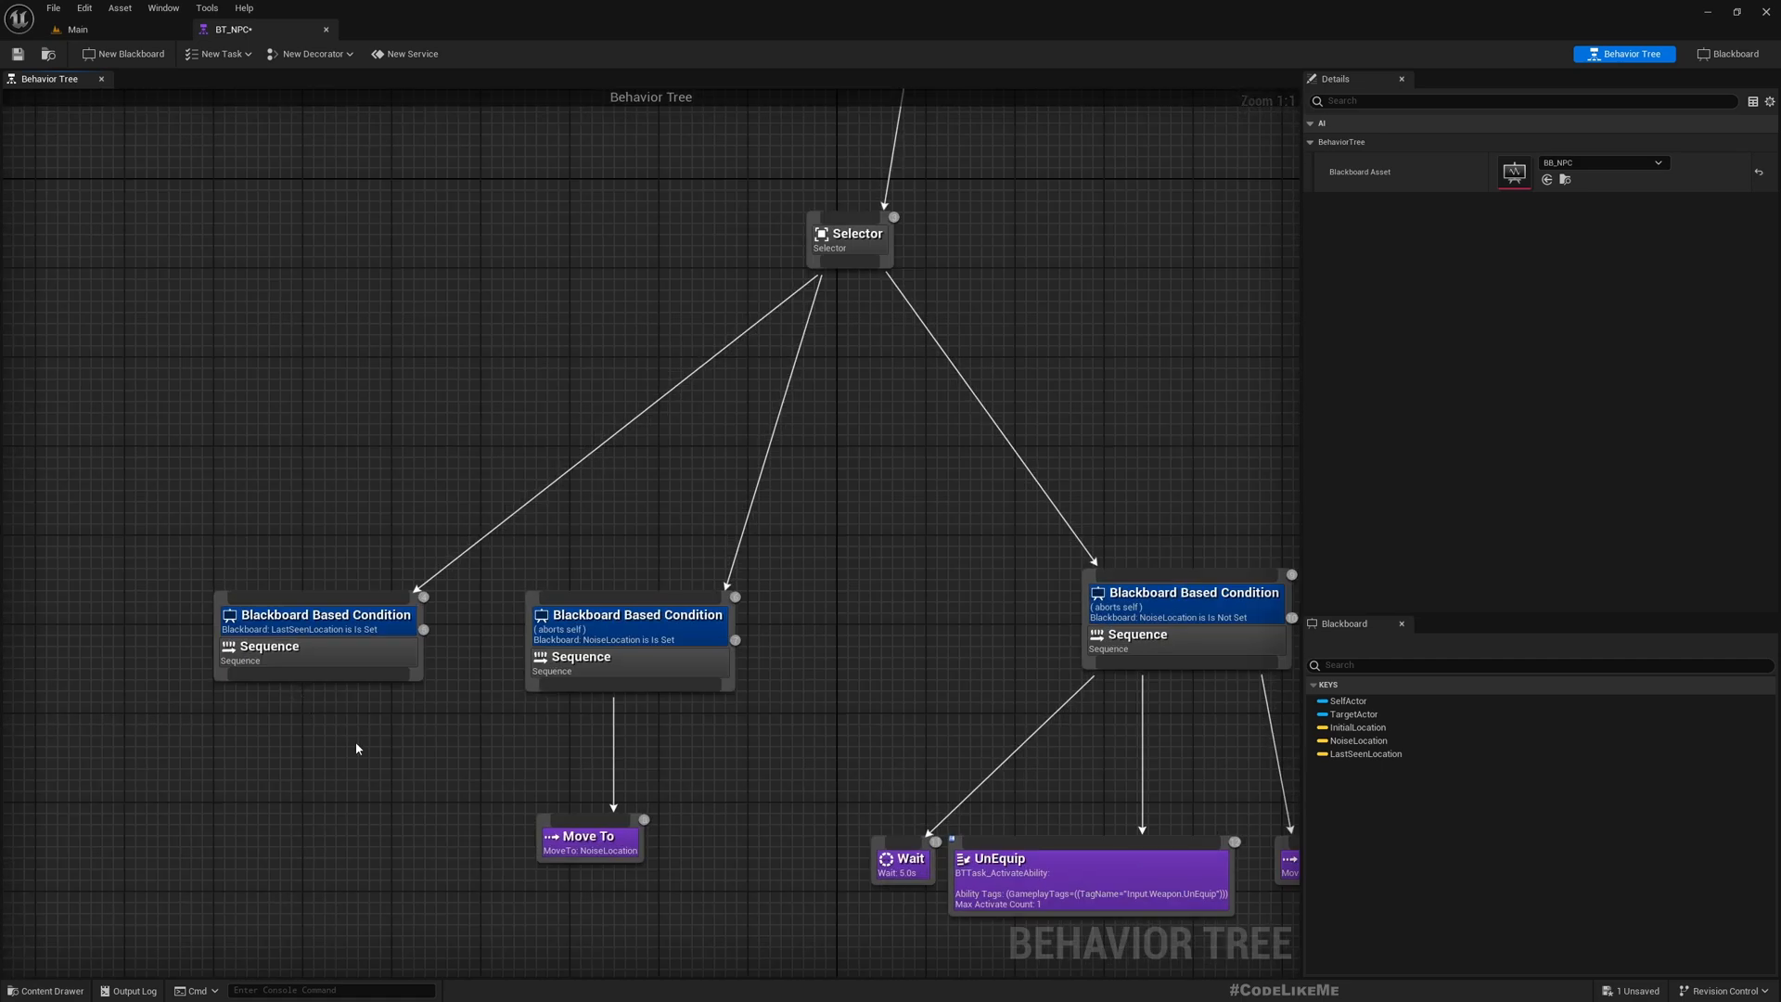
left_click_drag(357, 748, 400, 703)
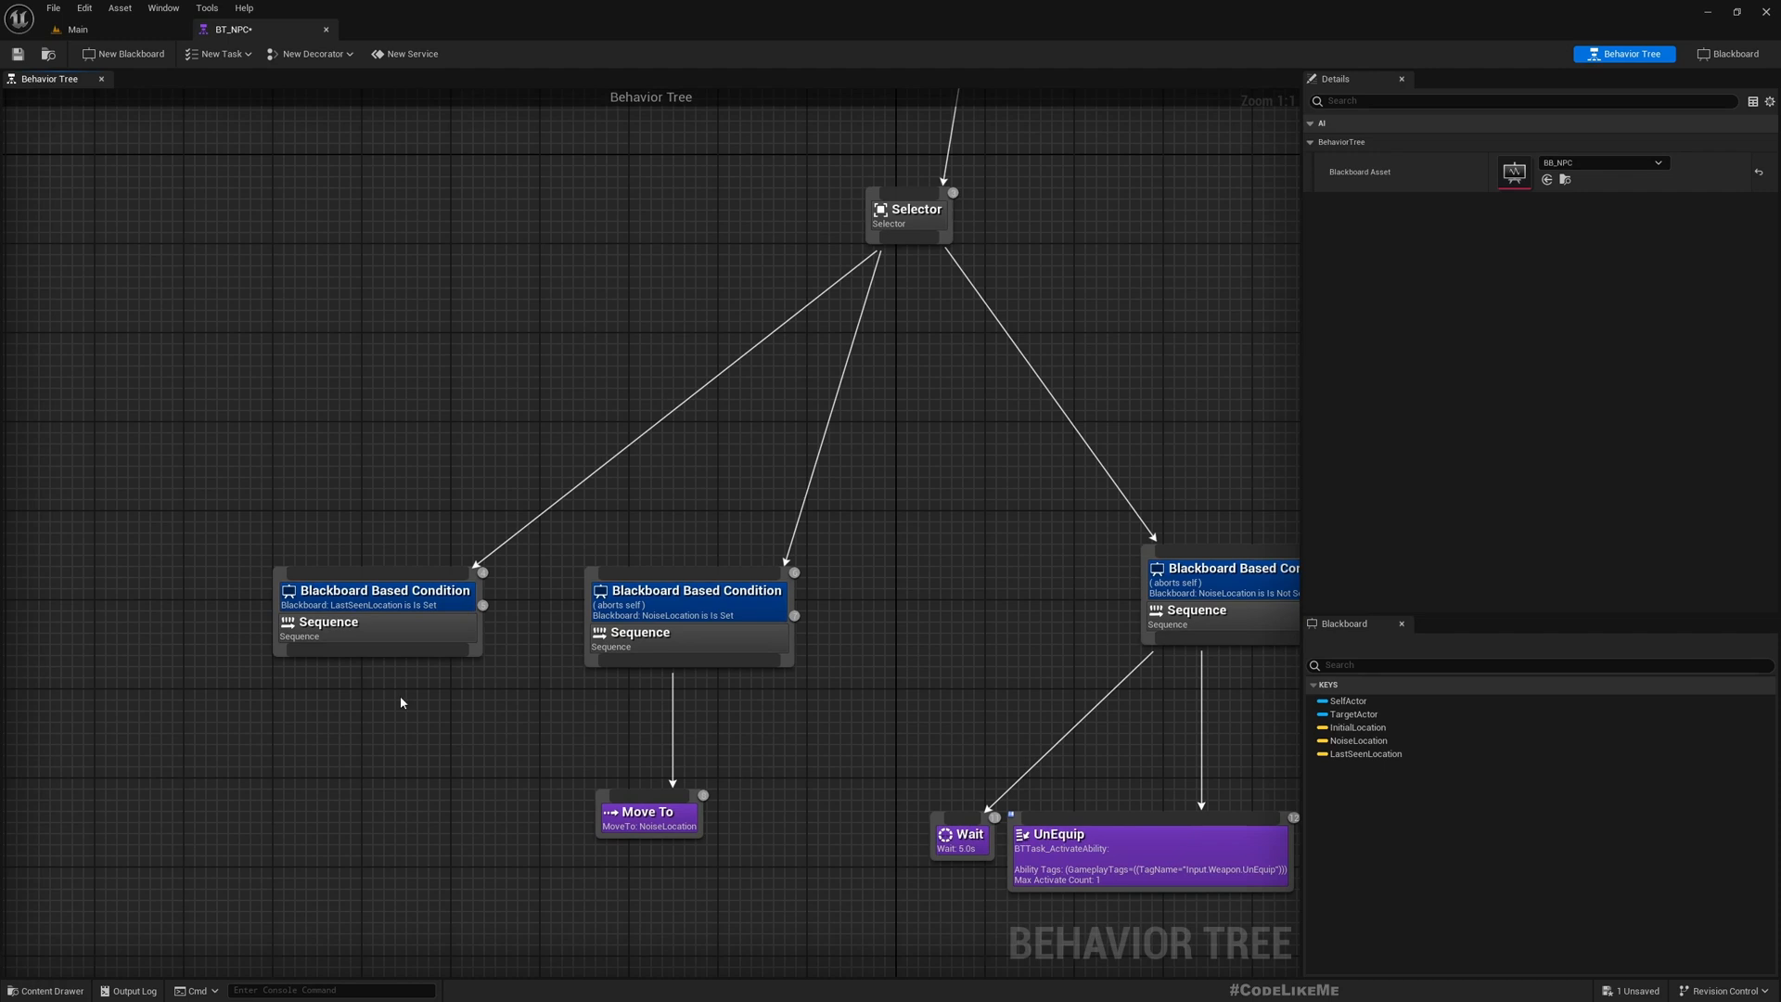
mouse_move(343, 657)
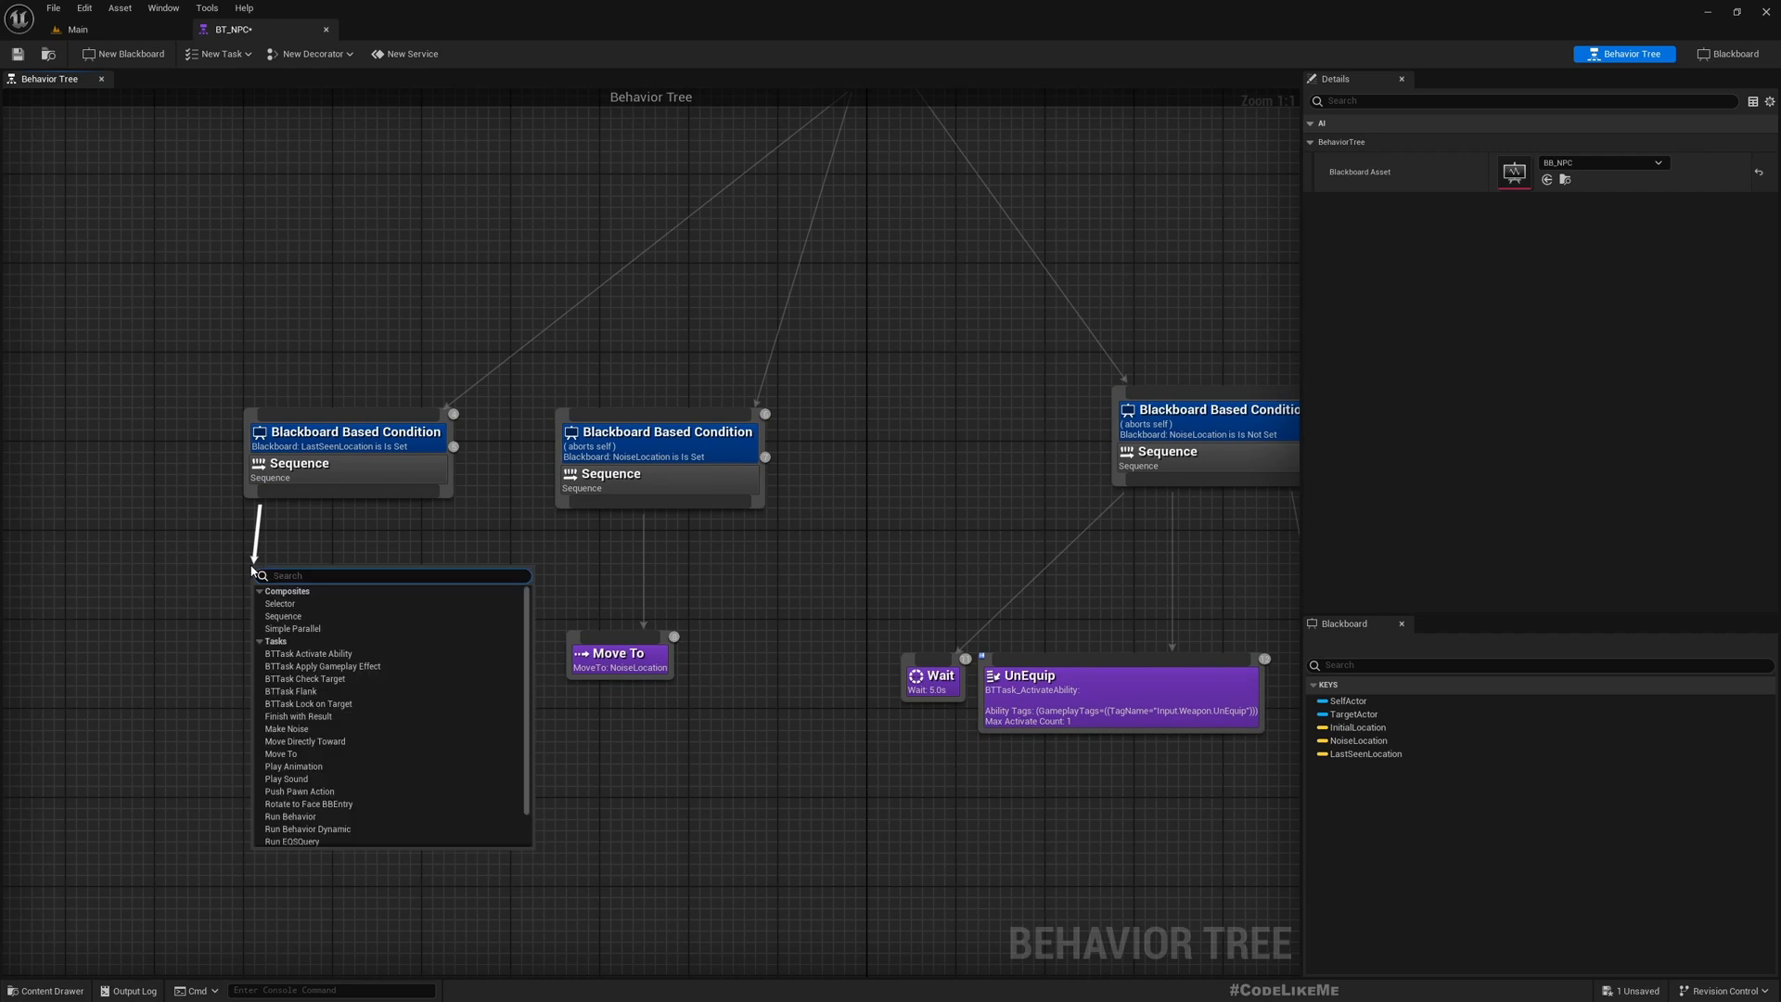
Add a Move To targeting LastSeenLocation and a 5-second Wait under the Sequence
type("move")
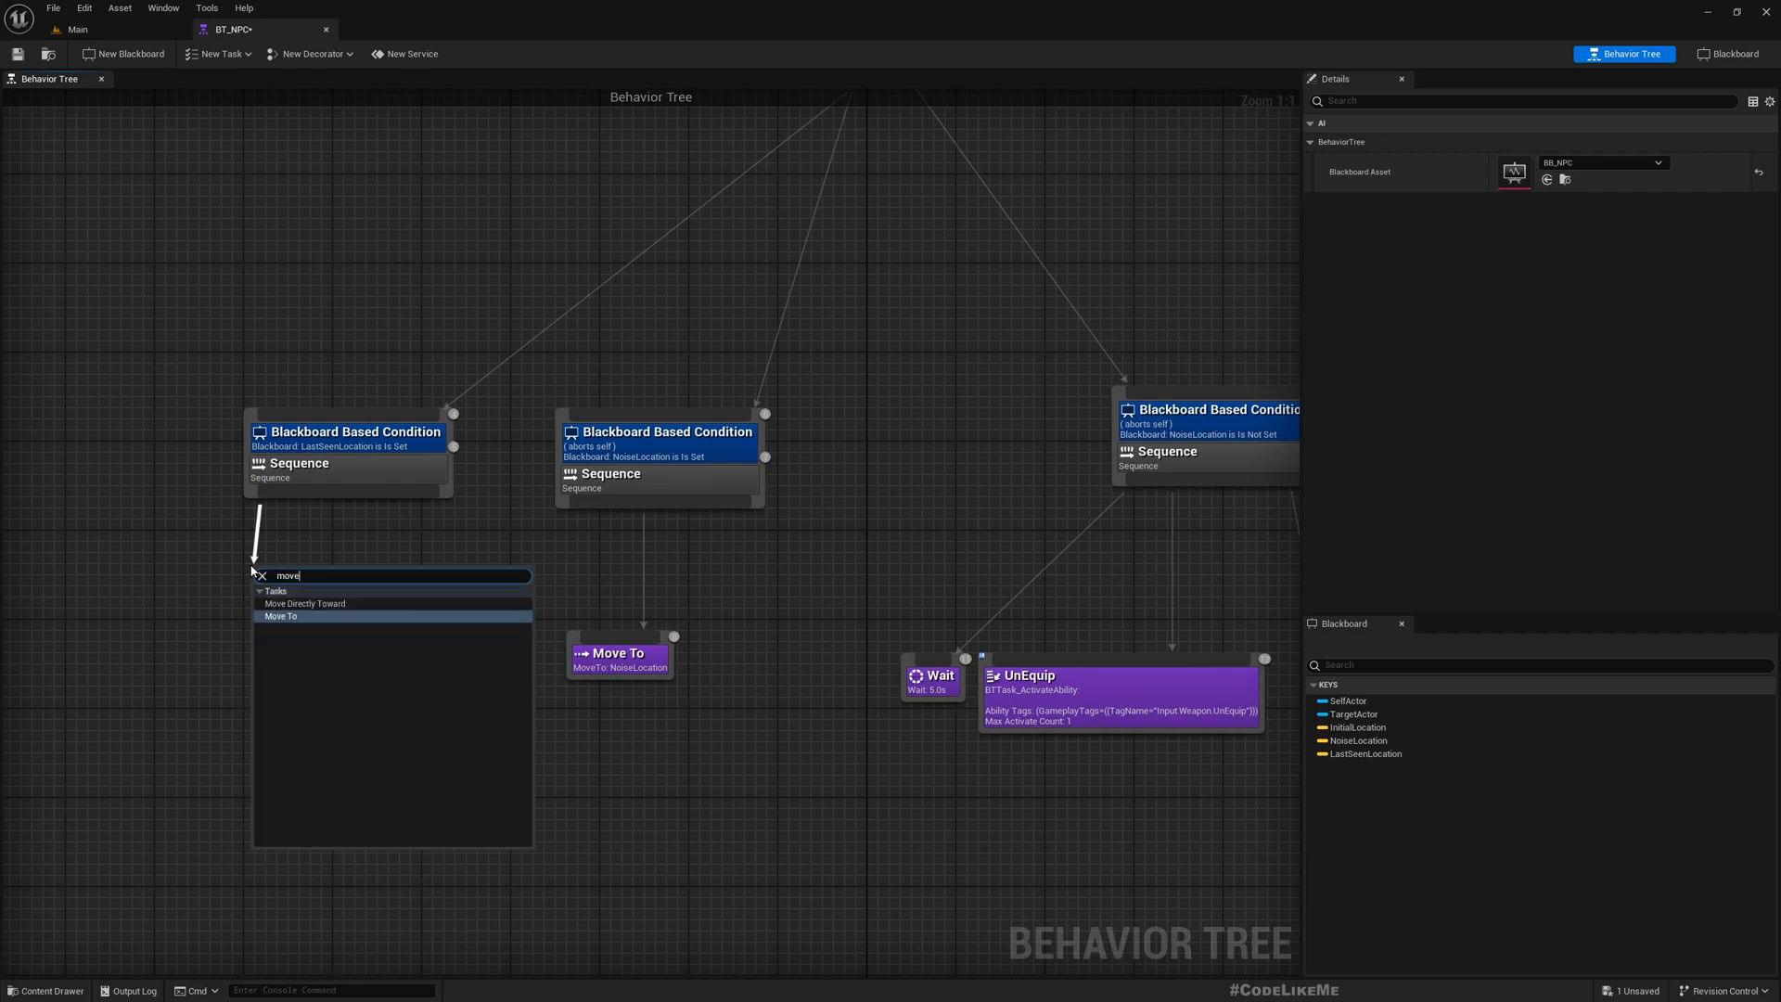
left_click(280, 616)
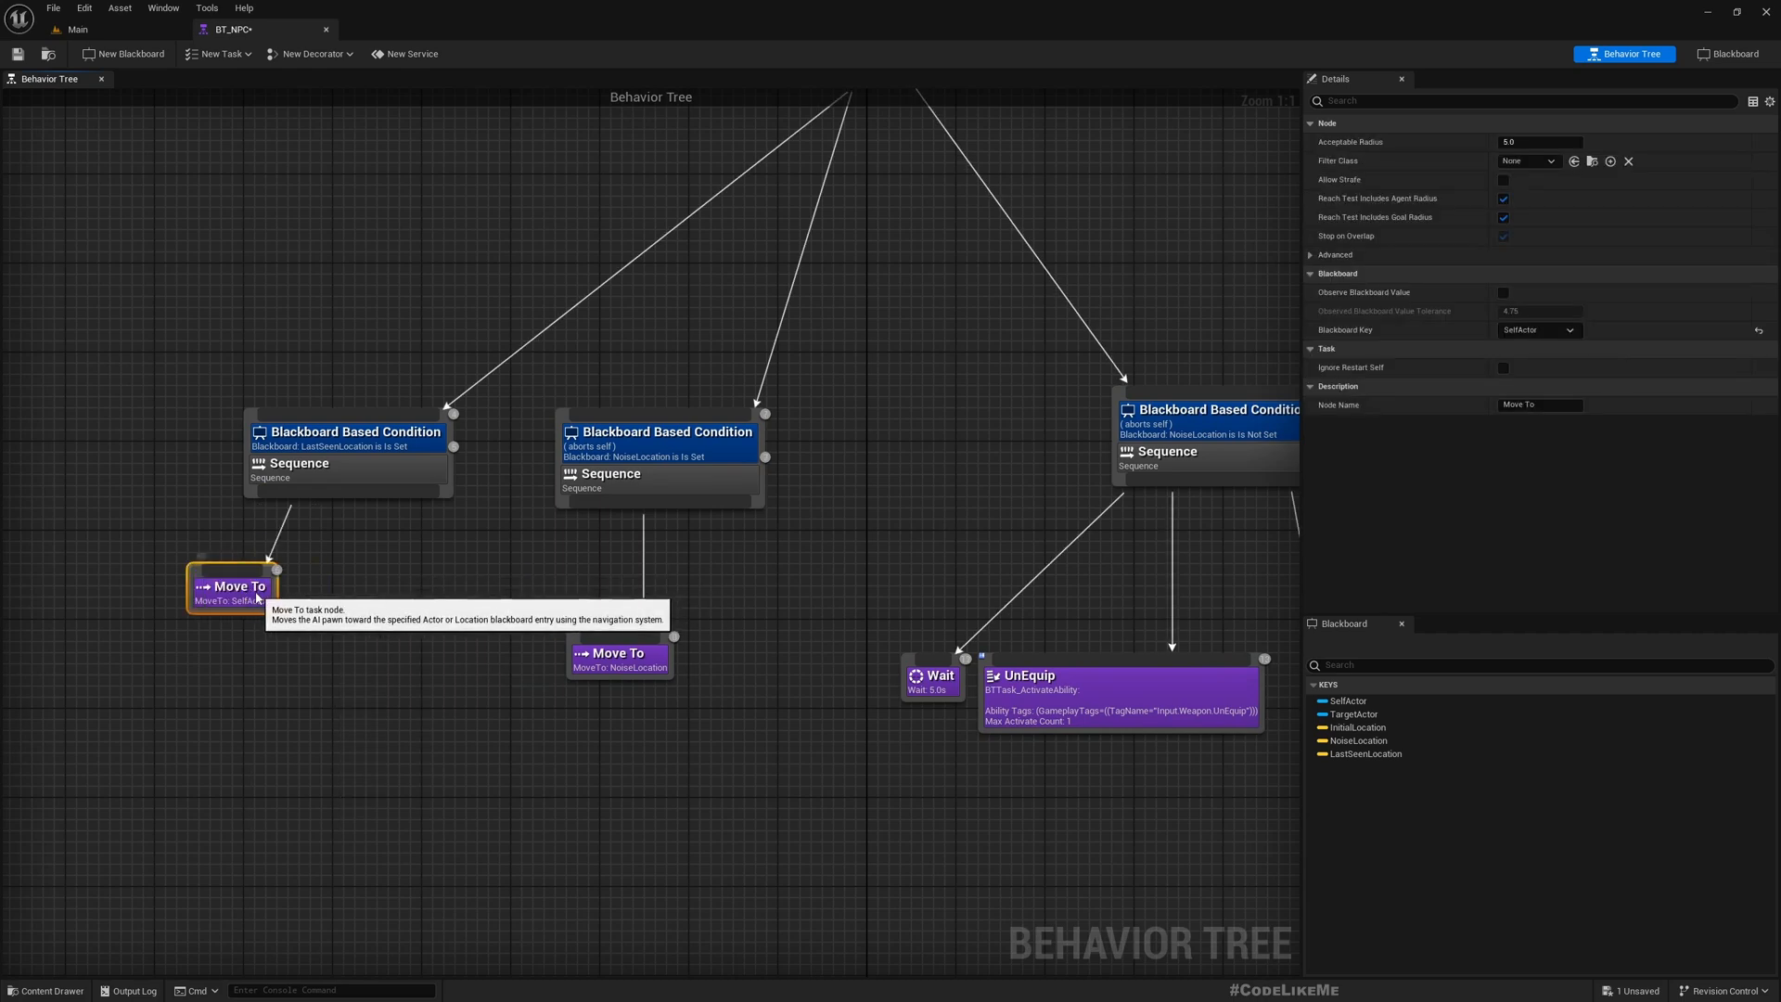
left_click(1539, 330)
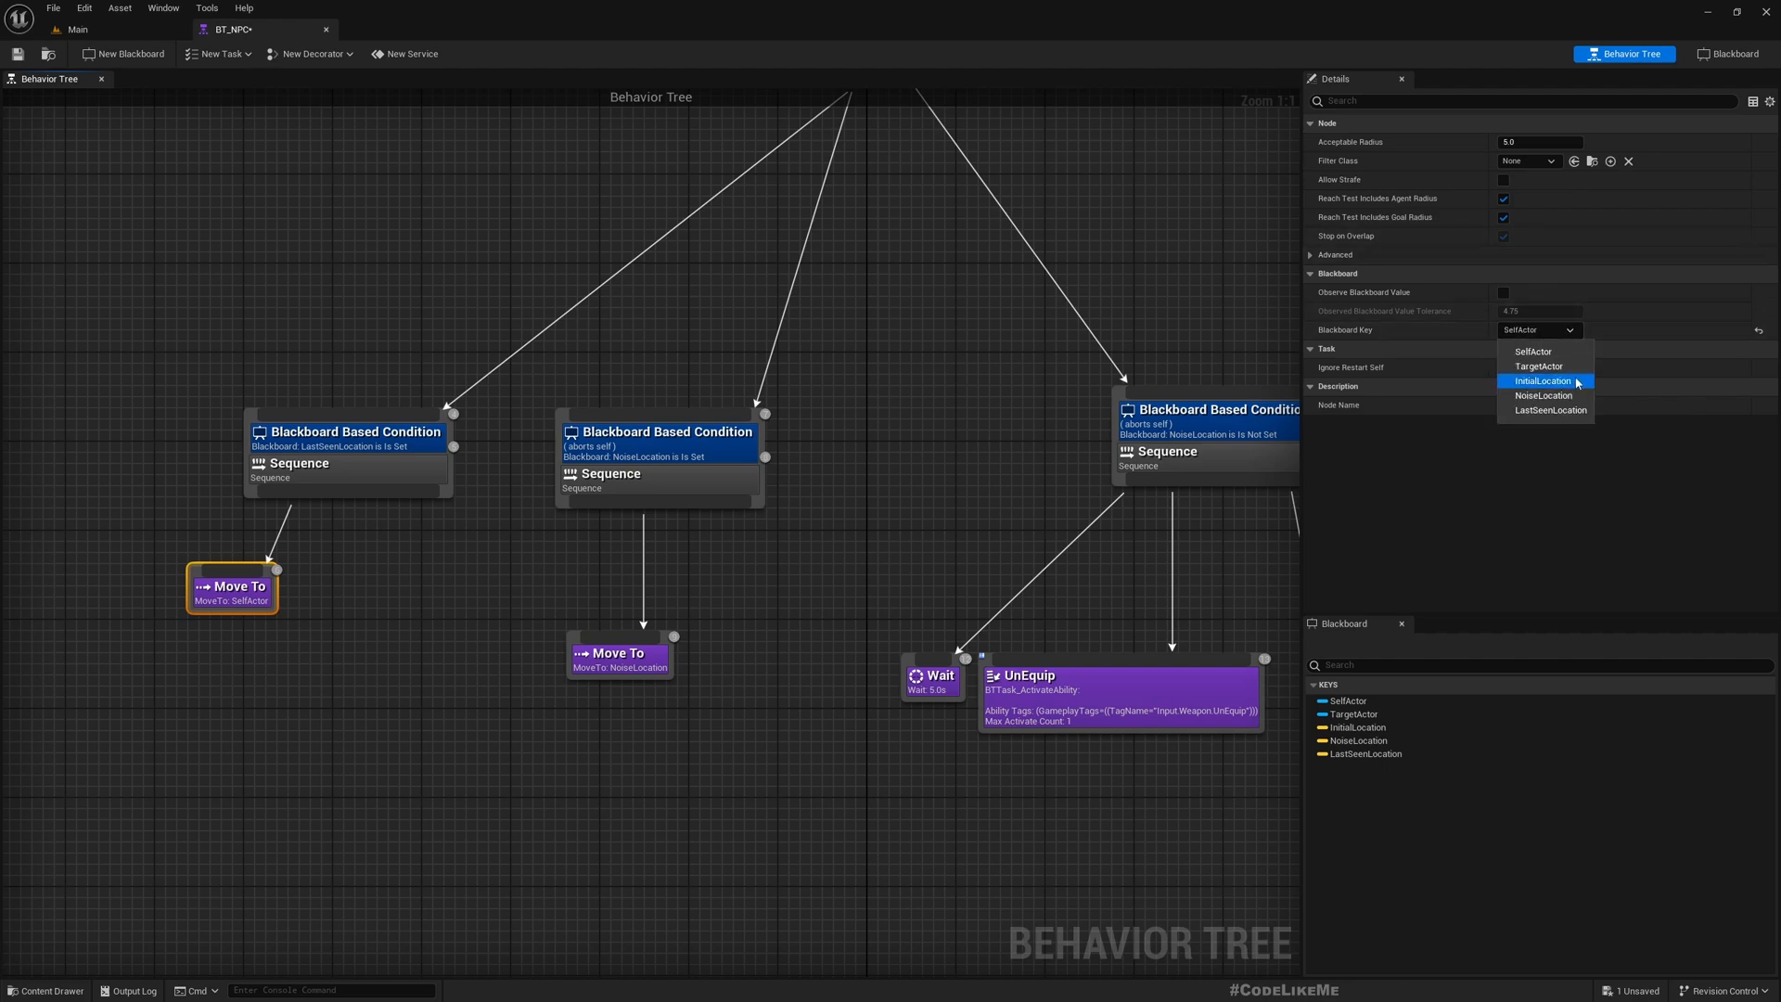
left_click(1547, 409)
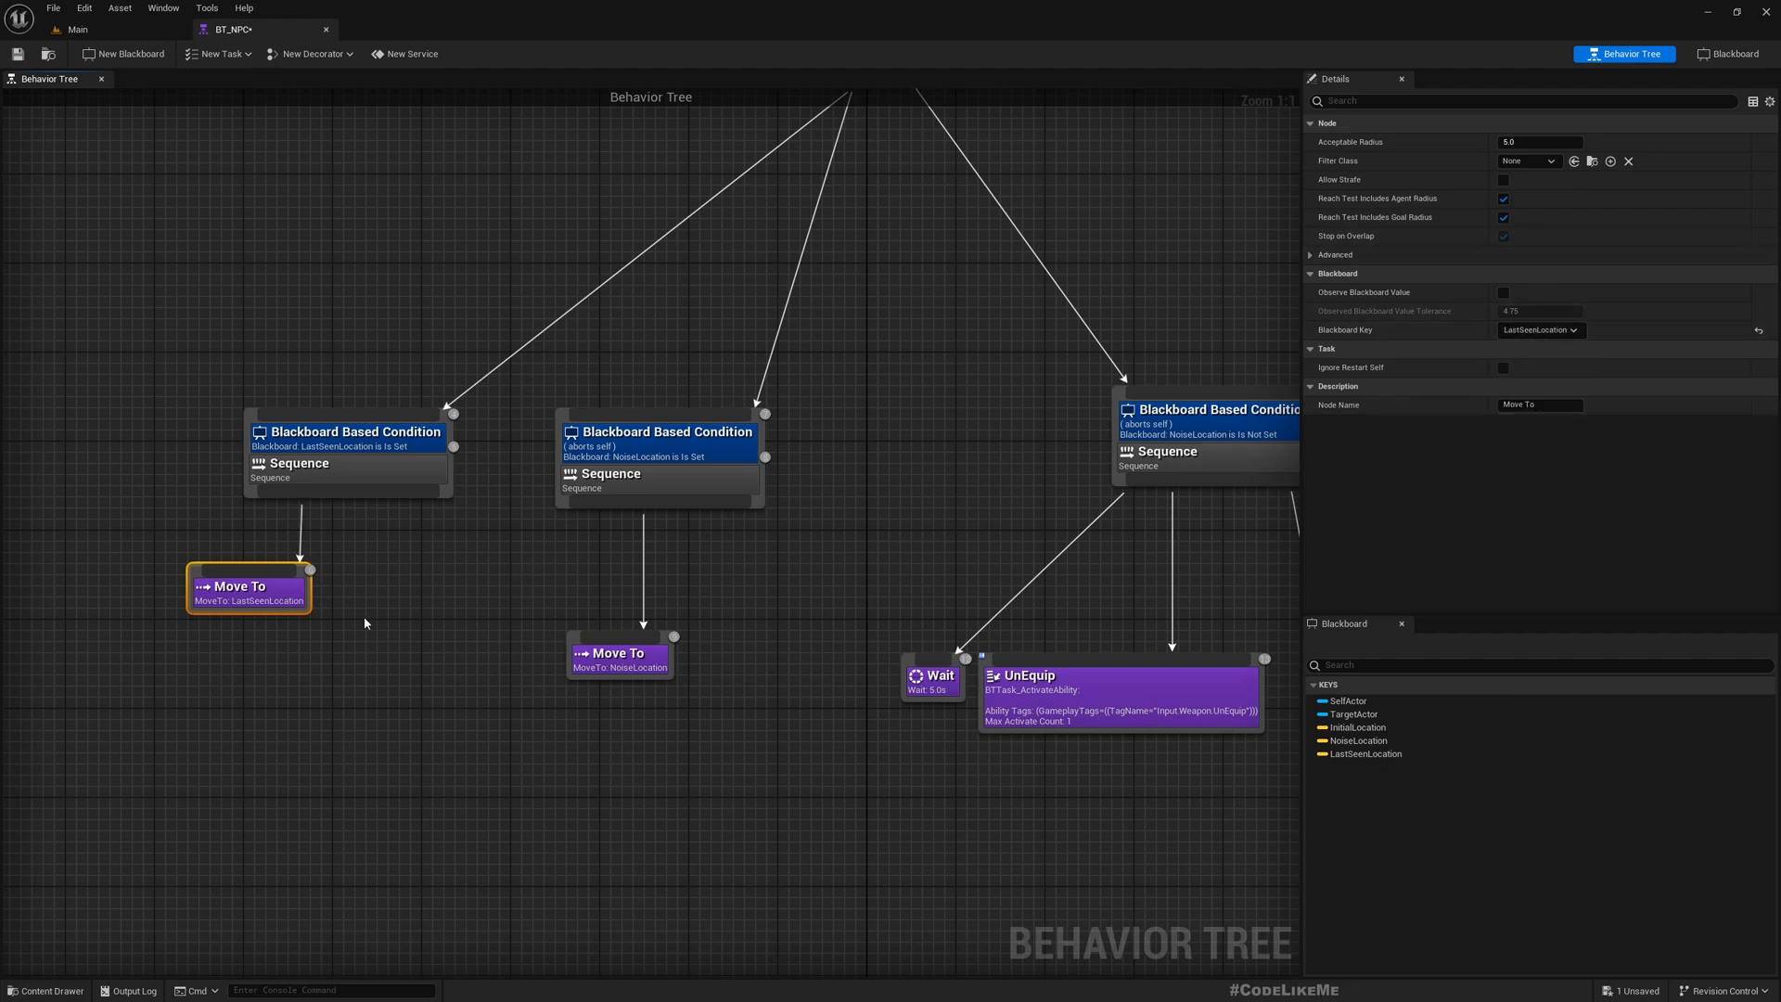
mouse_move(331, 498)
type("cl")
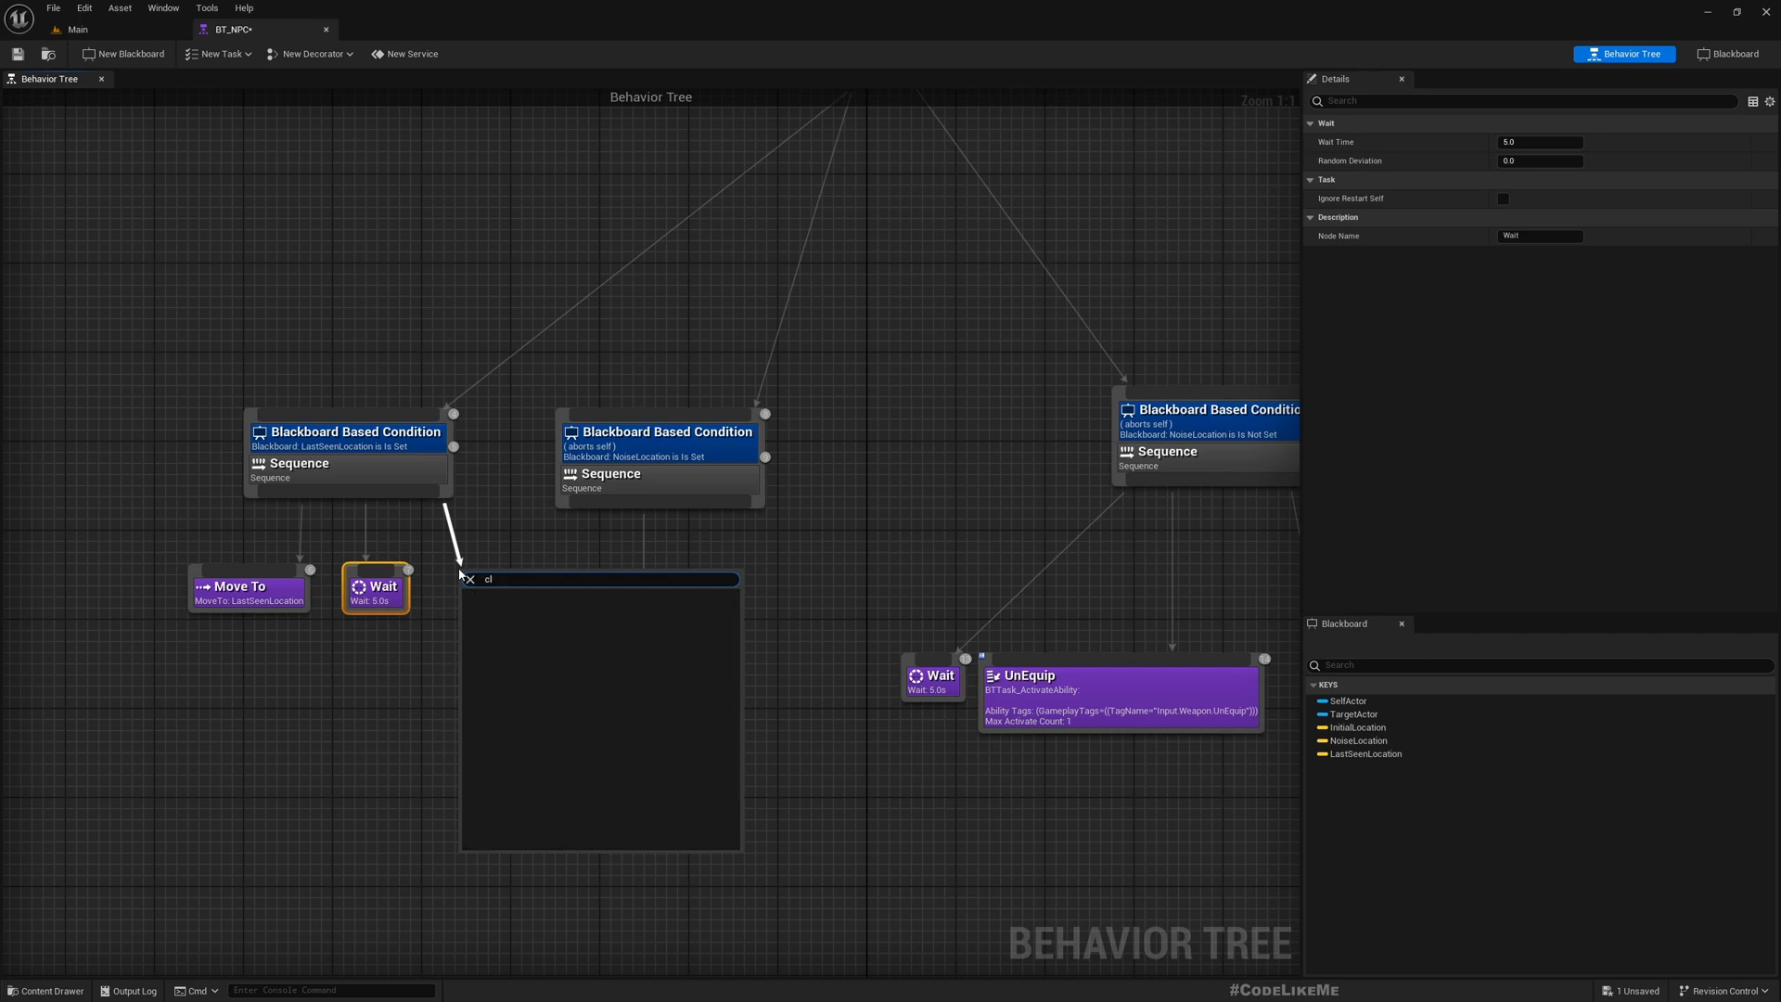
type("ea")
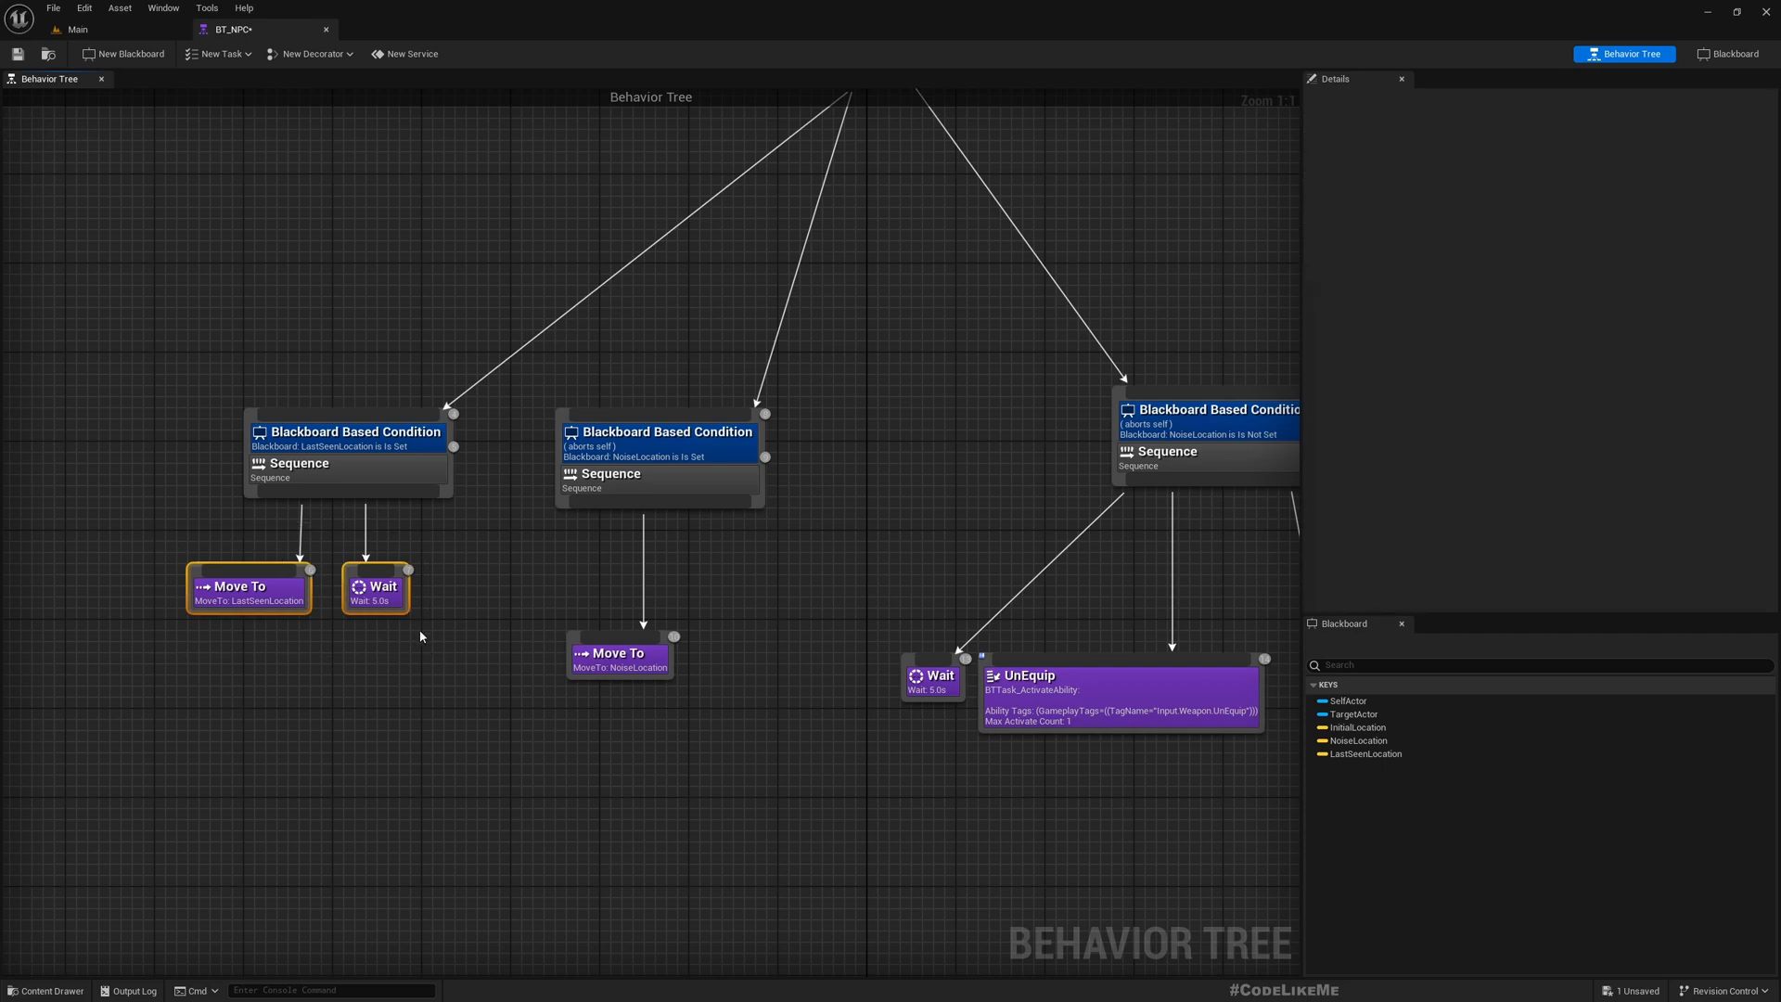
left_click(348, 431)
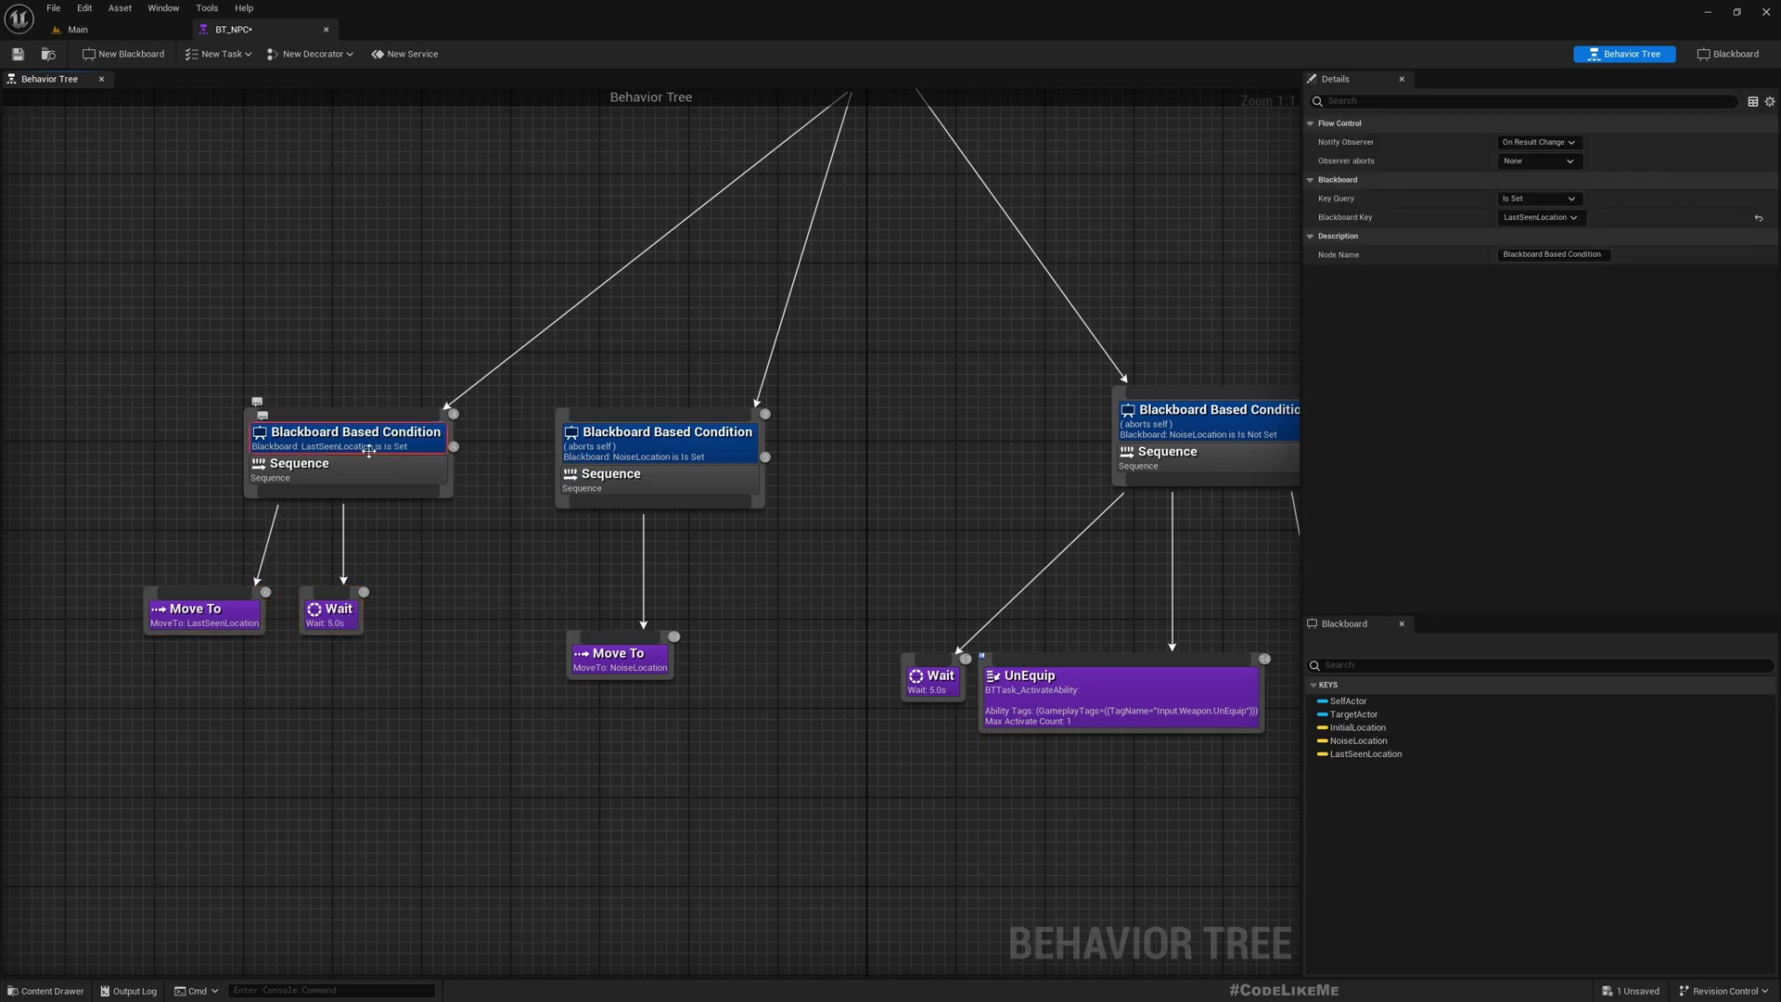
mouse_move(125, 34)
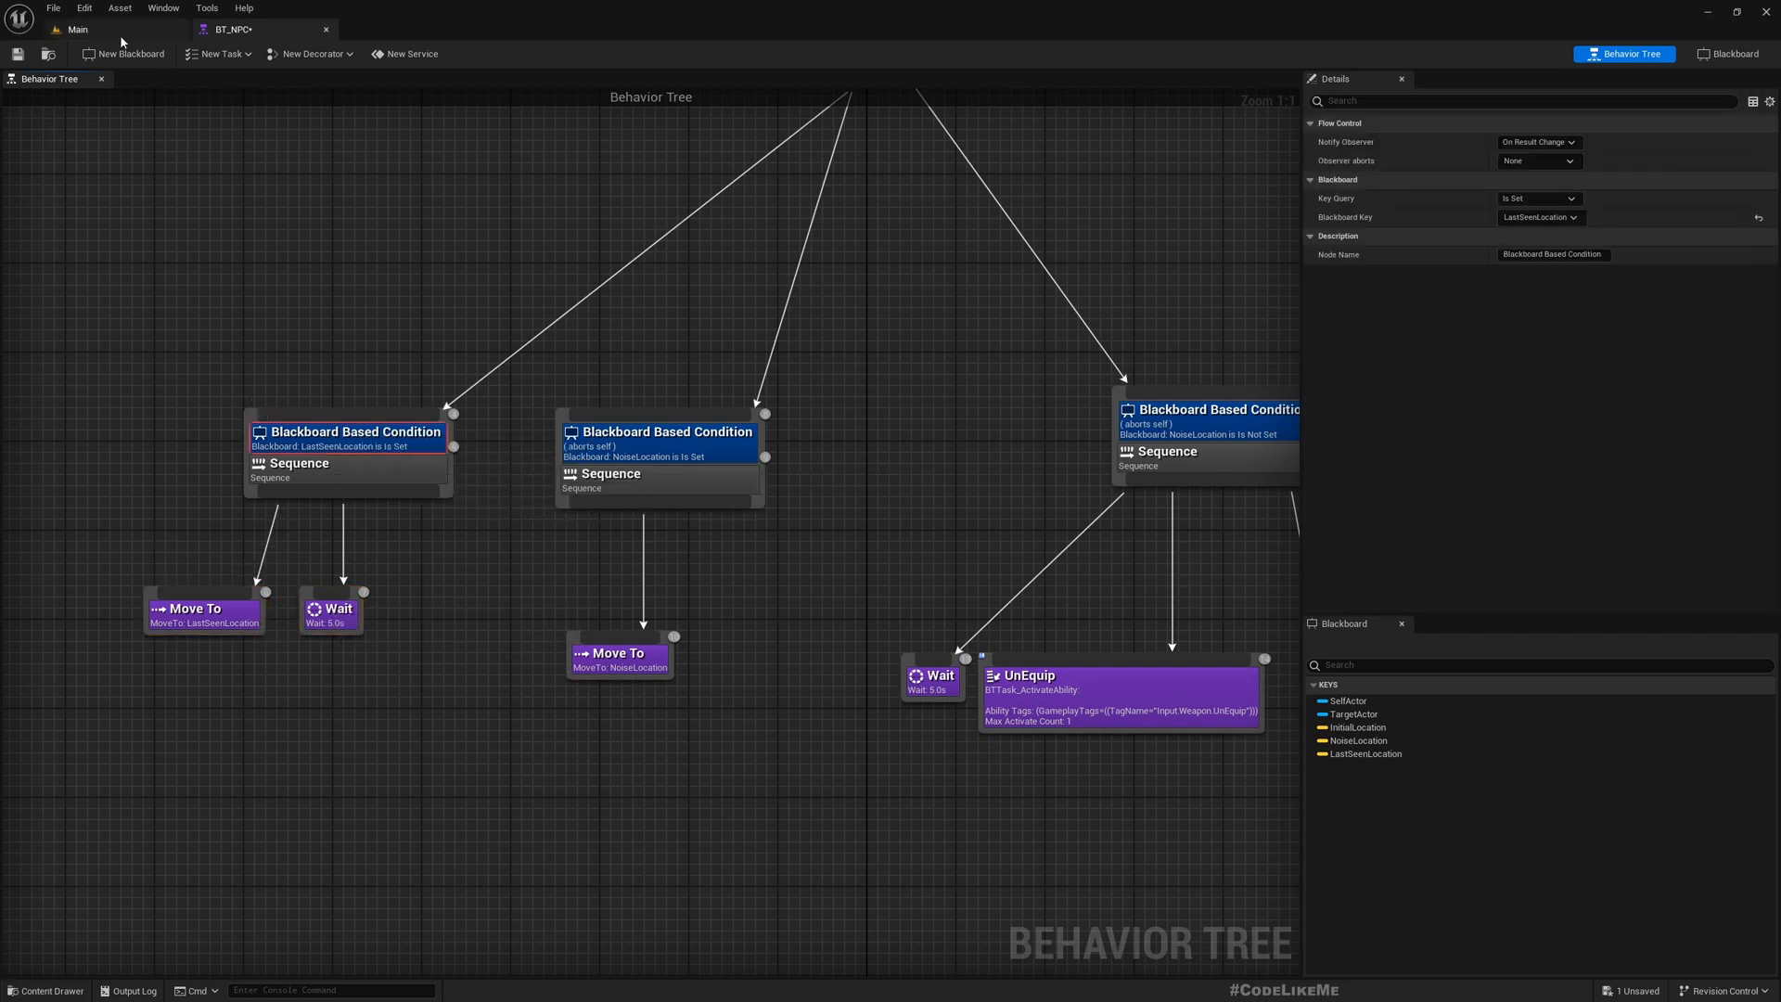
Create a BTTask_BlueprintBase task named BTTask_ClearBlackboardKey in the AI folder and save it
left_click(223, 52)
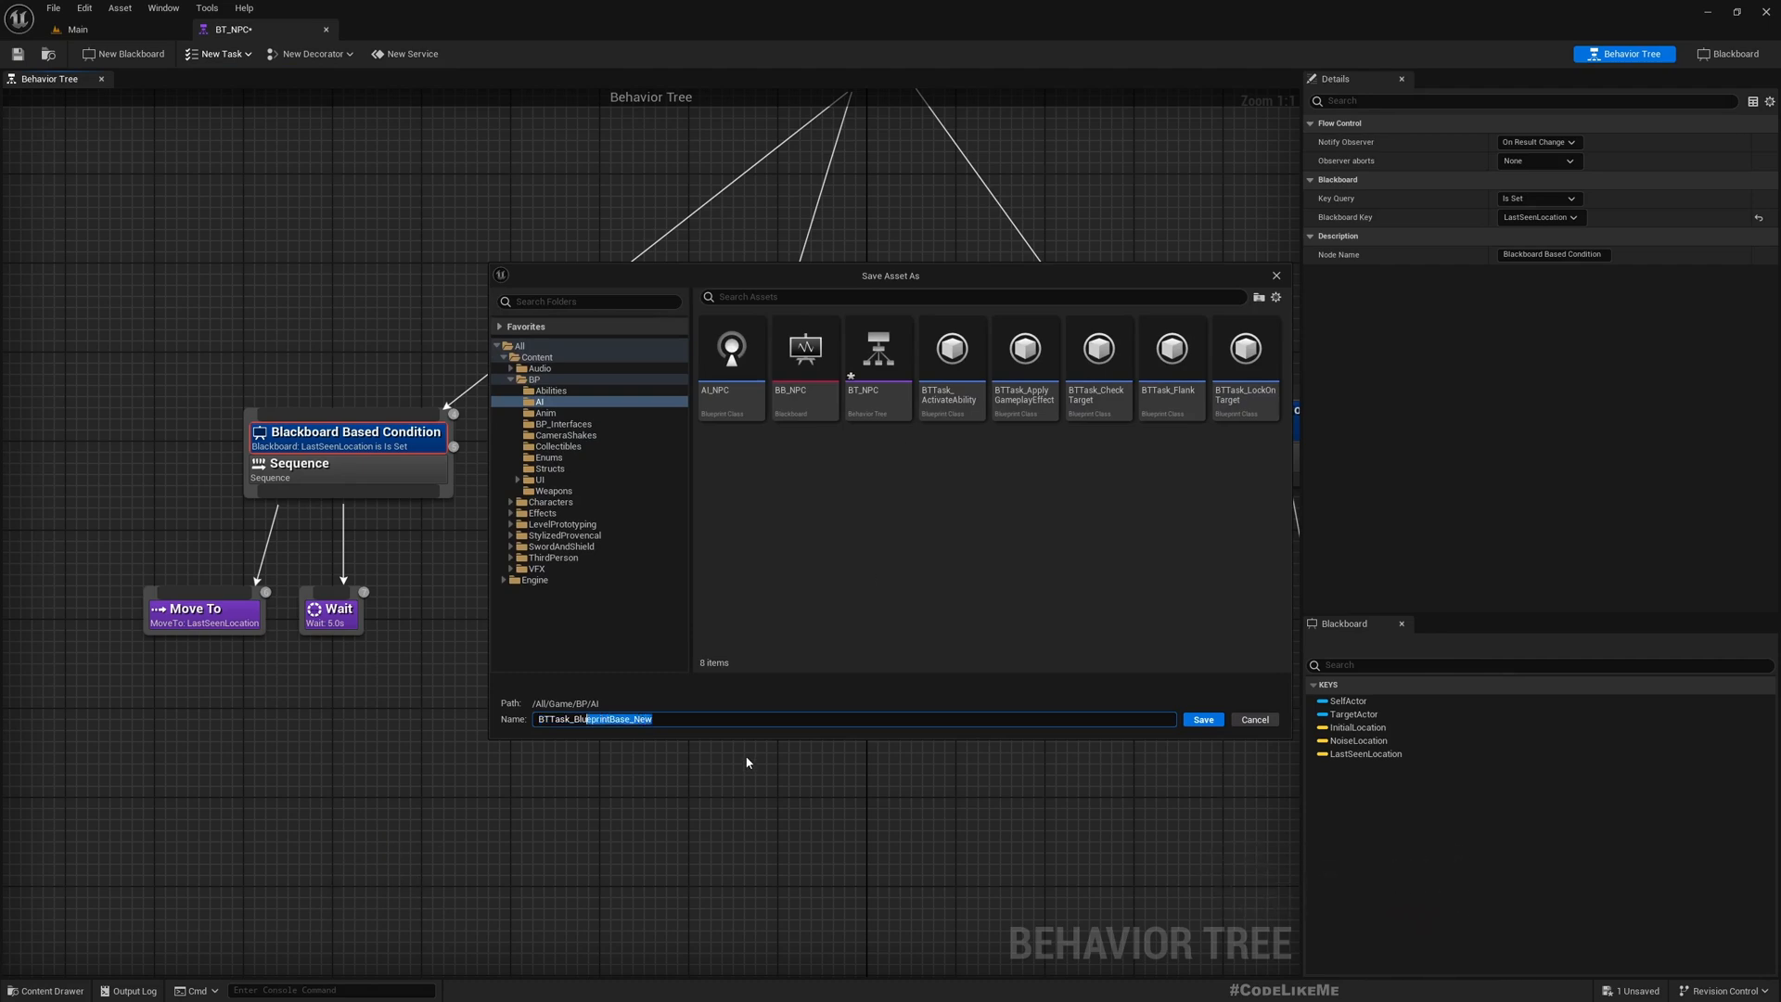
type("BTTask_ClearBlac")
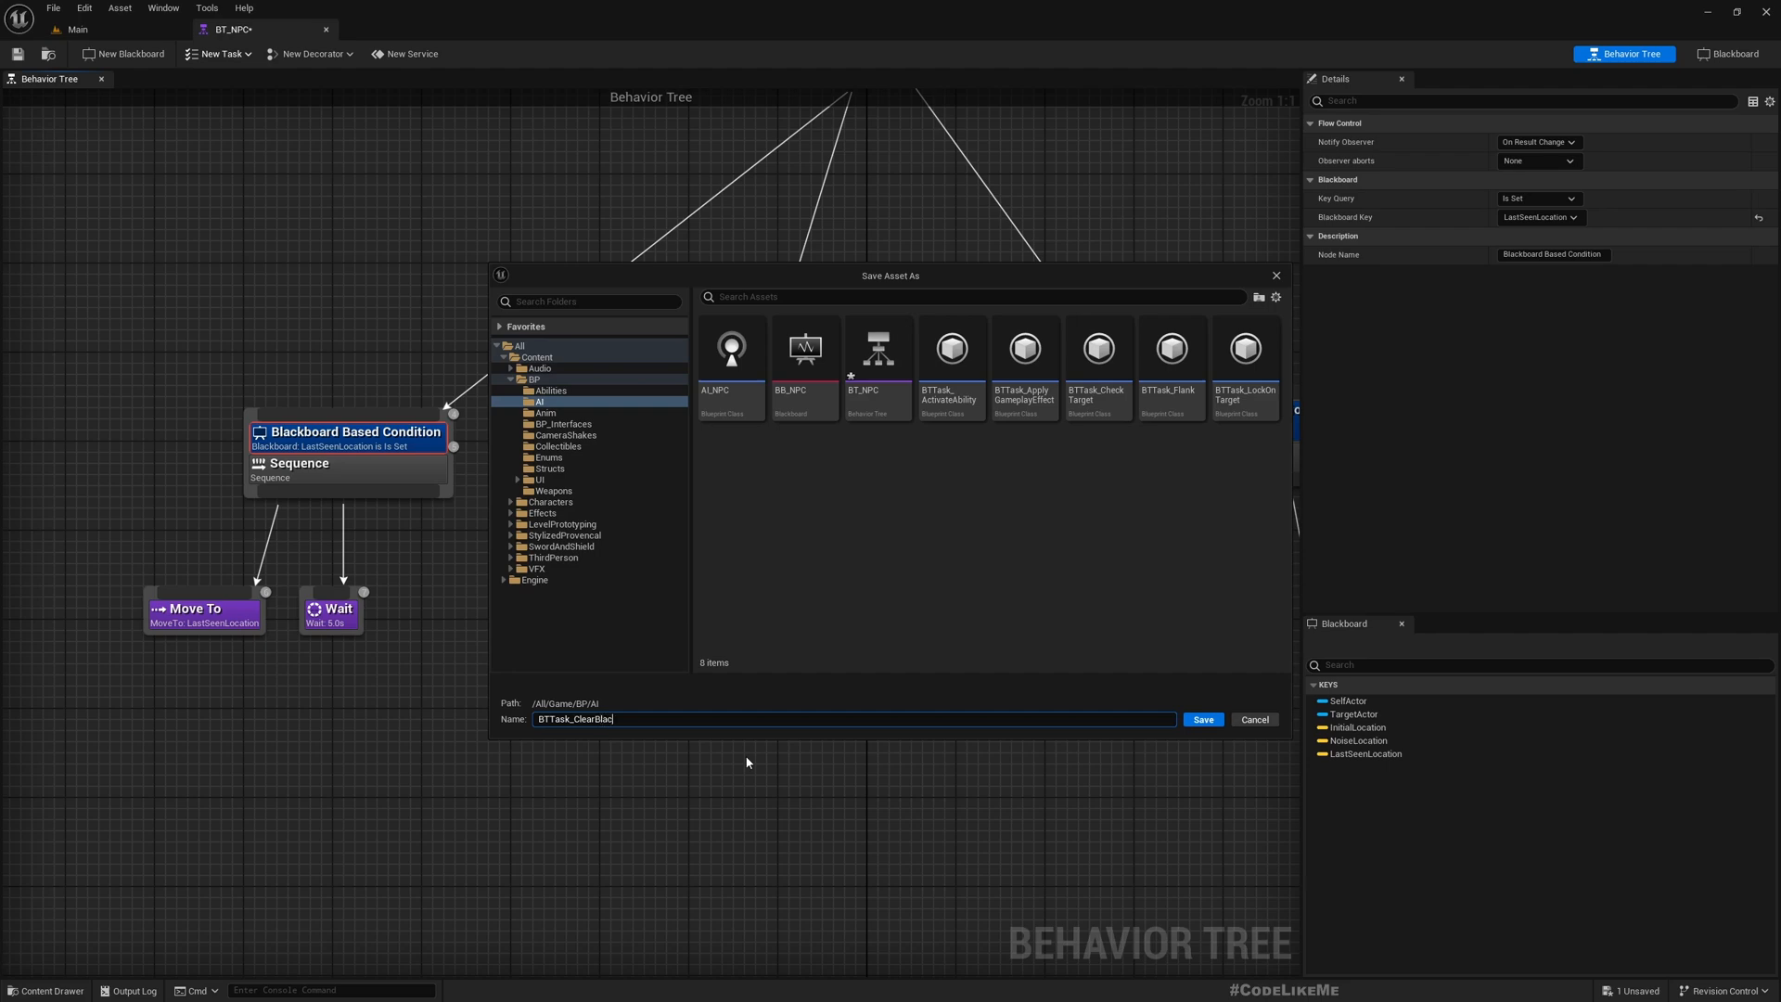
type("k")
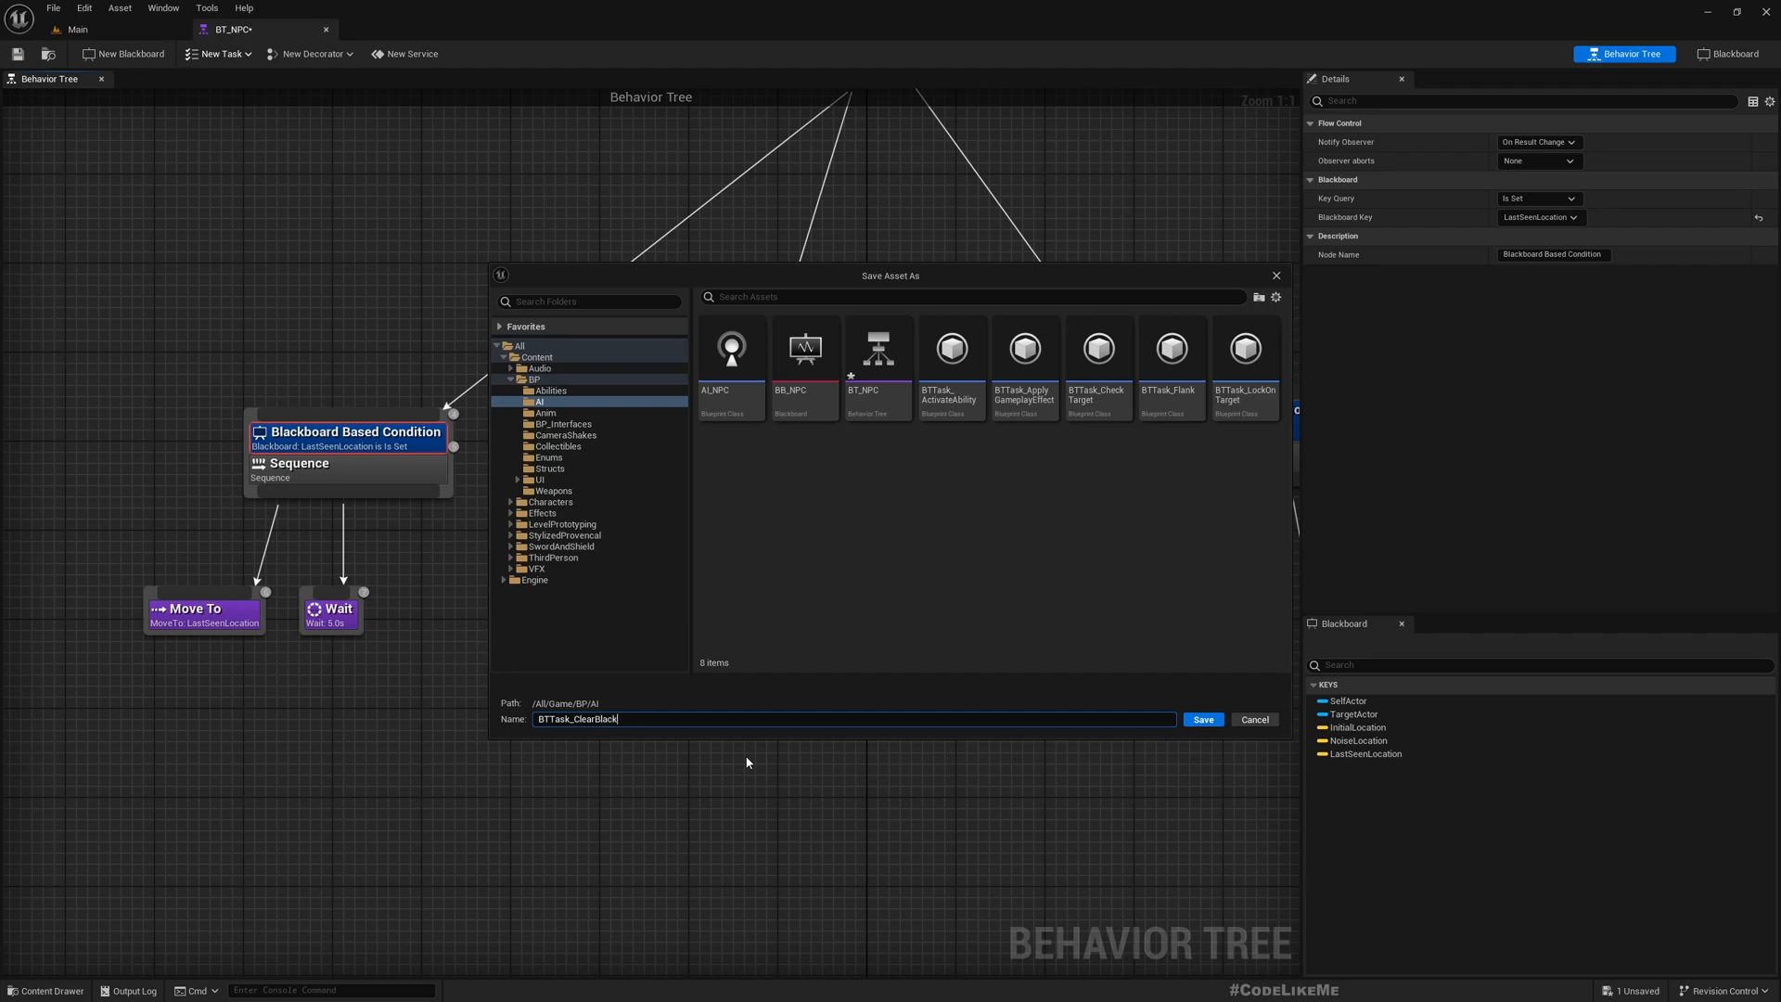
type("boardKey")
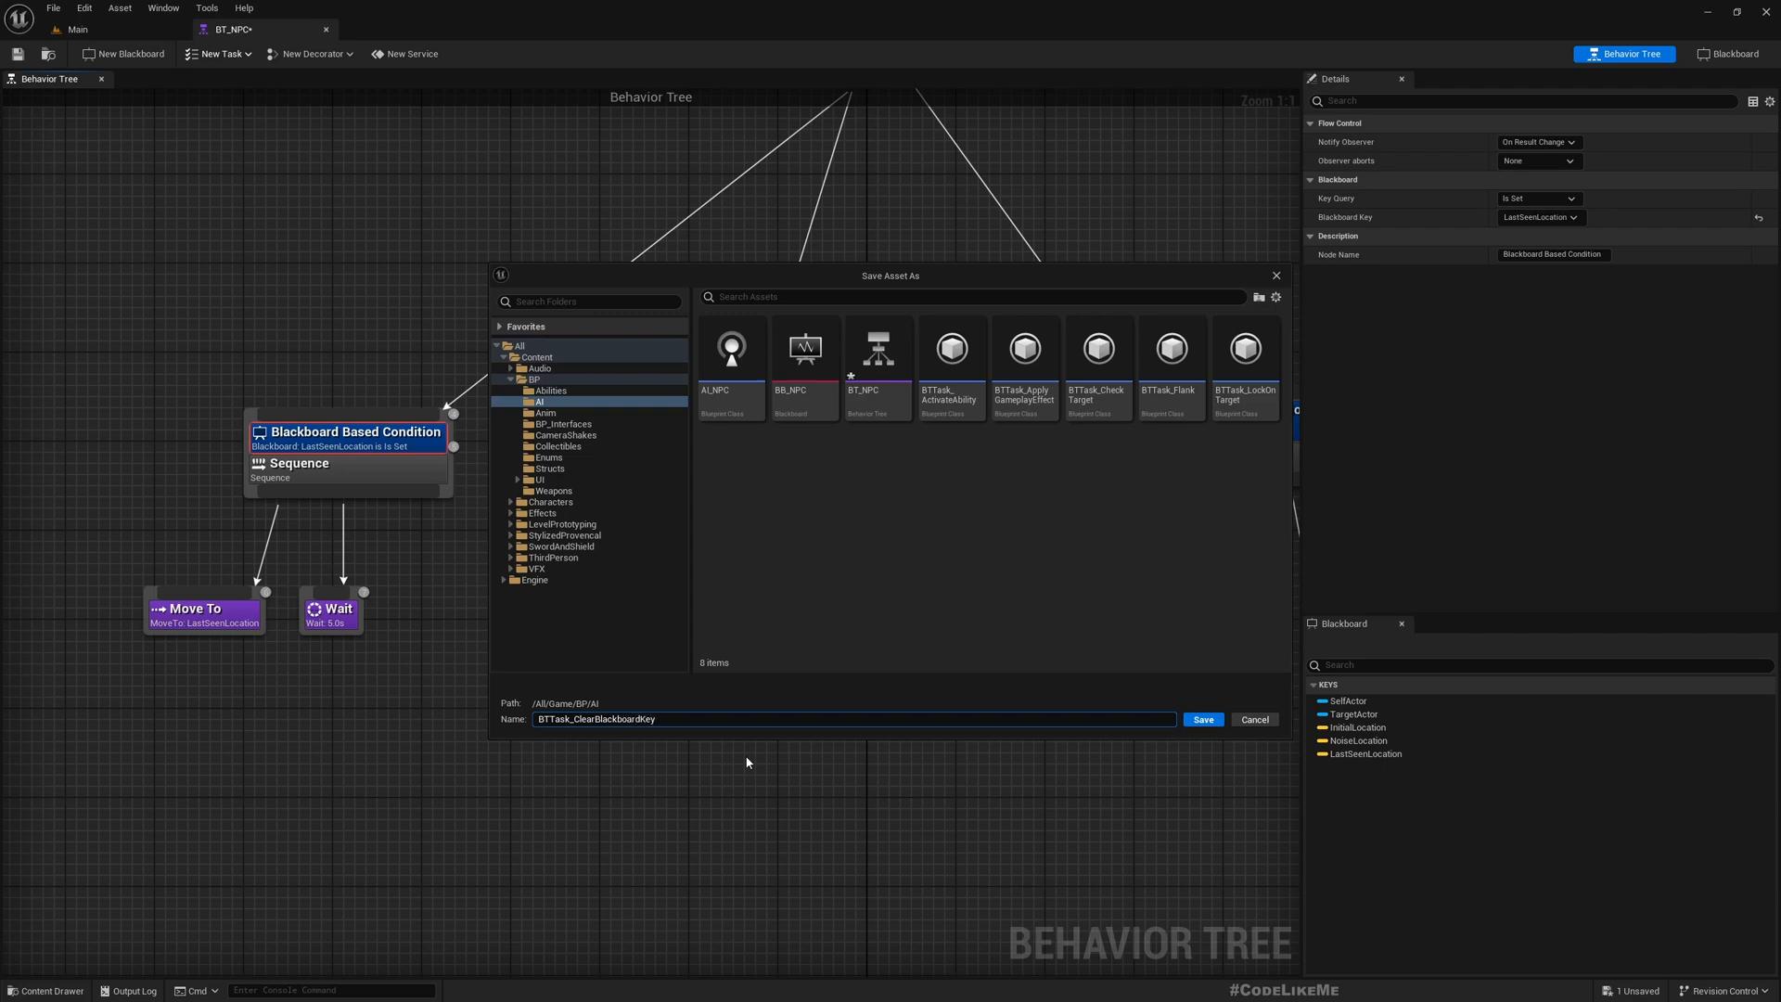
left_click(1204, 719)
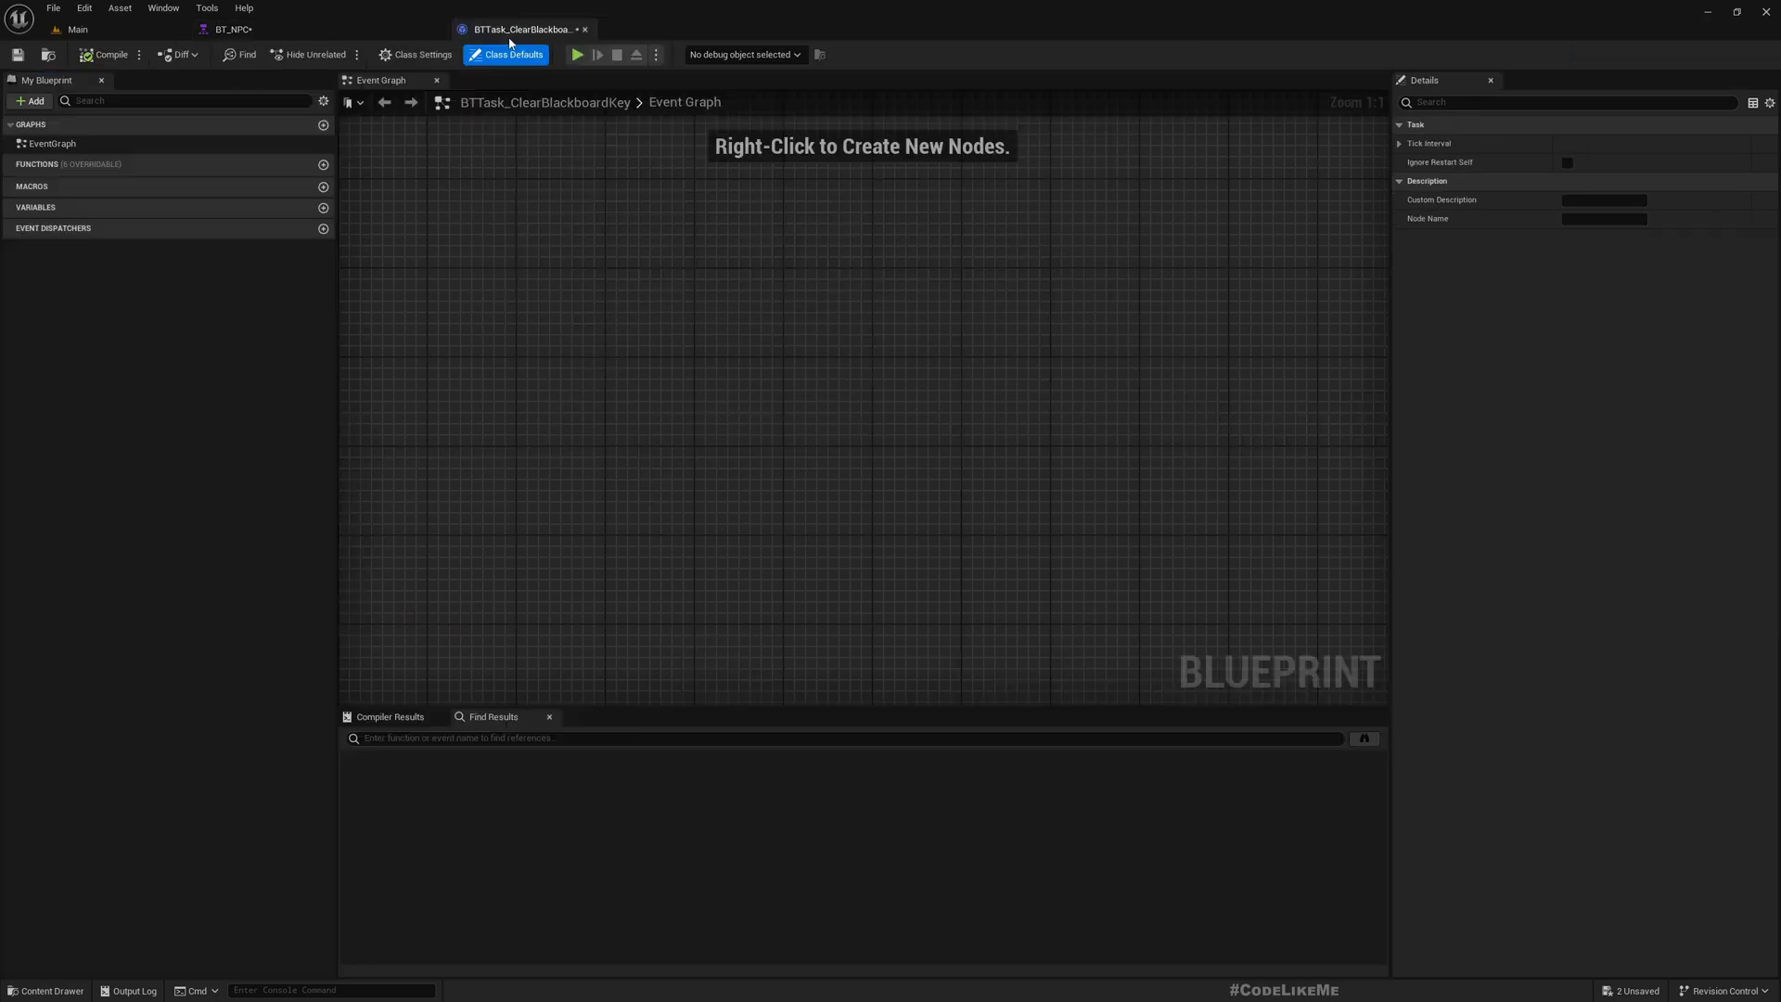
Add the AI execute event and an instance-editable Blackboard Key Selector variable named Key
left_click(323, 164)
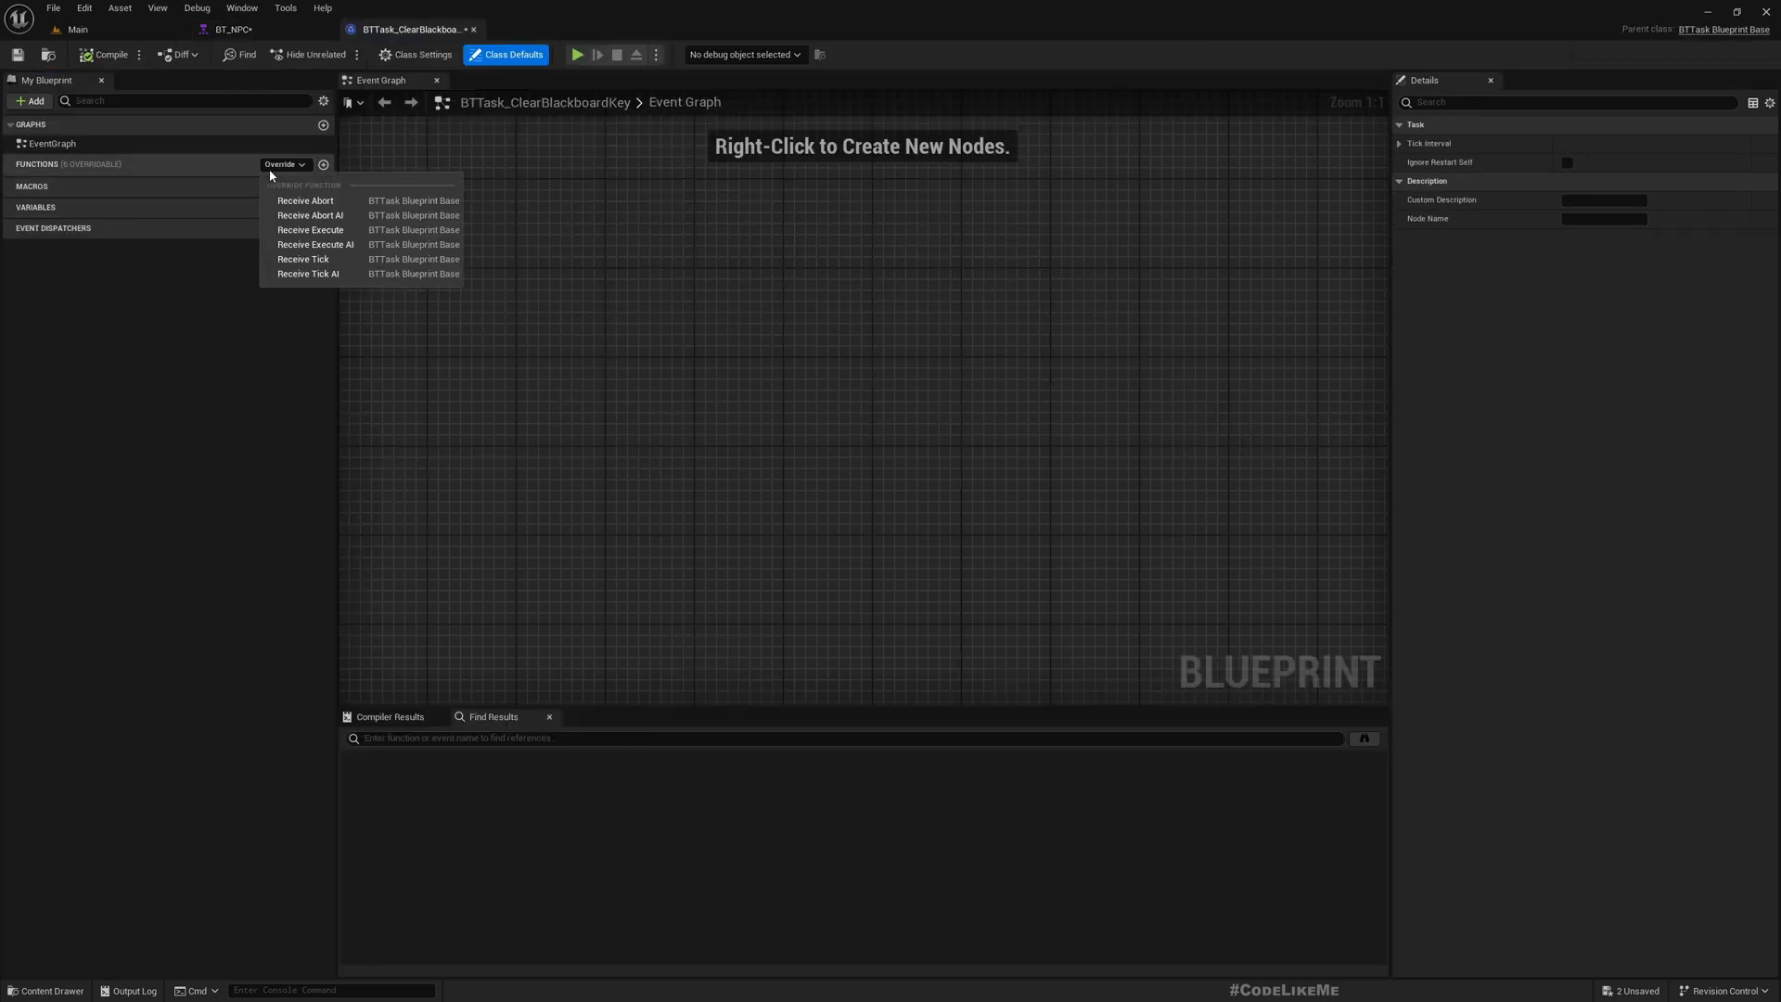
mouse_move(322, 248)
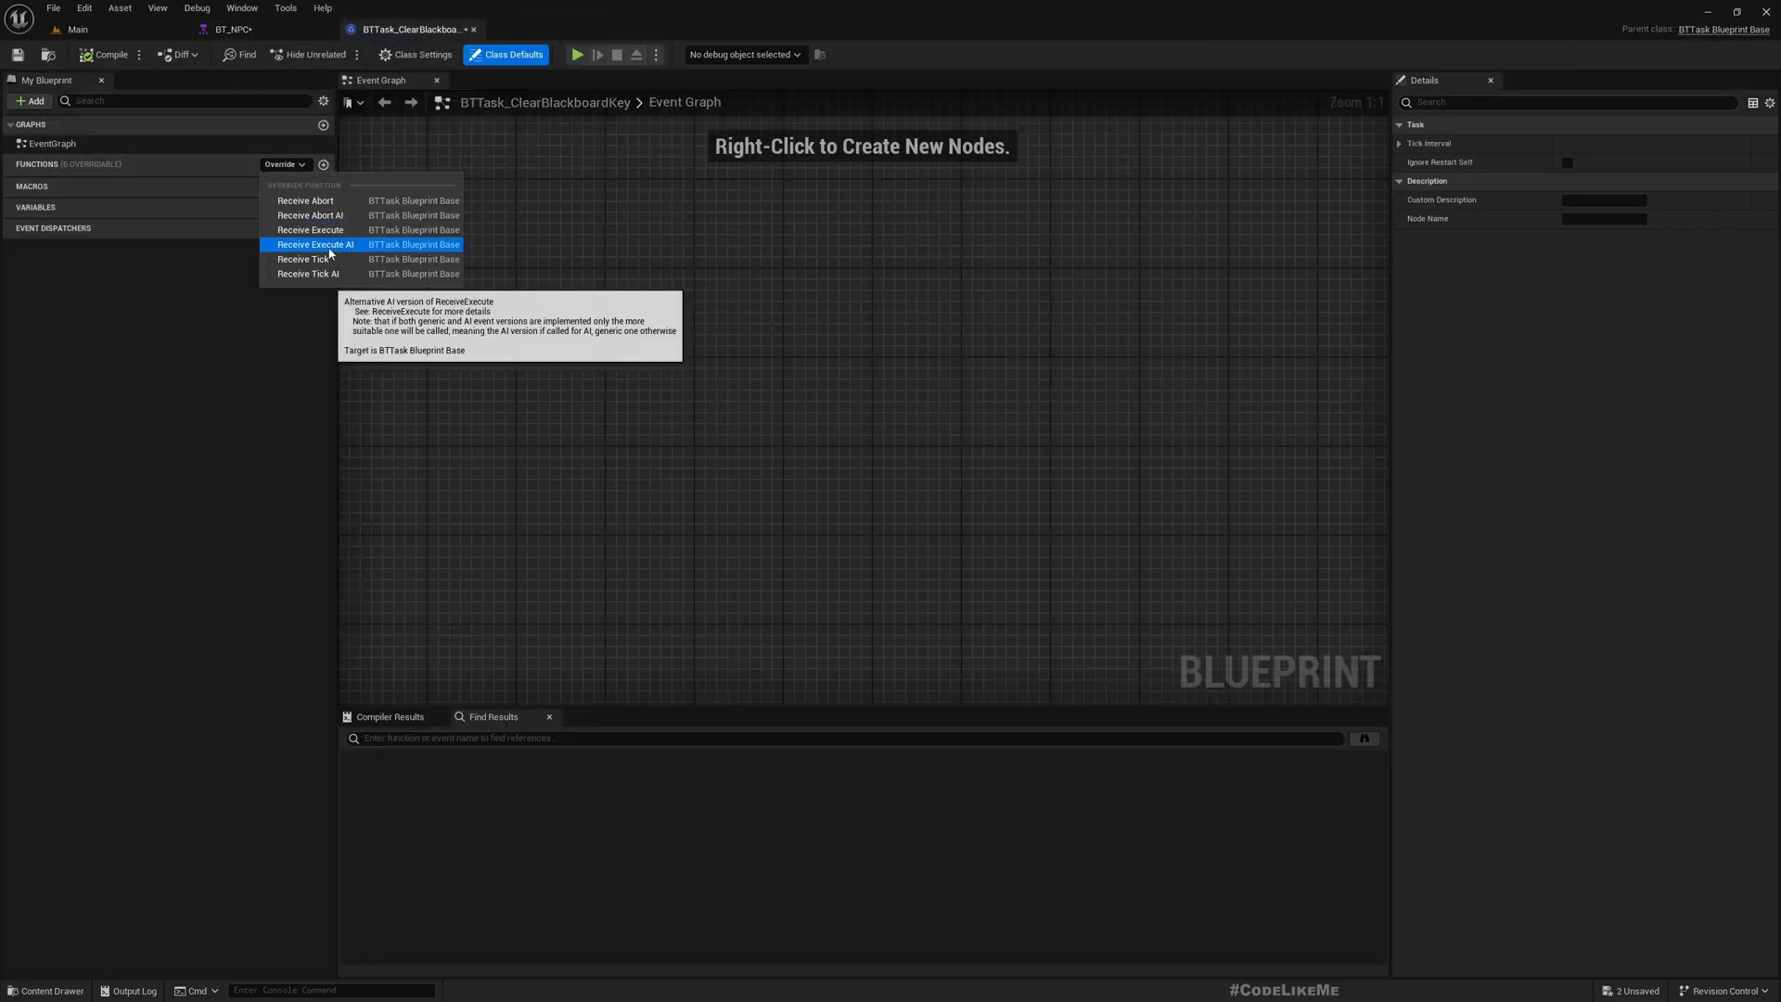
left_click(319, 244)
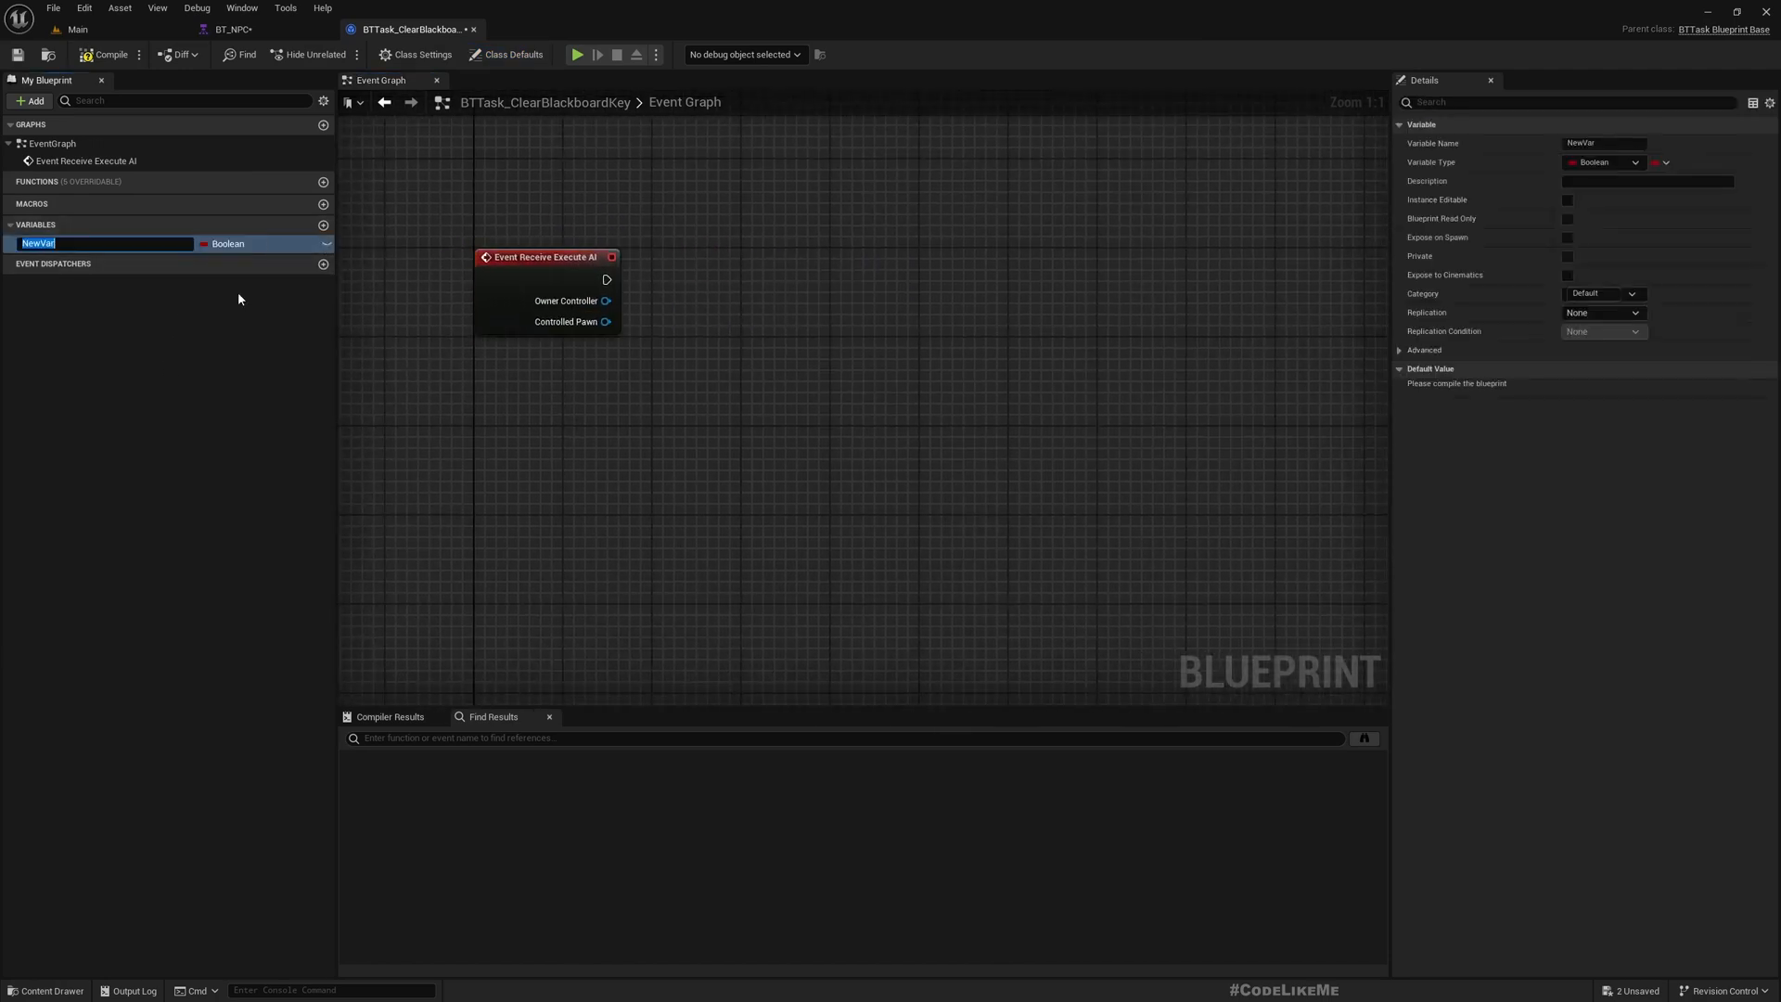
type("Key")
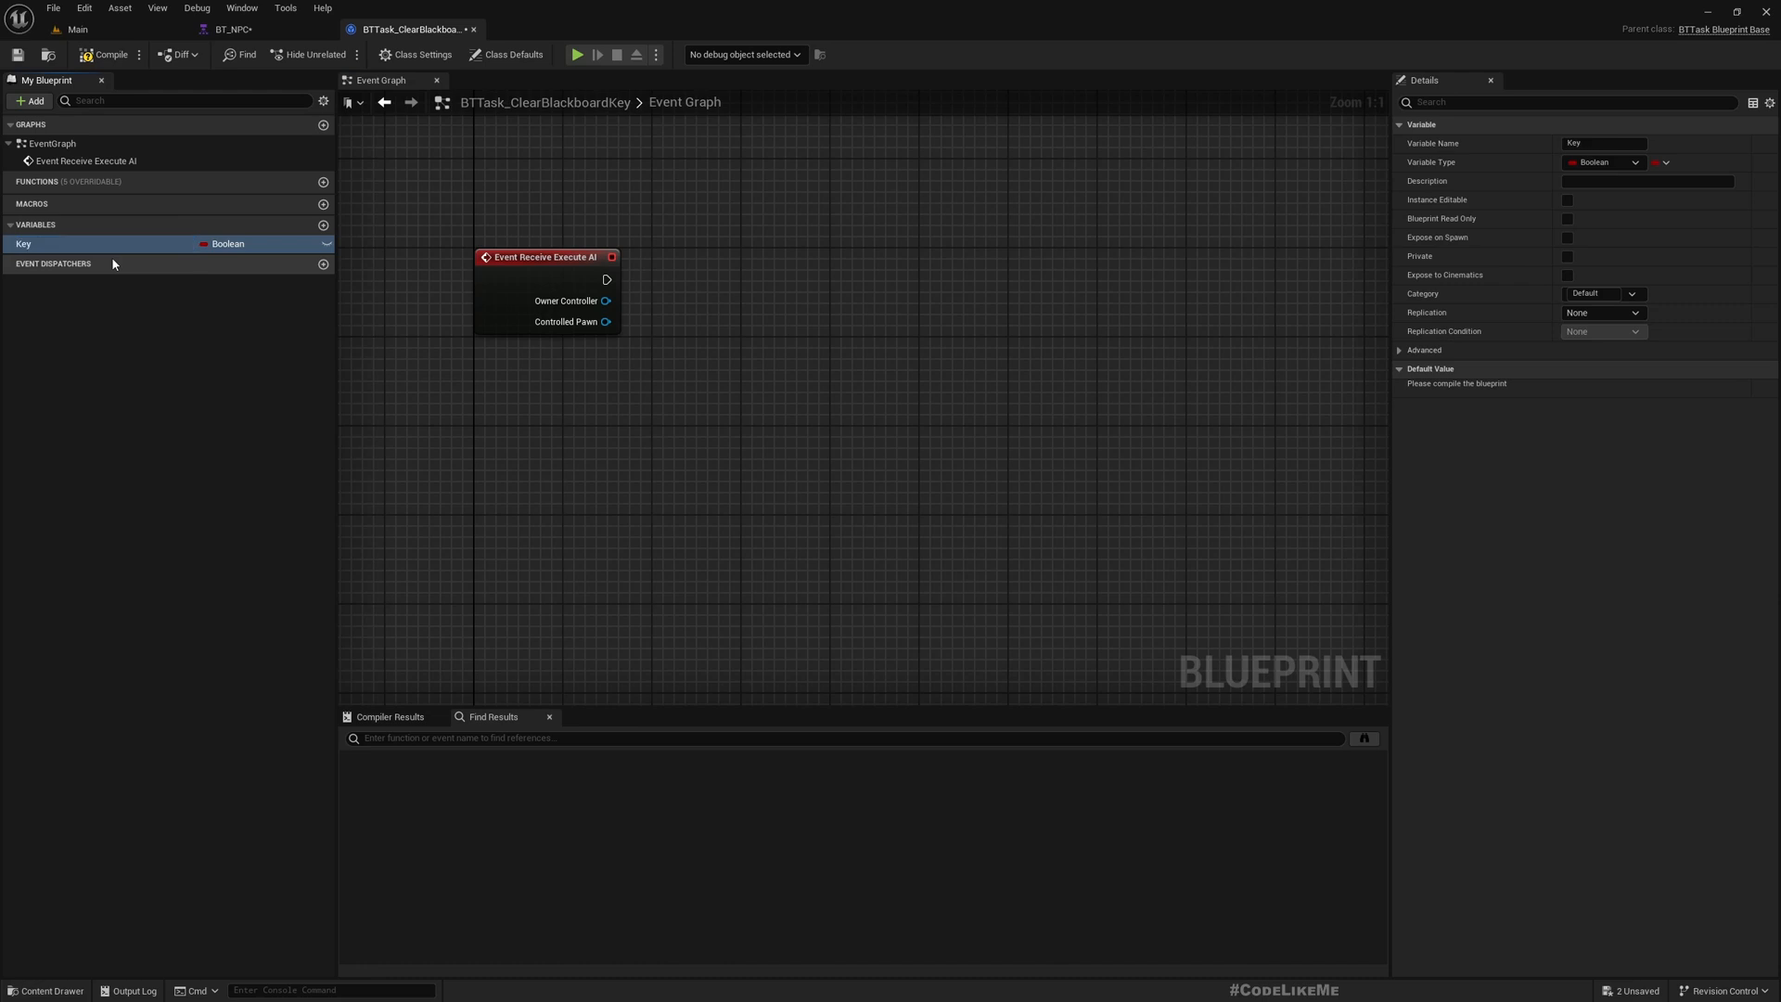
left_click(239, 244)
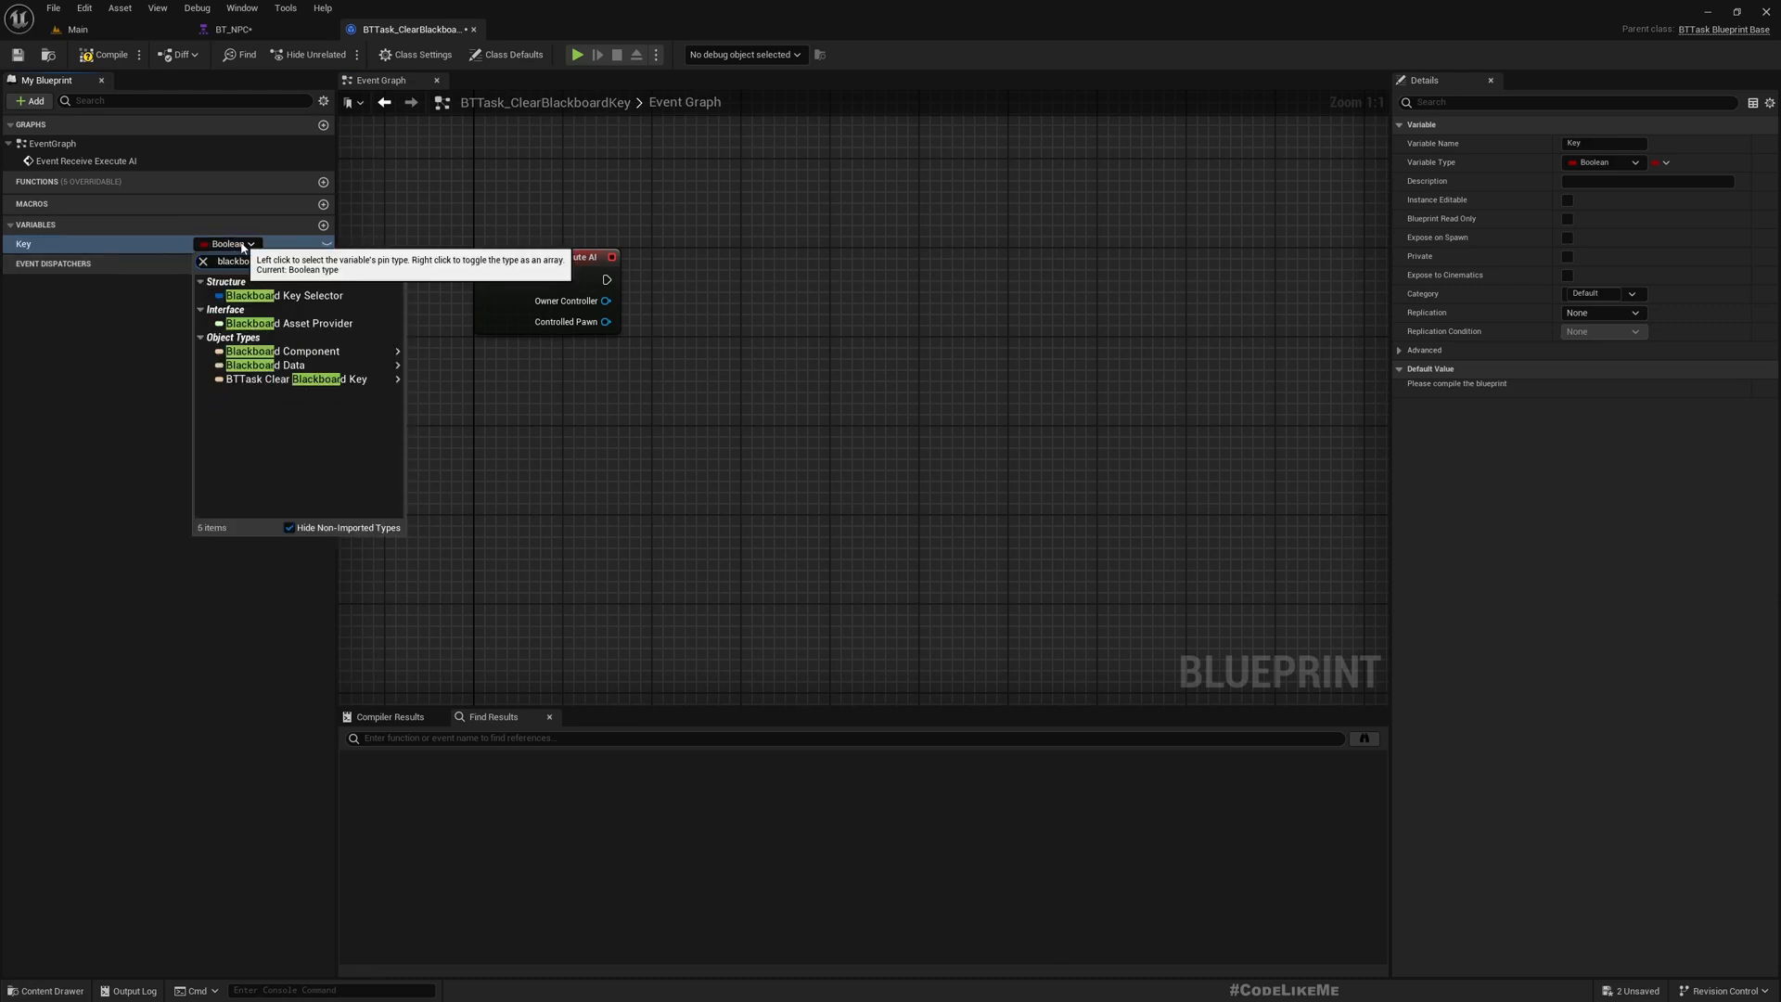
left_click(292, 295)
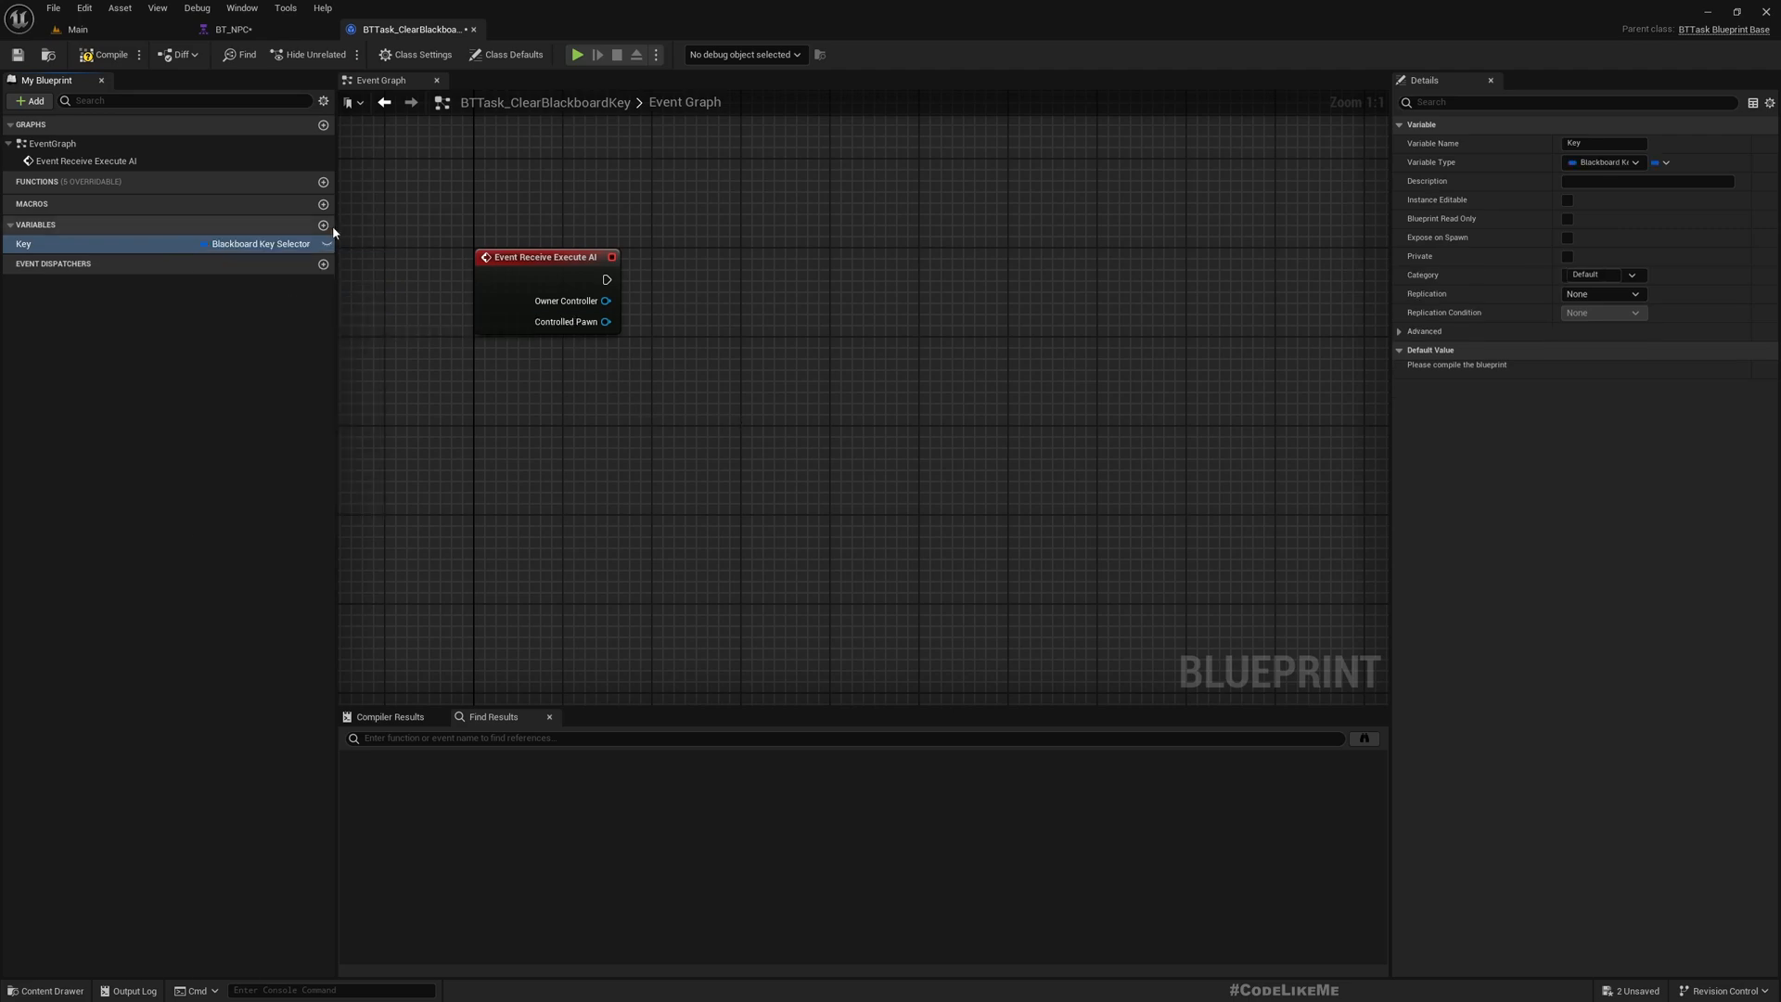
left_click(1568, 200)
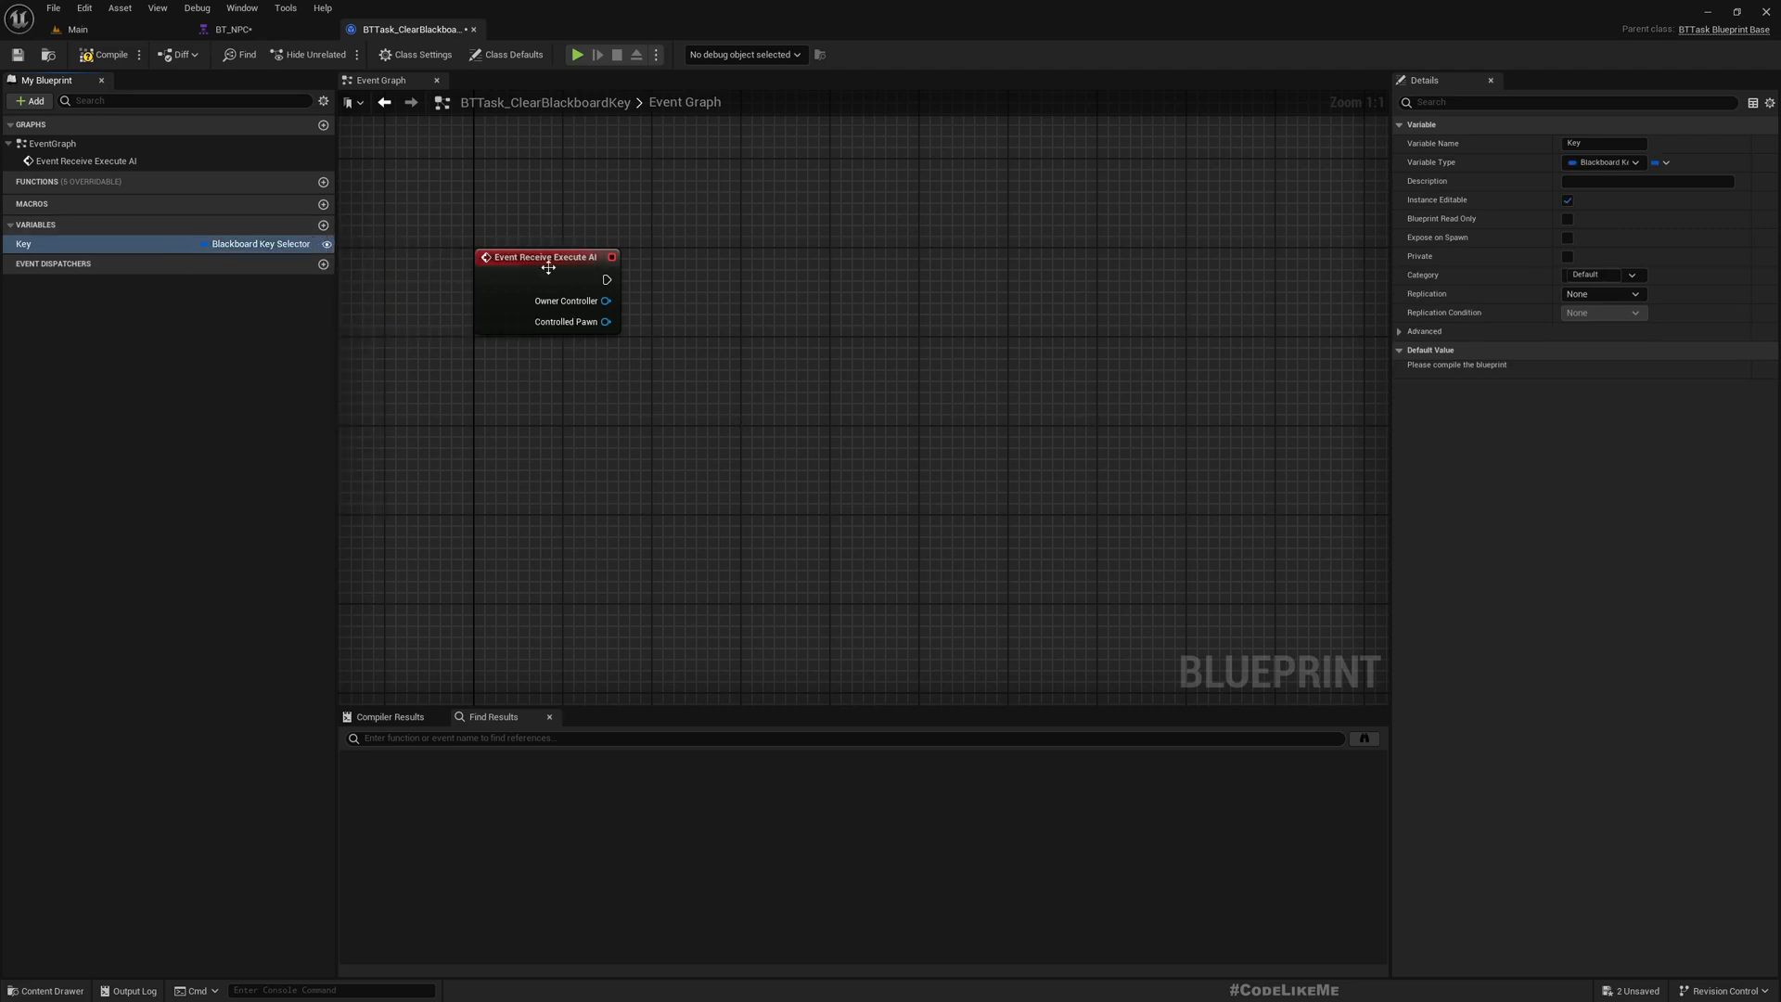
Wire Clear Blackboard Value on Key, followed by Finish Execute with Success
left_click_drag(22, 243, 733, 395)
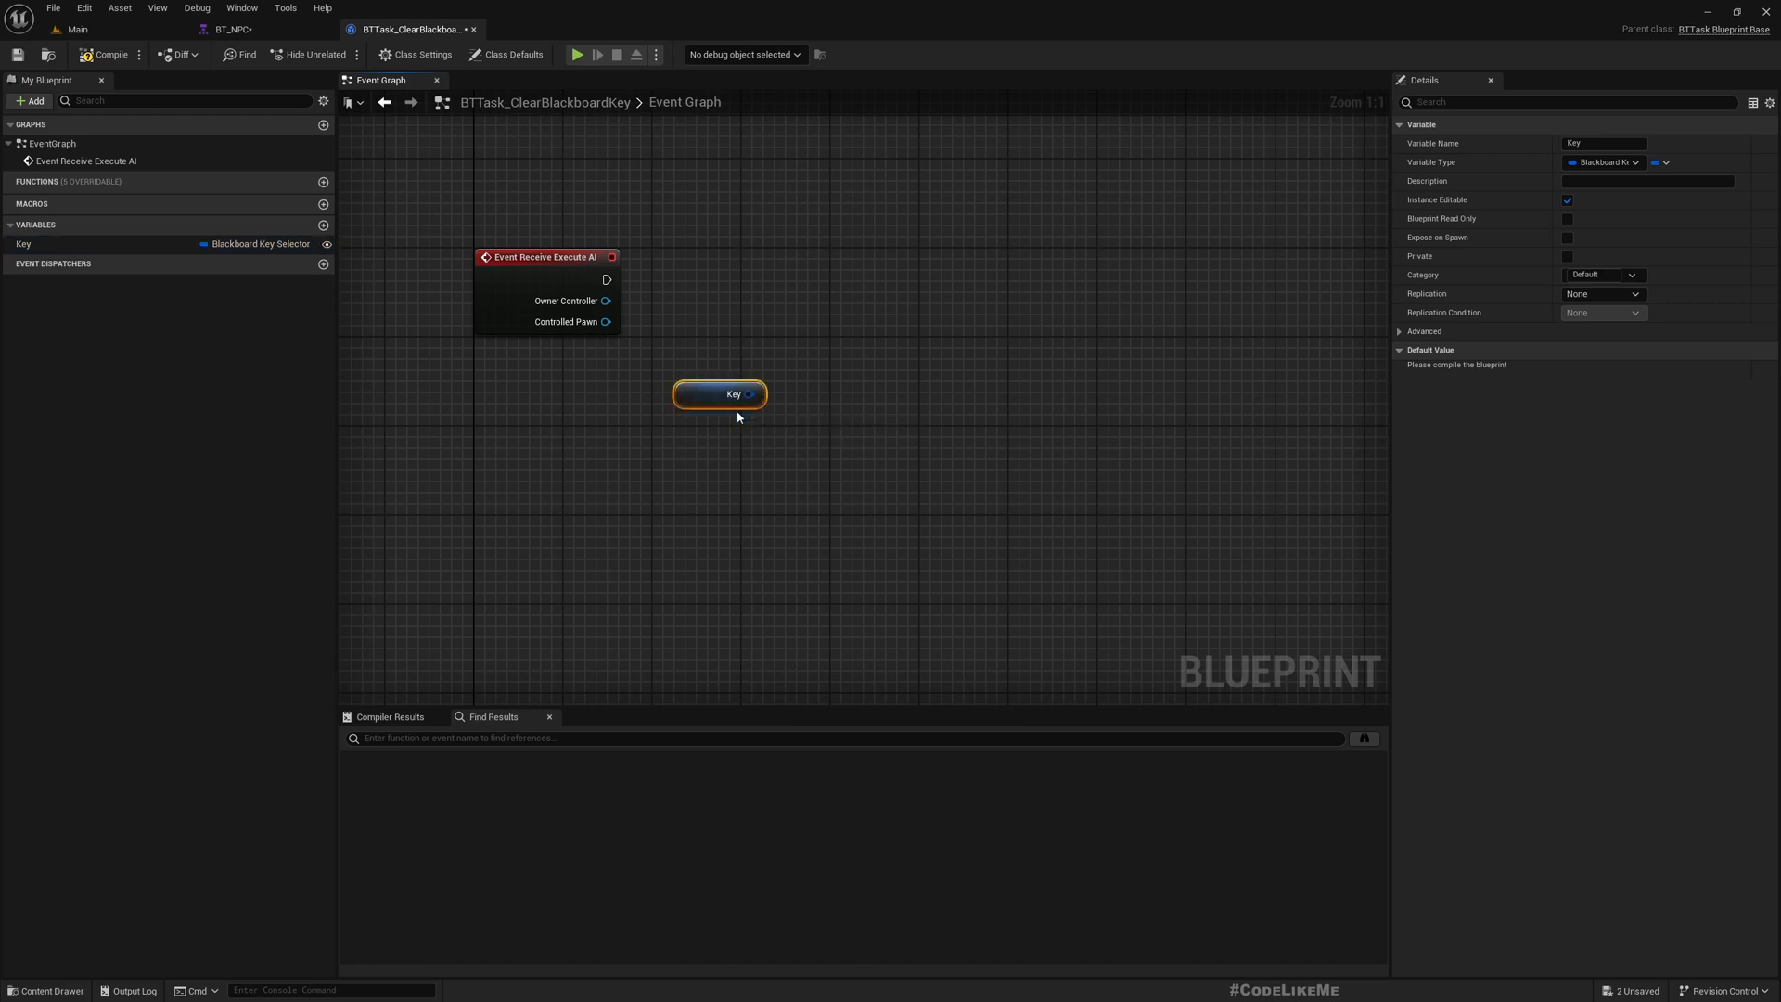
left_click_drag(753, 394, 829, 398)
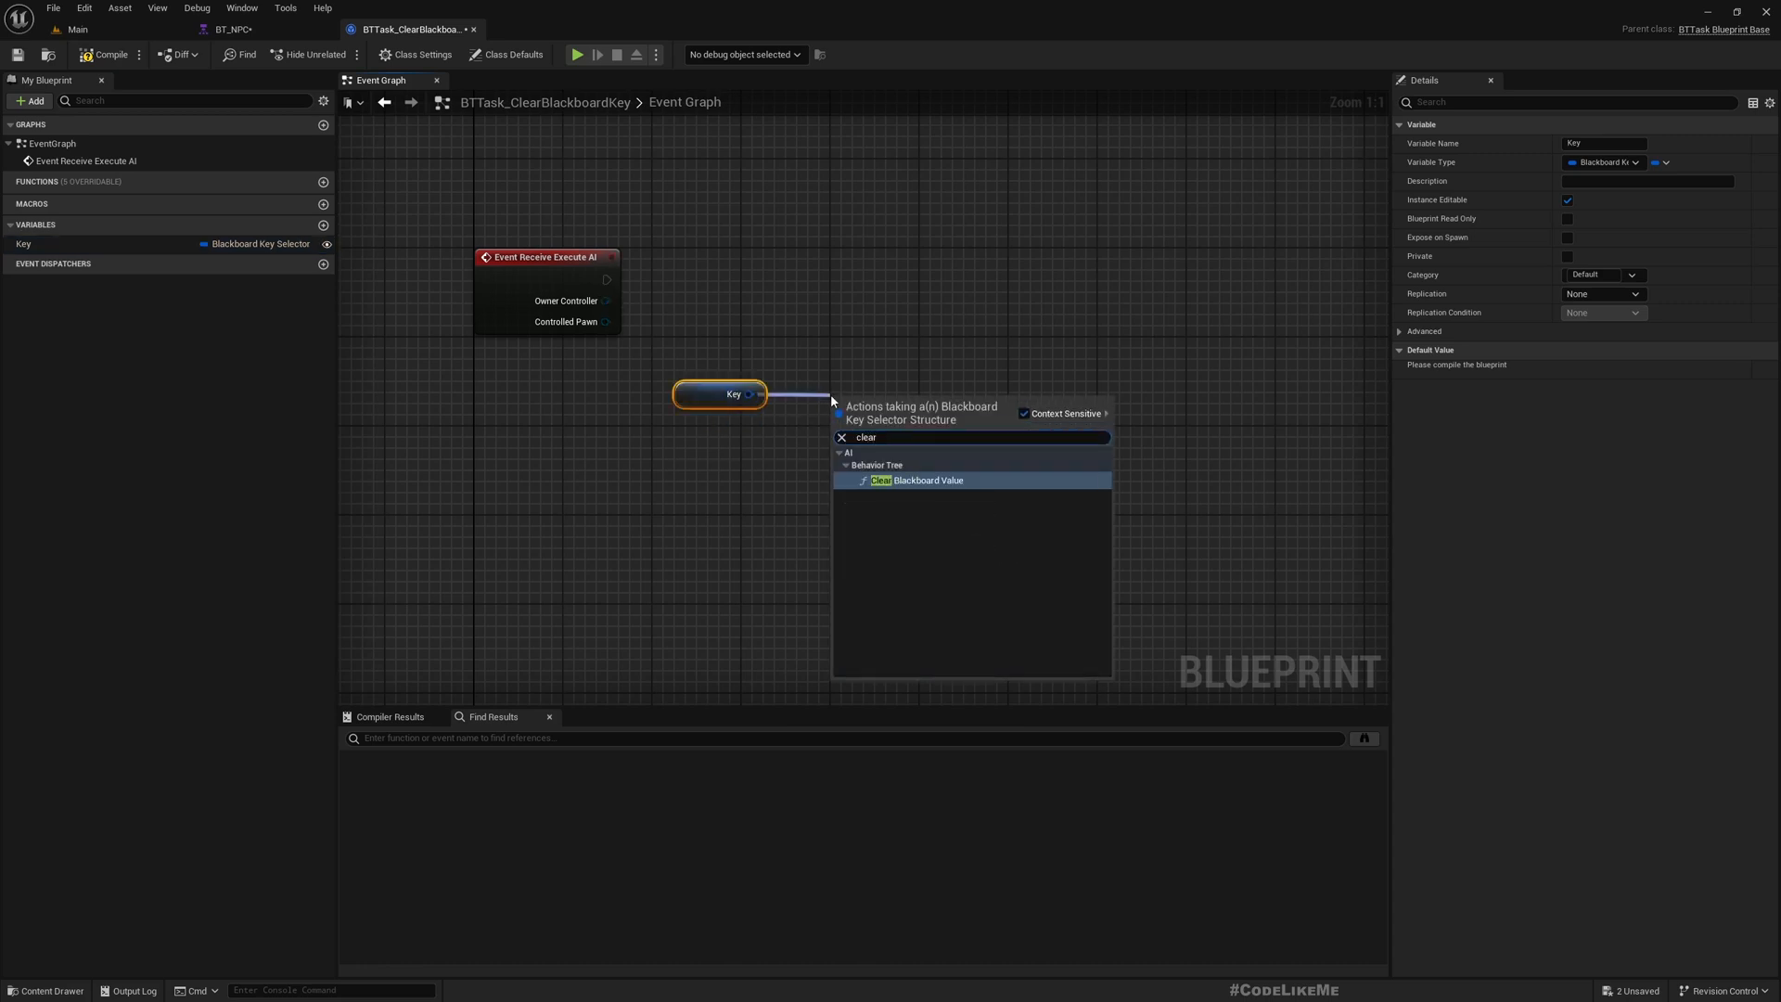
left_click(927, 480)
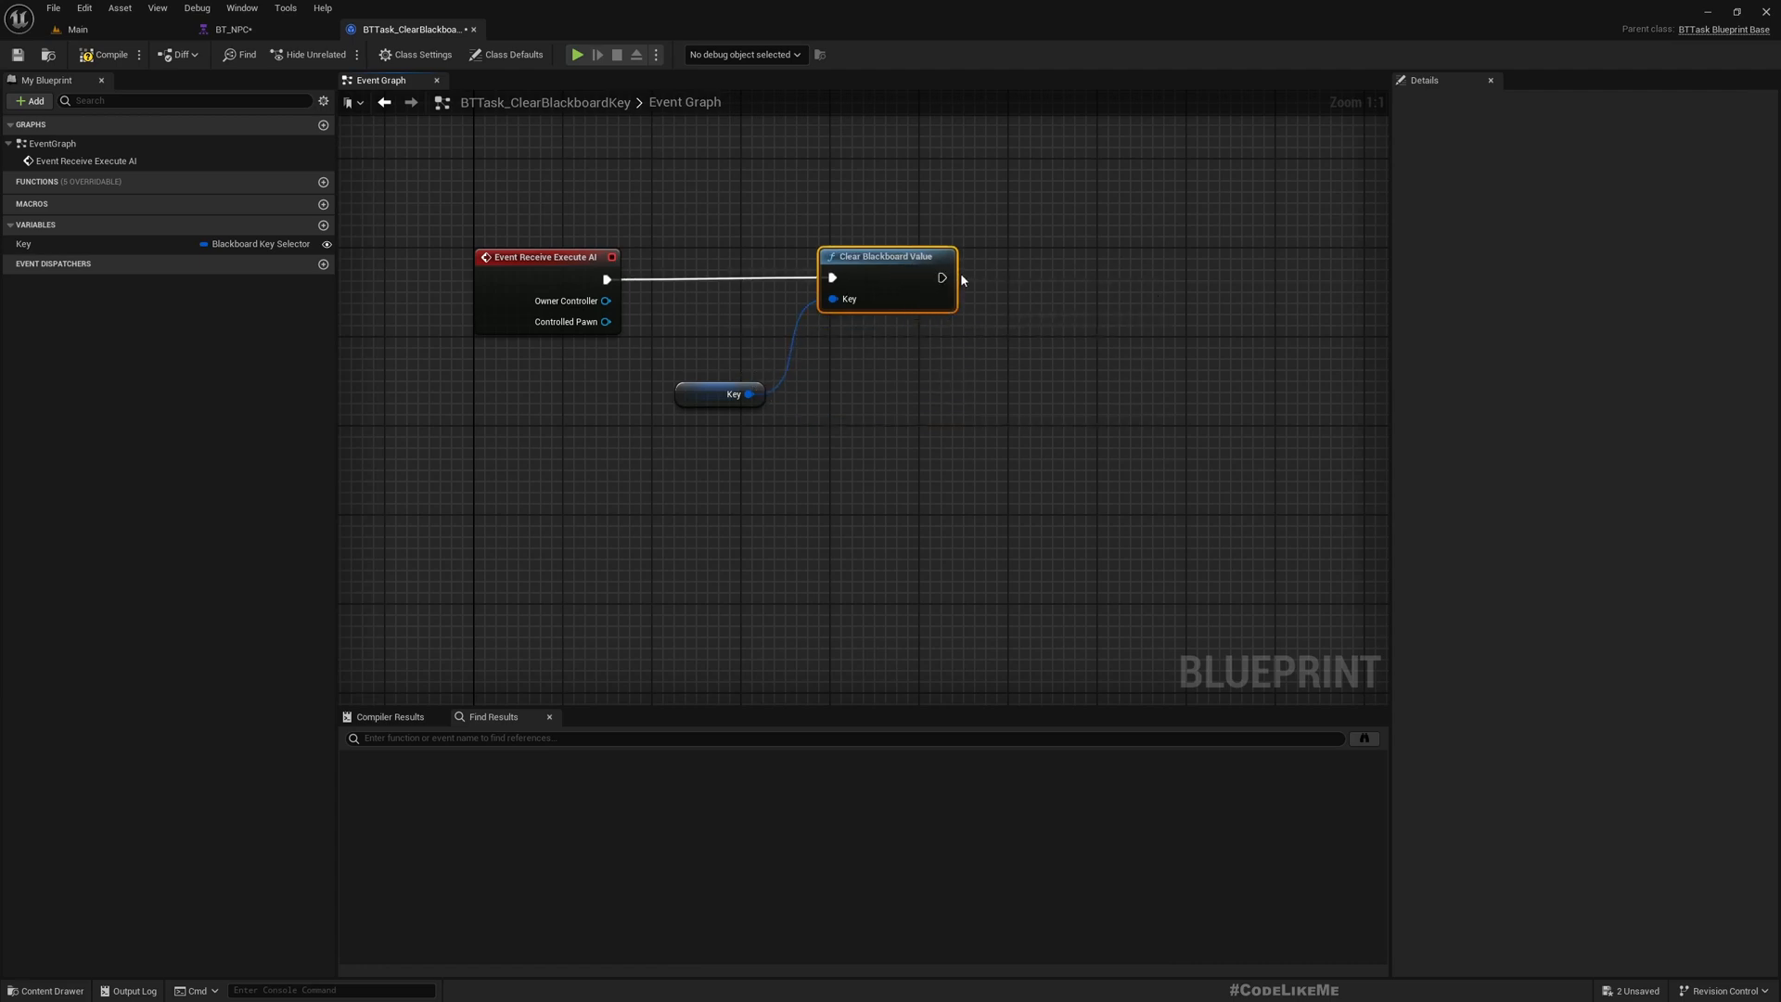
left_click_drag(950, 278, 1043, 278)
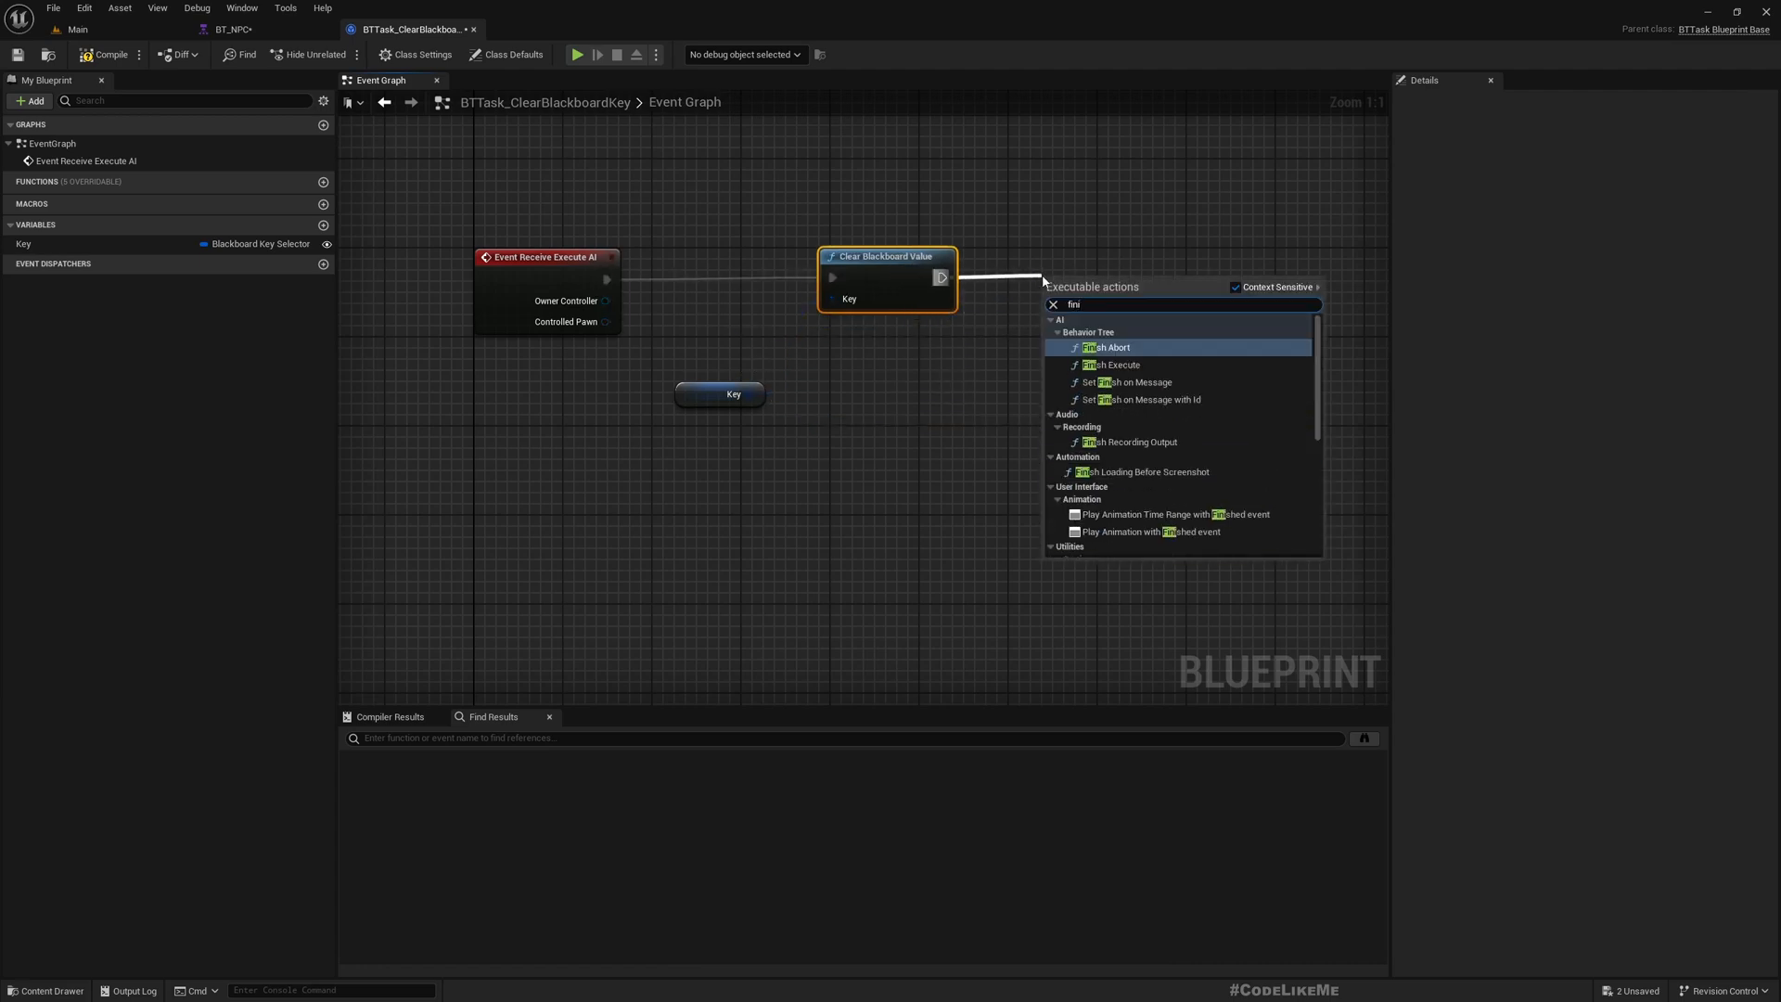
left_click(1111, 365)
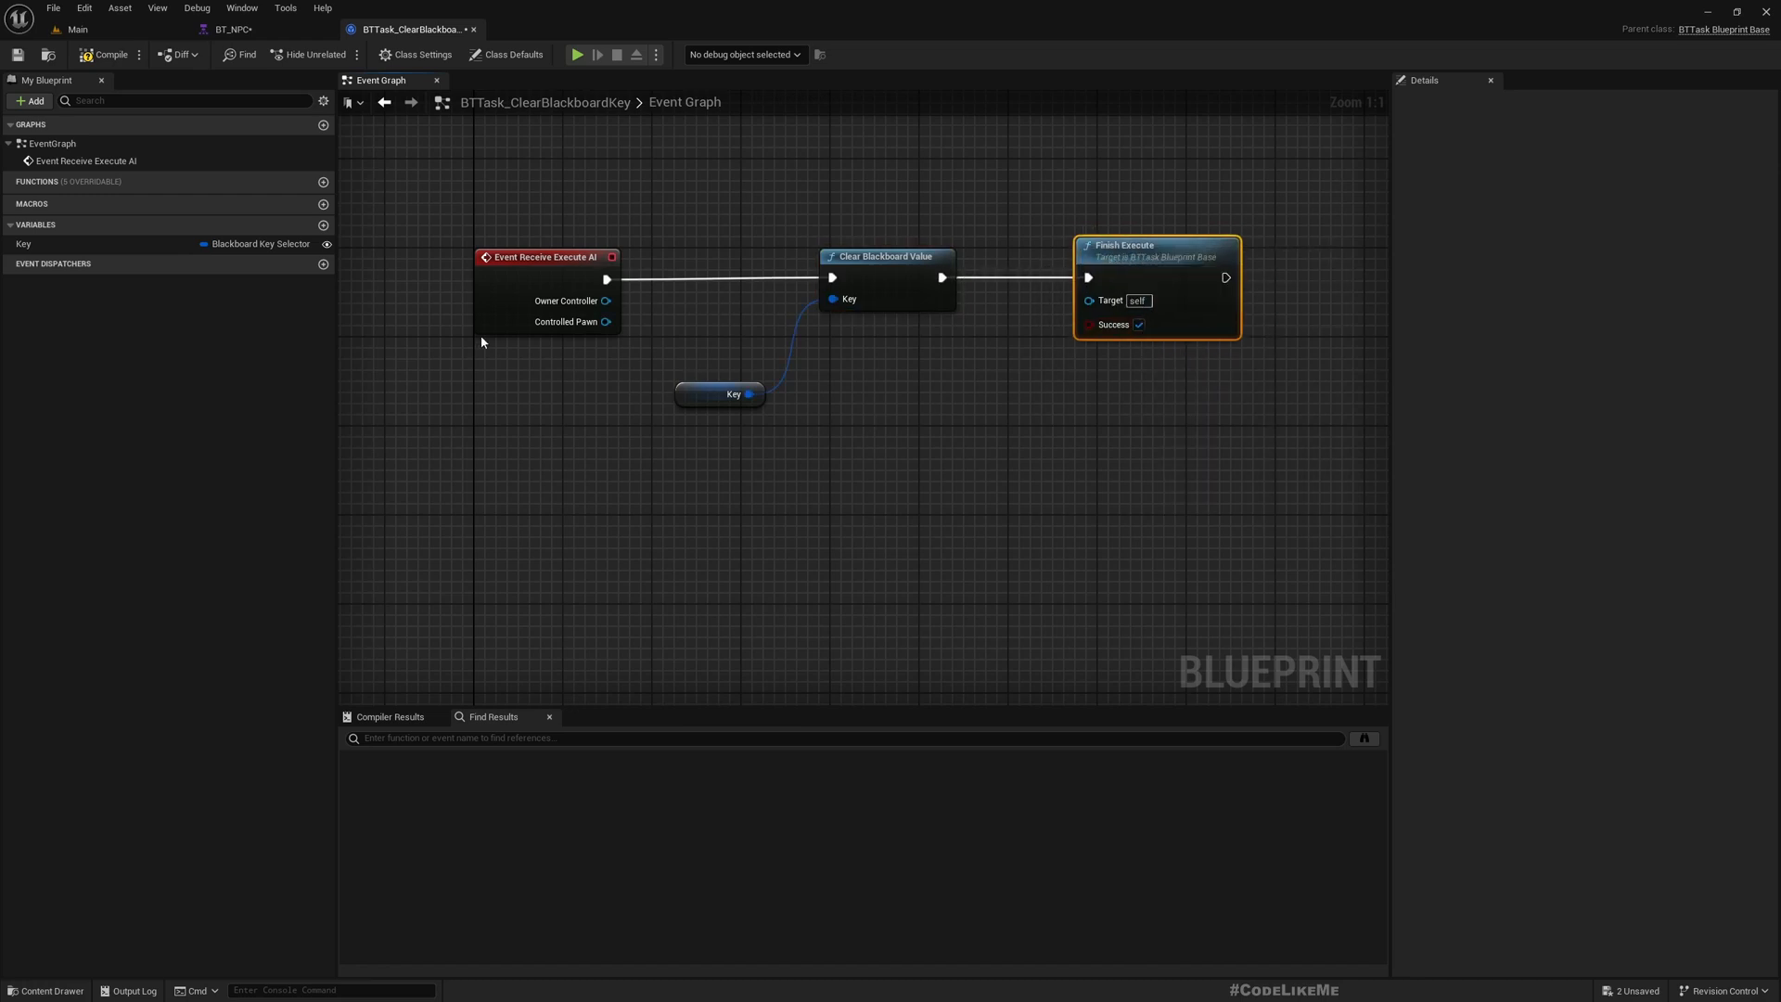
mouse_move(278, 48)
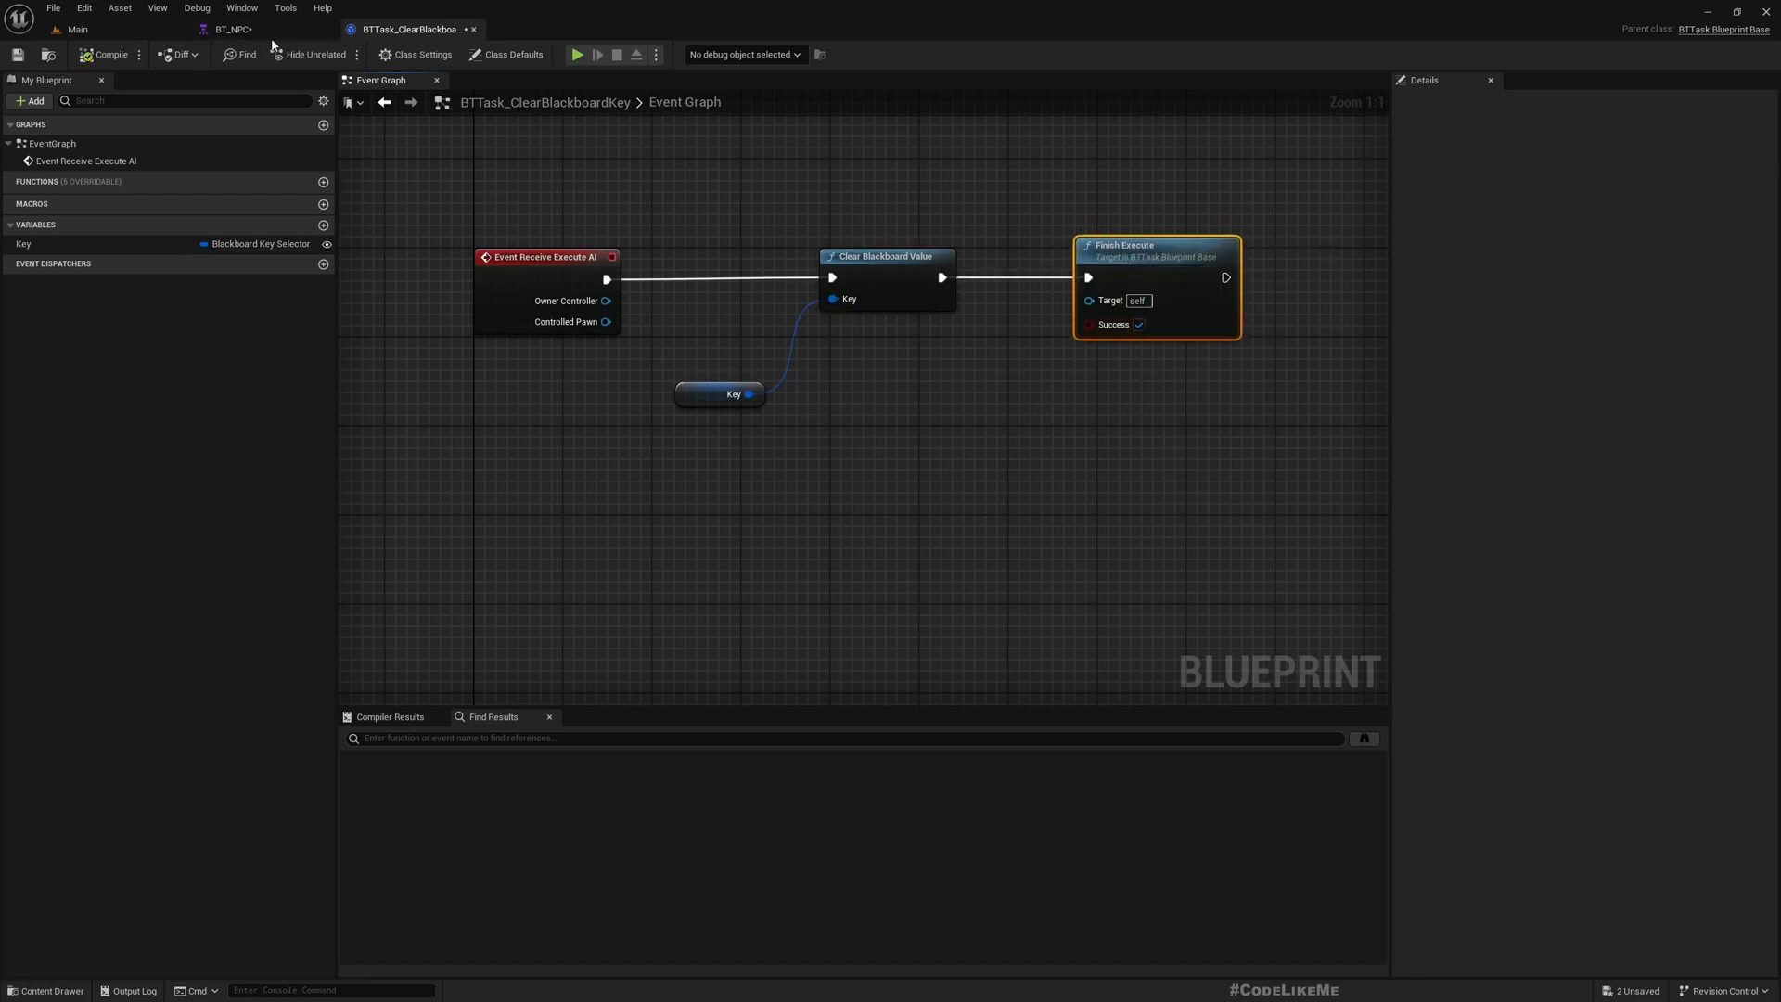
Set the clear-key task's Node Name to Clear
left_click(229, 29)
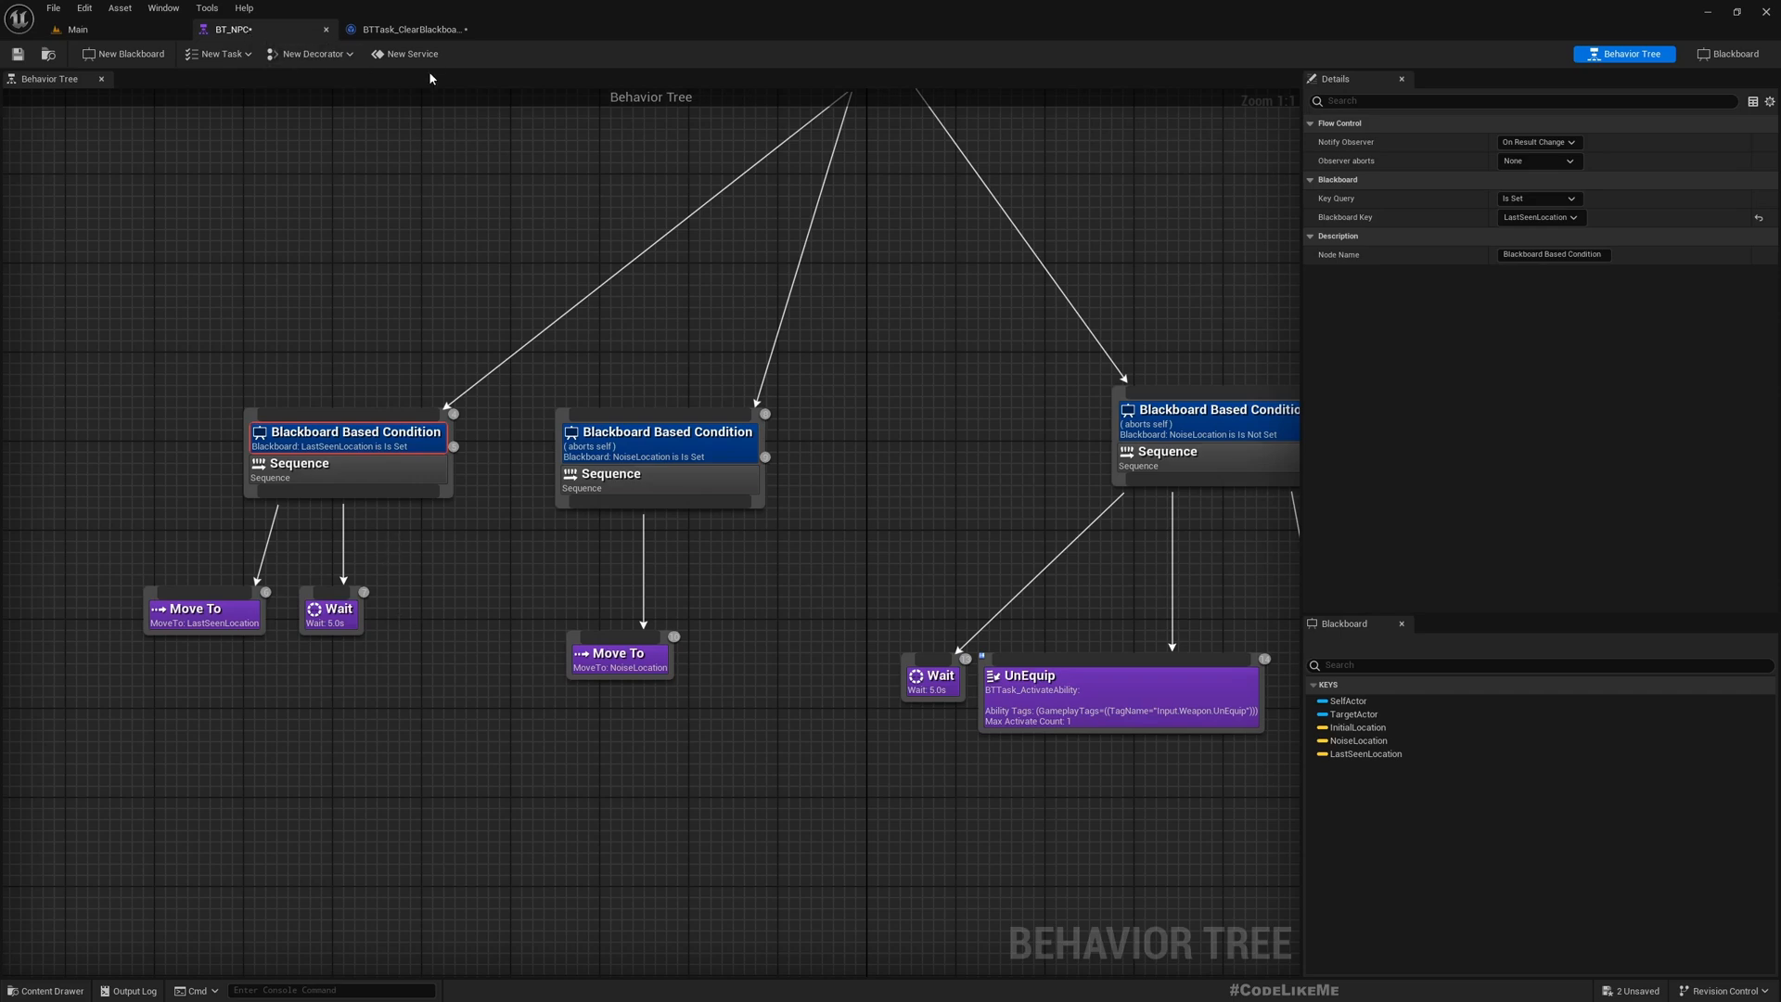
left_click(410, 28)
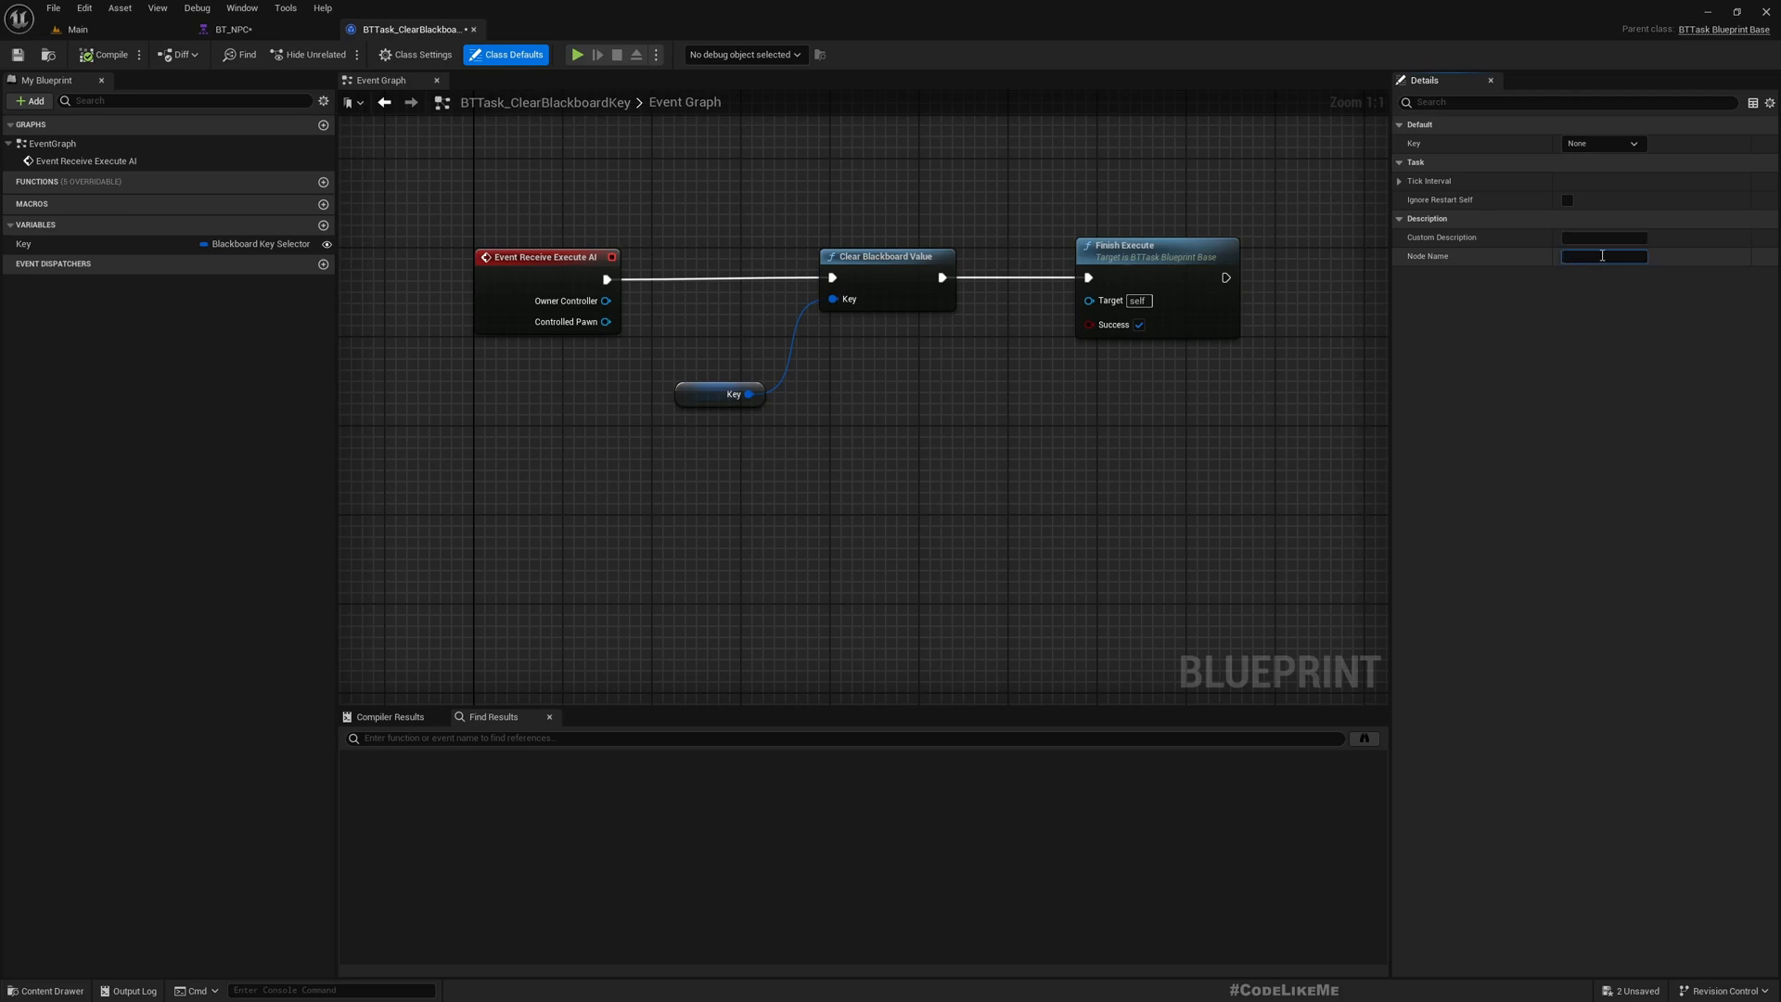
type("Clear")
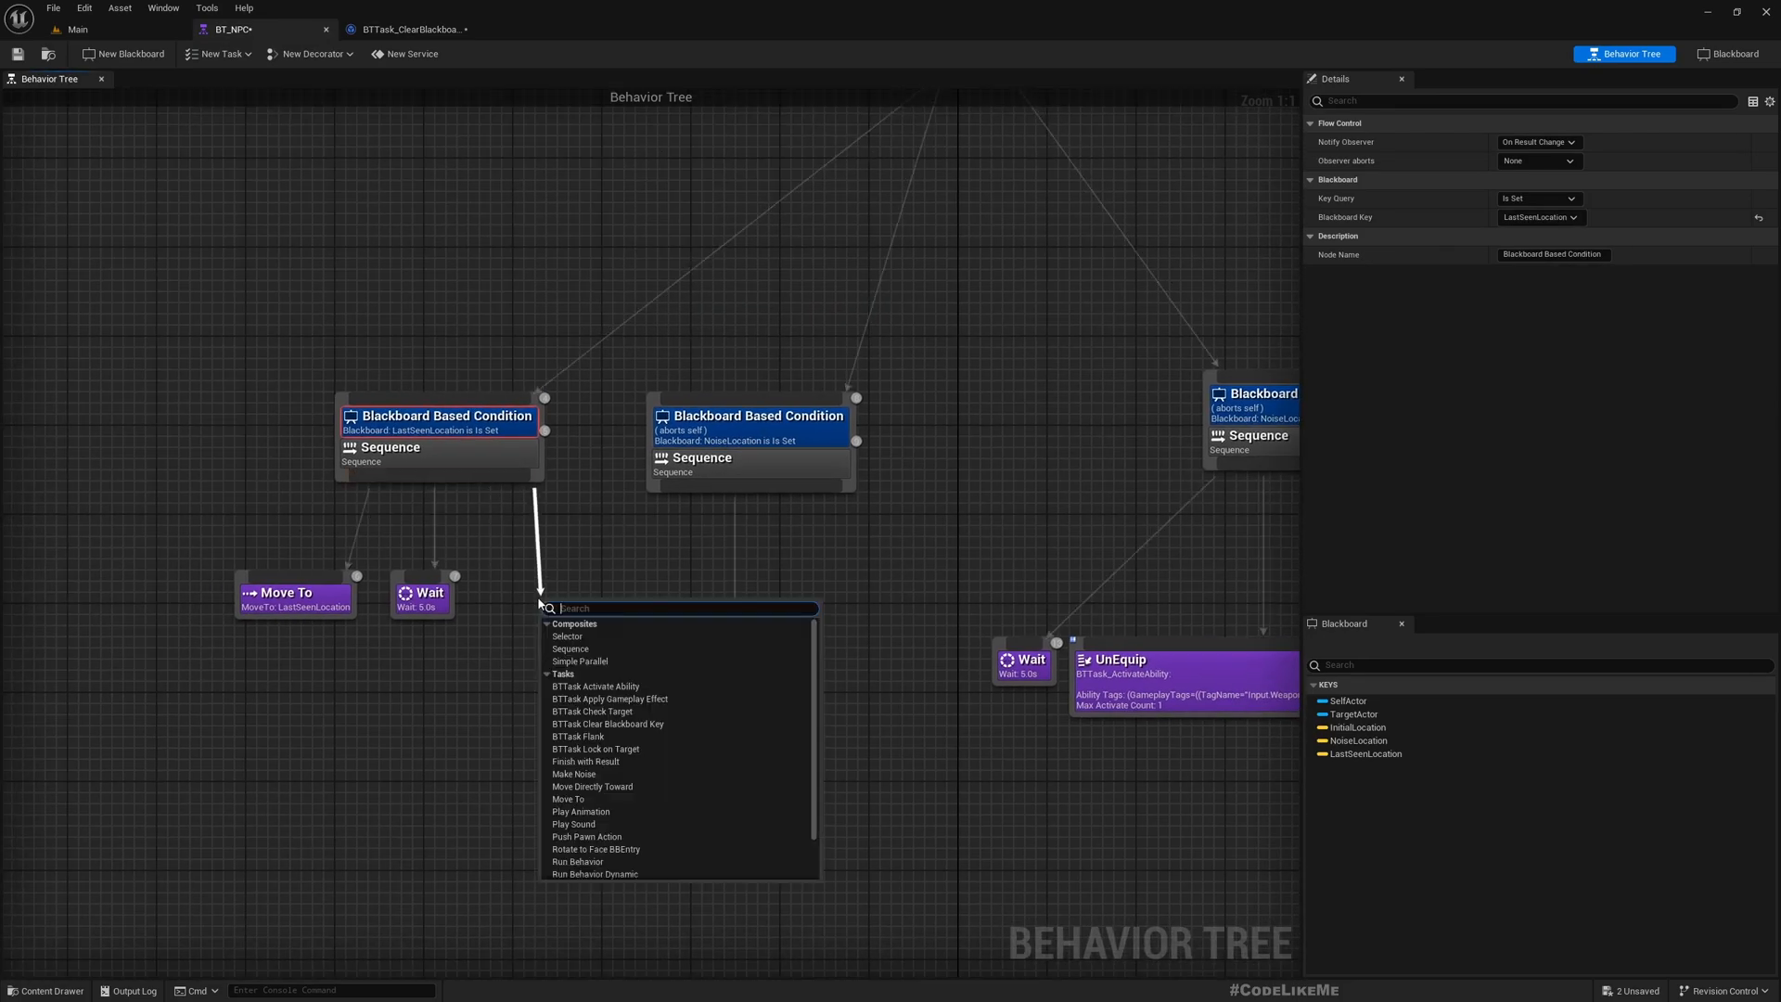
In BT_NPC, end the LastSeenLocation Sequence with a Clear task clearing LastSeenLocation
type("clear")
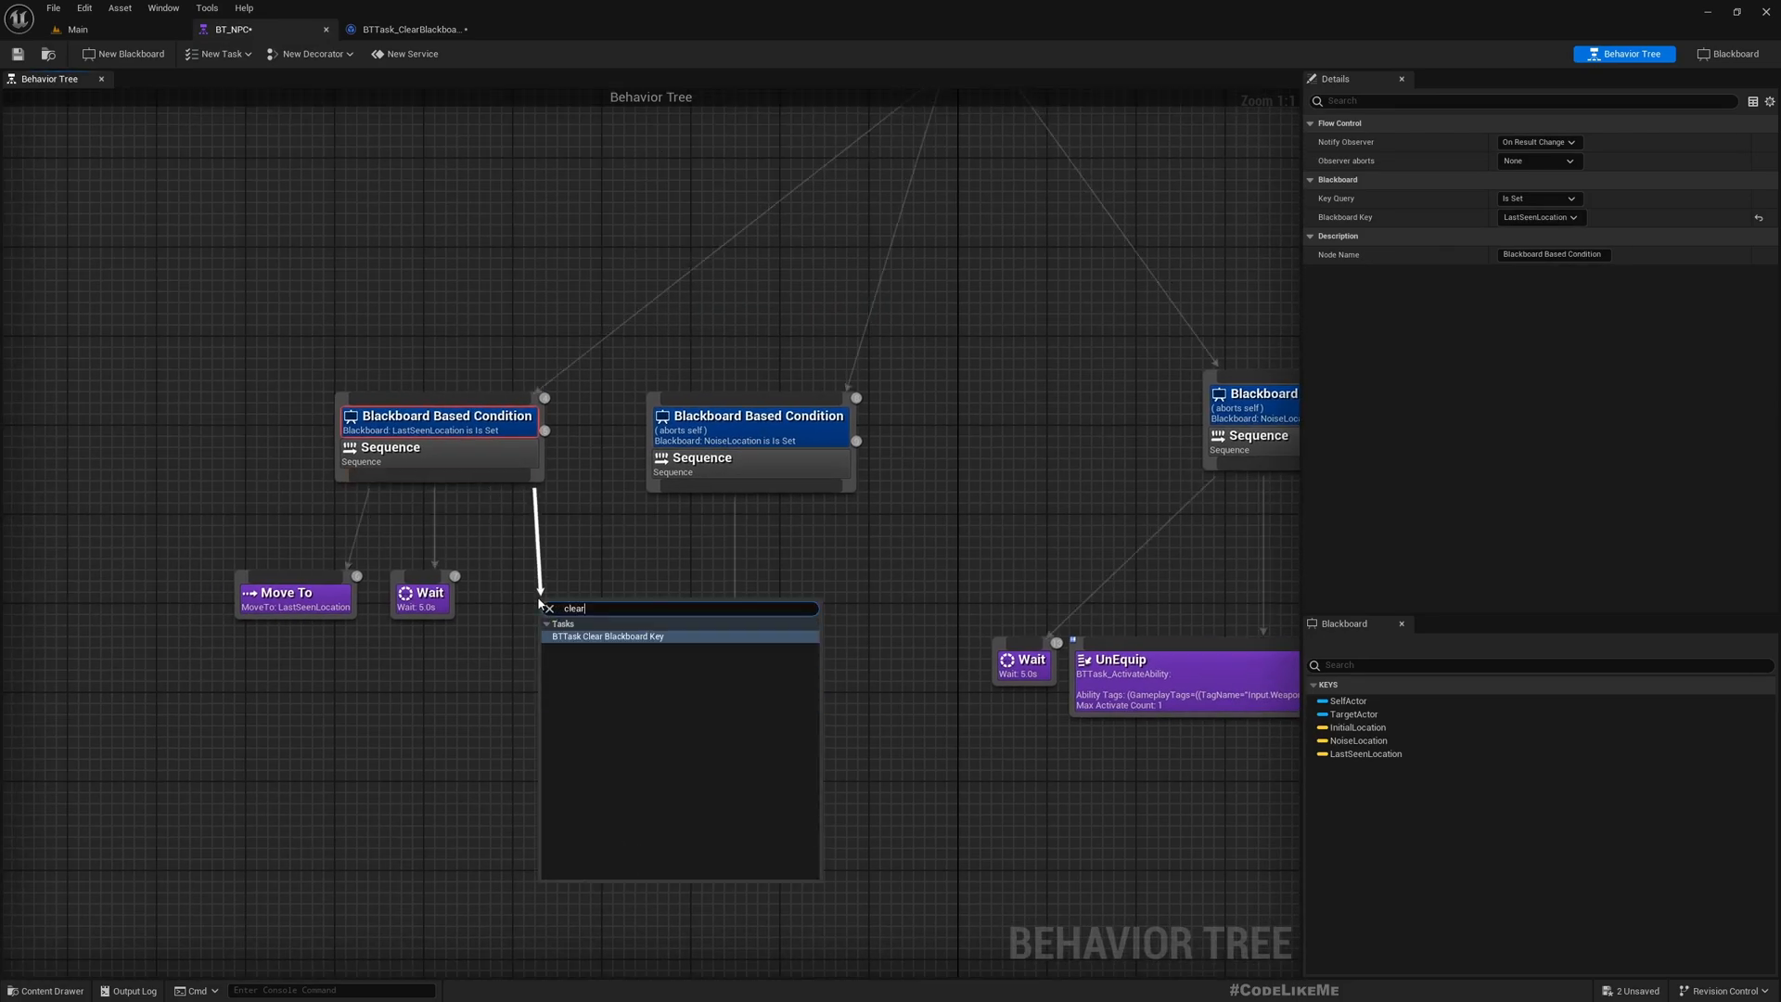
left_click(607, 637)
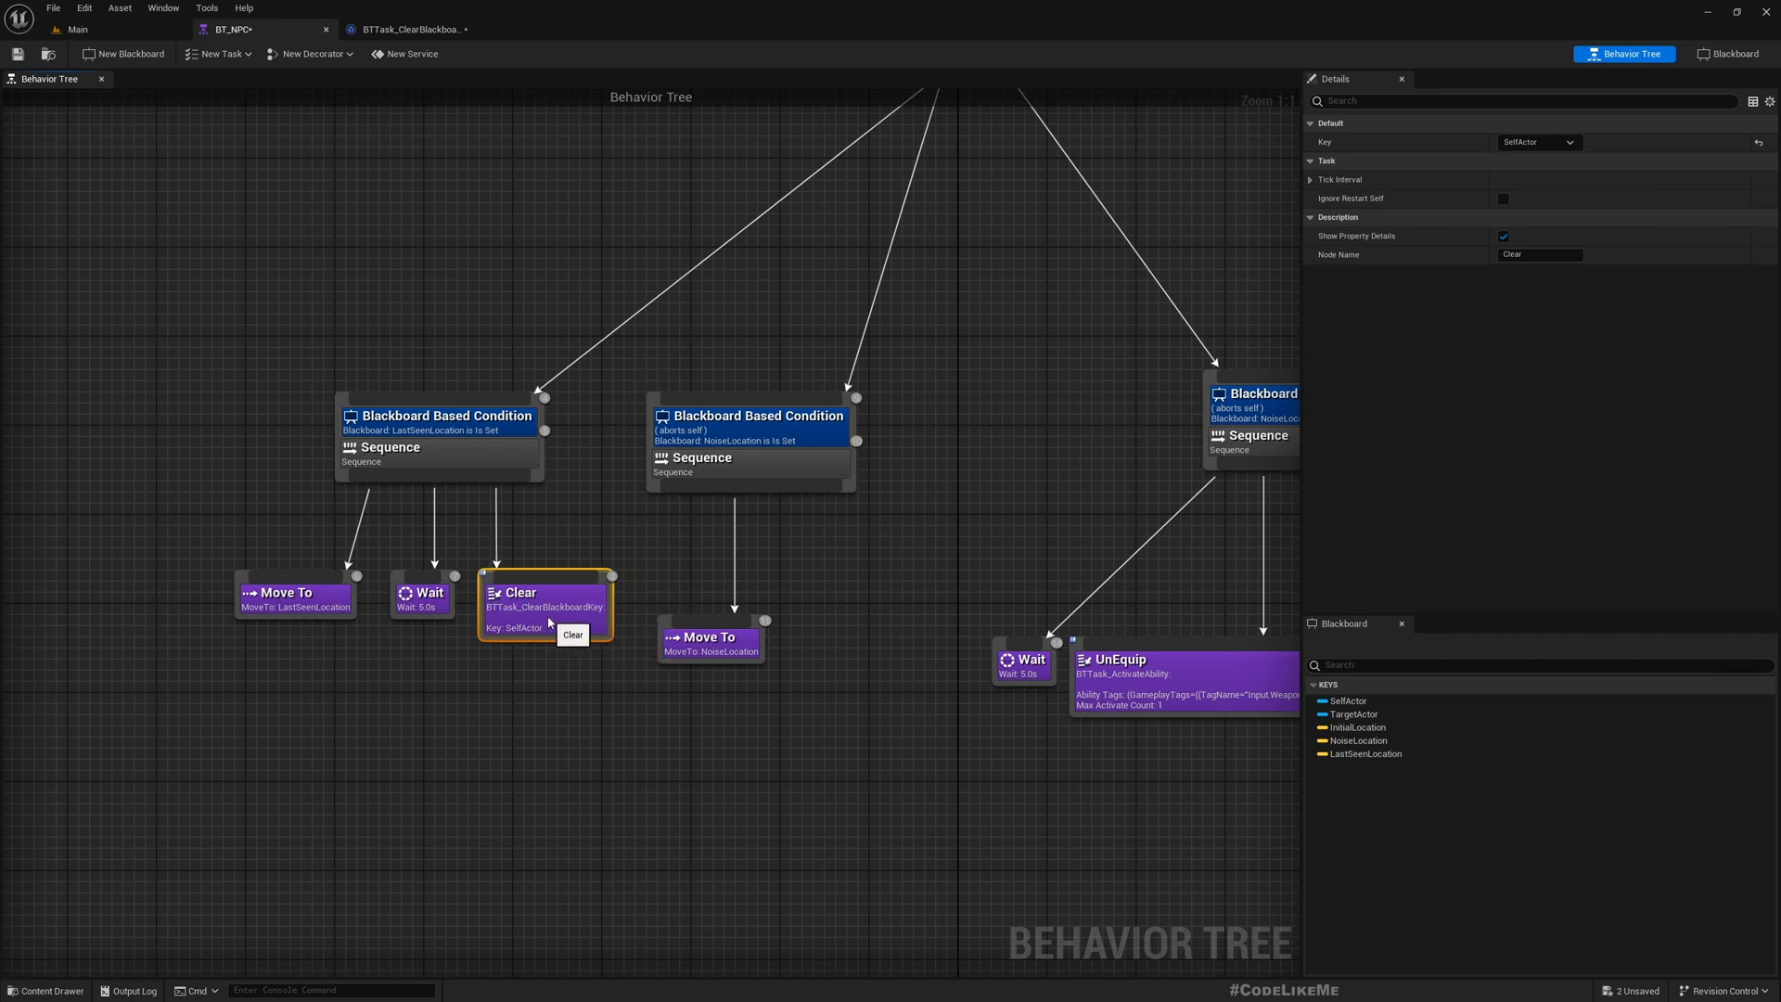
left_click(1540, 142)
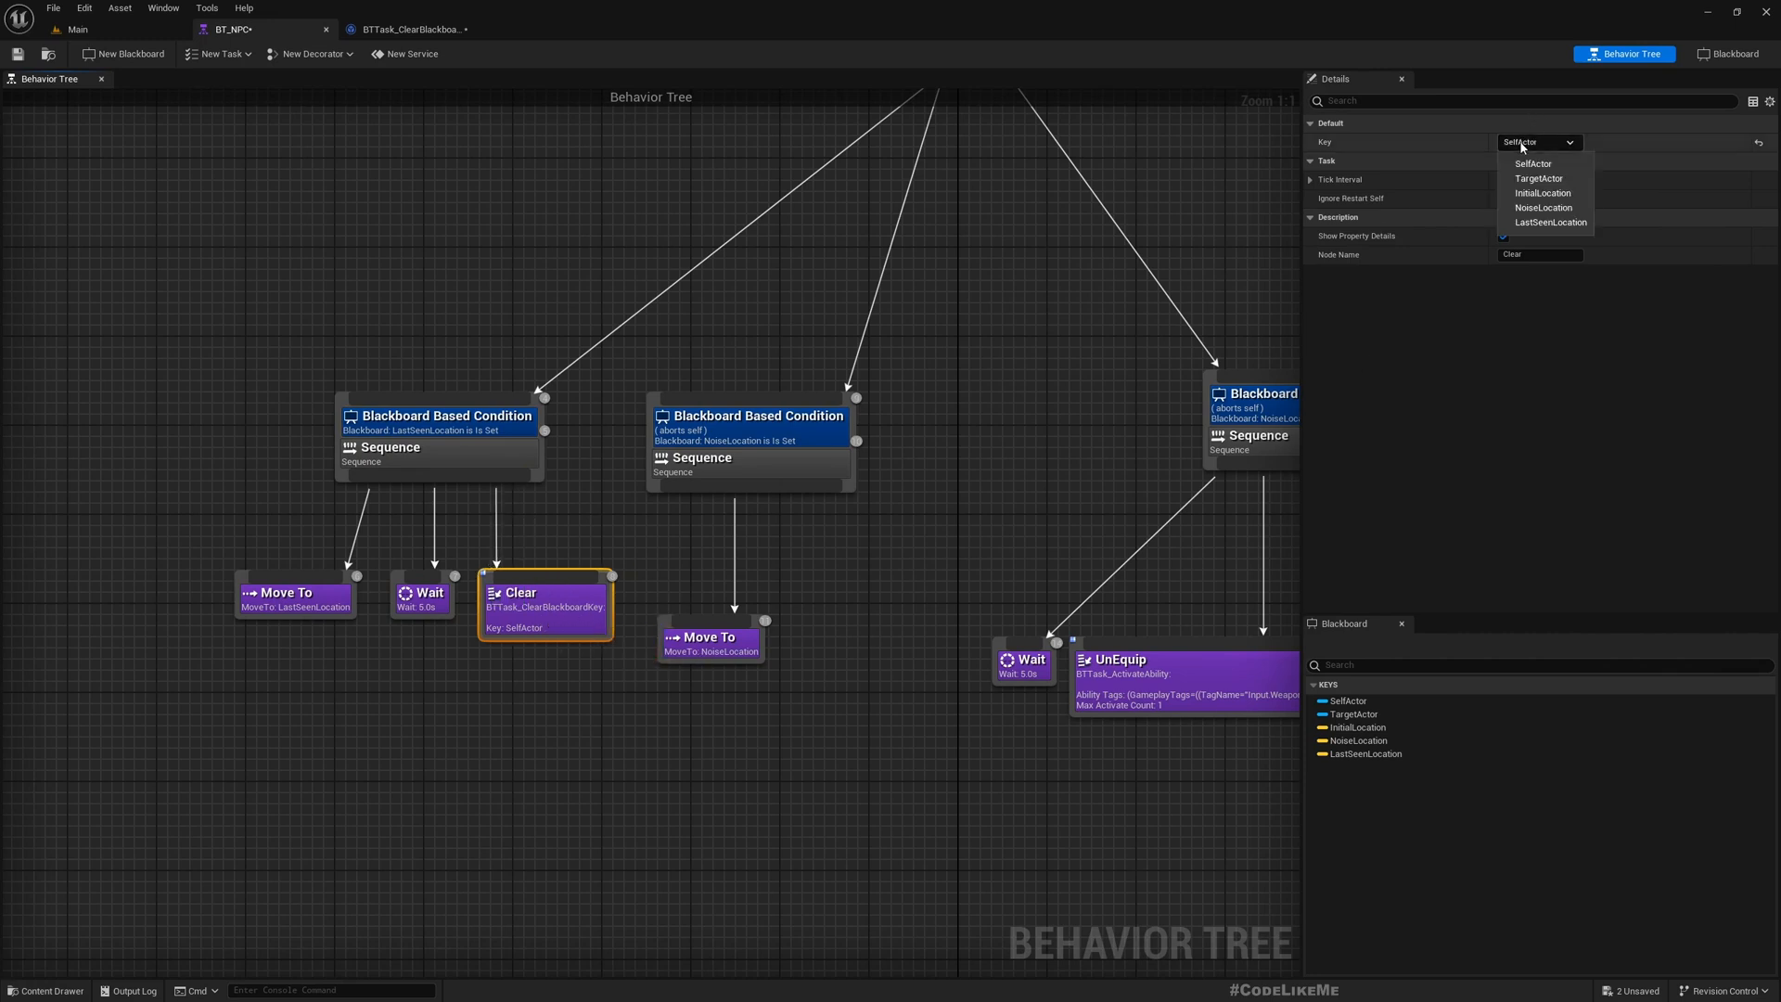
left_click(1551, 222)
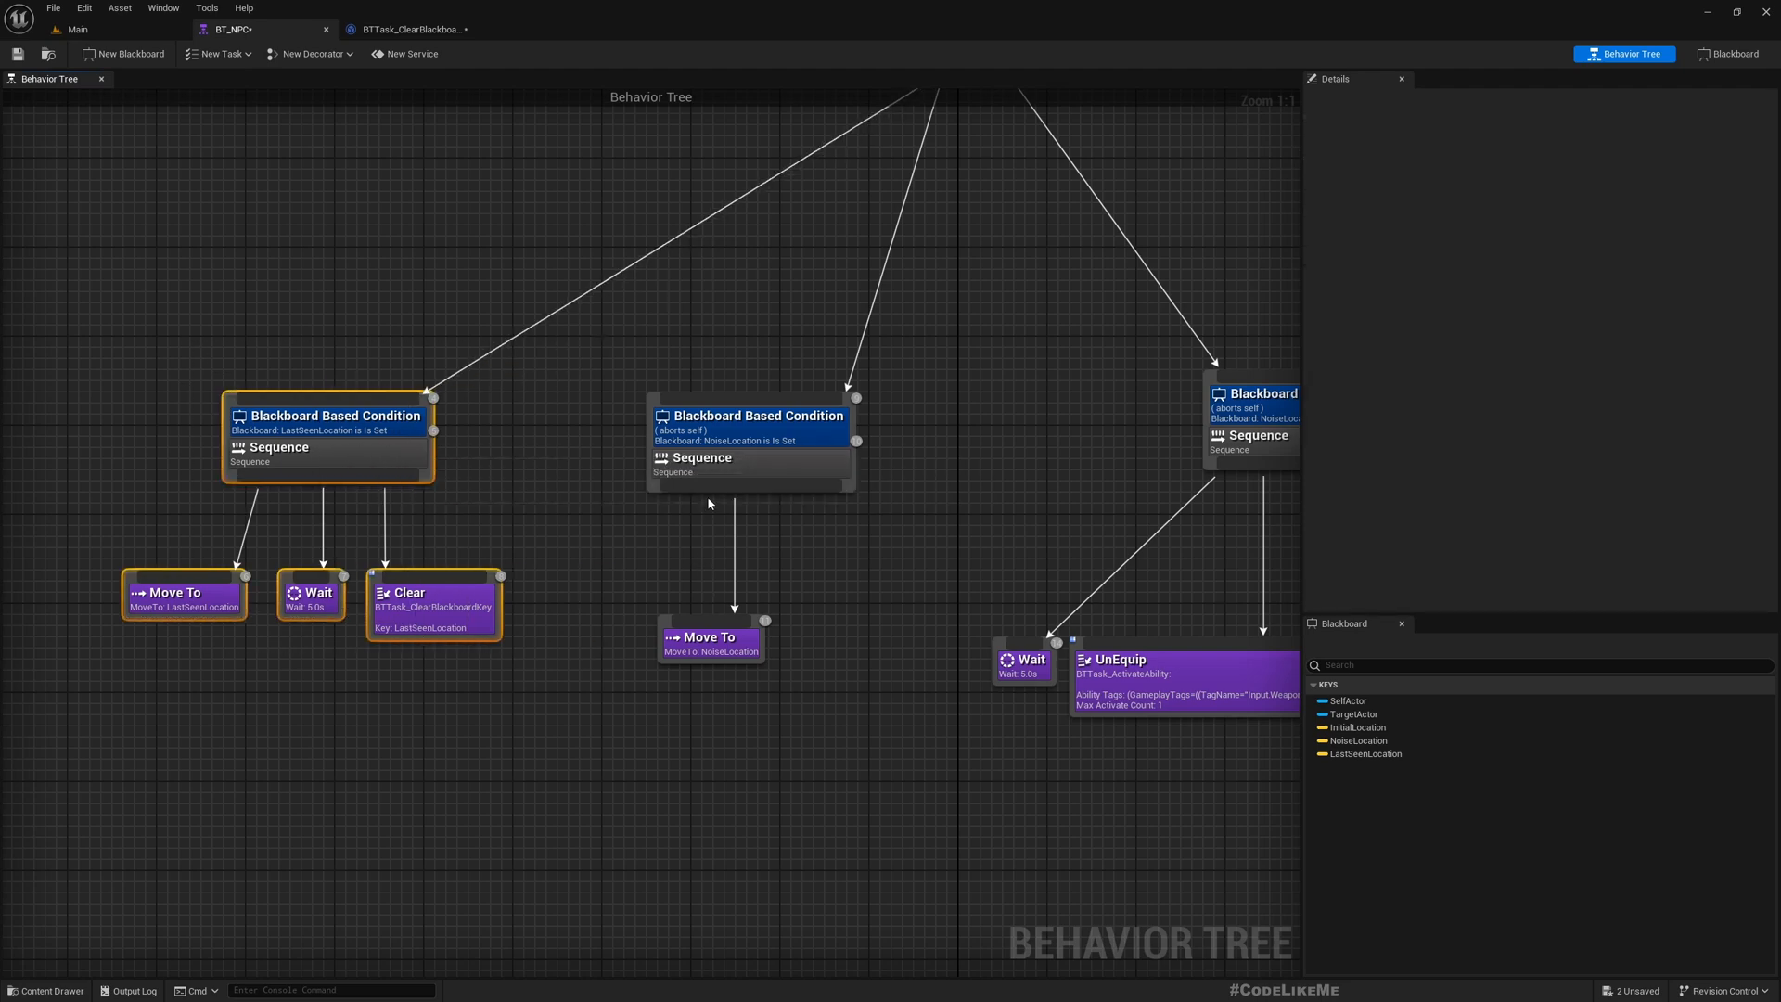
After Move To NoiseLocation, add a 5-second Wait and a Clear task emptying NoiseLocation
left_click(710, 642)
type("wait")
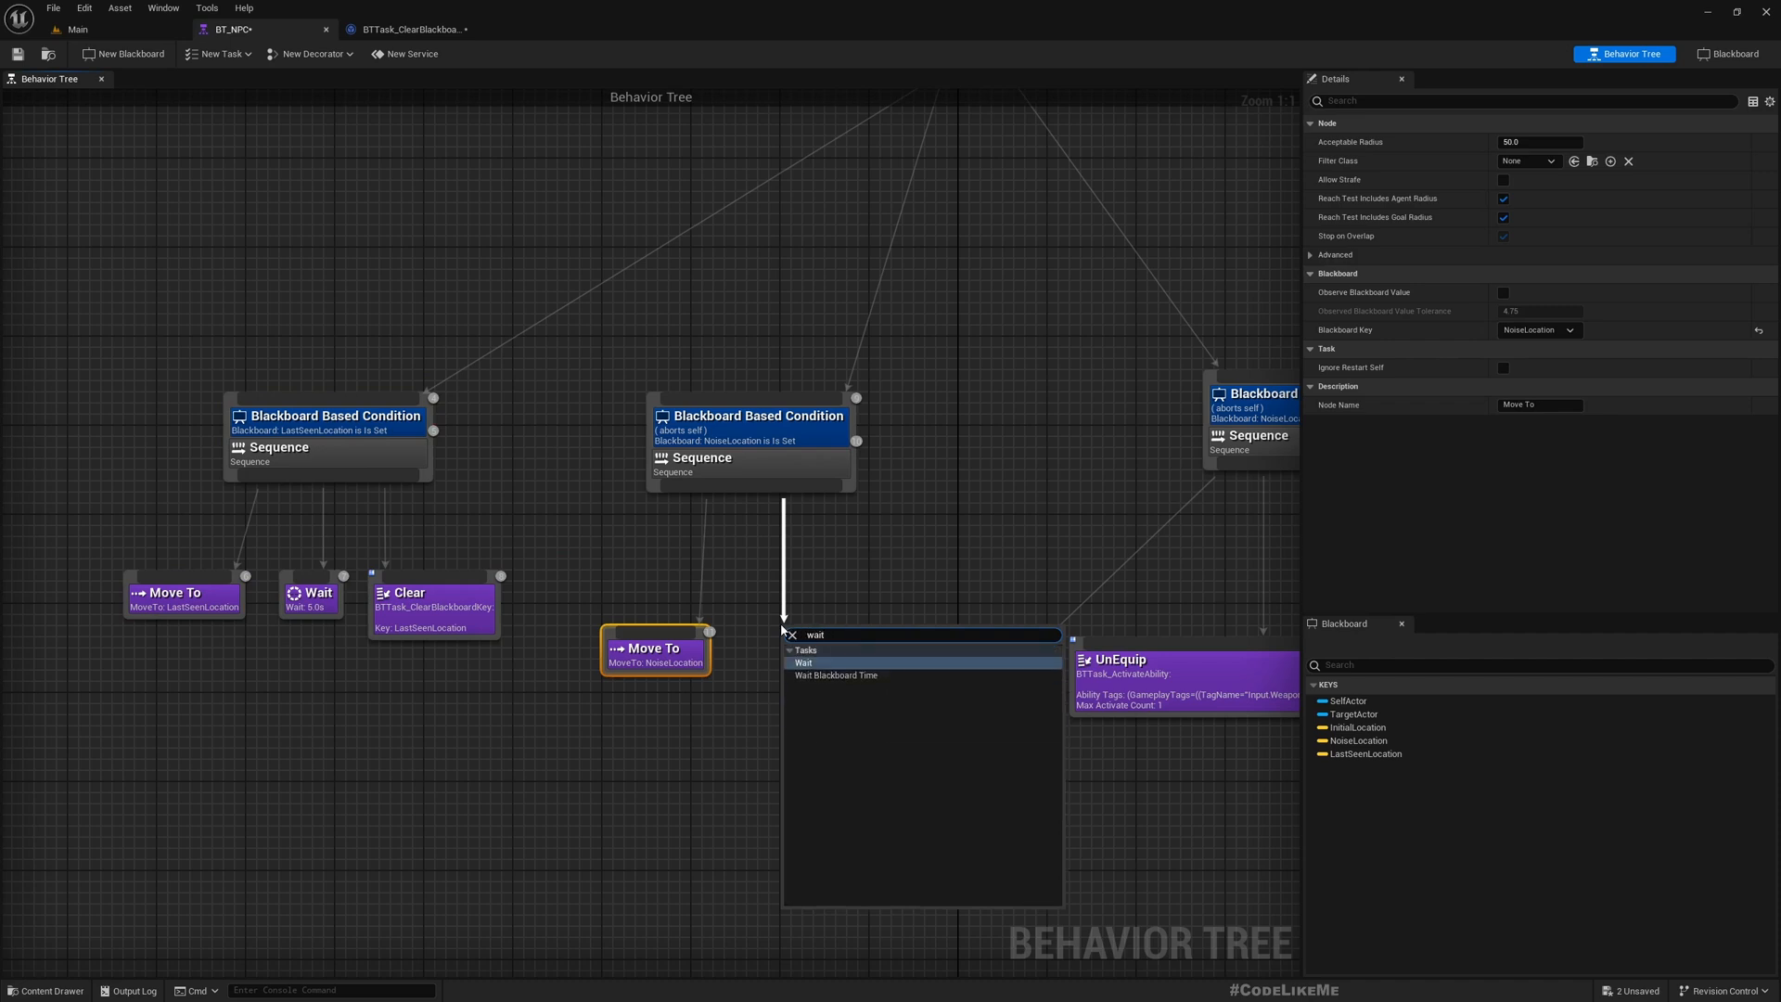
left_click(802, 663)
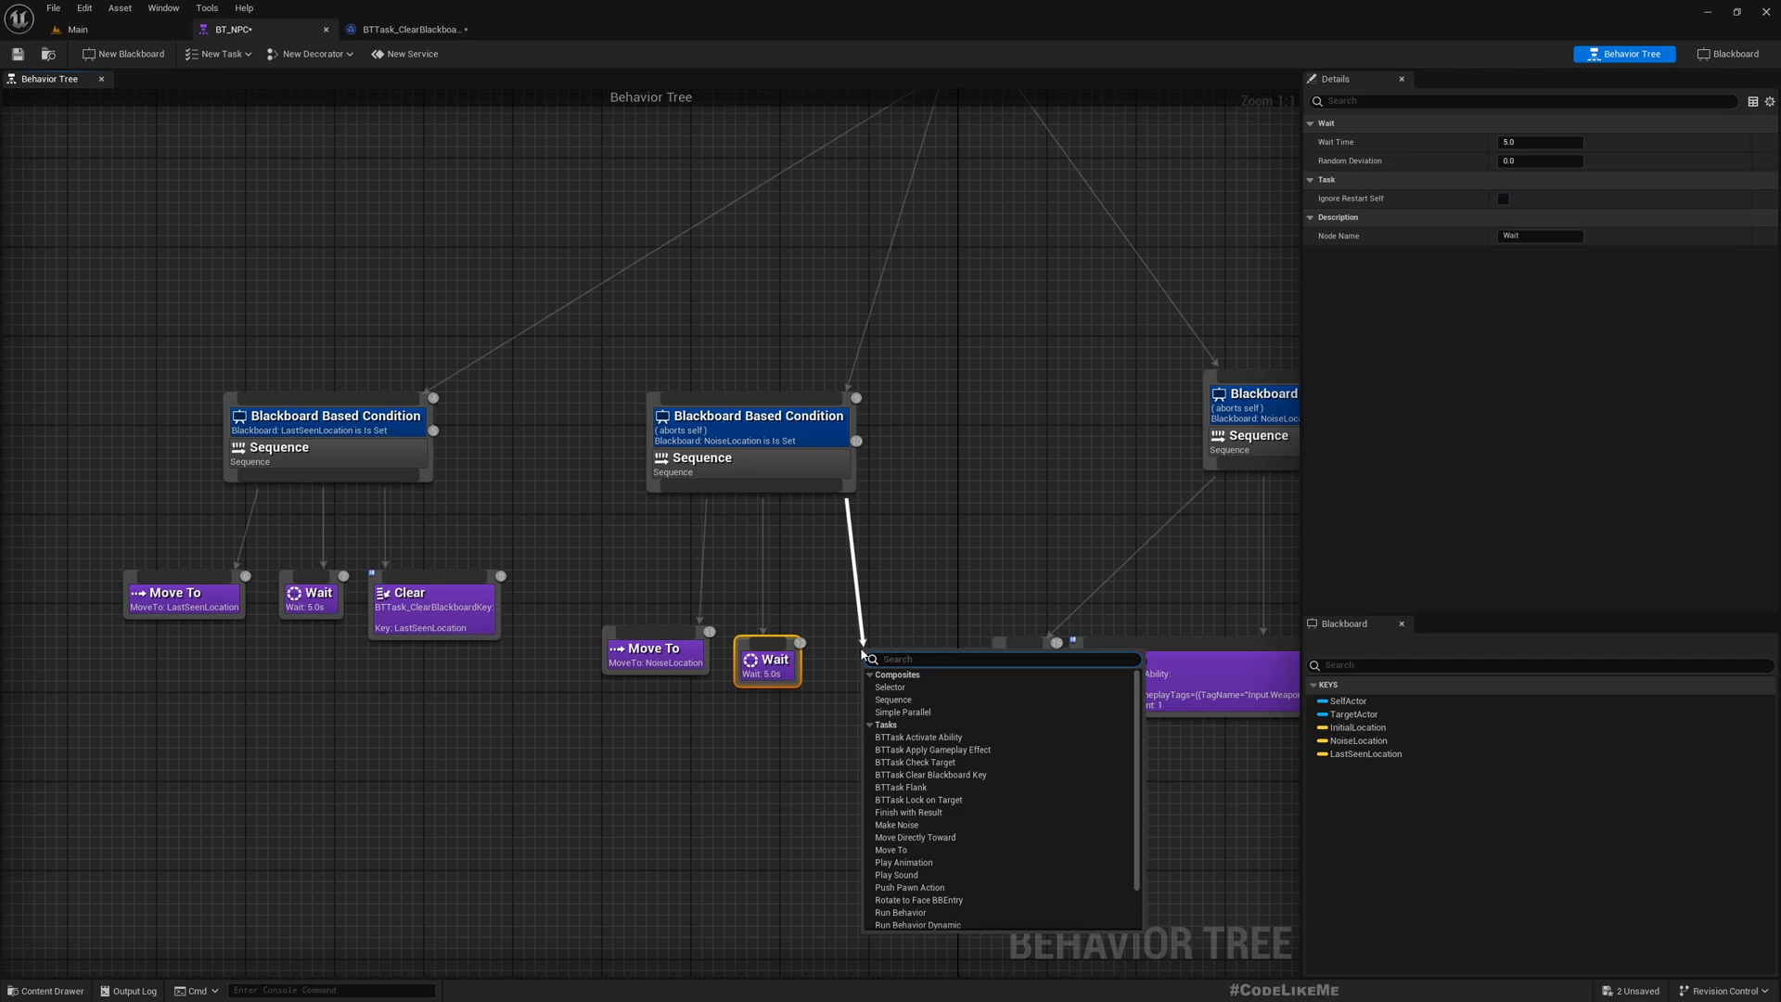
left_click(930, 775)
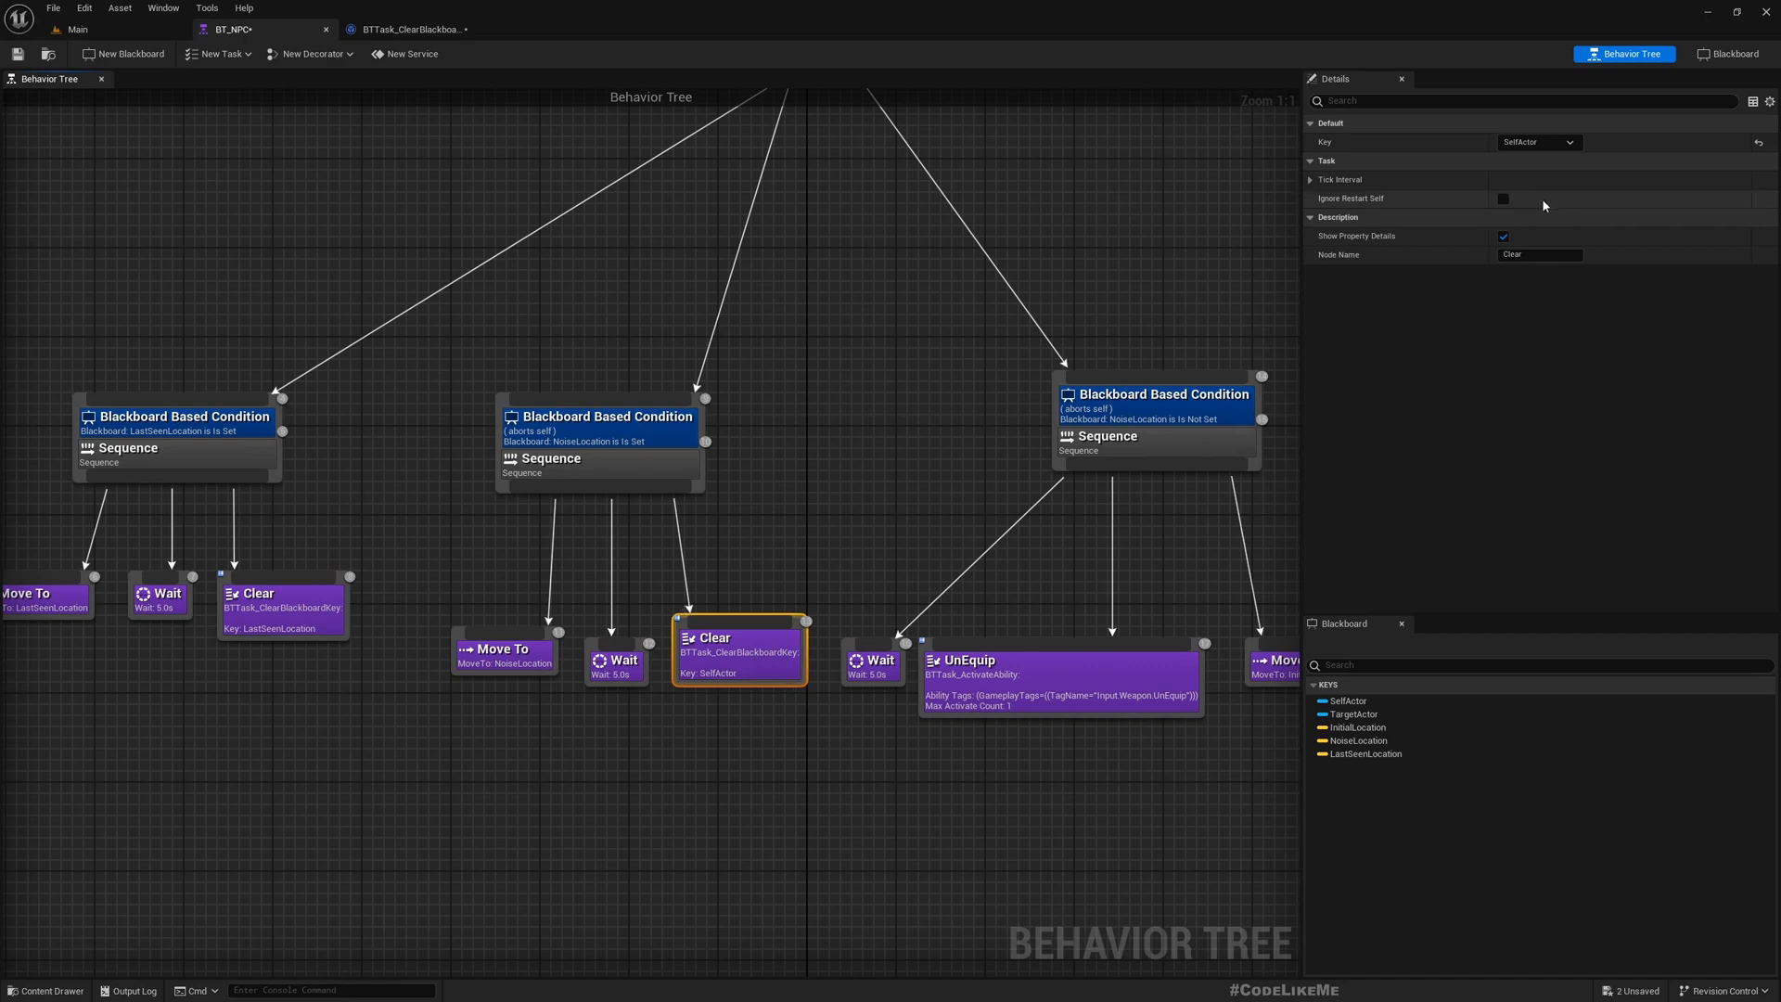
left_click(1539, 142)
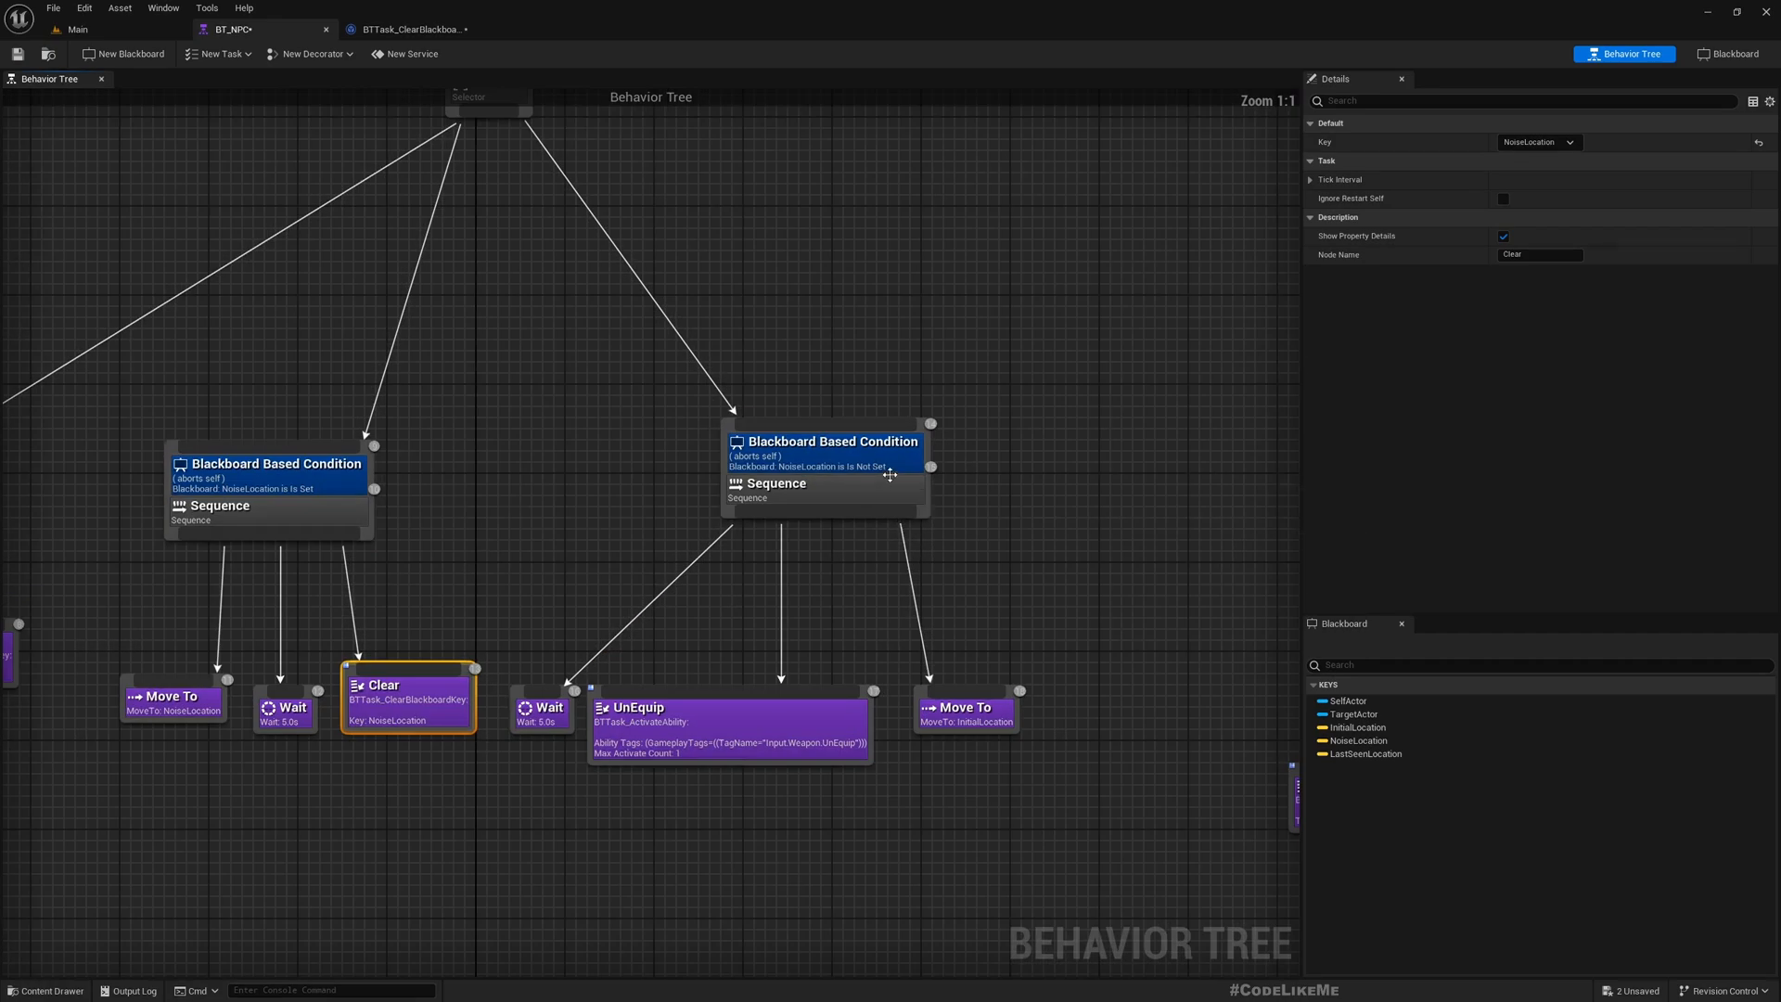
left_click(827, 471)
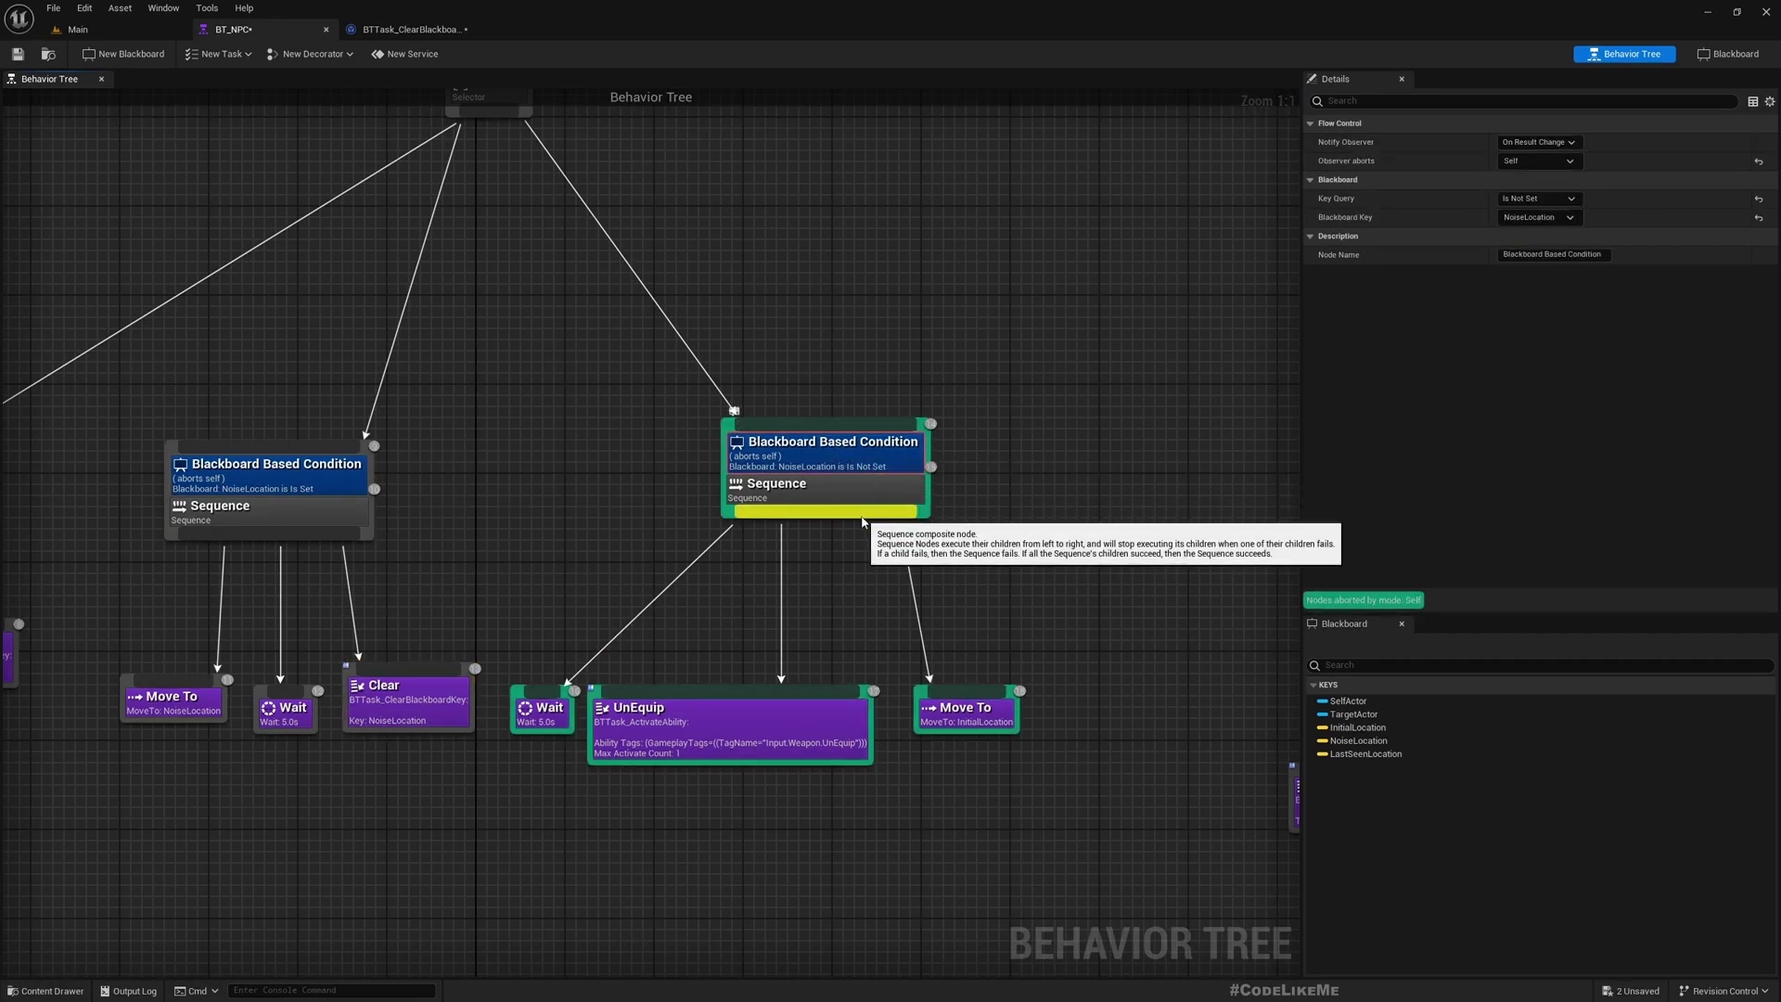
scroll("down", 3)
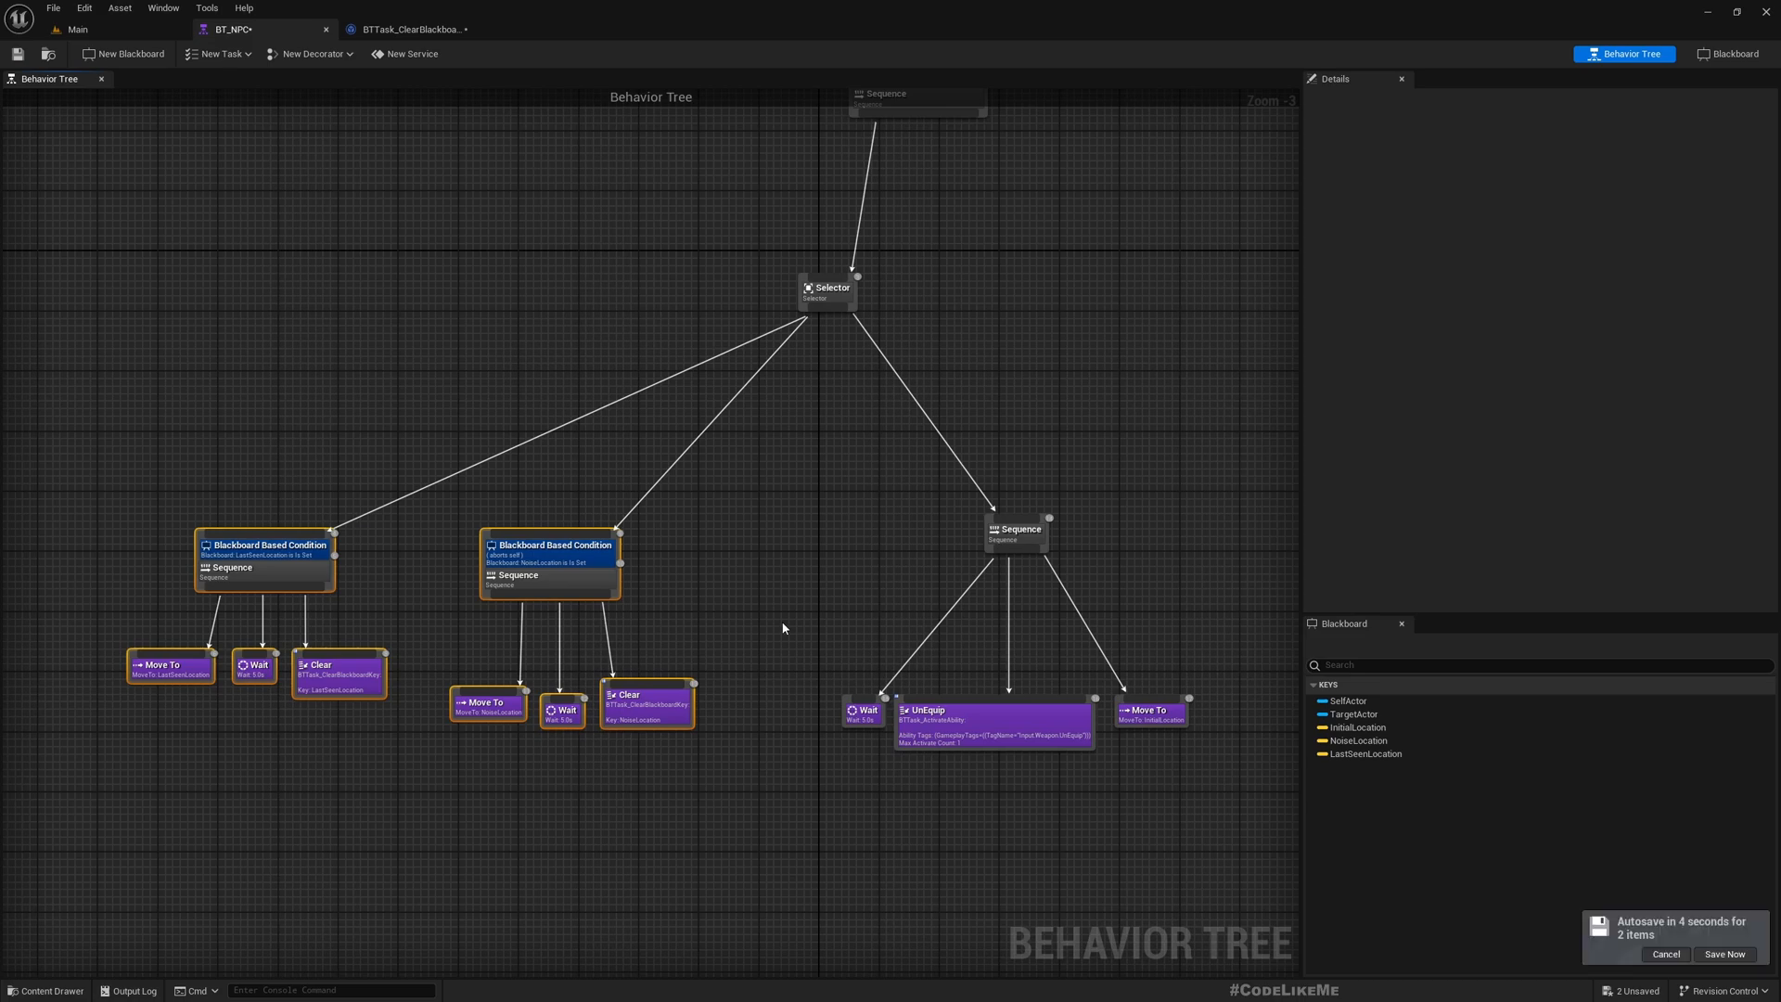
mouse_move(722, 720)
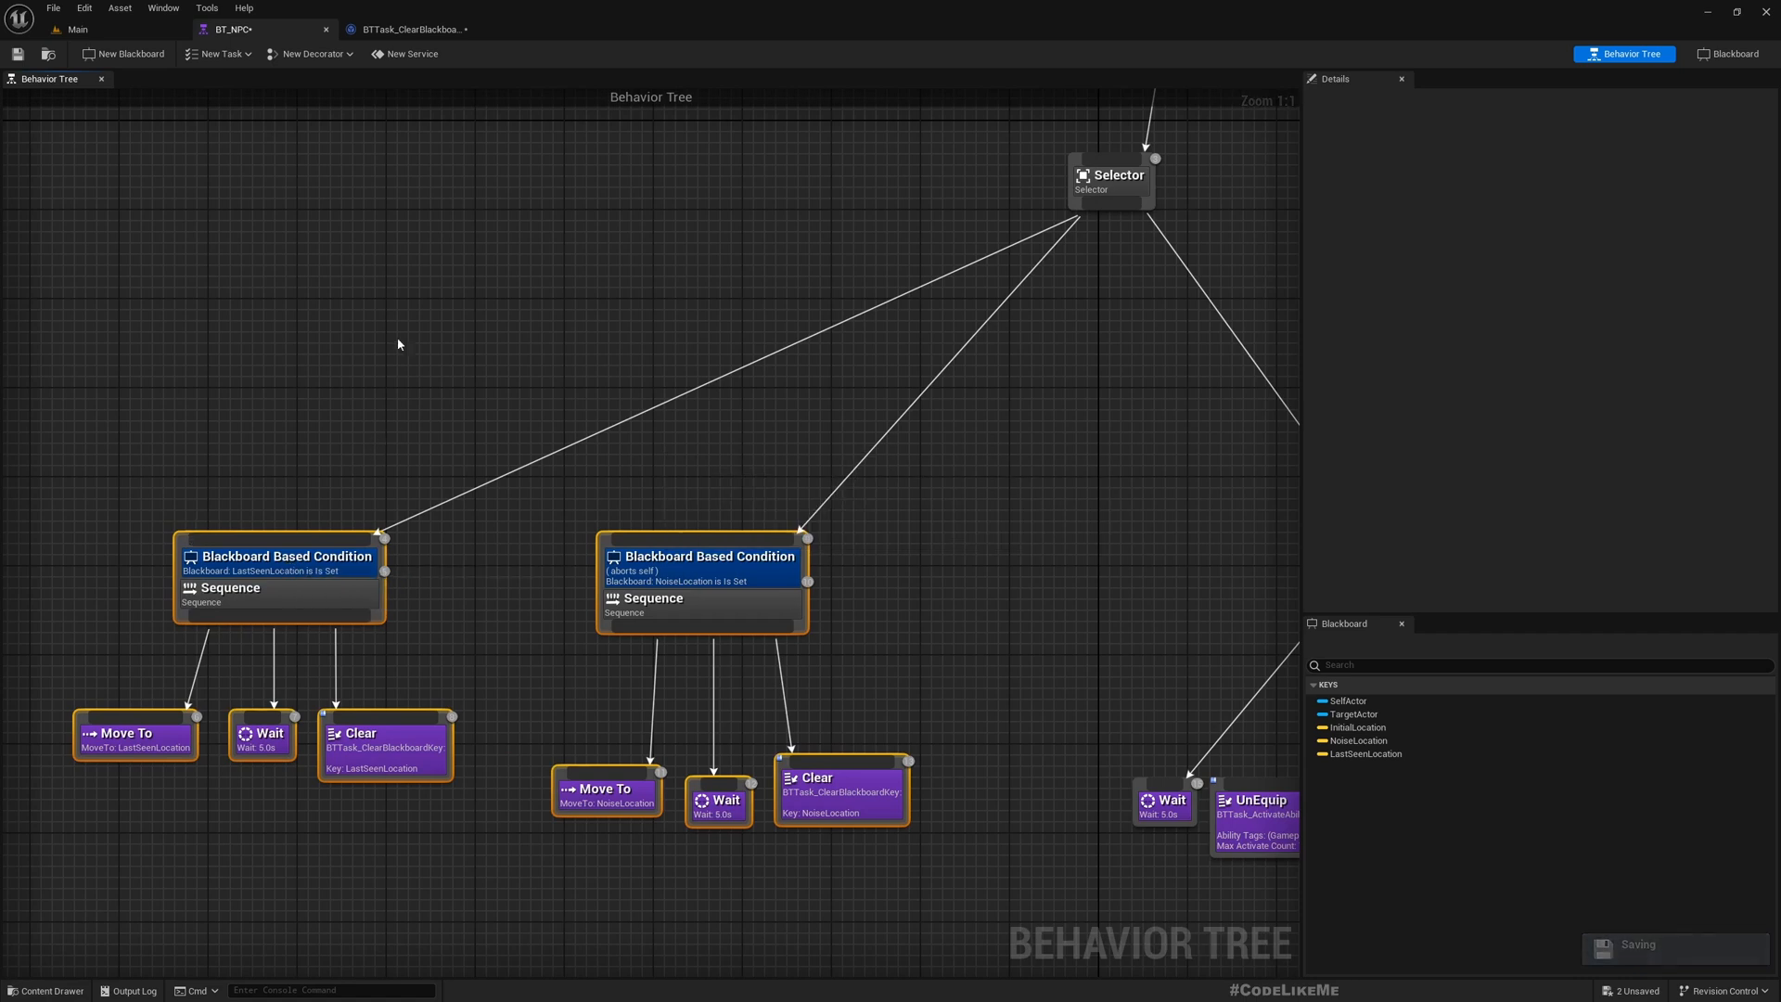
mouse_move(53, 29)
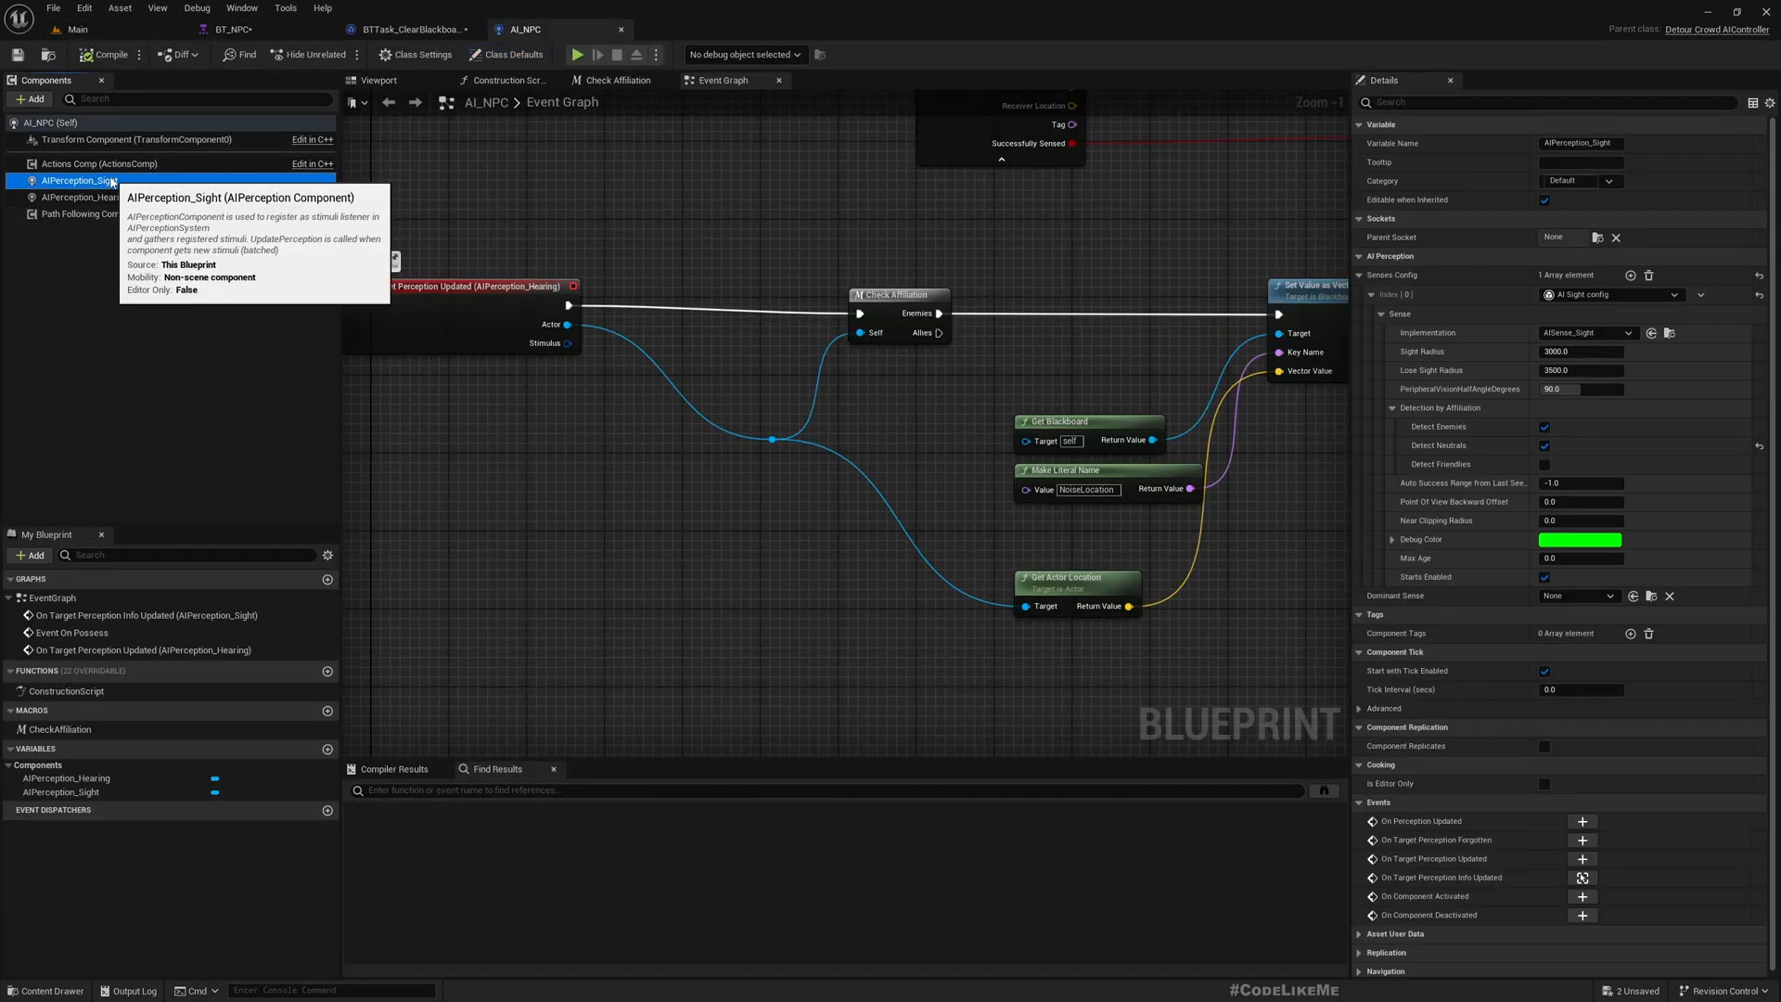
In AI_NPC's sight-lost branch, add Set Value as Vector from Get Blackboard after clearing TargetActor
right_click(74, 180)
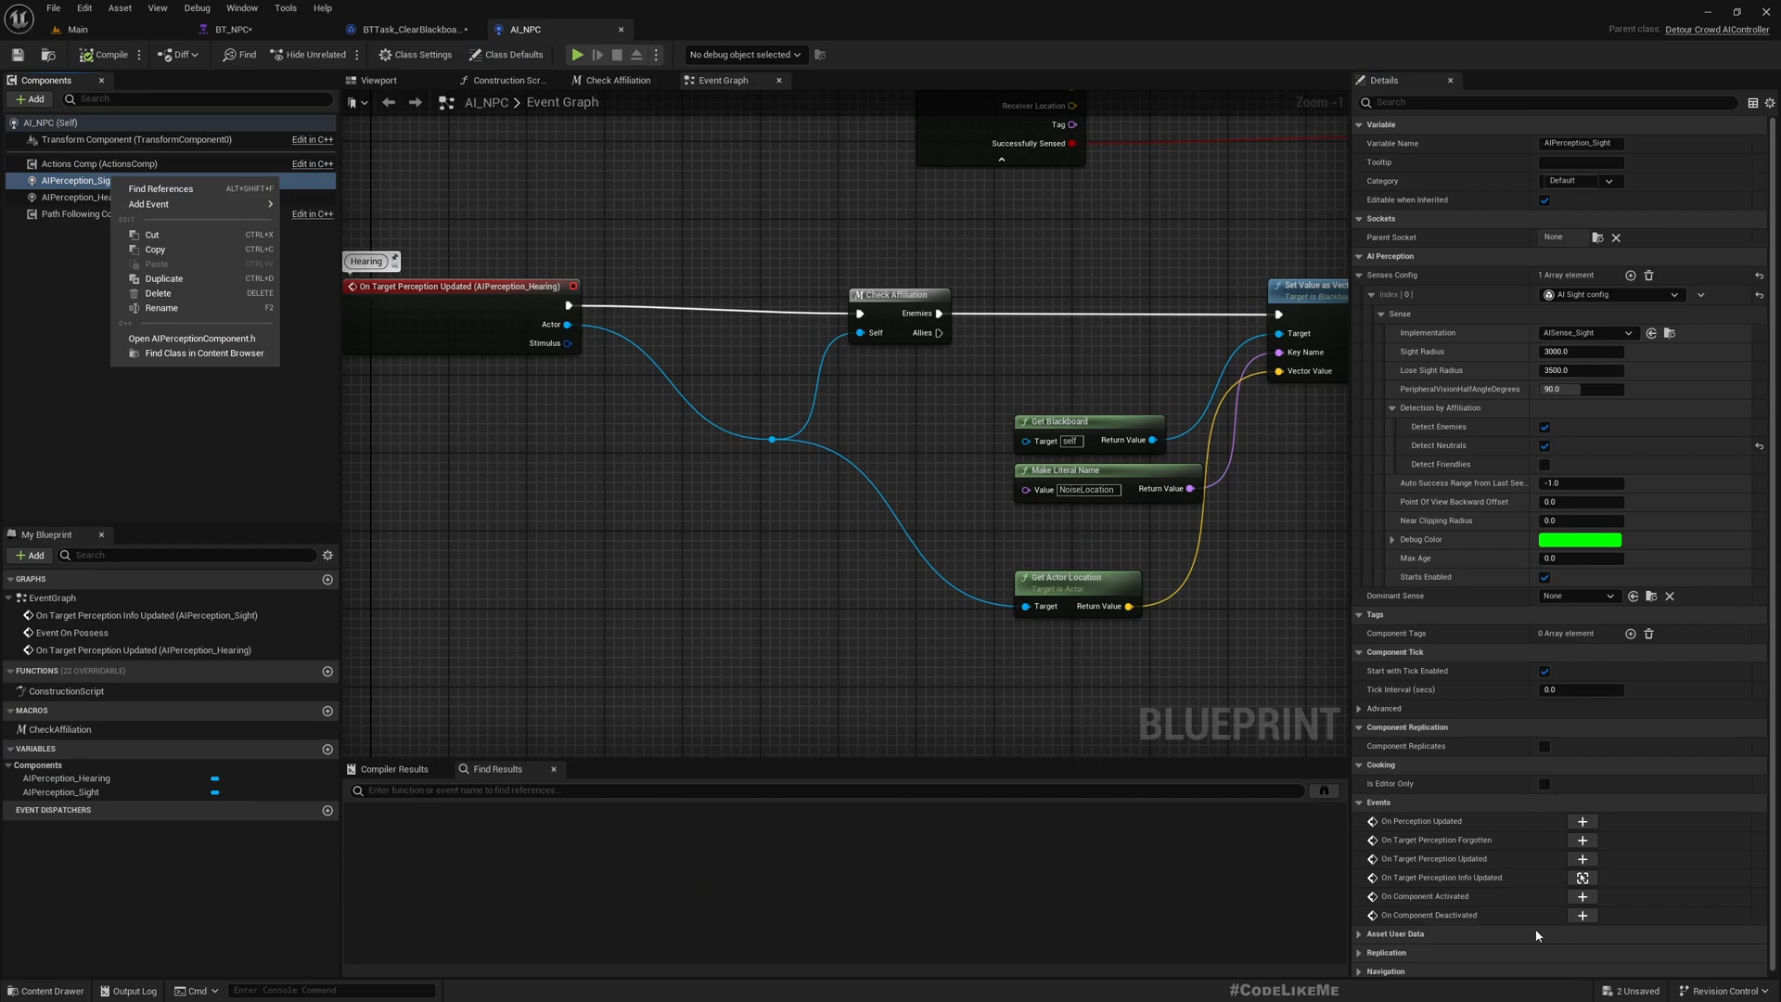
mouse_move(1583, 878)
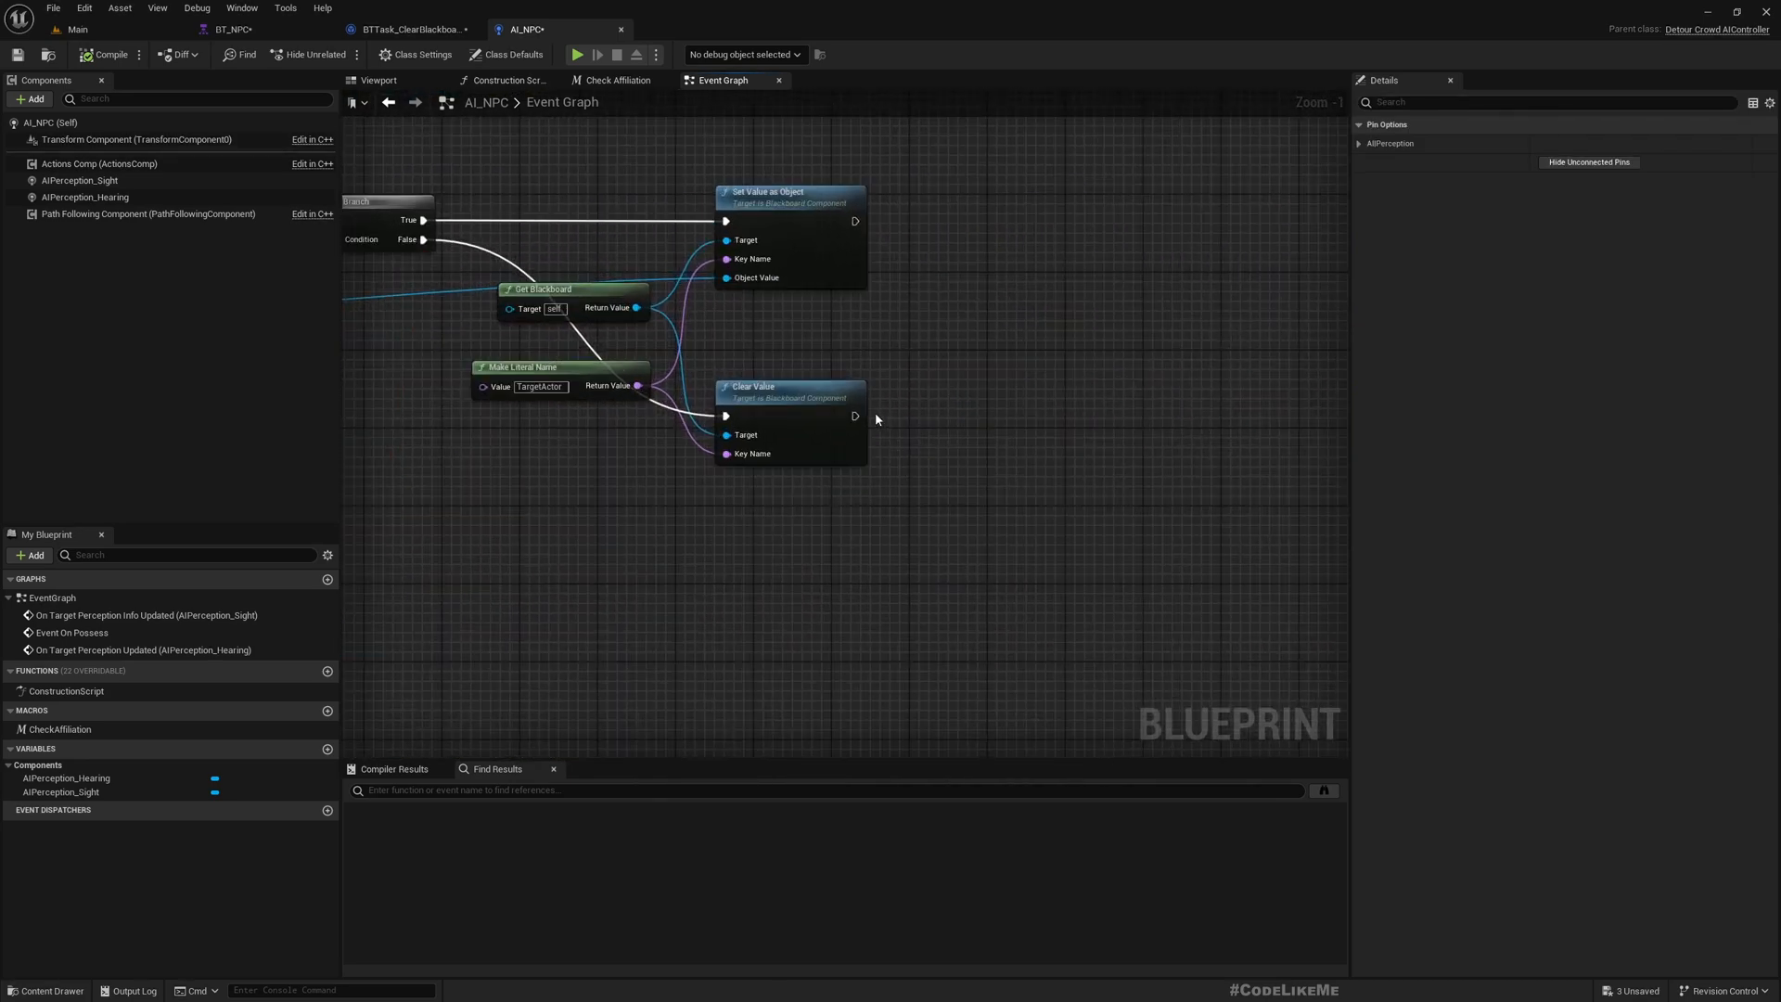
left_click_drag(854, 415, 994, 418)
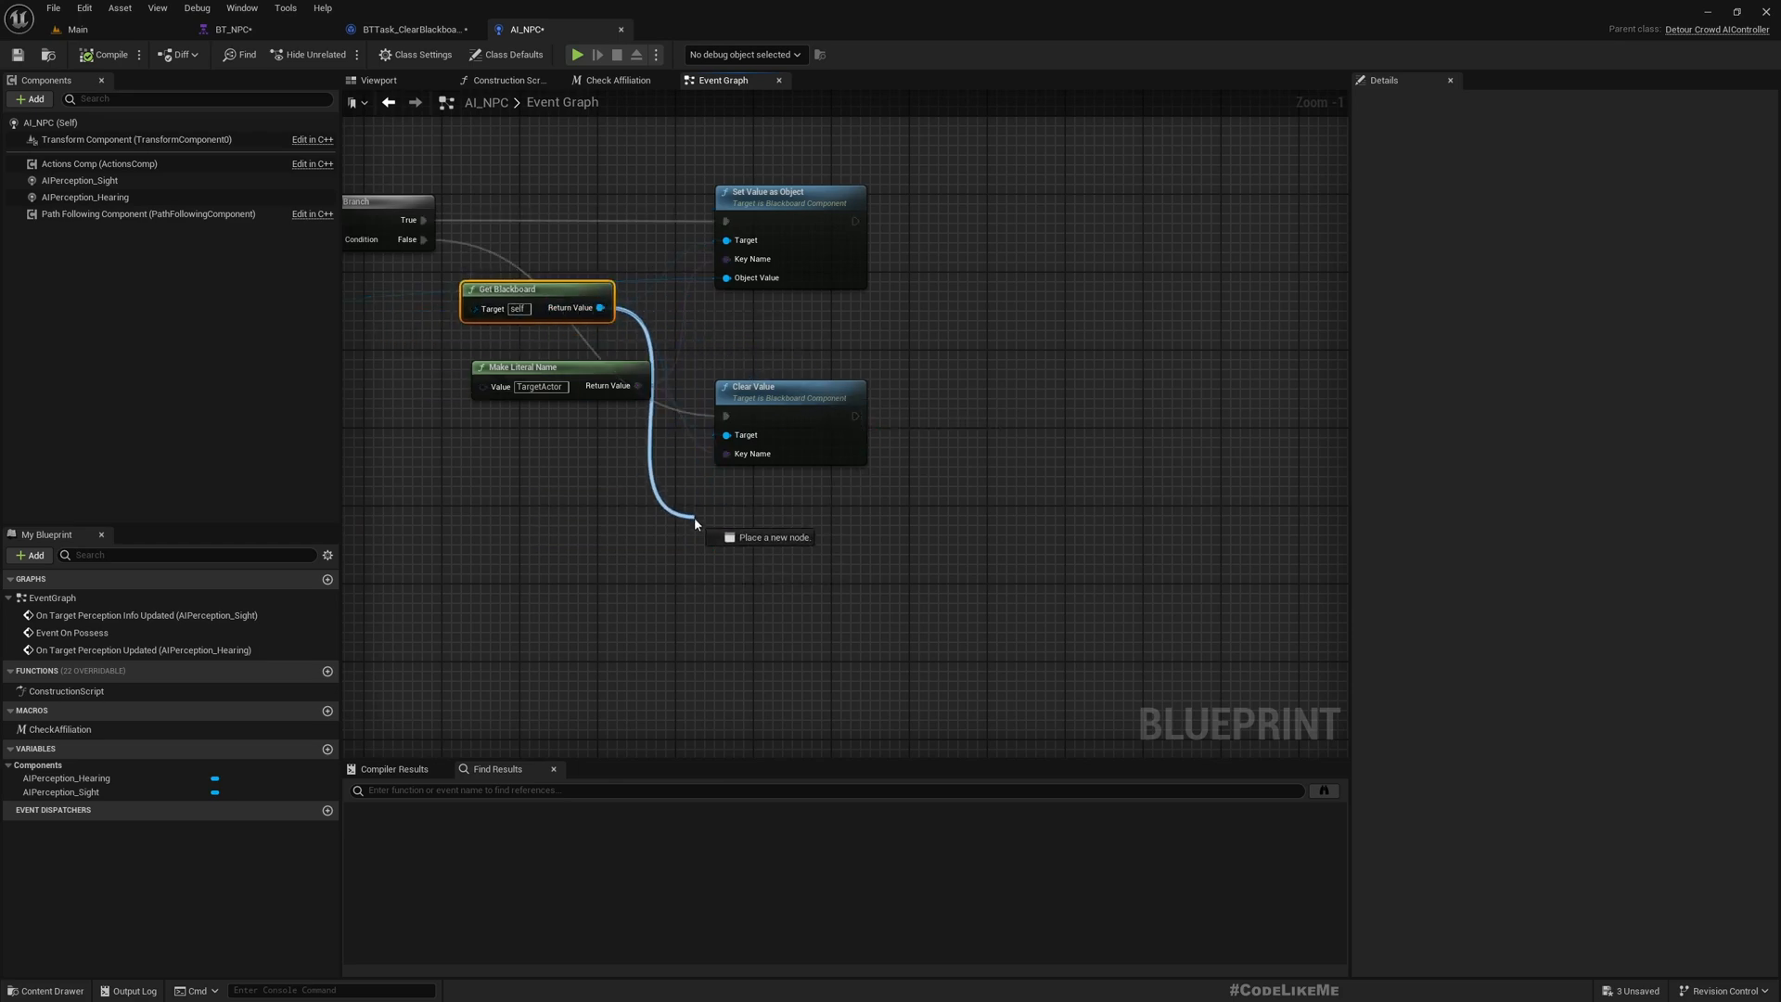
left_click_drag(602, 307, 952, 430)
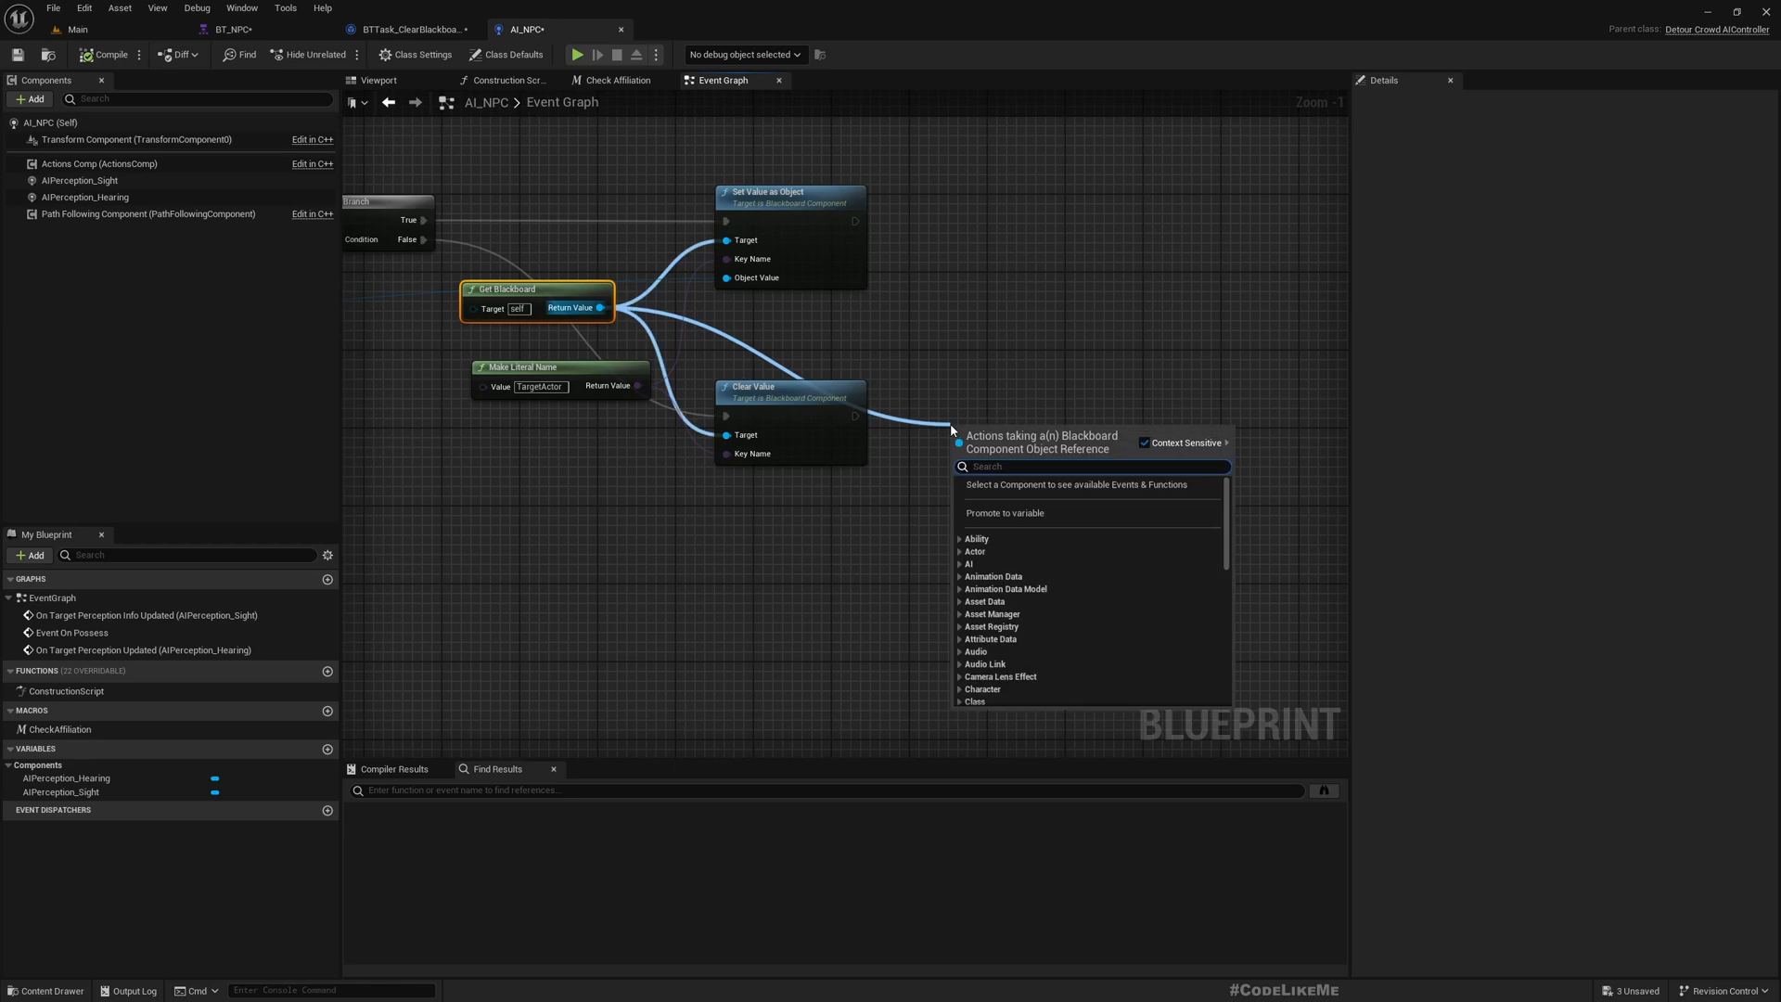
type("setvalue")
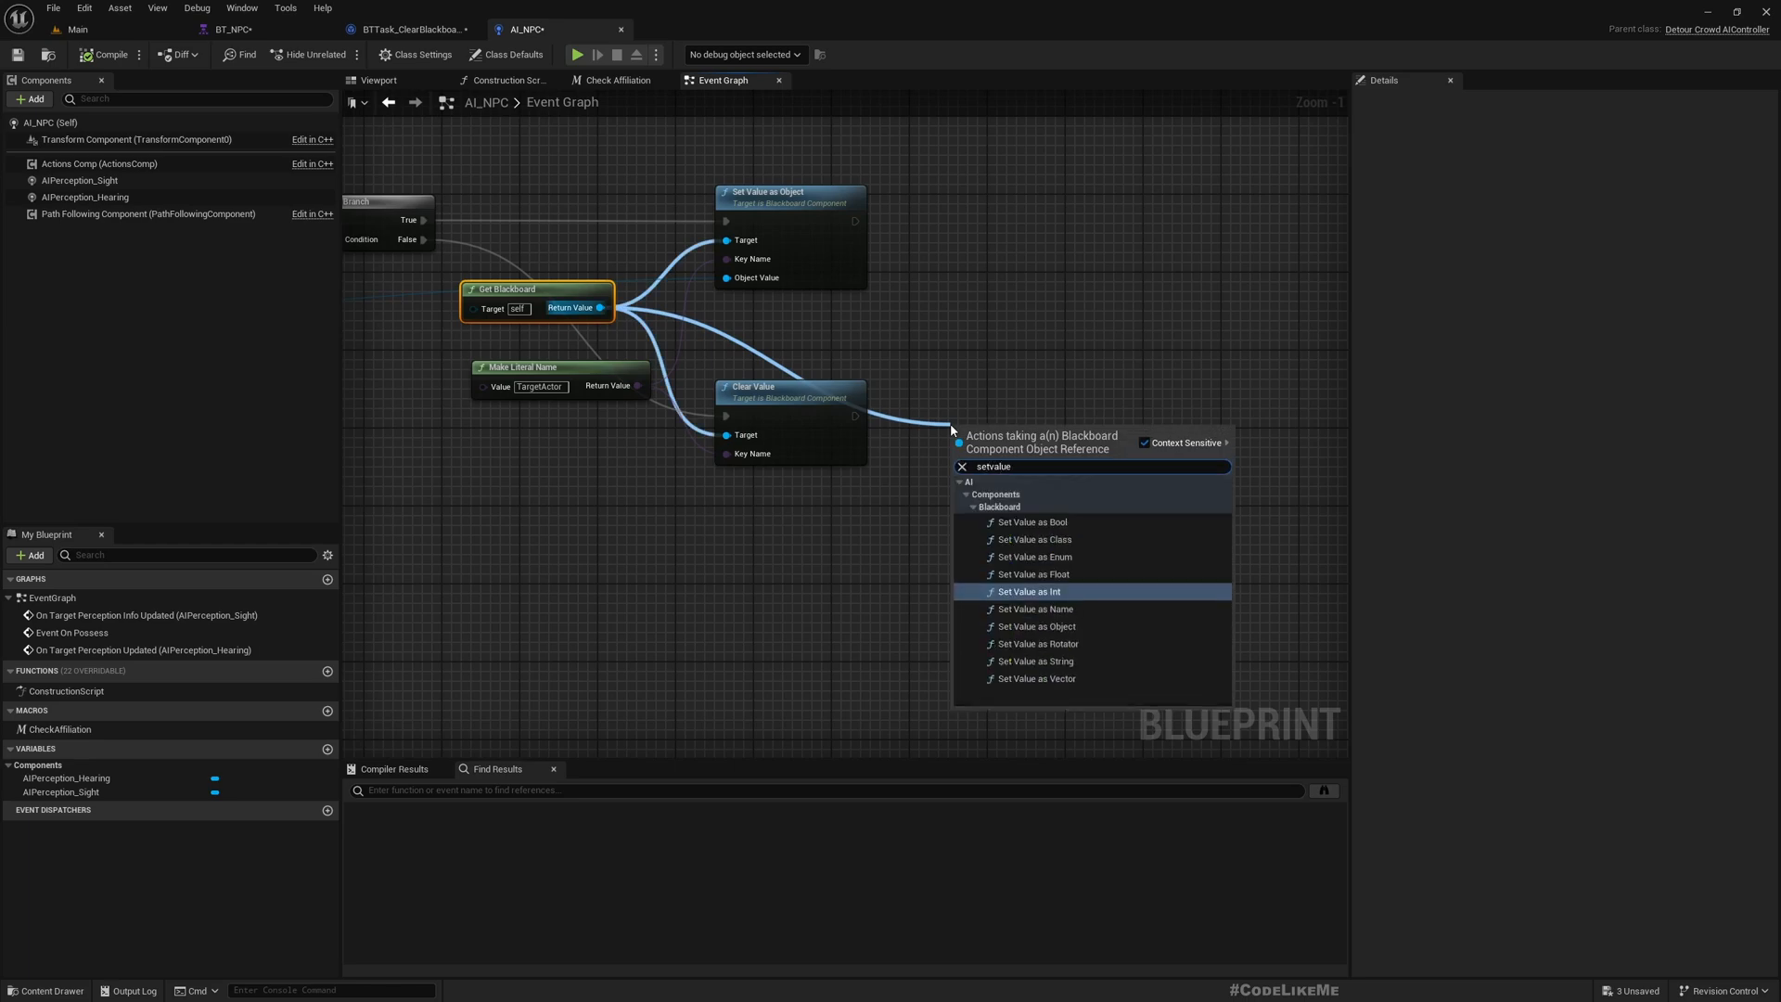
left_click(1040, 678)
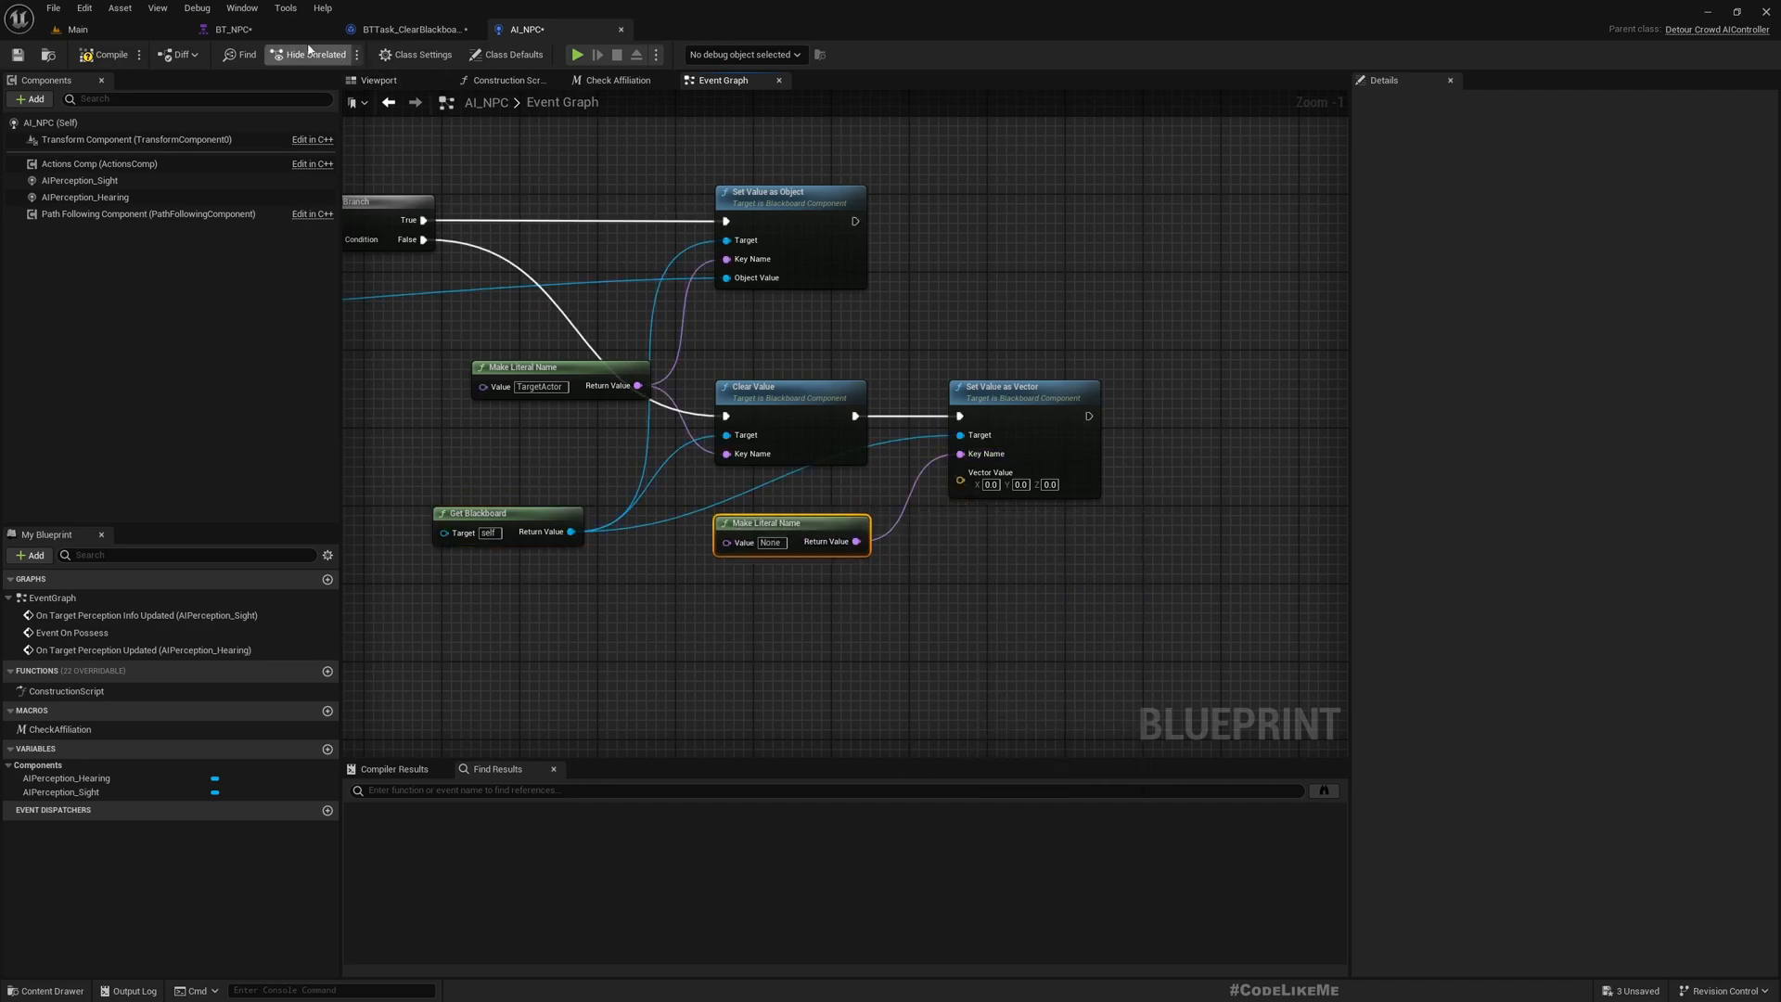
Check the LastSeenLocation key in the NPC blackboard, then return to the AI_NPC graph
left_click(237, 28)
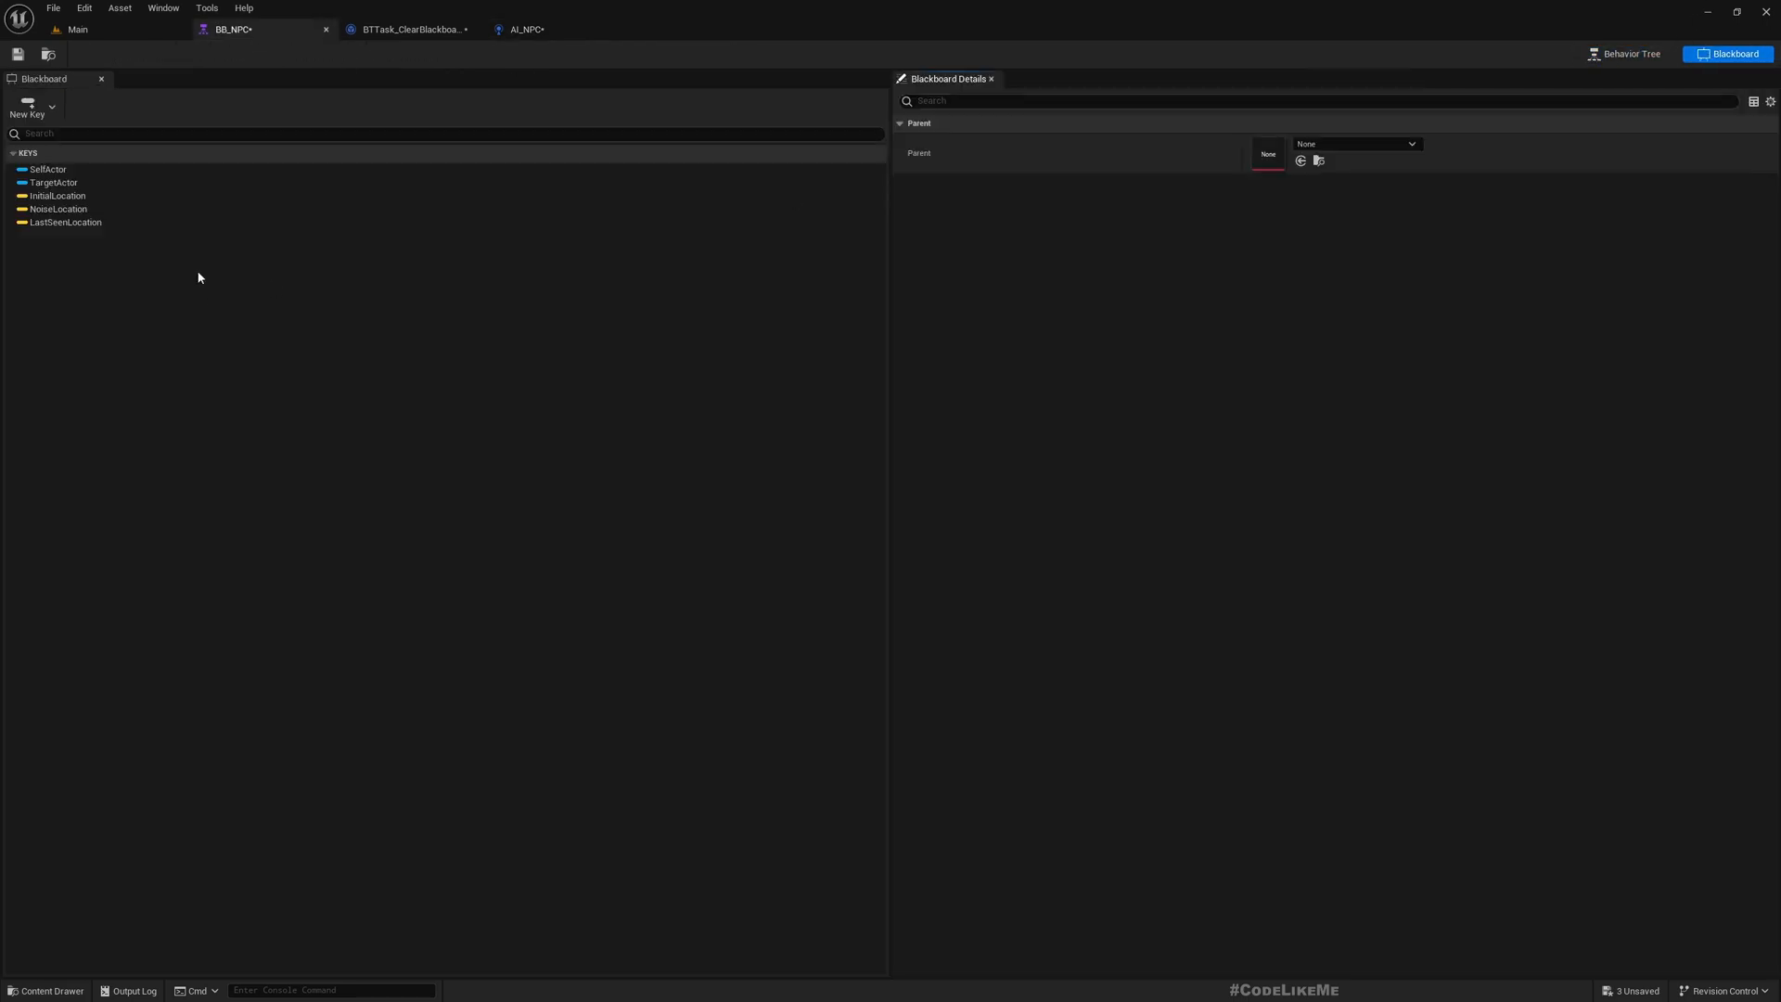
left_click(70, 222)
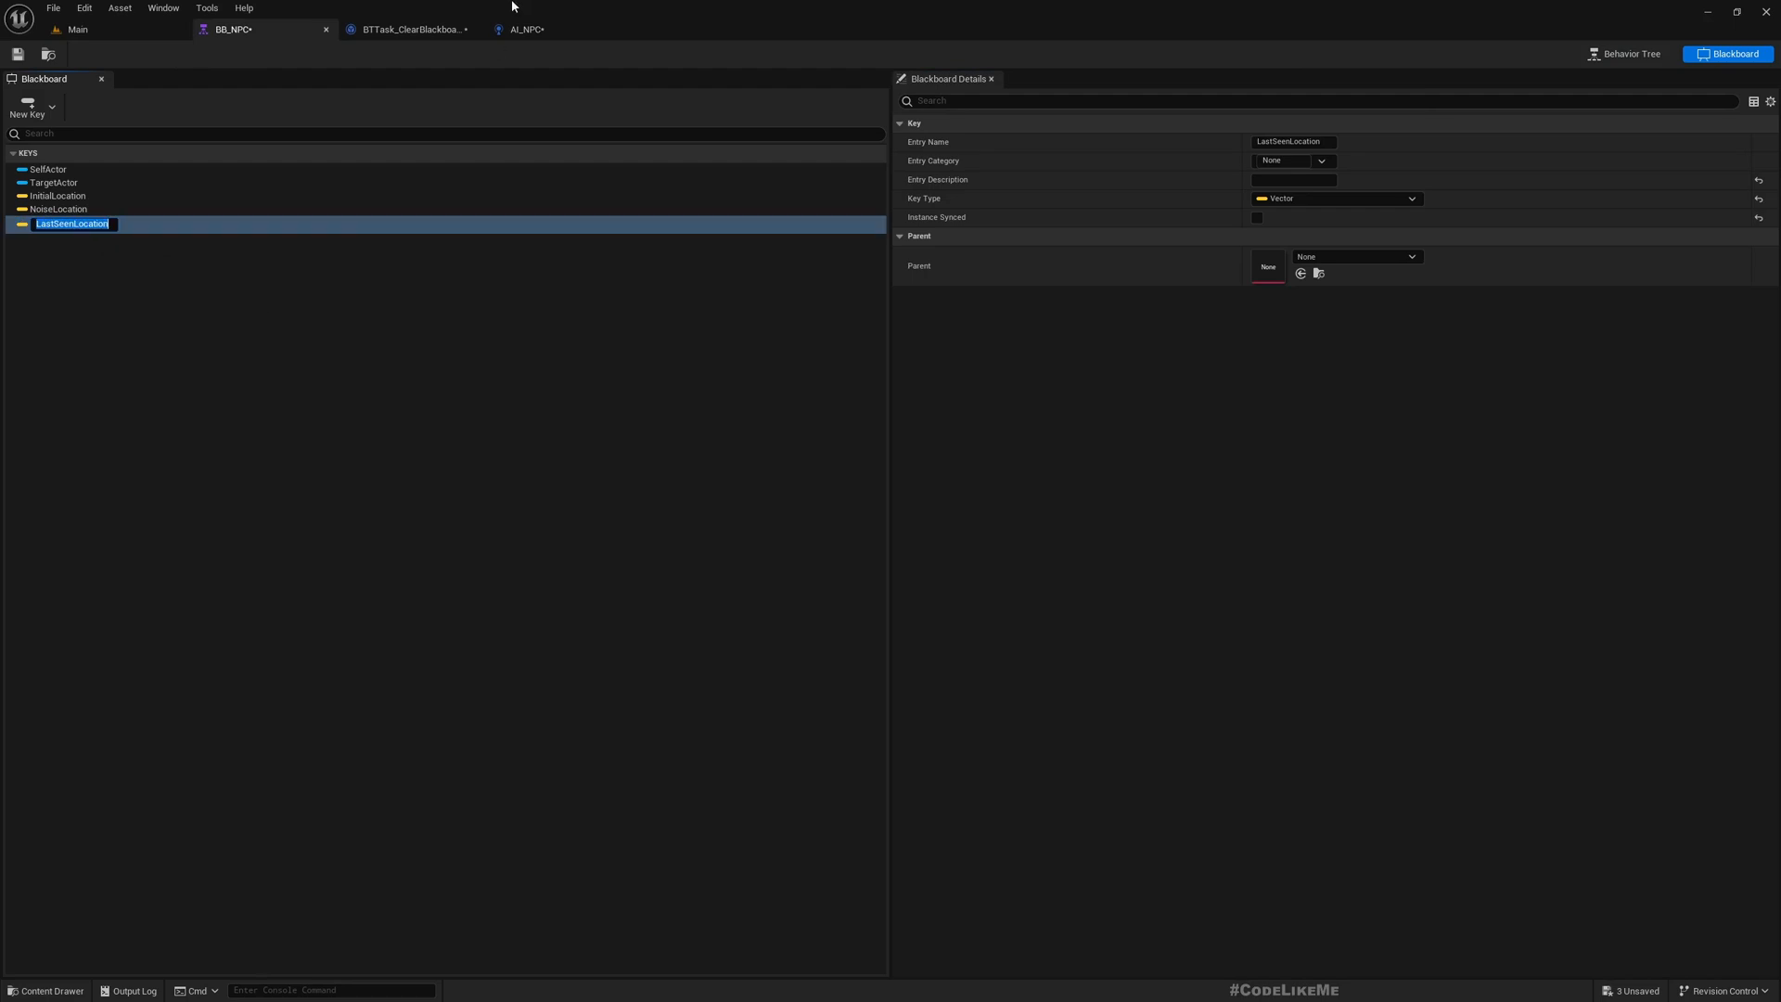
left_click(421, 30)
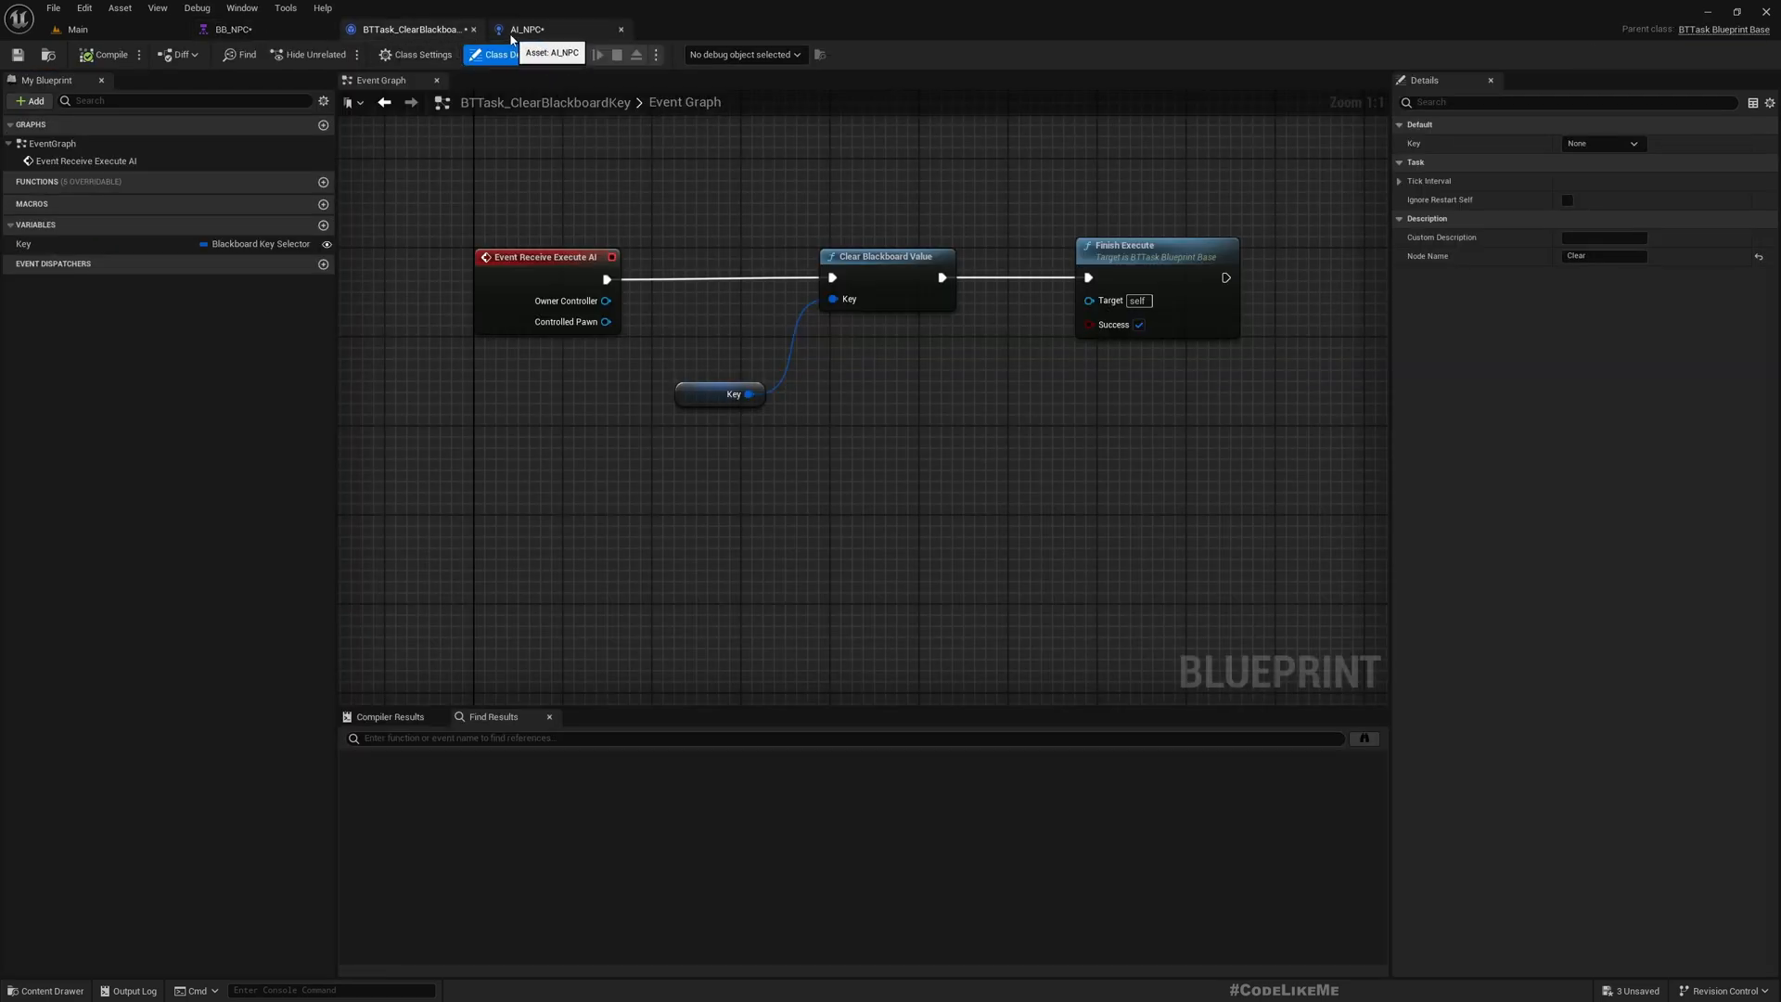
left_click(553, 29)
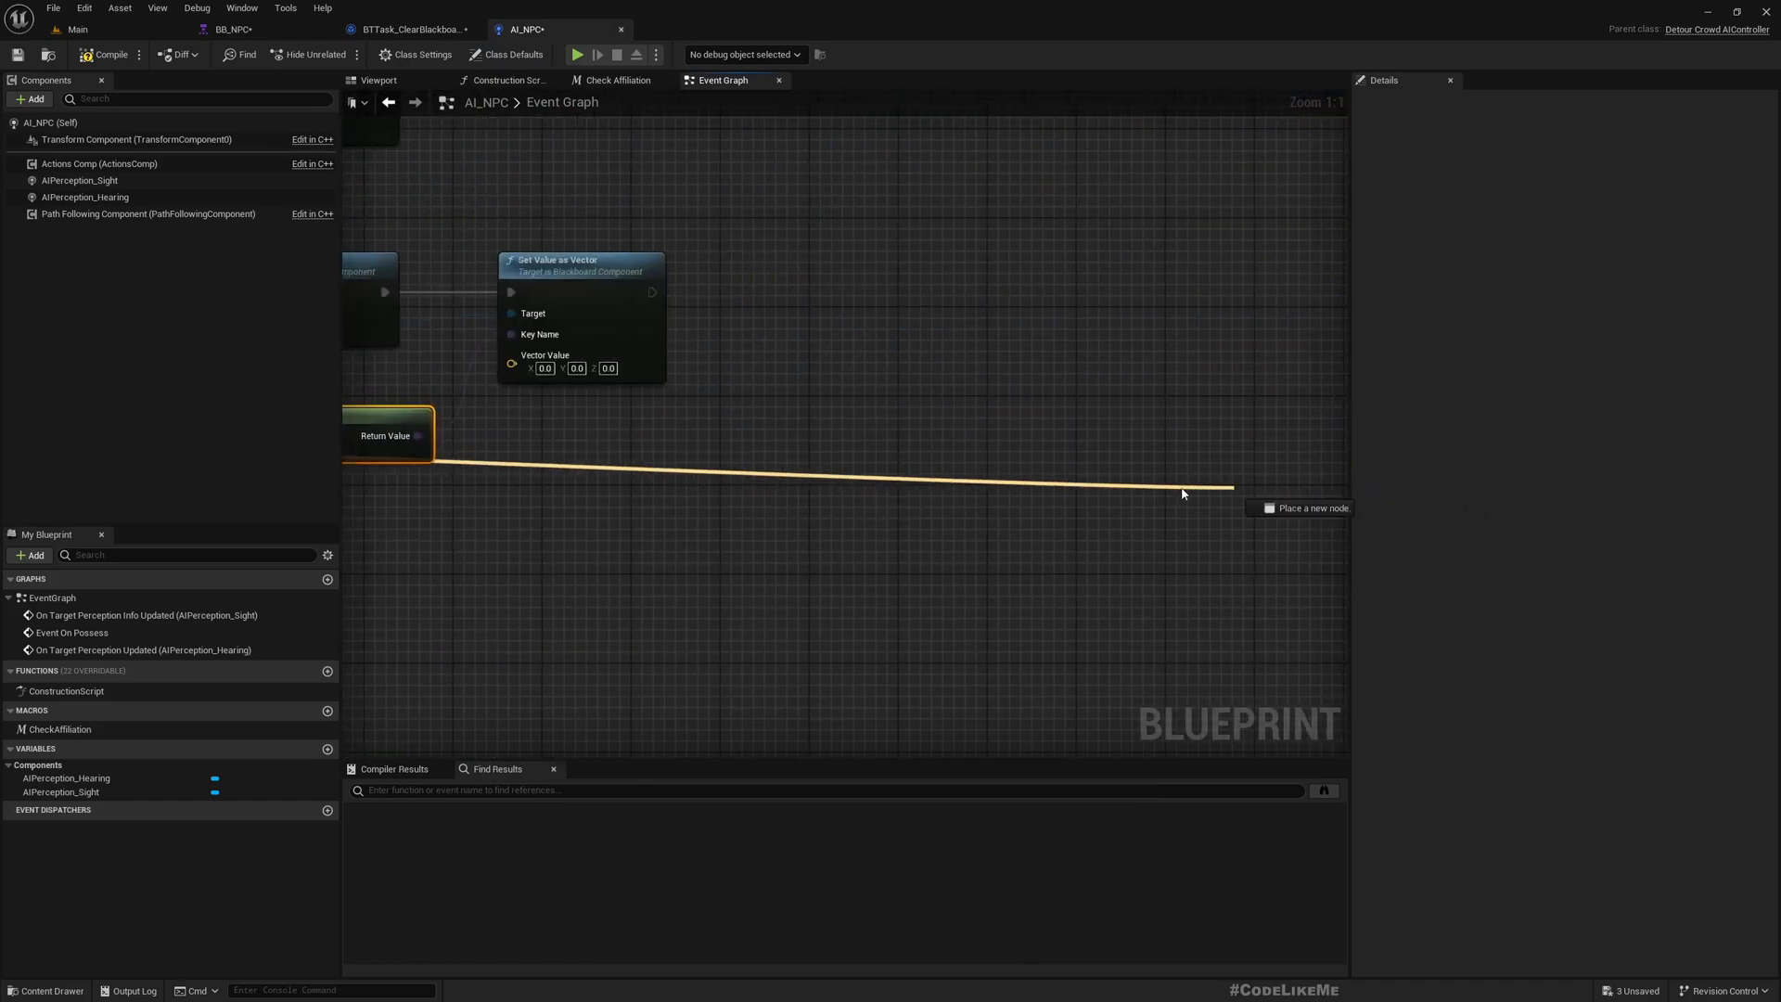
scroll("down", 3)
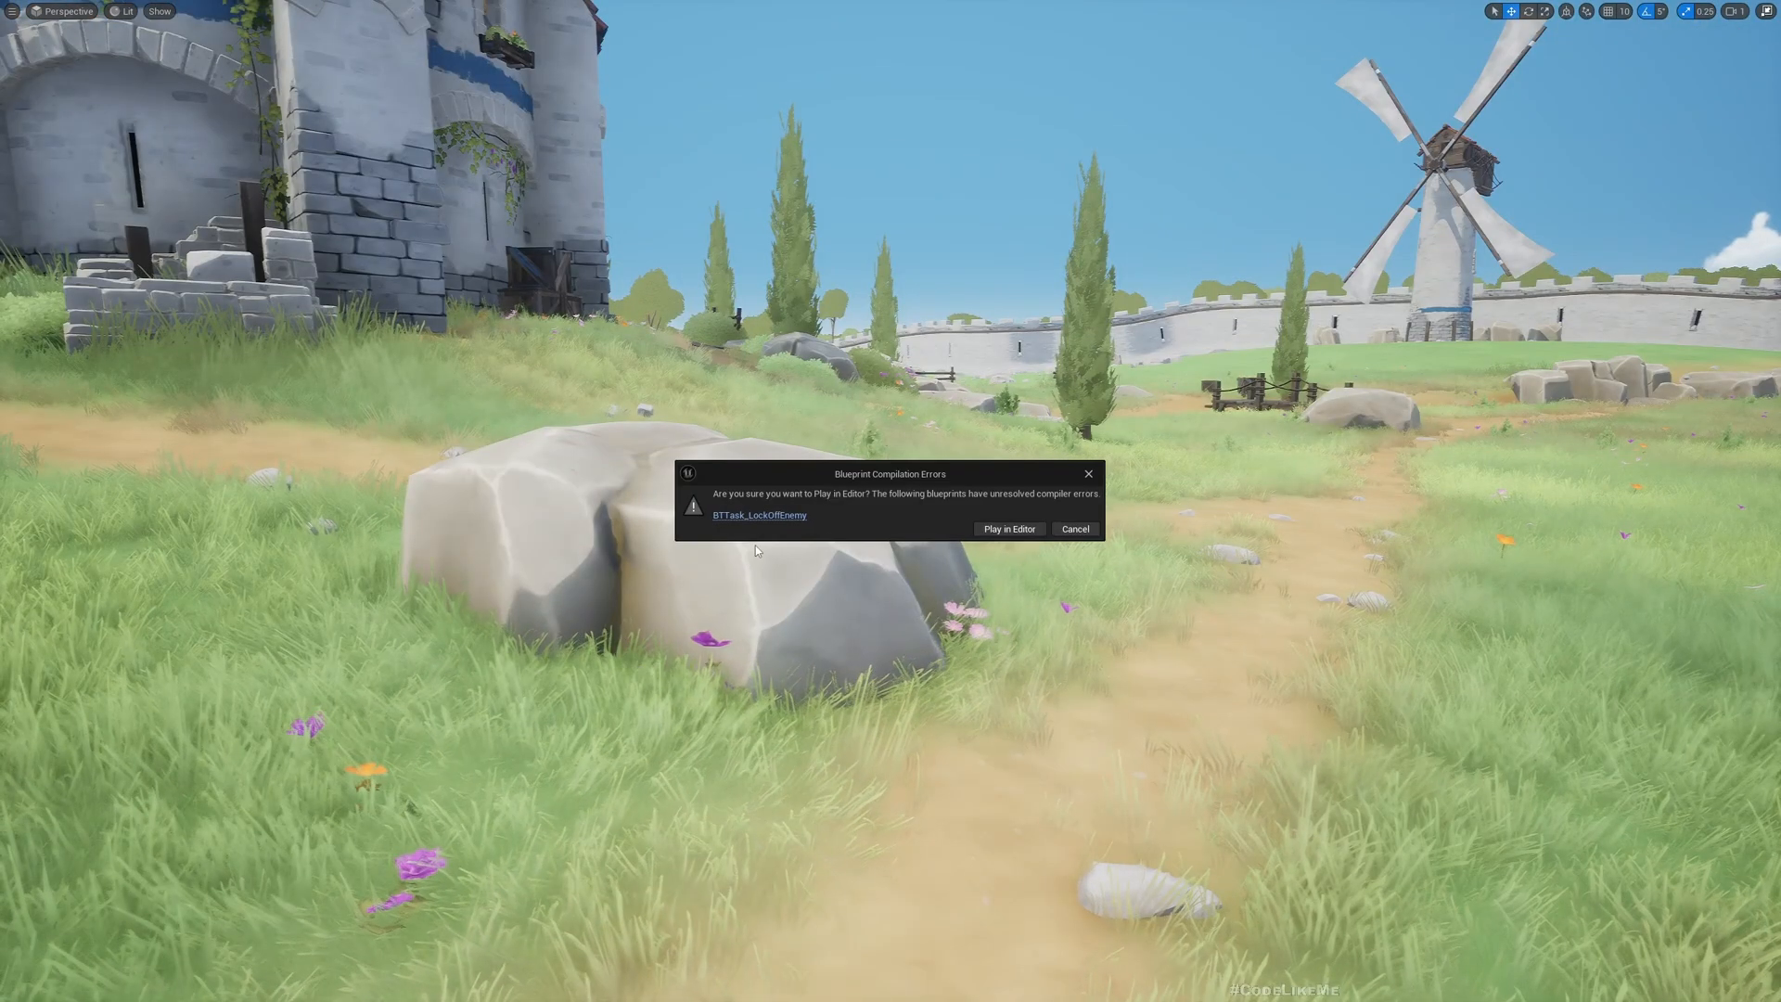
Choose Play in Editor despite the BTTask_LockOffEnemy compile error
left_click(1009, 528)
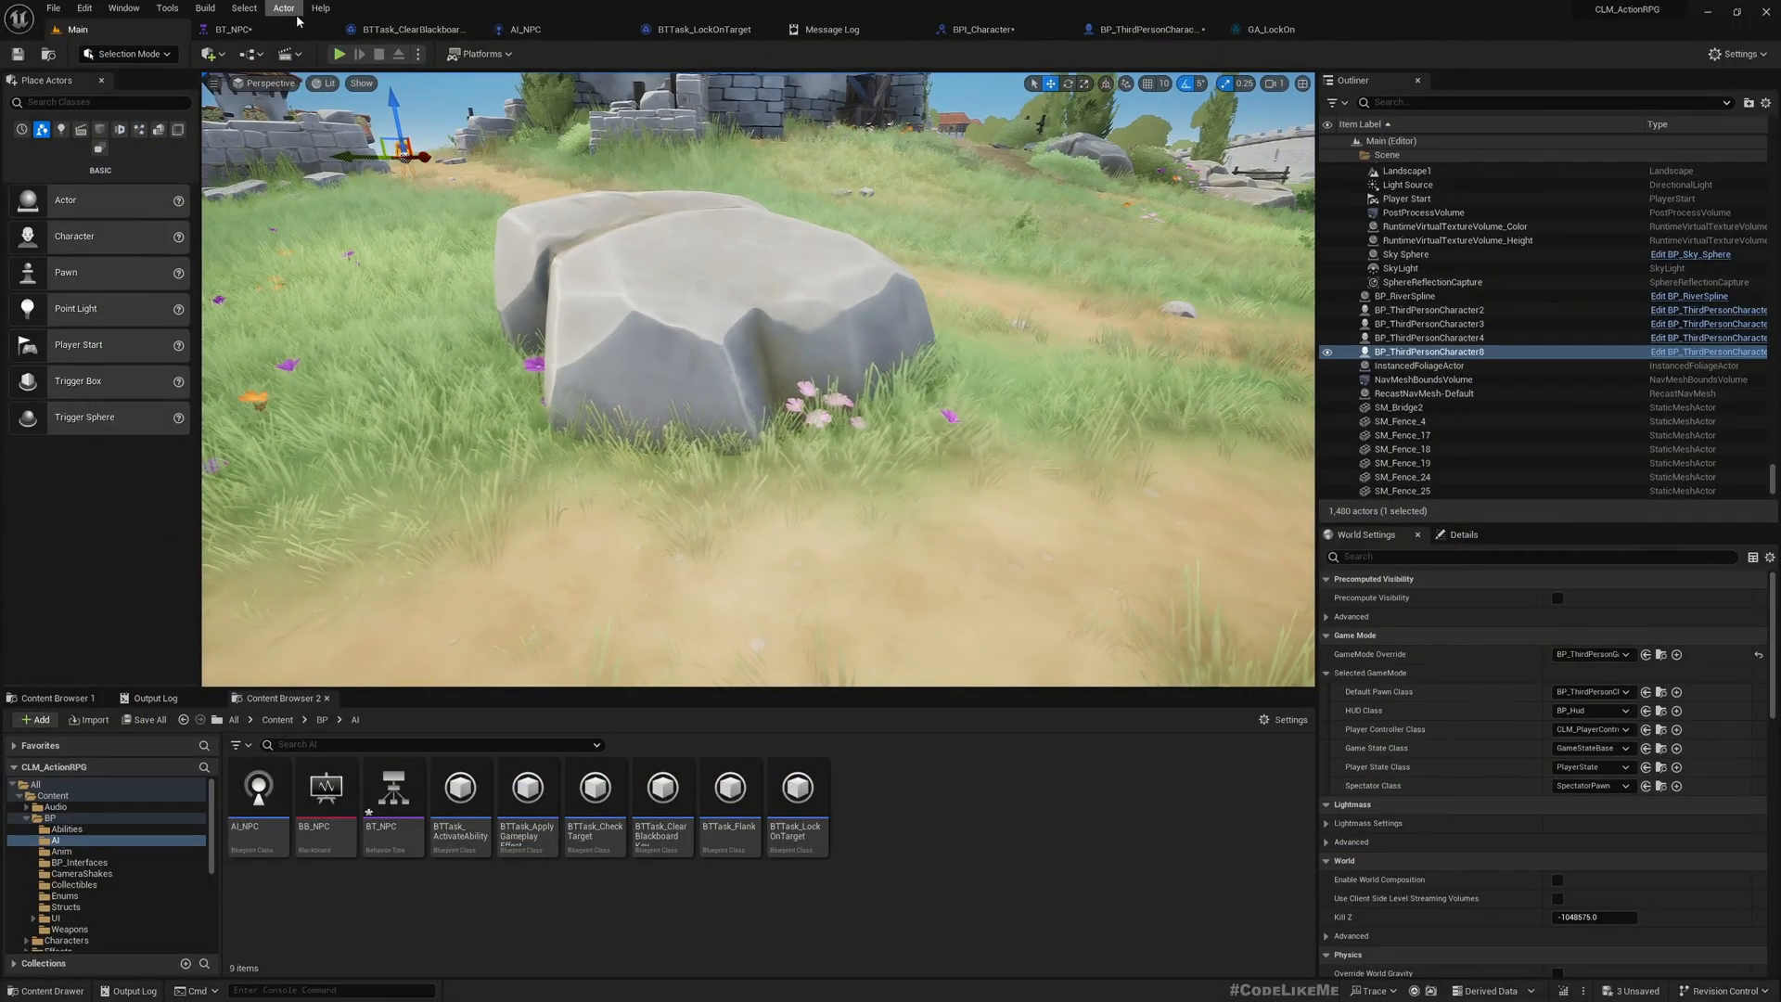
Inspect BT_NPC's LockOnTarget task, then open BPI_Character's Lock on Enemy function
left_click(240, 29)
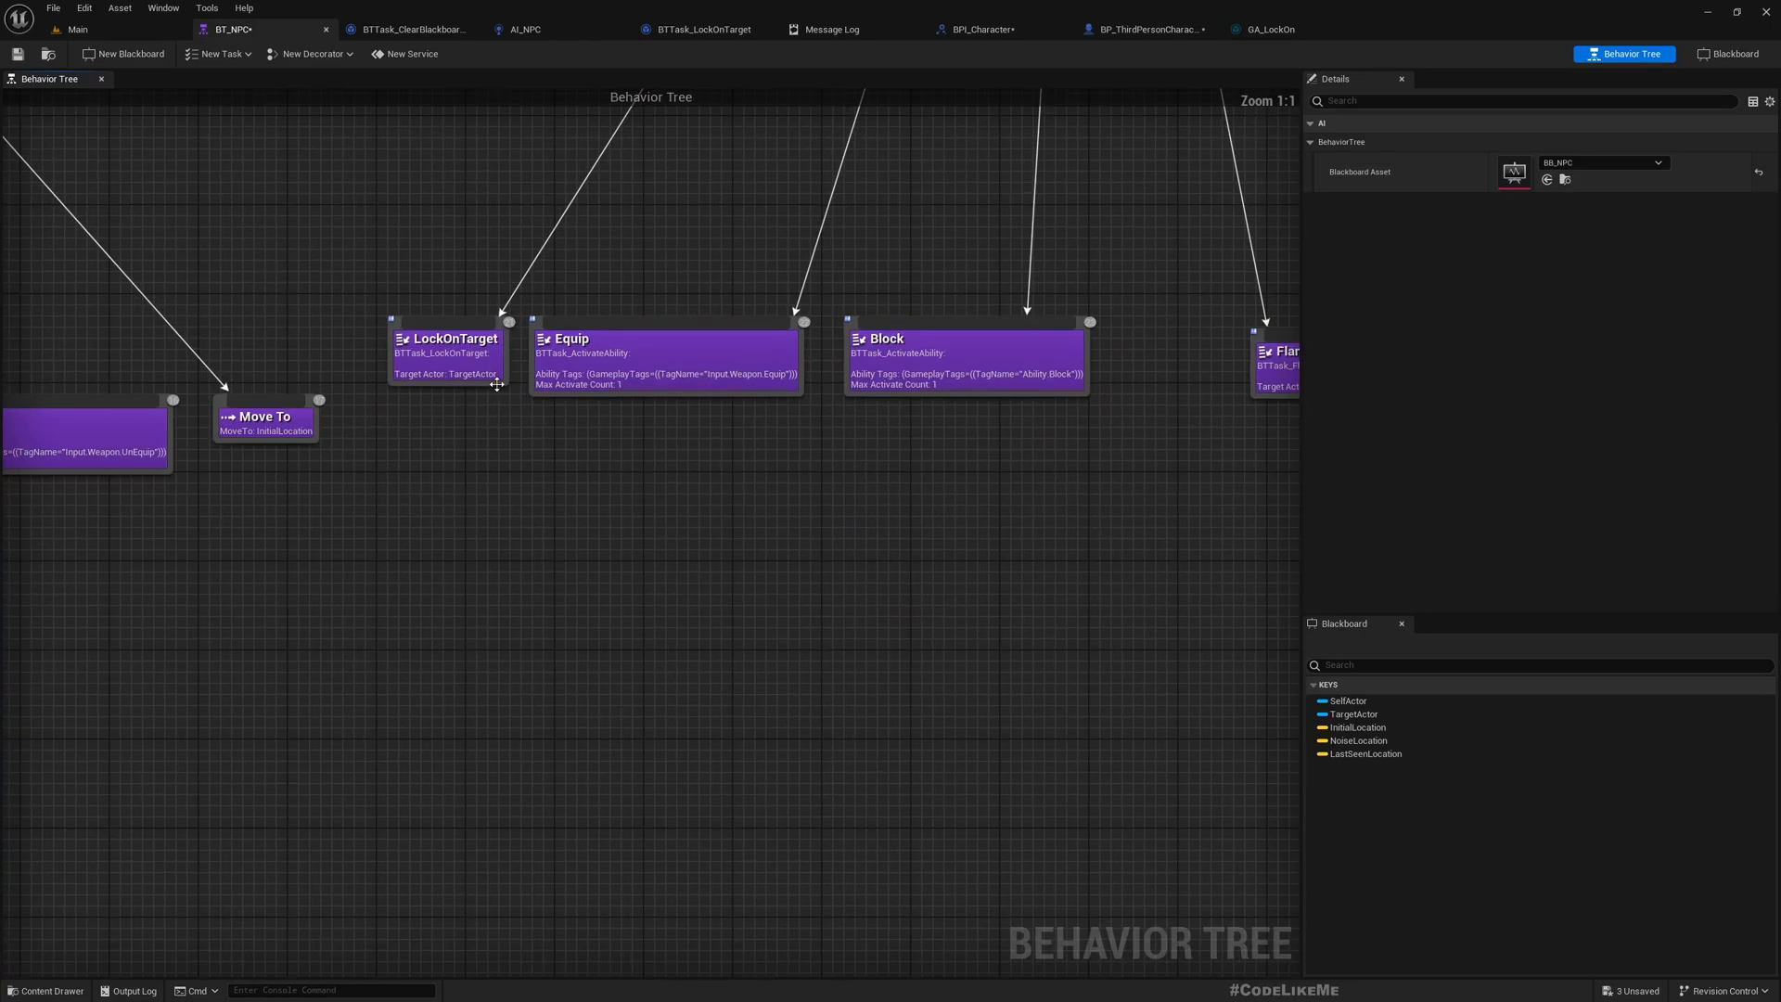
left_click(447, 338)
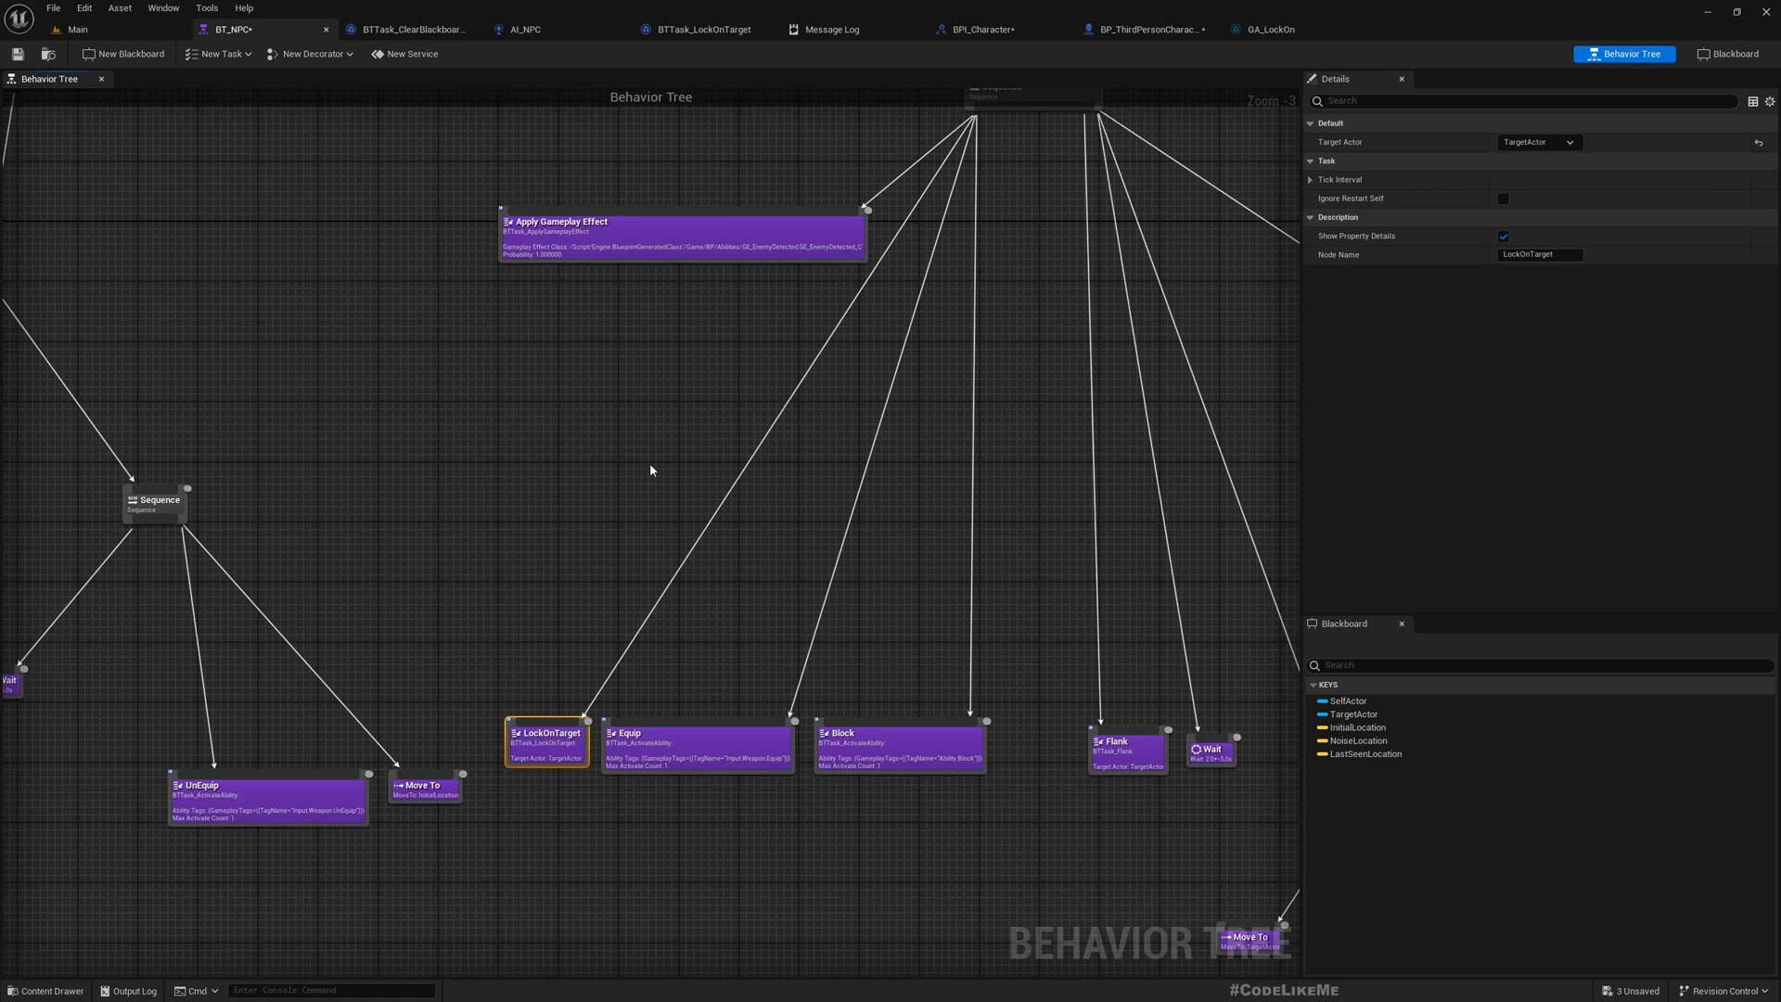
mouse_move(194, 92)
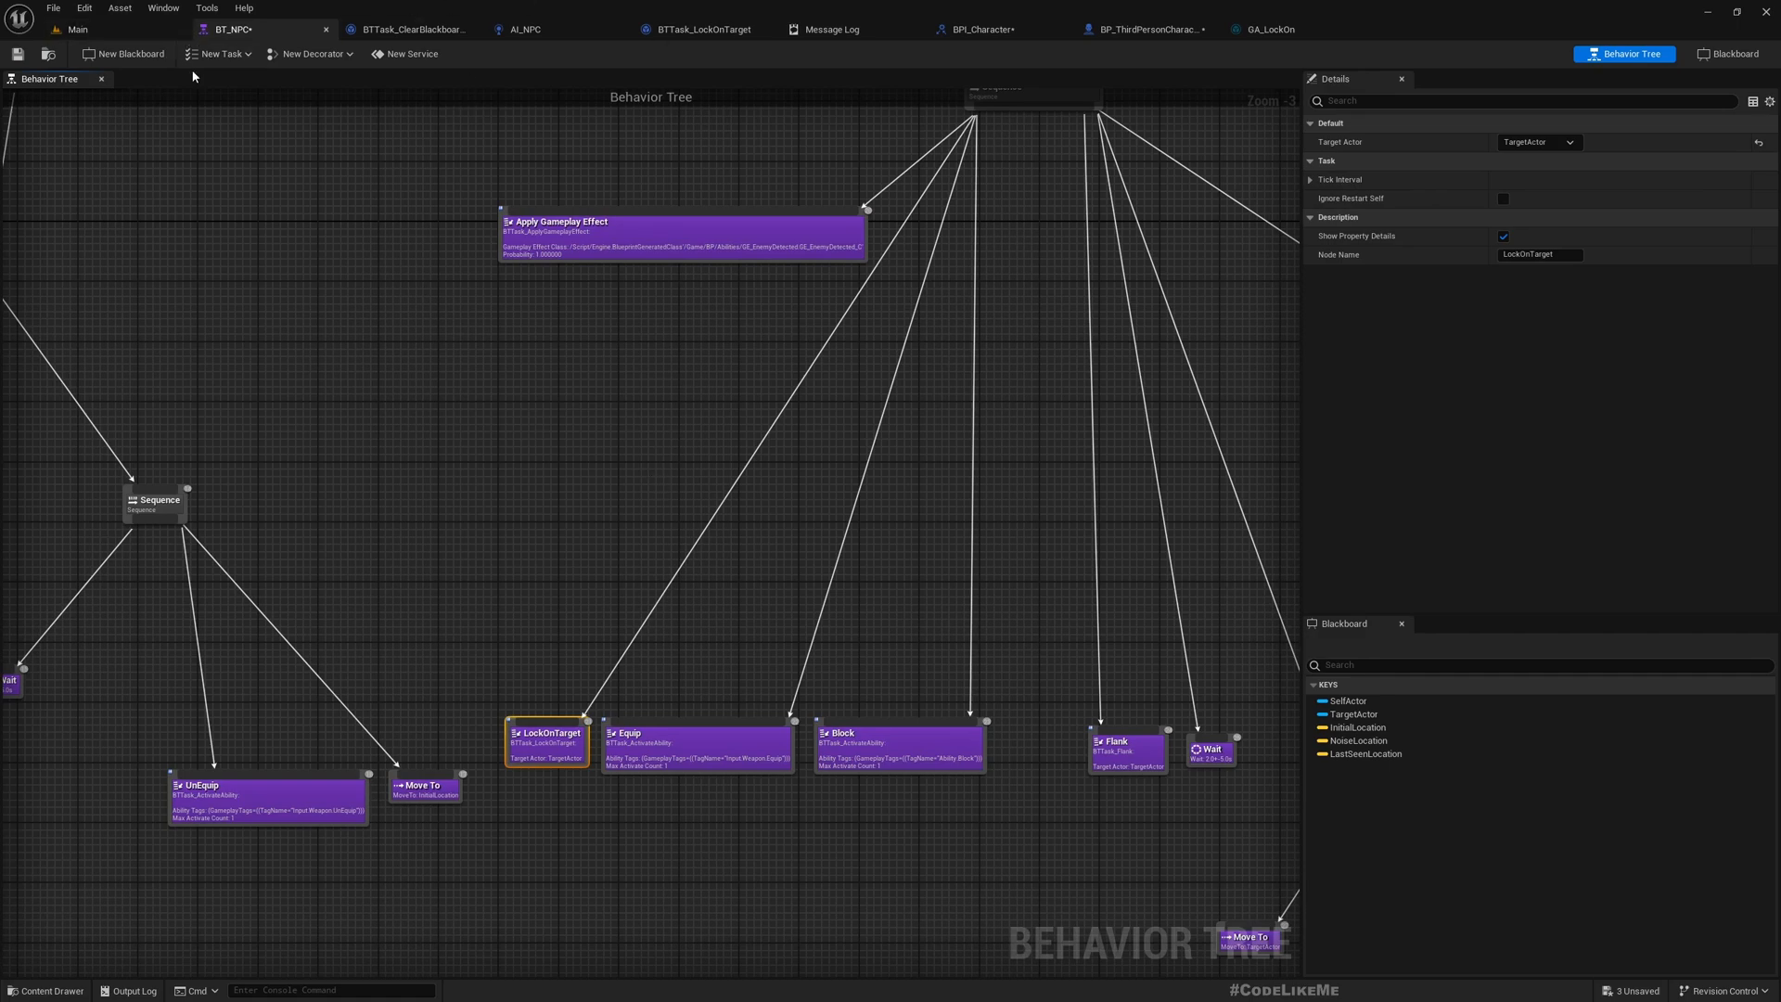
left_click(72, 29)
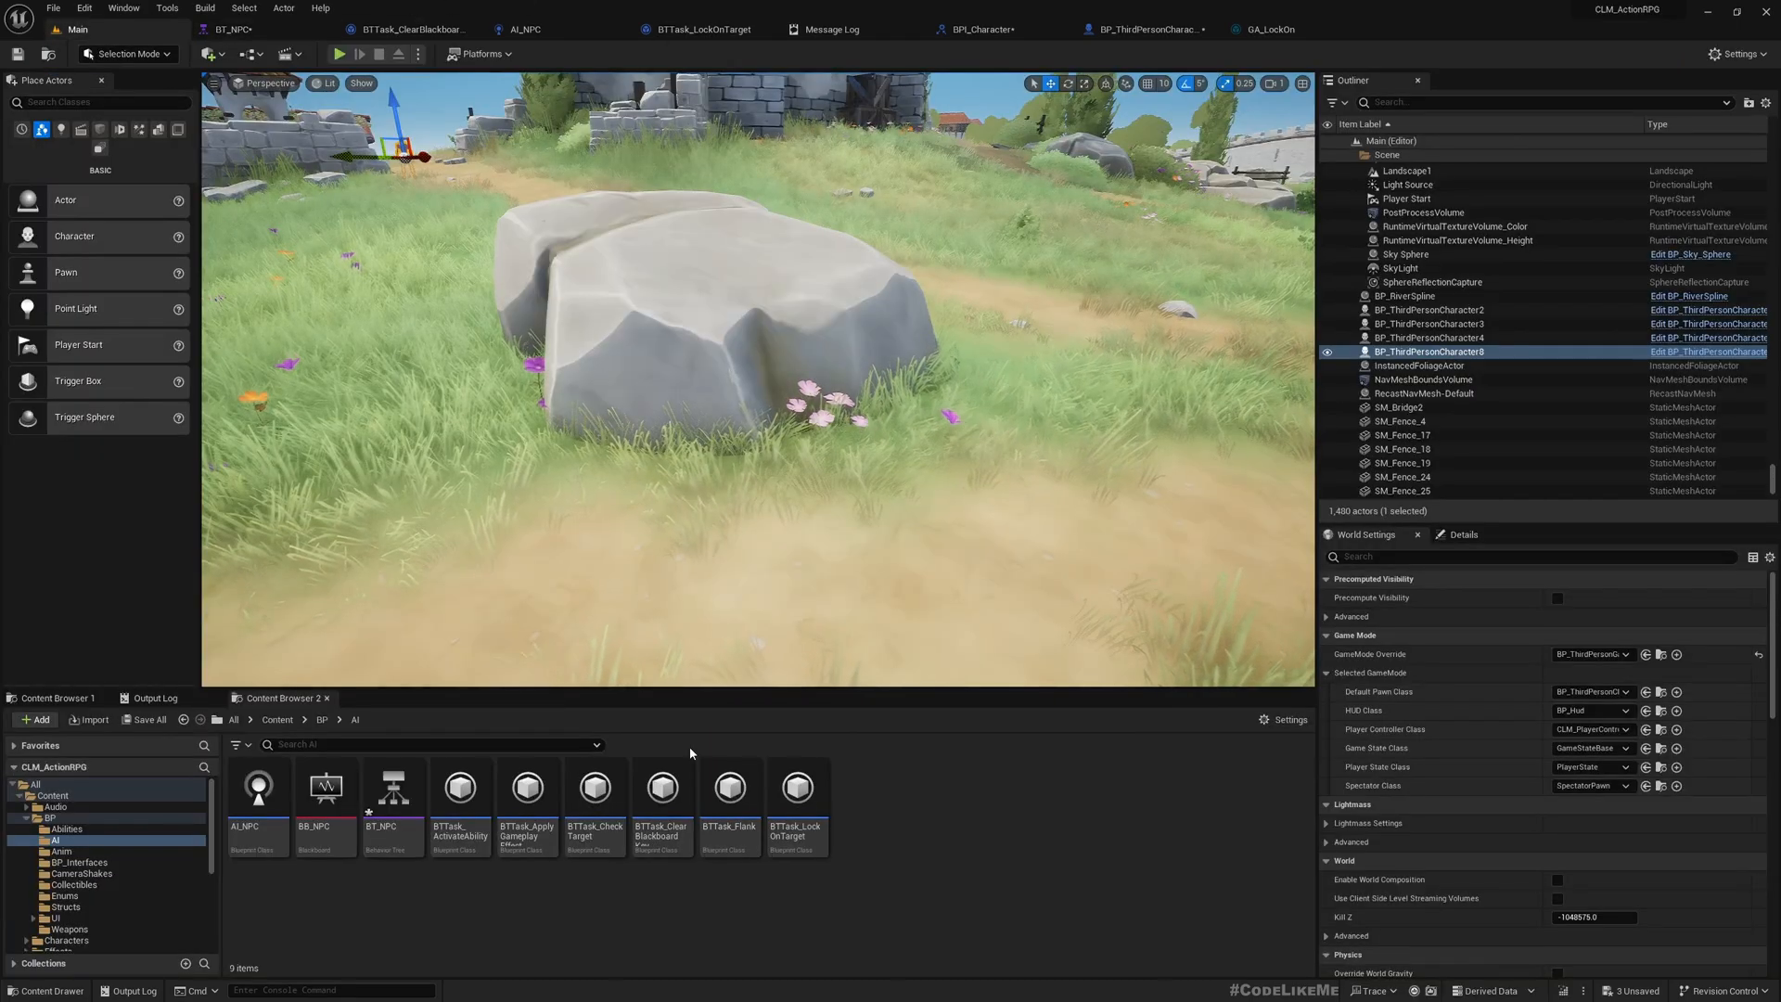
mouse_move(227, 29)
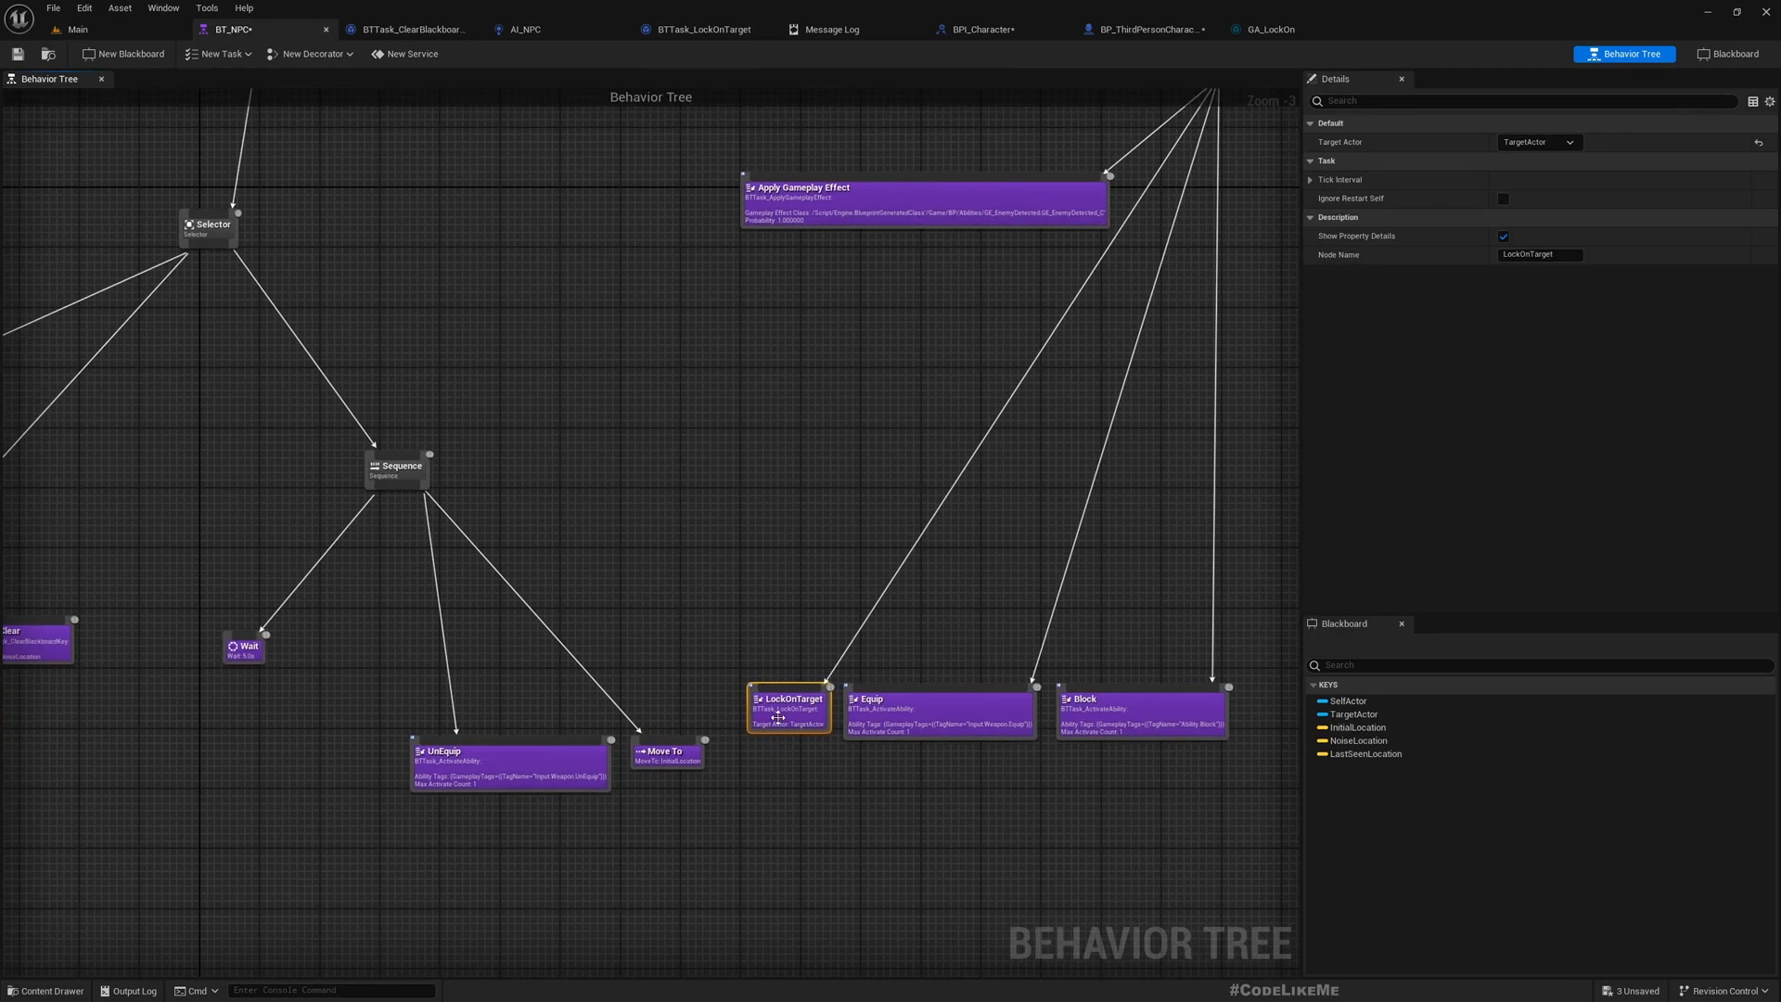
left_click(974, 29)
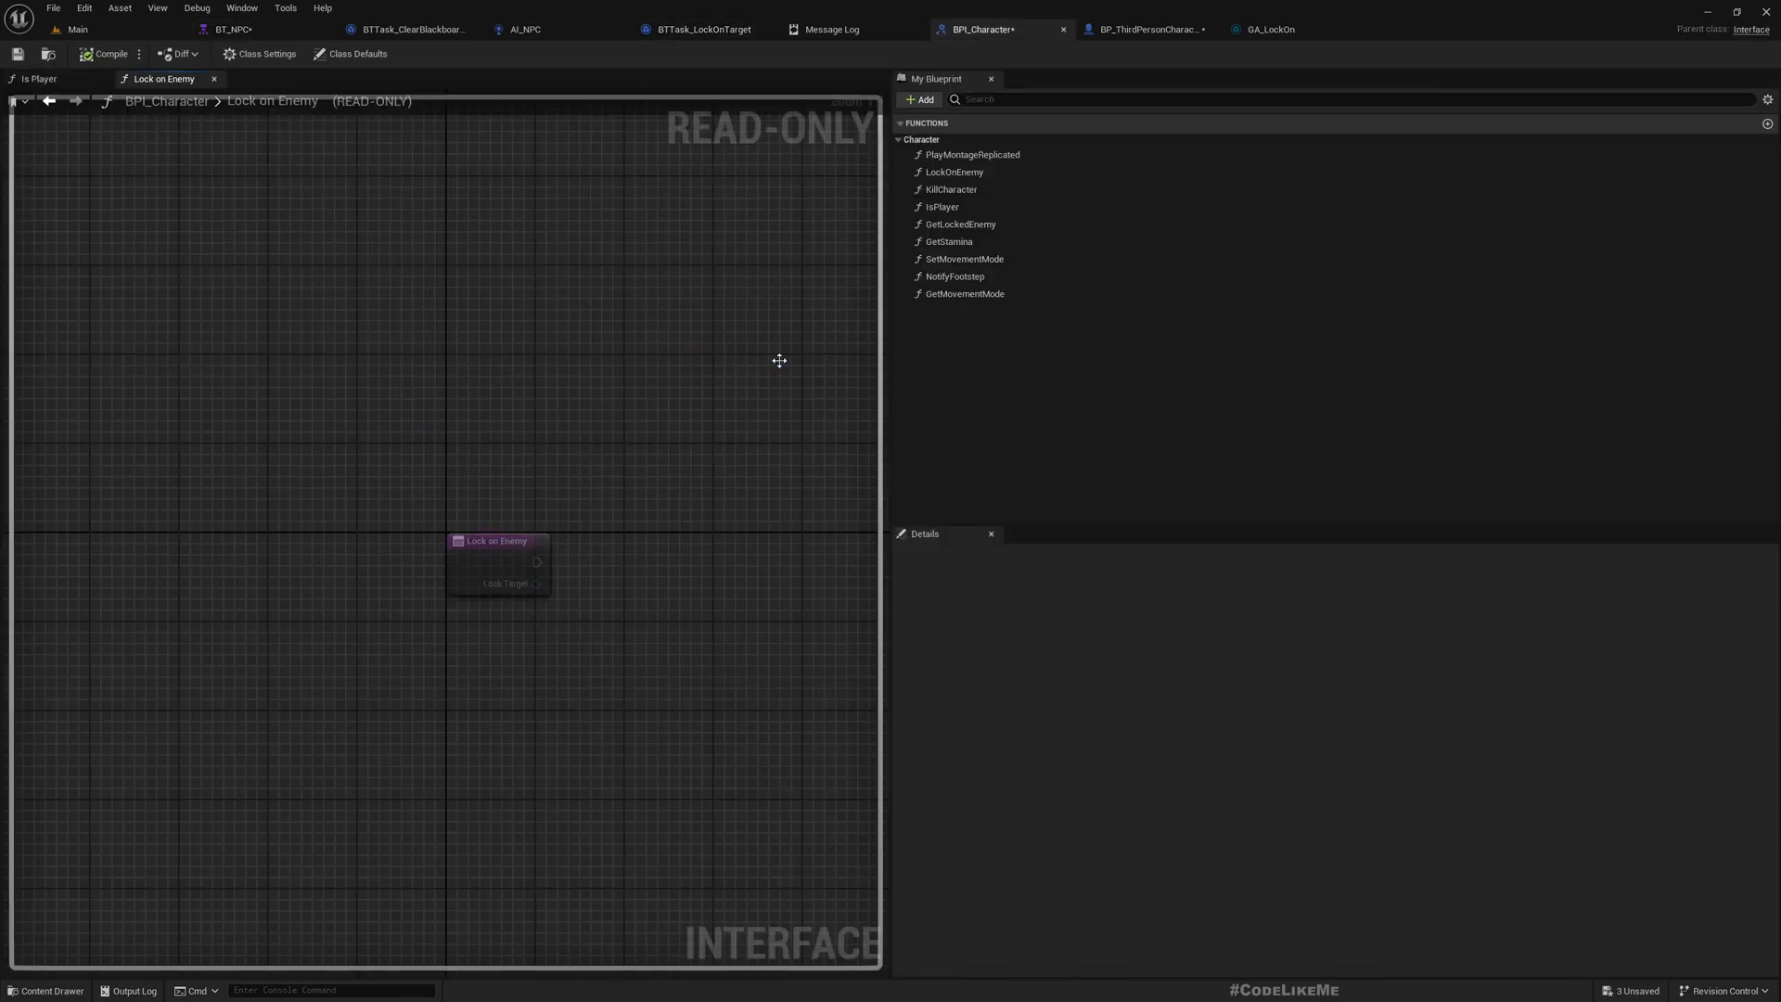
mouse_move(982, 272)
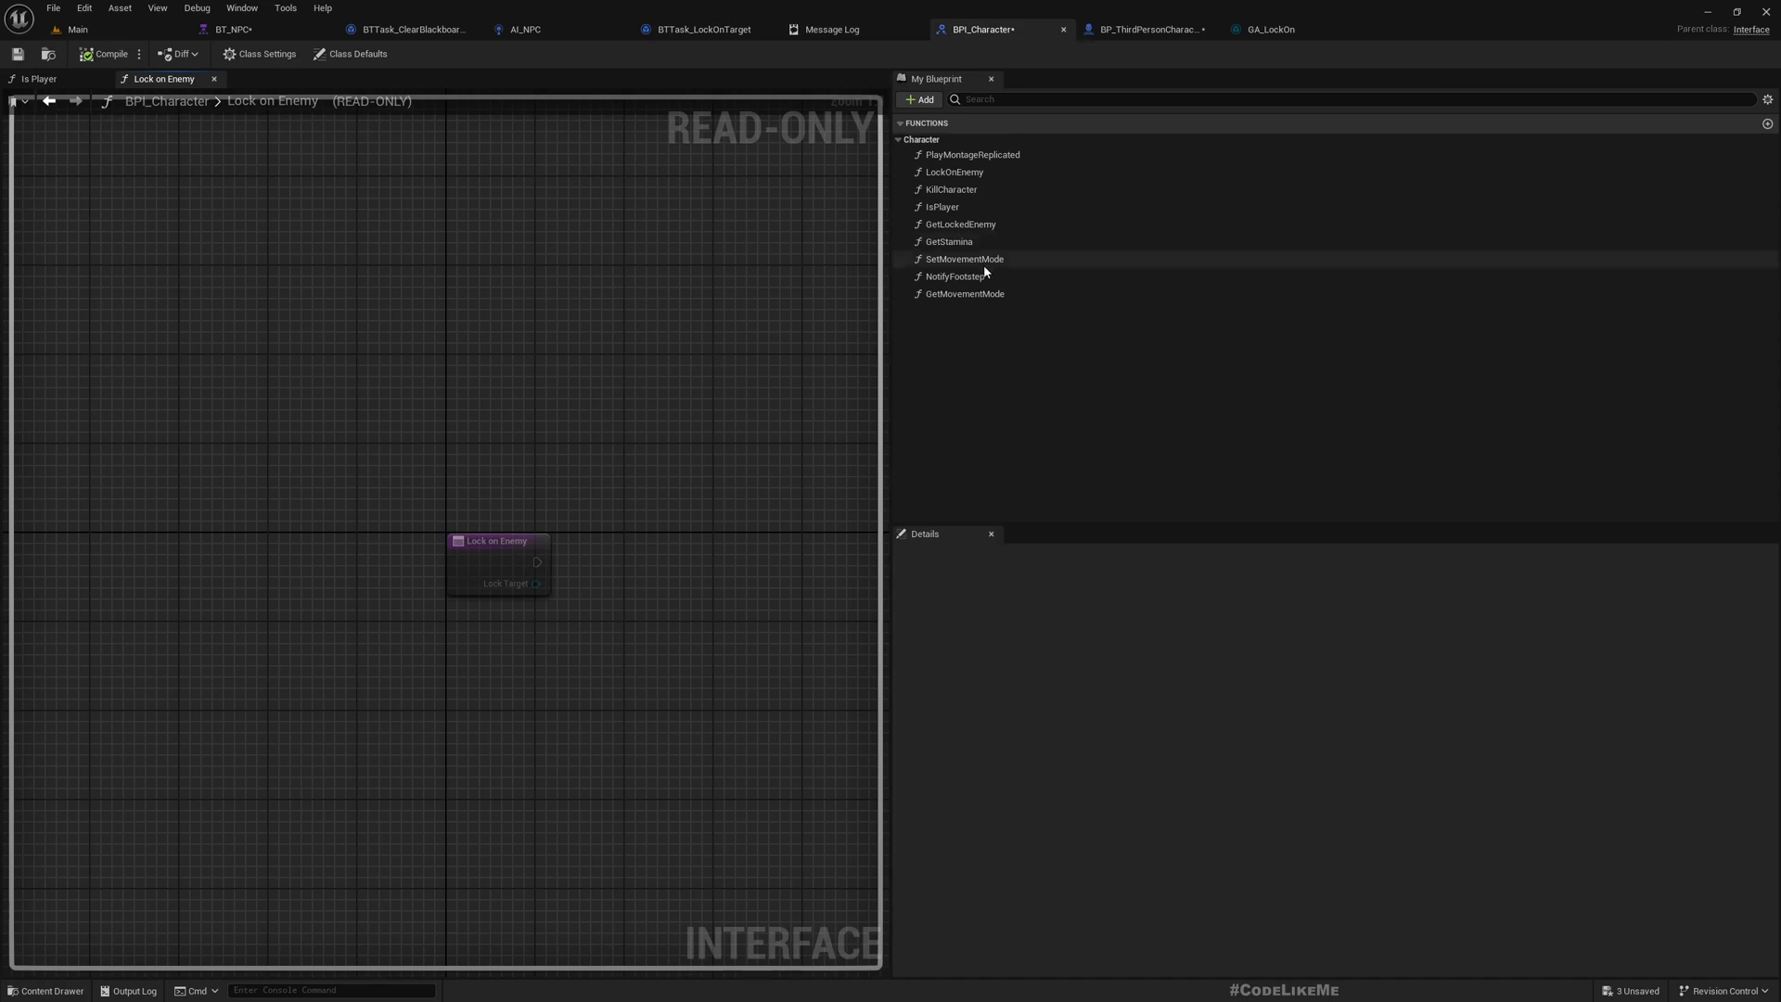
Create a new interface function and rename it LockOffEnemy
left_click(920, 100)
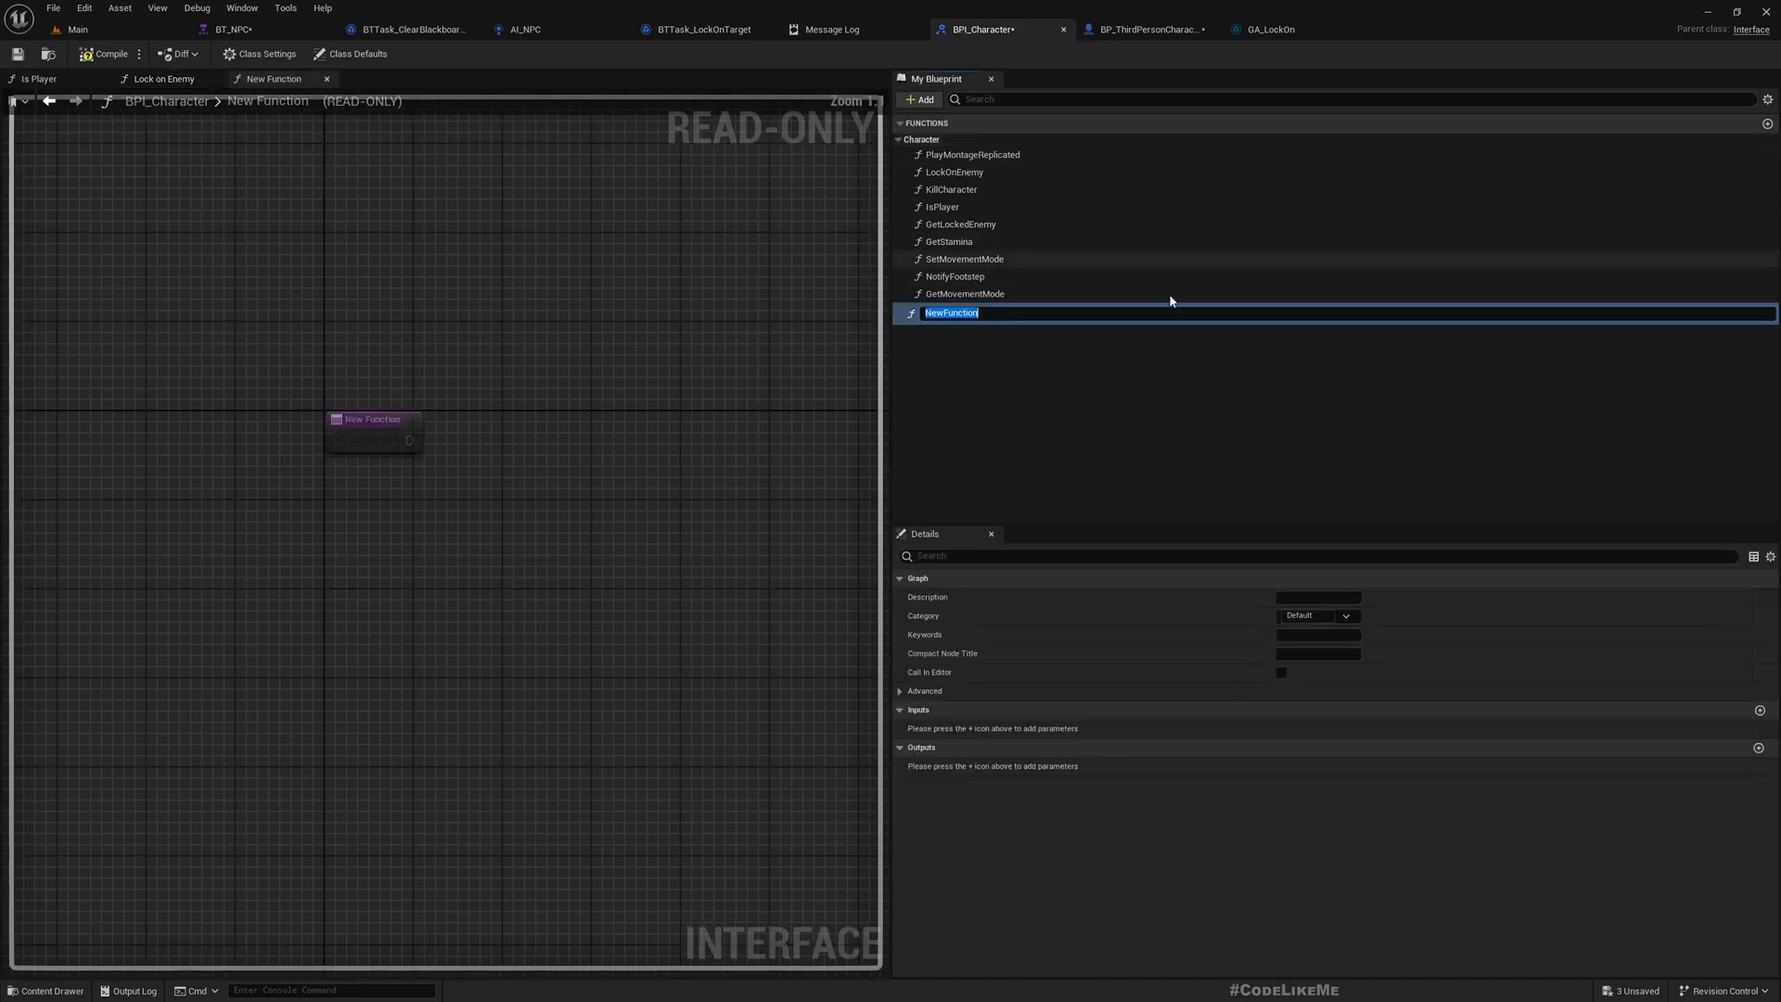
left_click_drag(373, 418, 494, 541)
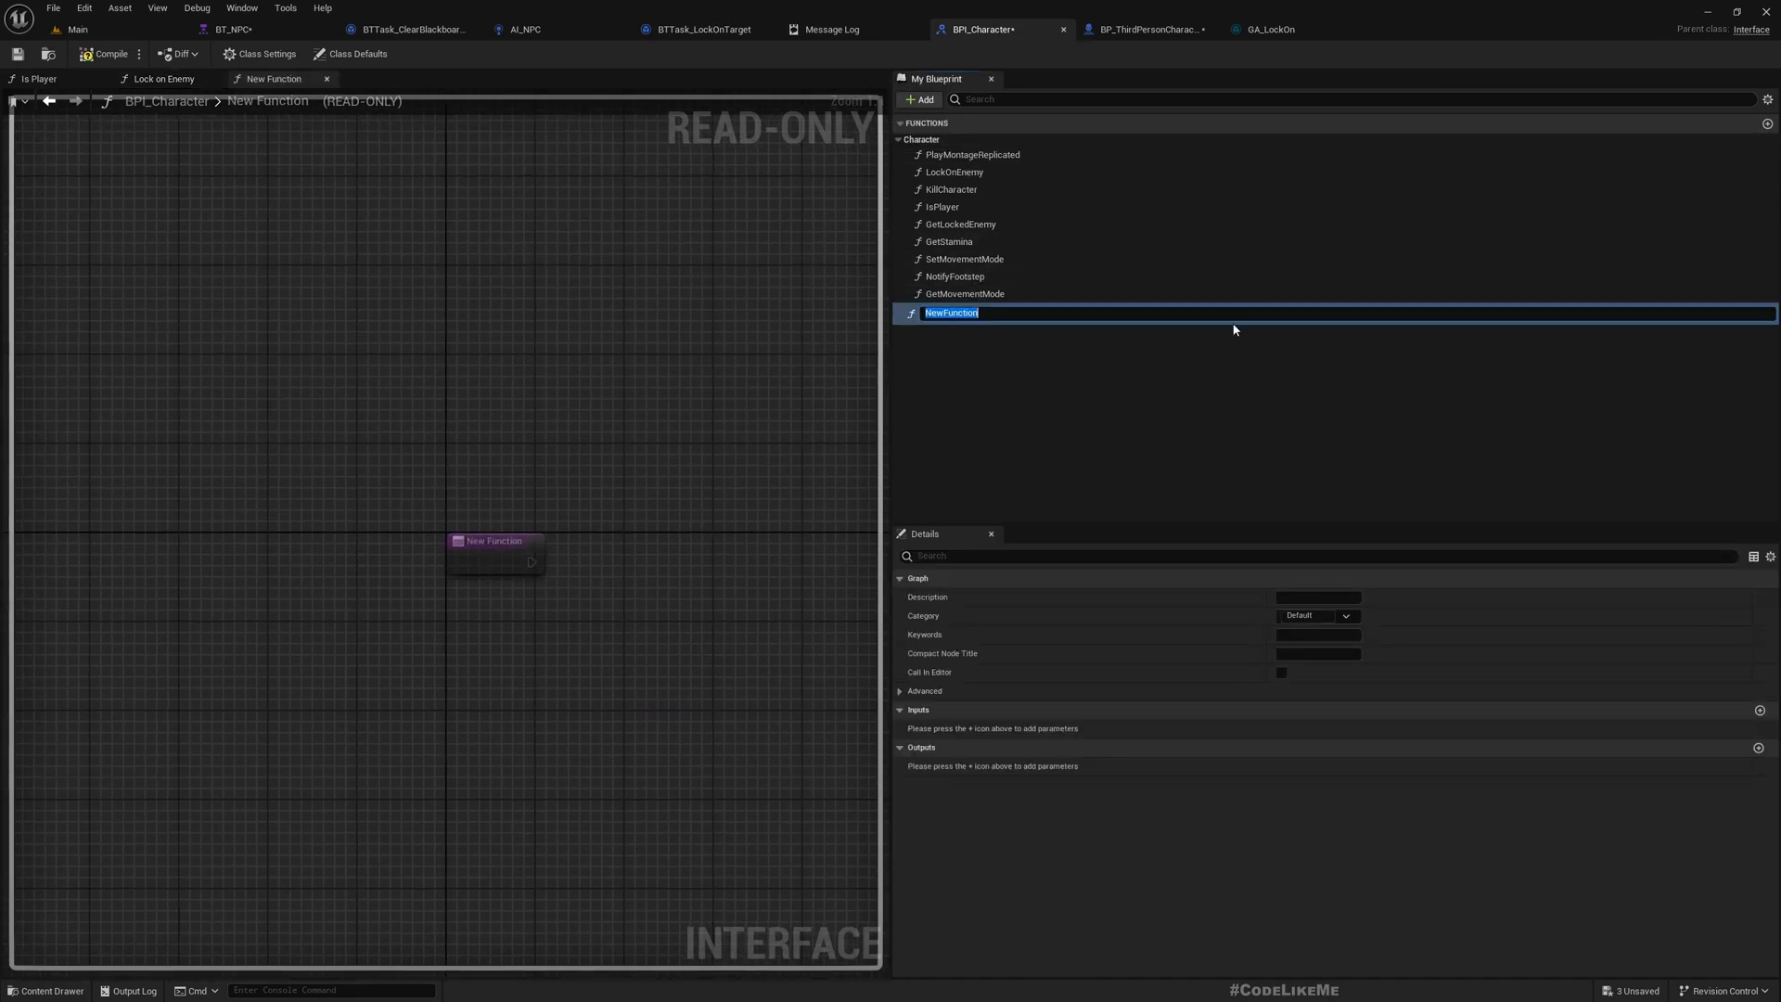
type("LockOf")
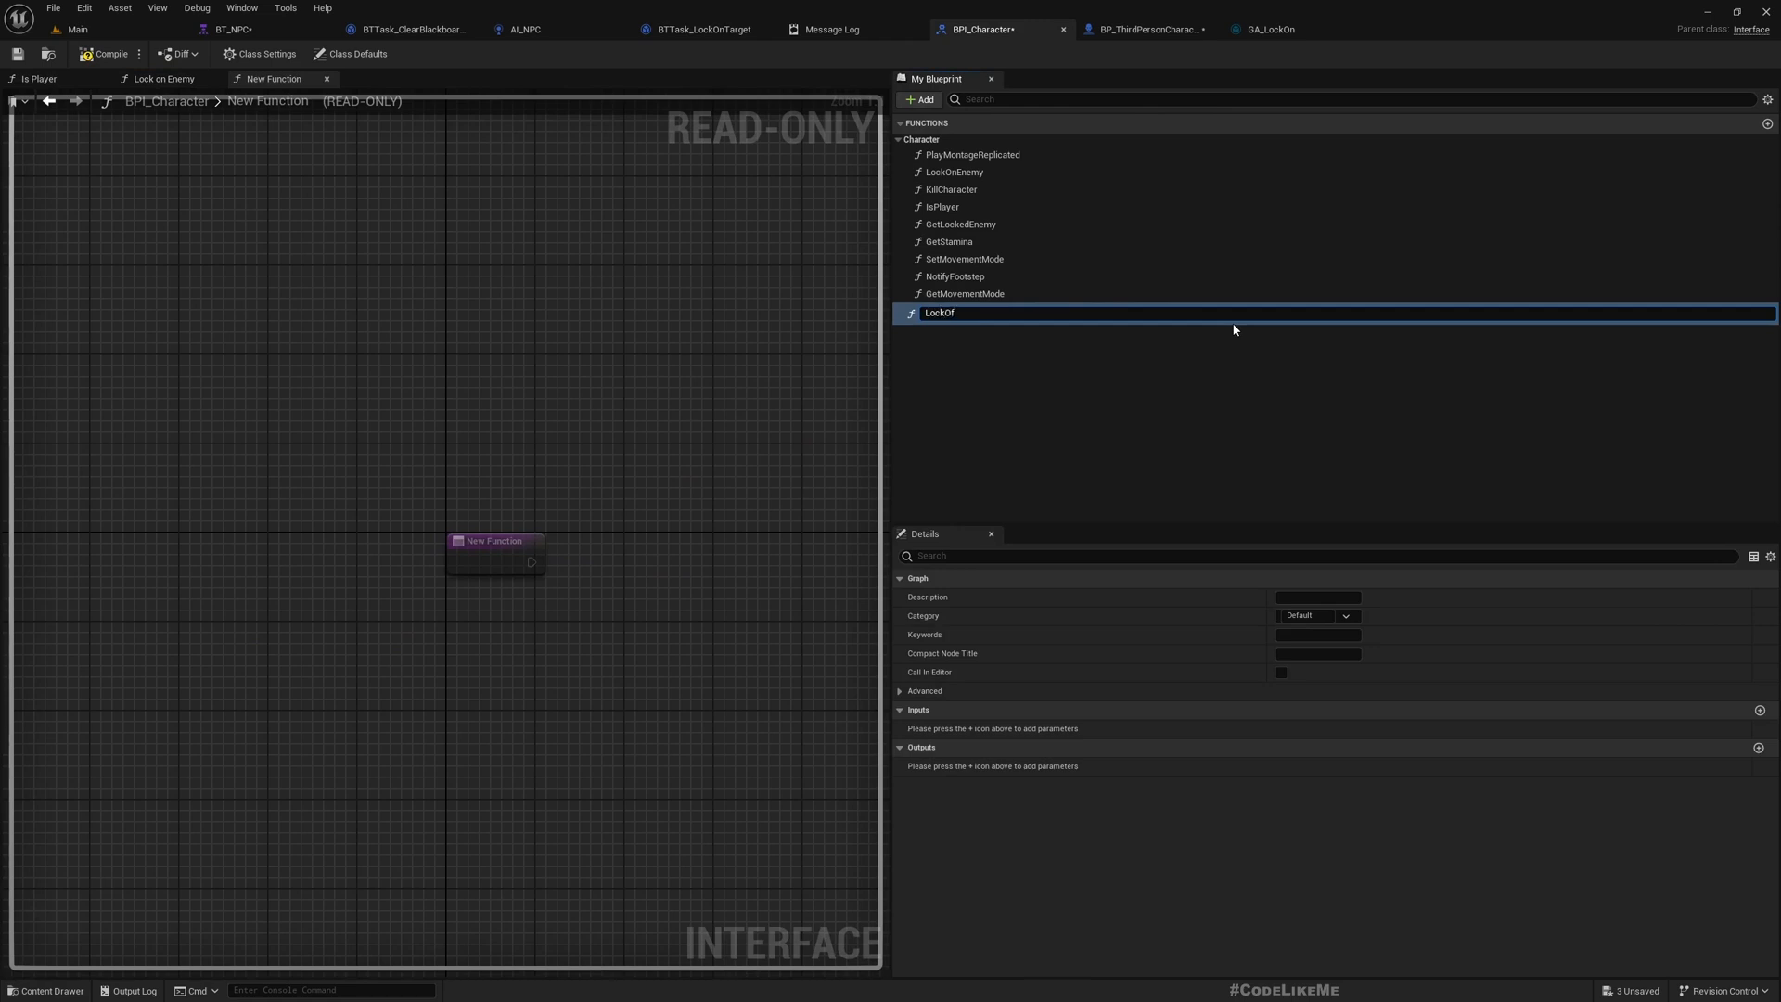
type("fEnemy")
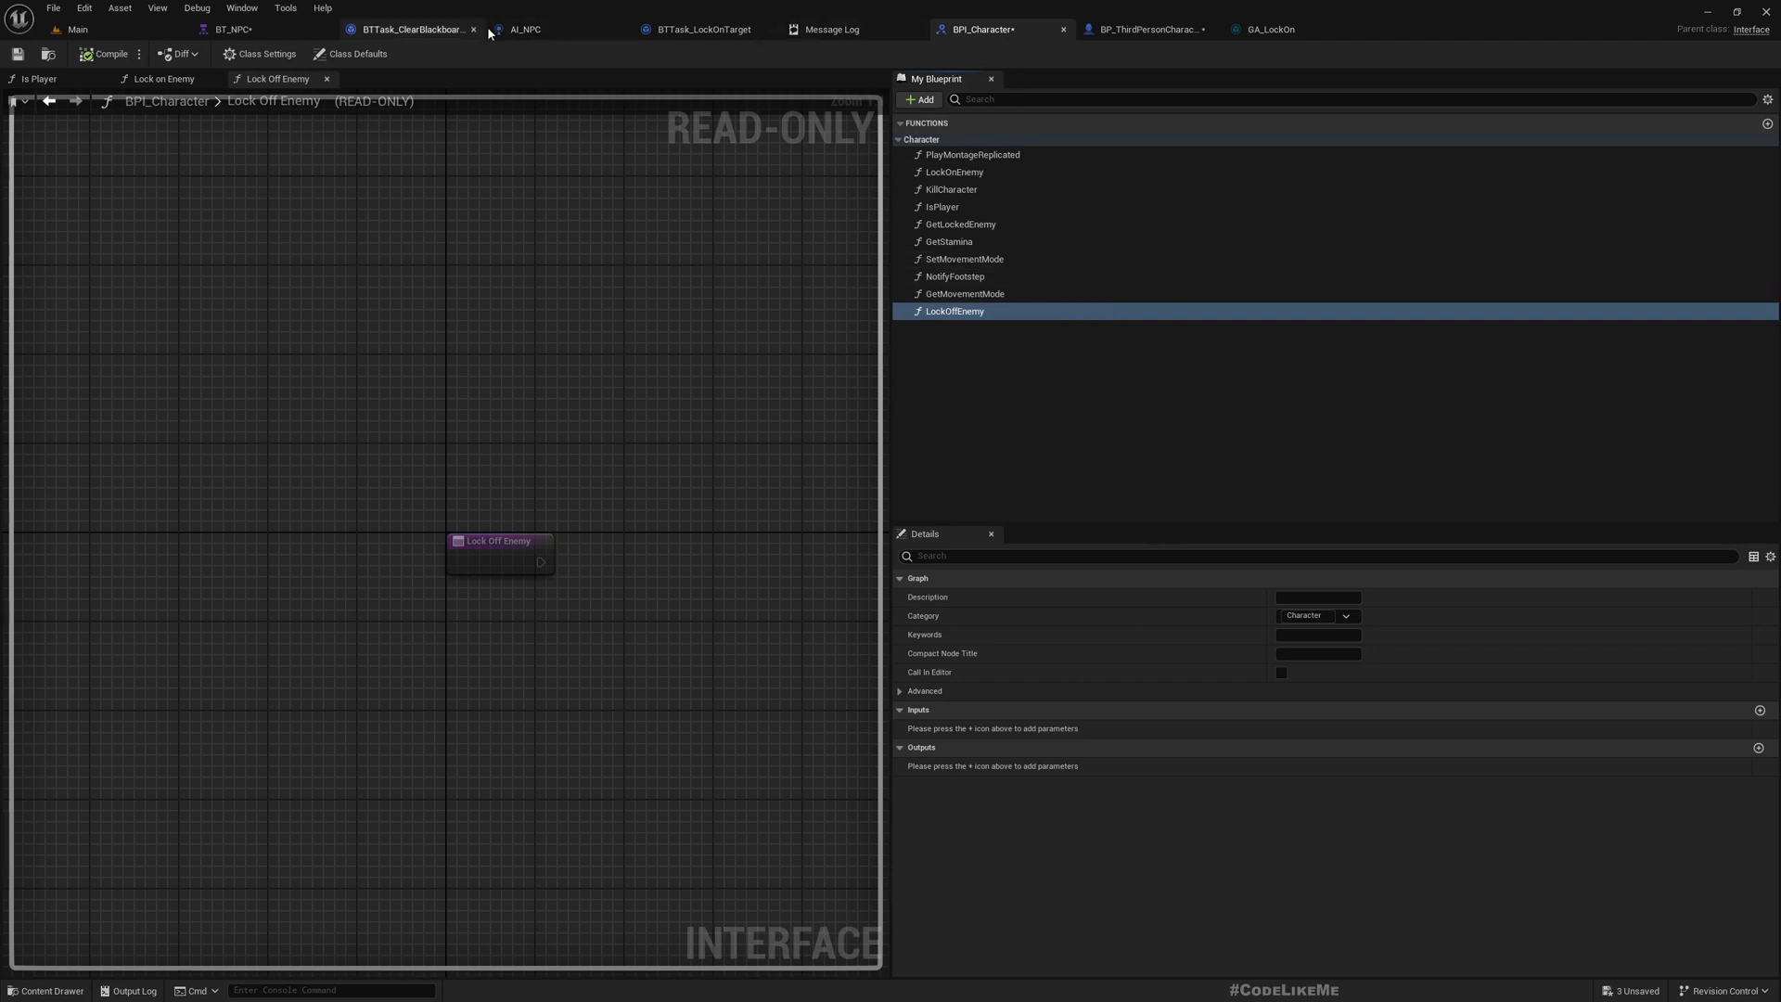
Add Event Lock Off Enemy driving a SET Lock Target node in BP_ThirdPersonCharacter_Base, and compile
left_click(1146, 29)
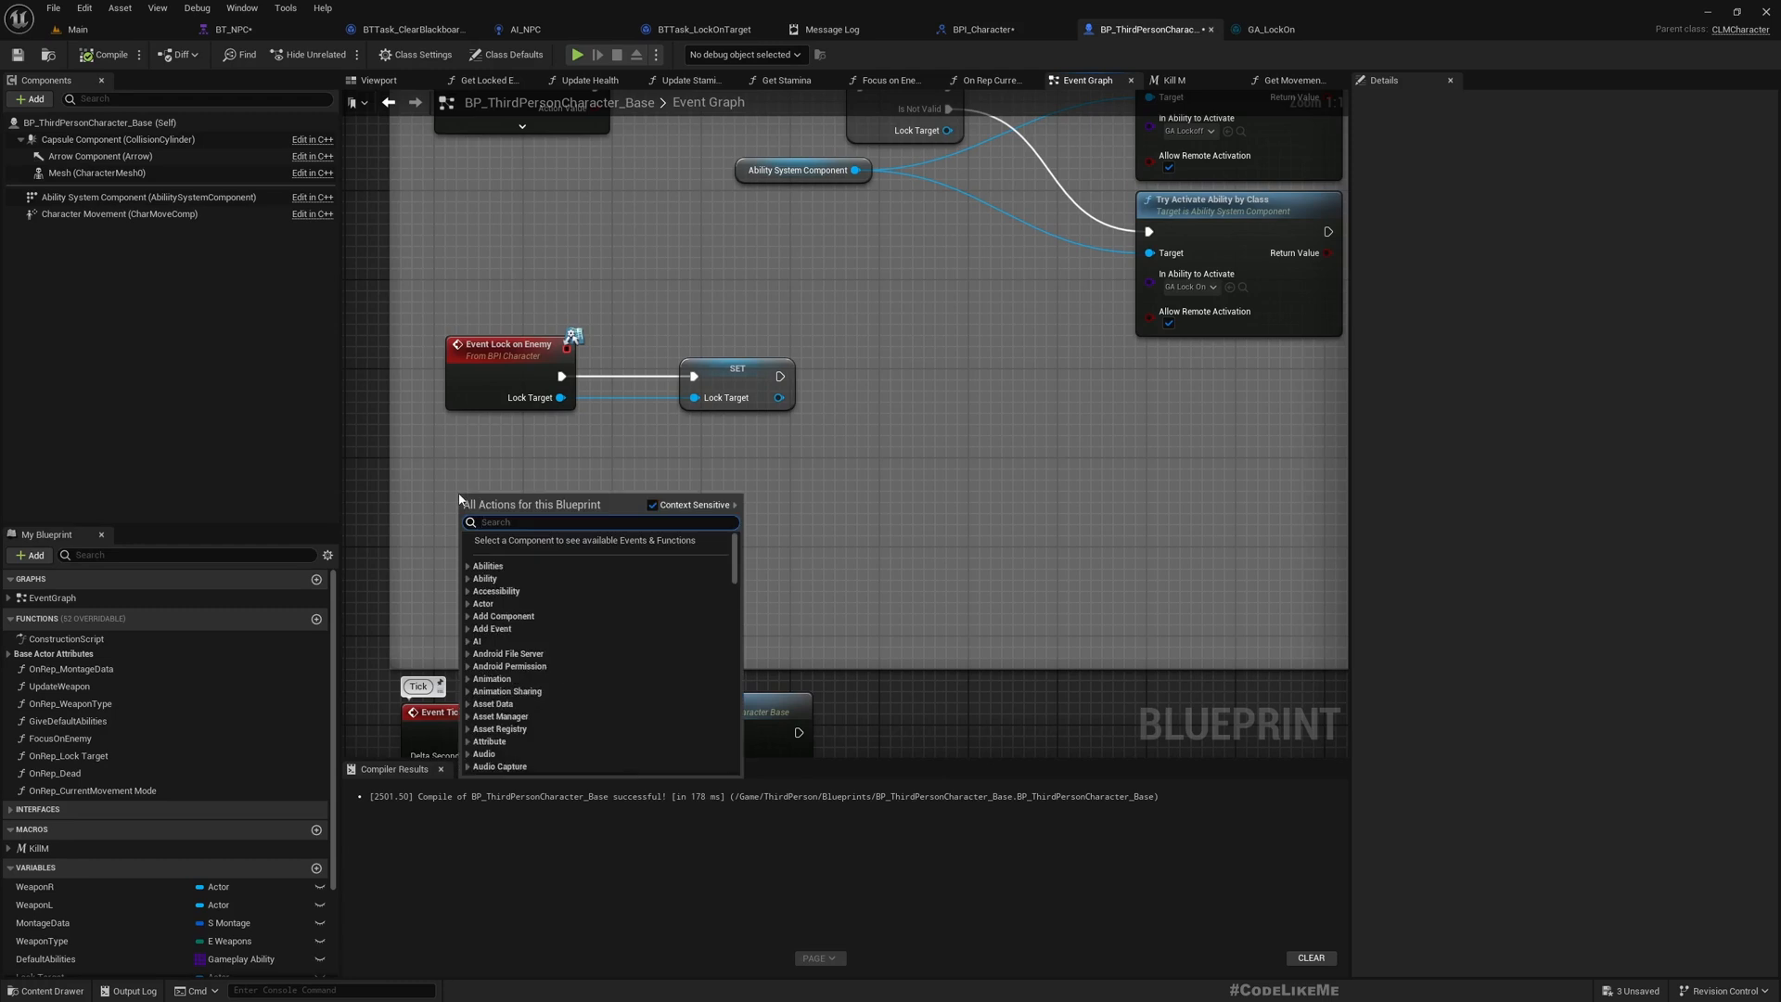
type("locko")
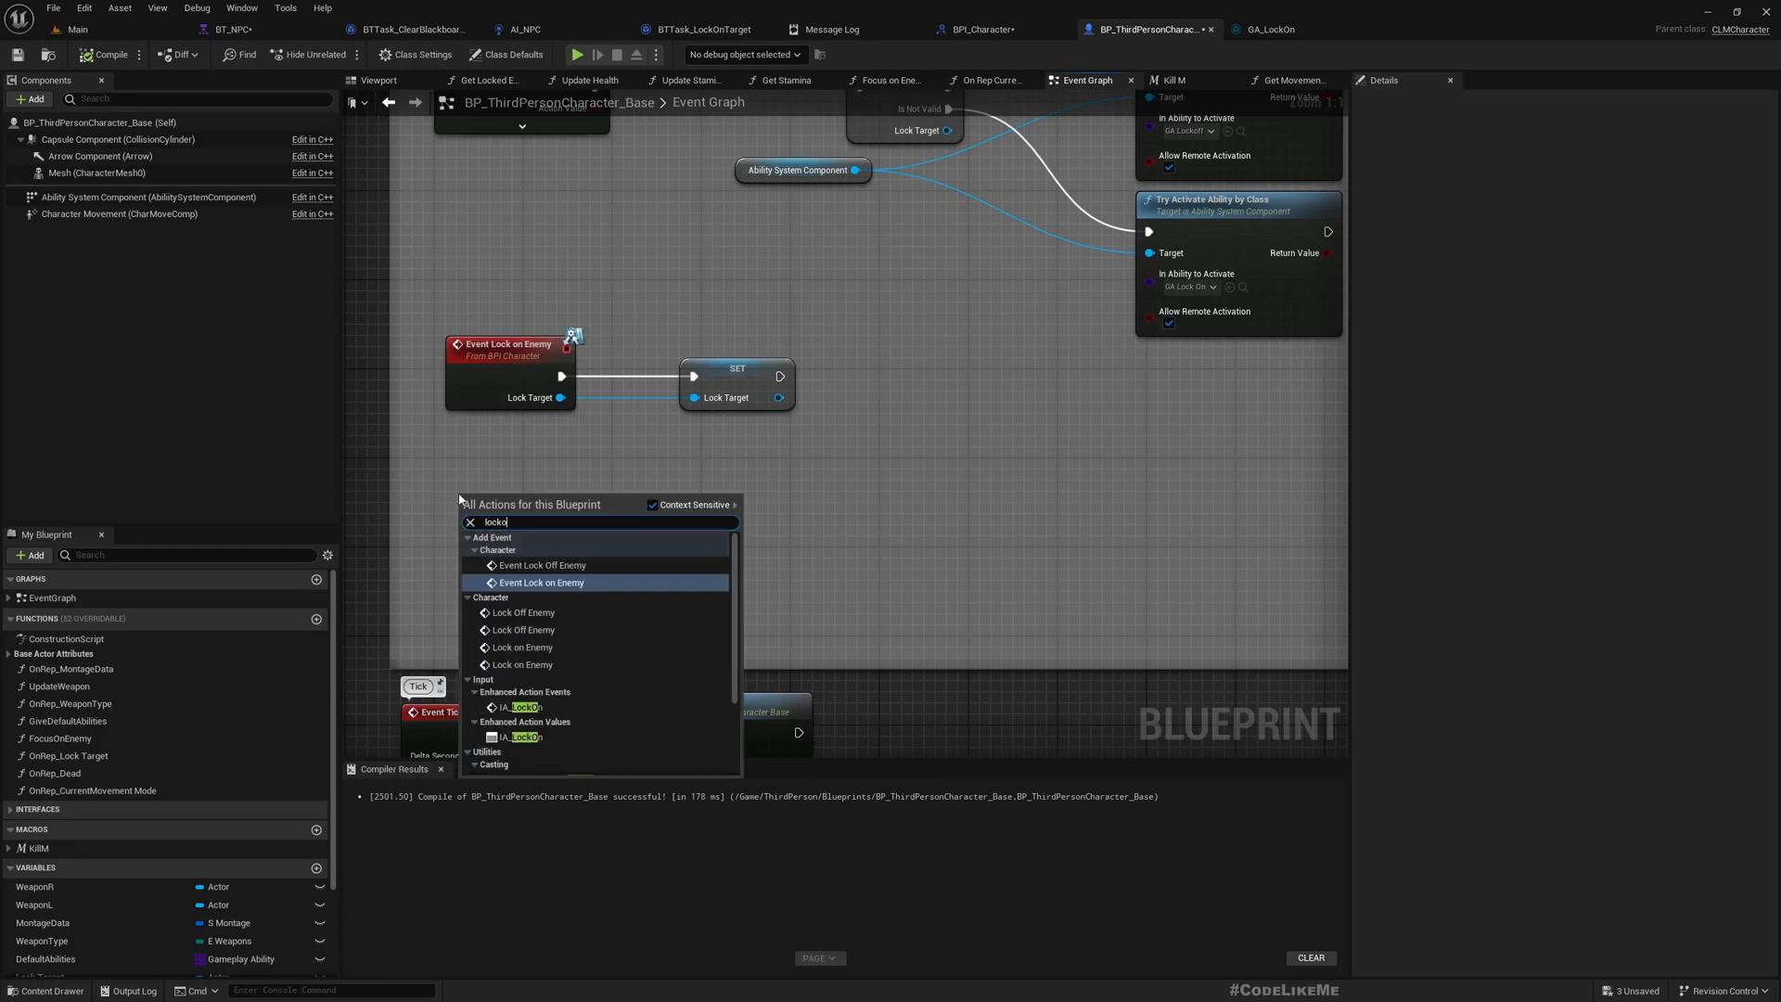
left_click(523, 565)
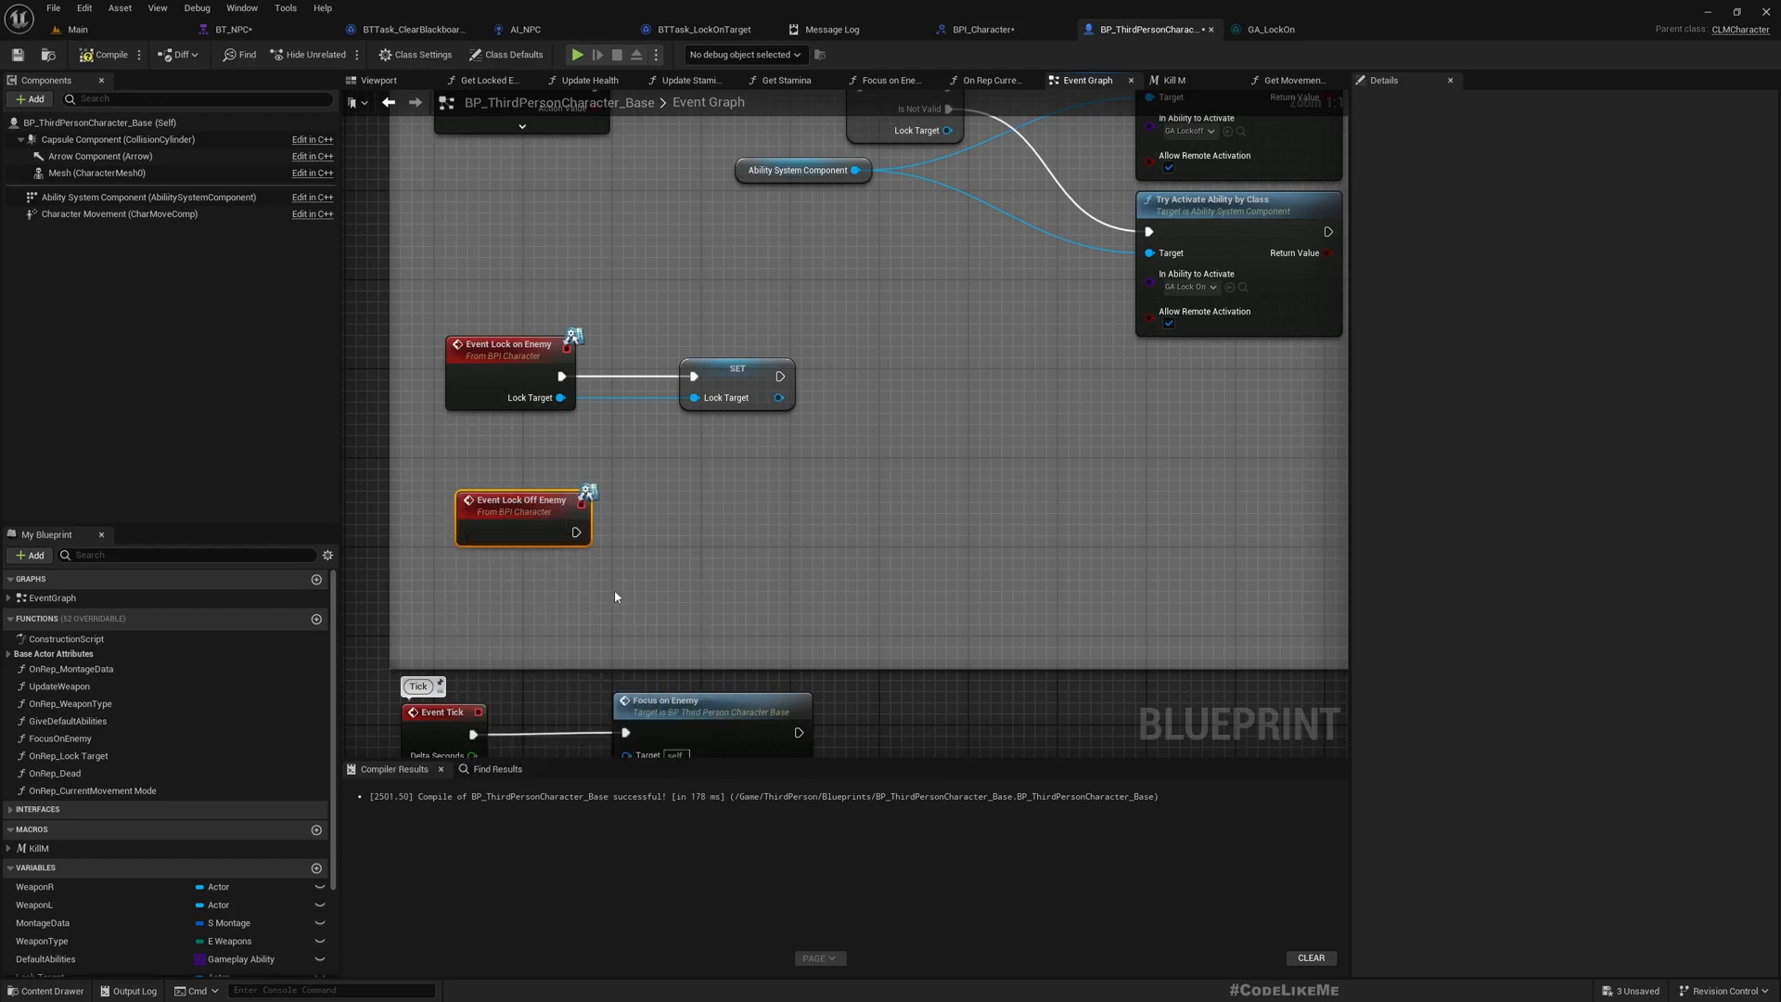
left_click_drag(576, 531, 698, 535)
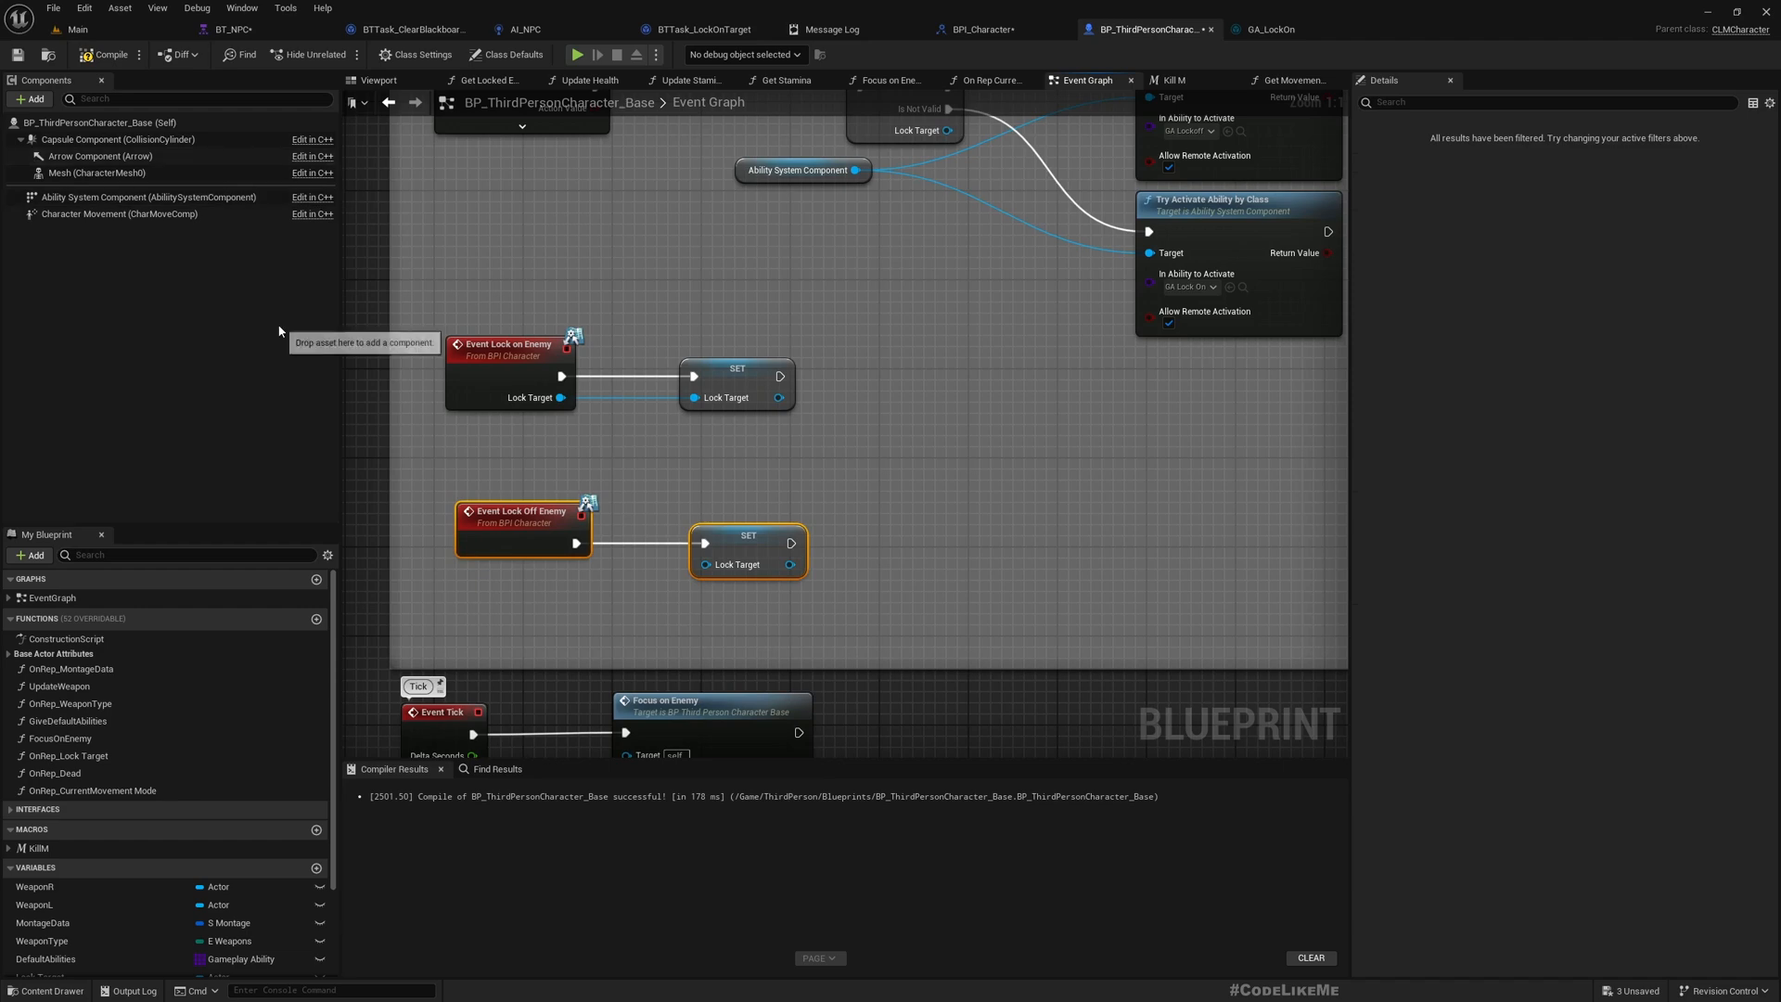
mouse_move(503, 54)
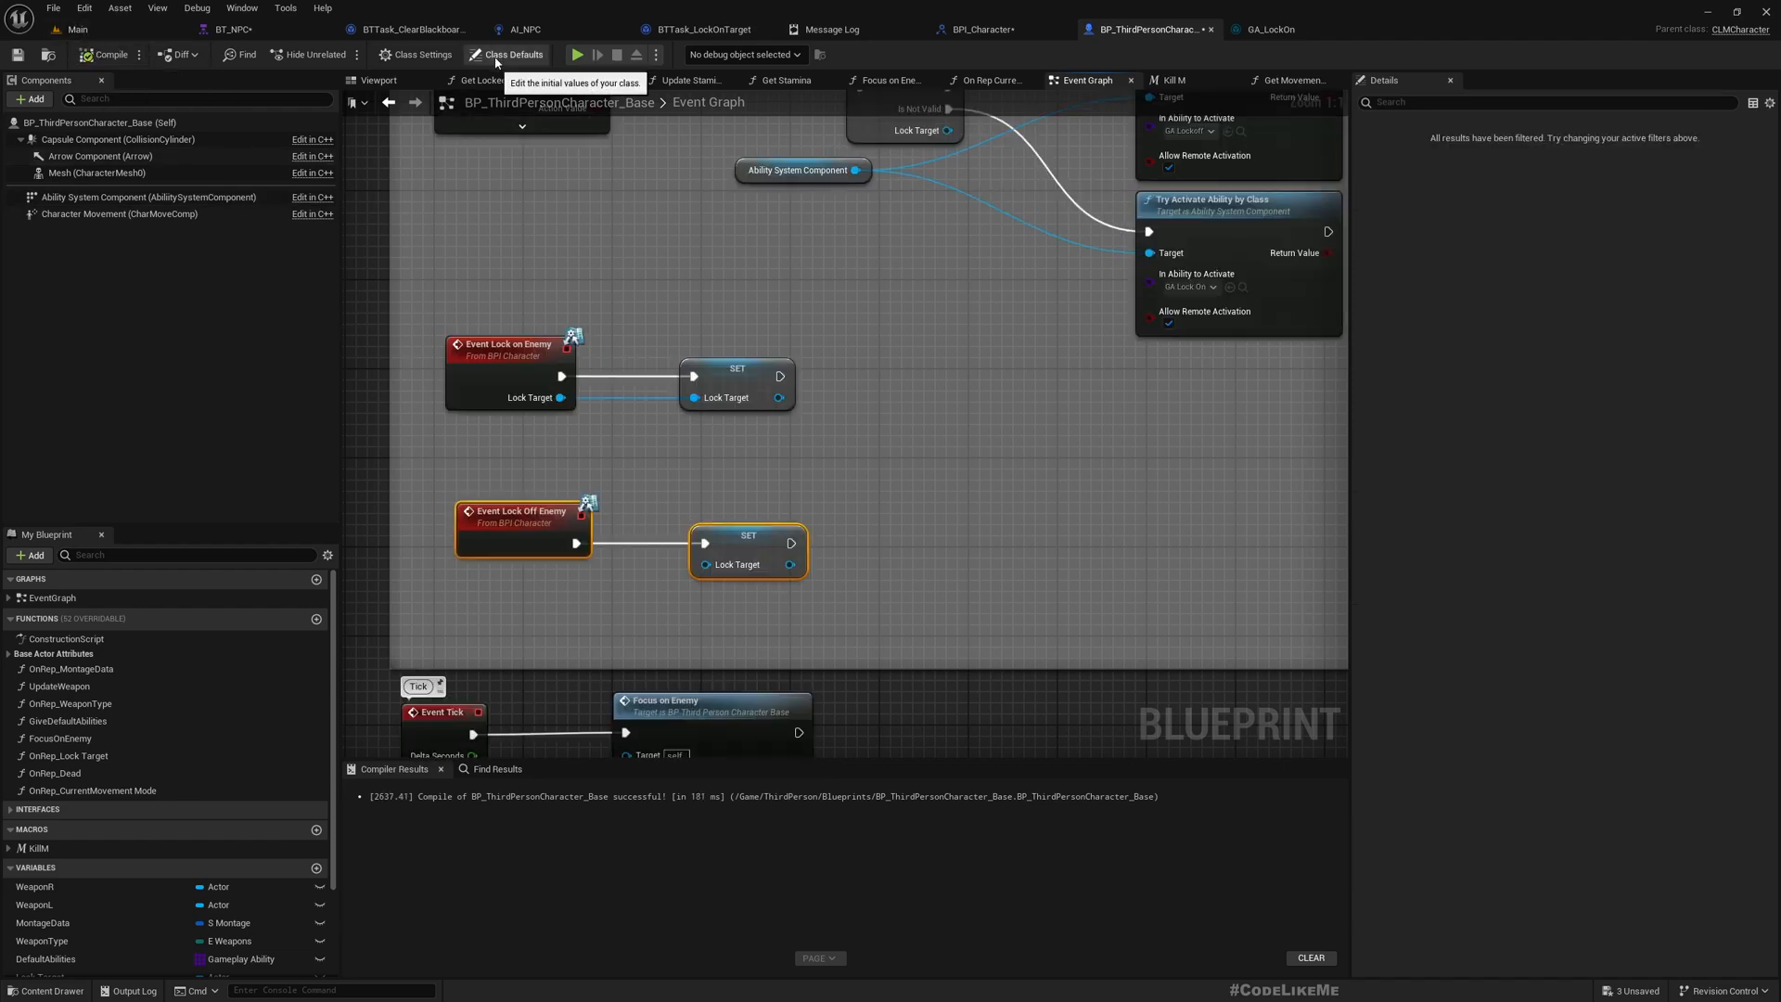
left_click(230, 27)
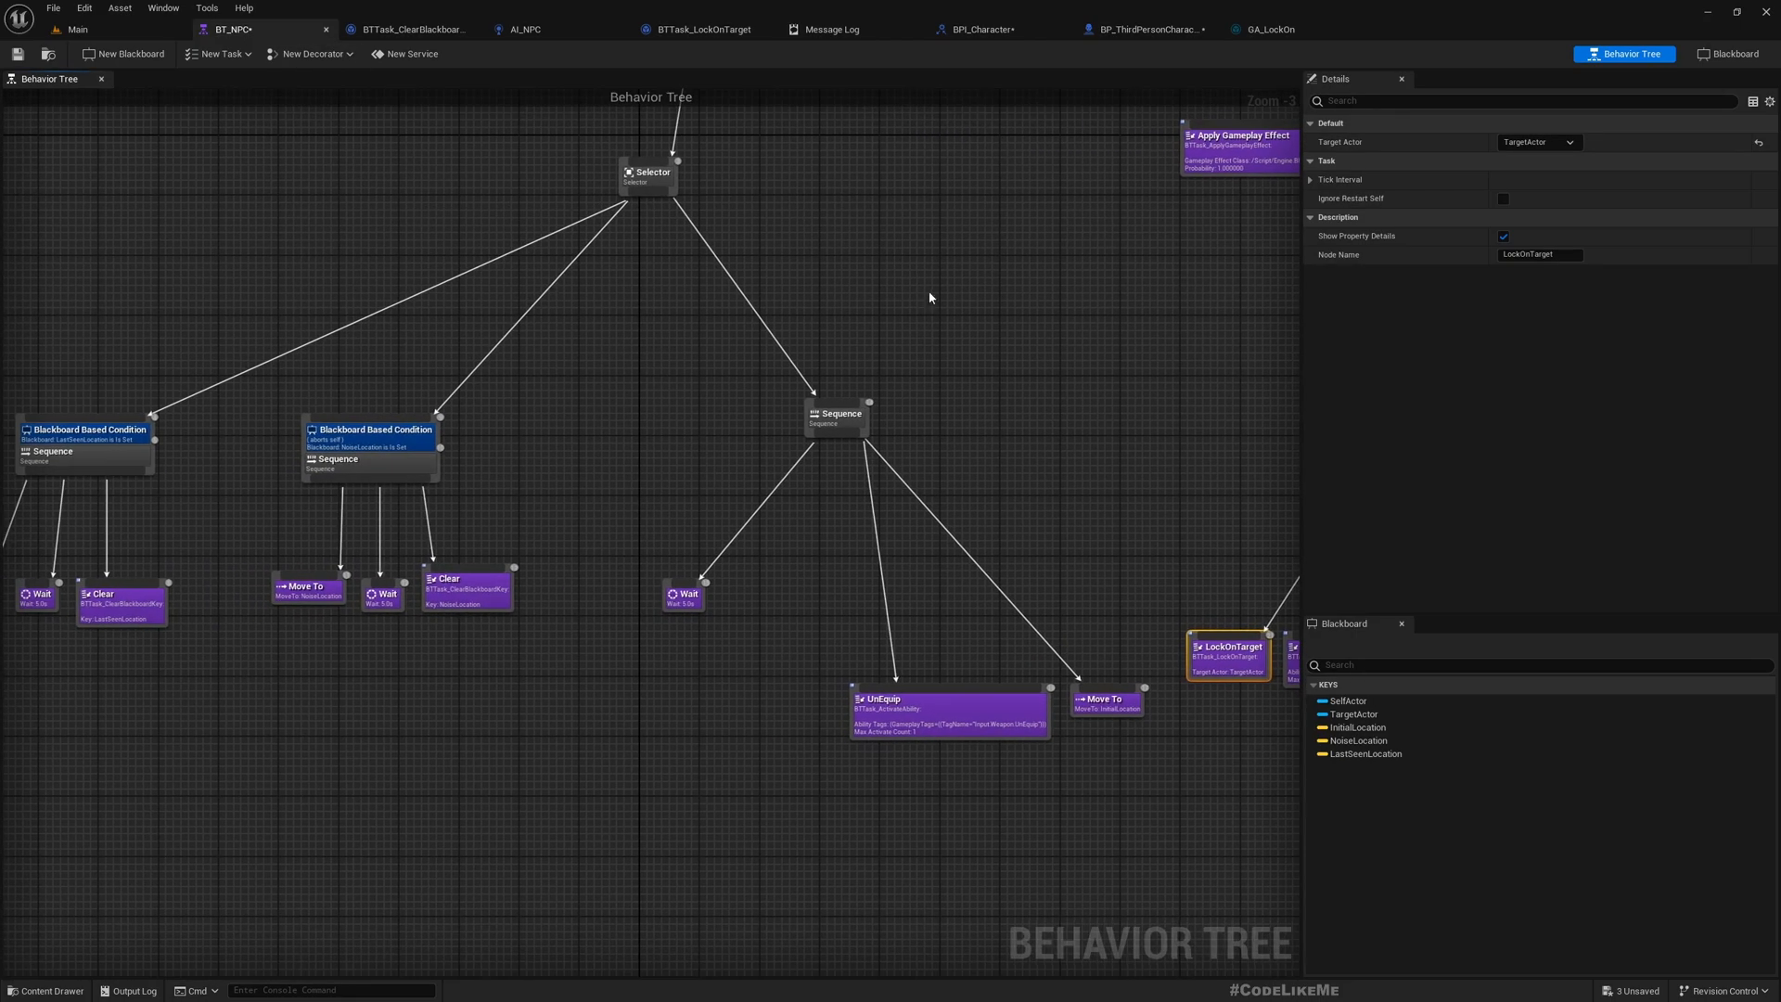
mouse_move(763, 290)
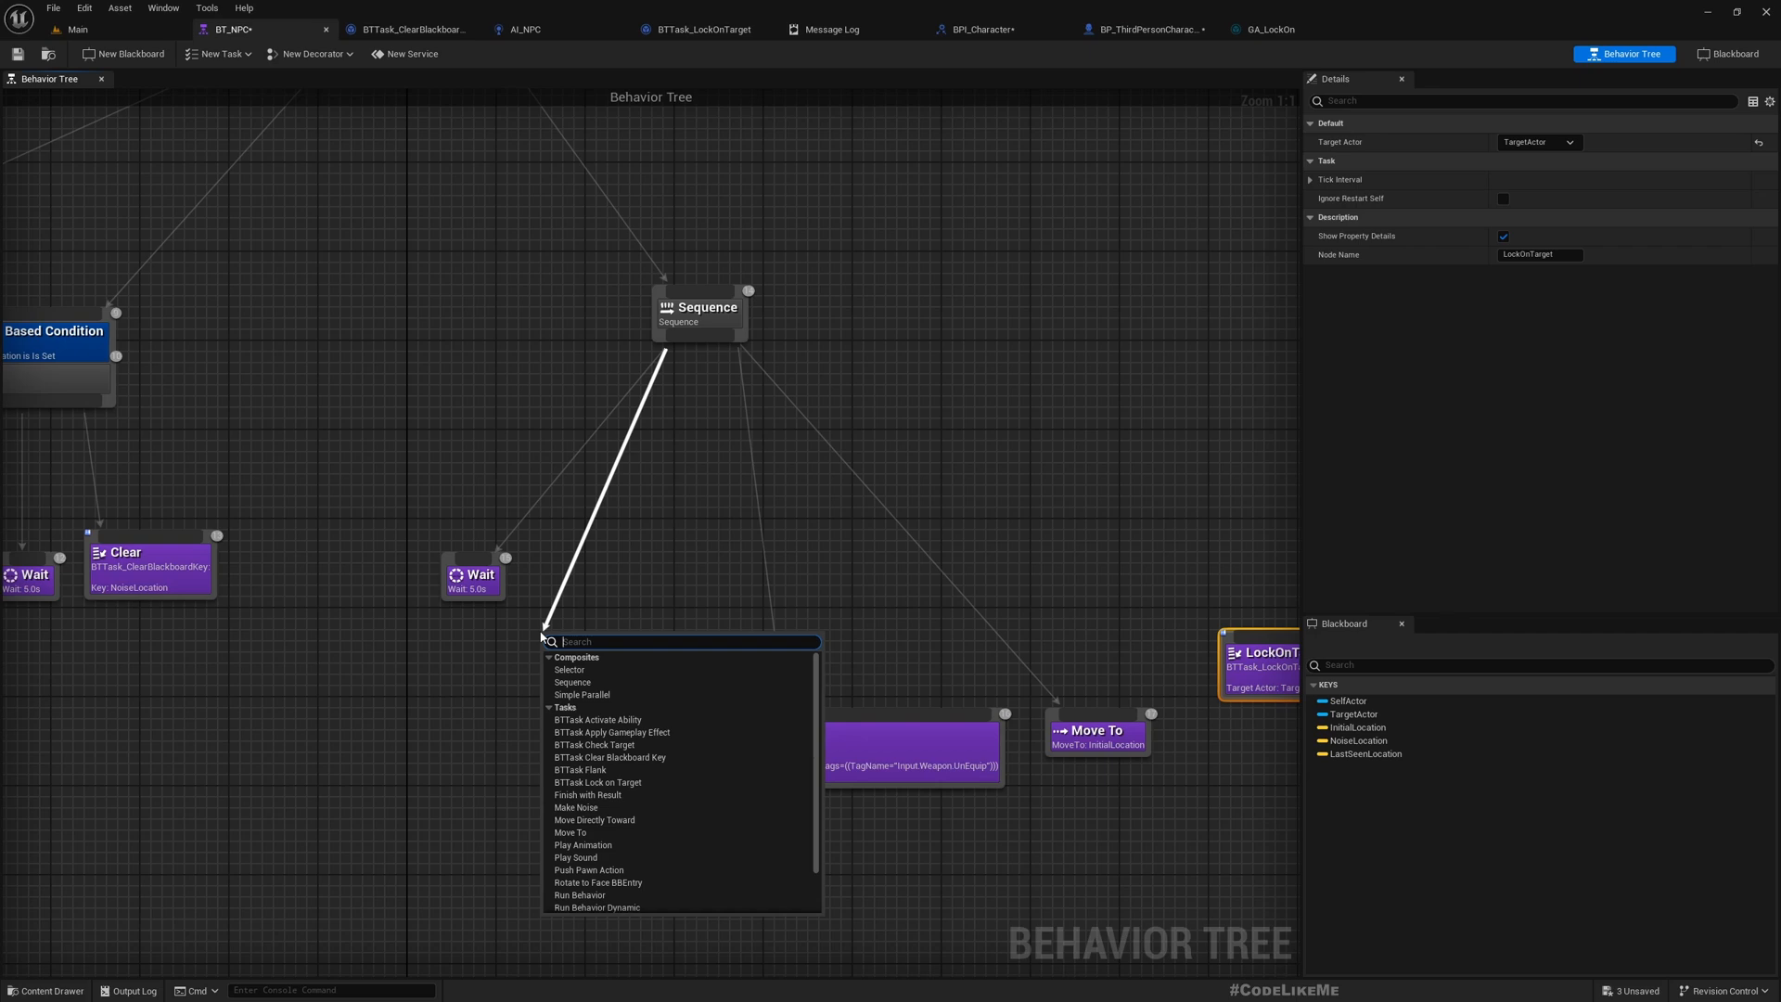
Attach an ActivateAbility task under the Sequence and tag it Ability.LockOff
type("ac")
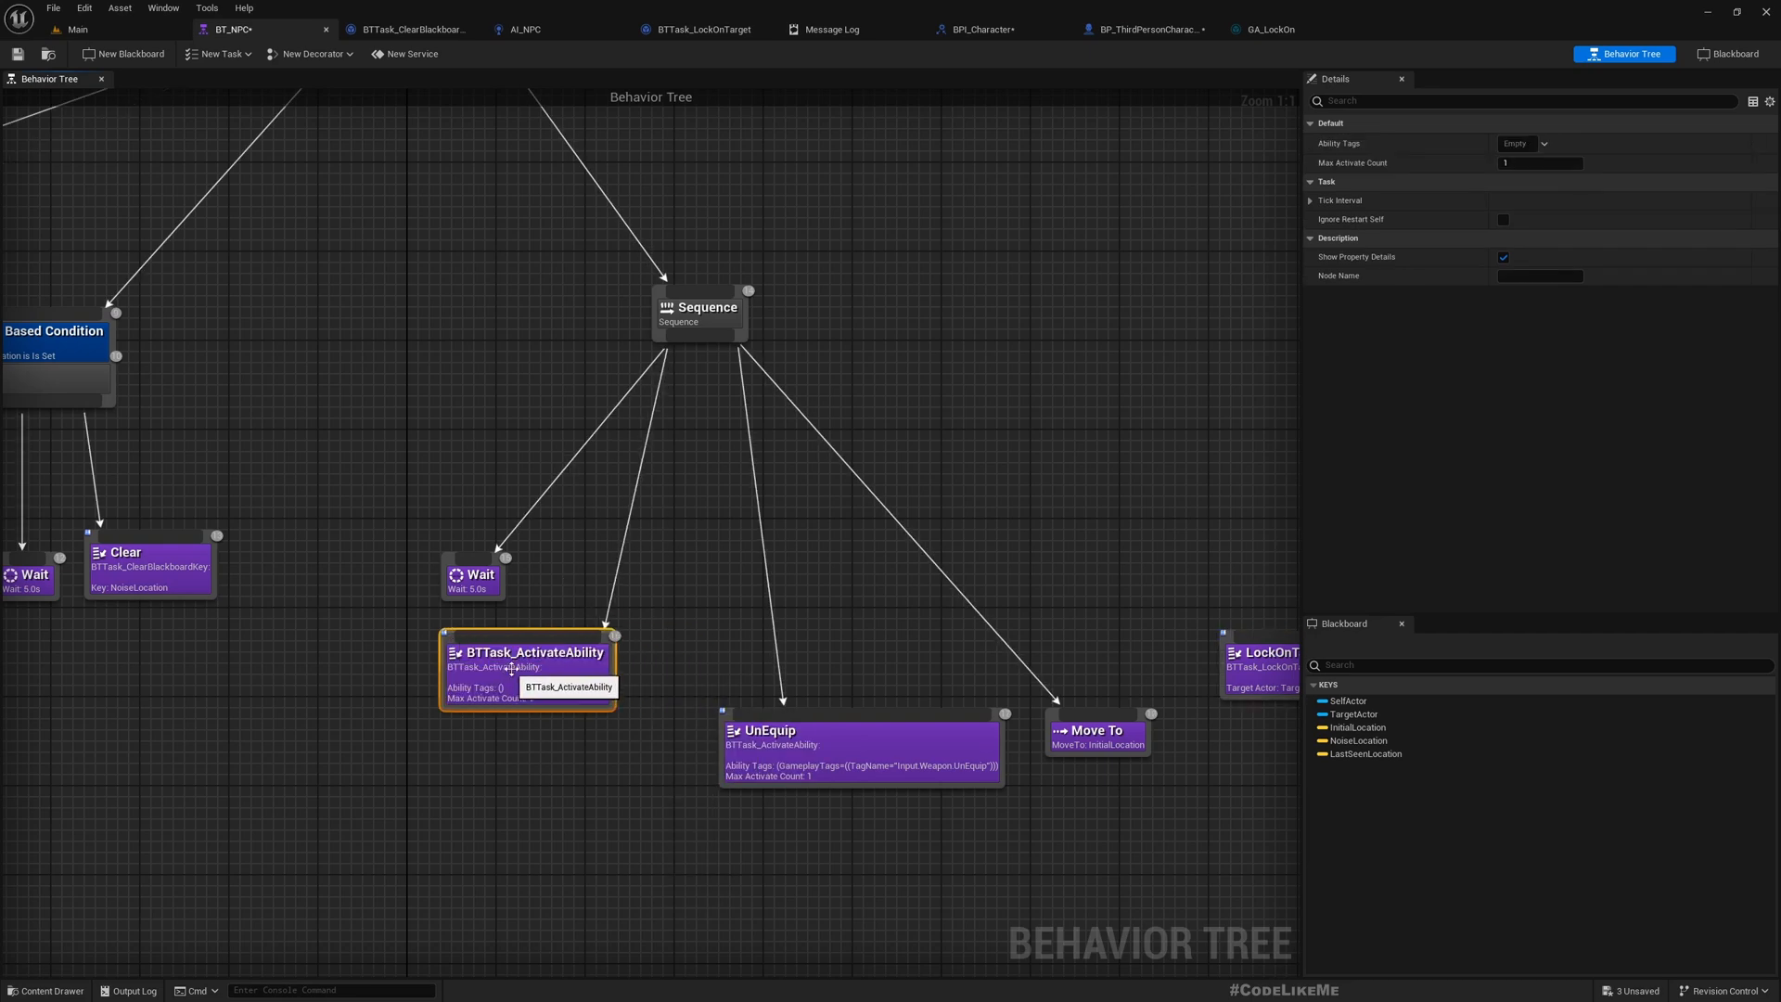
double_click(528, 652)
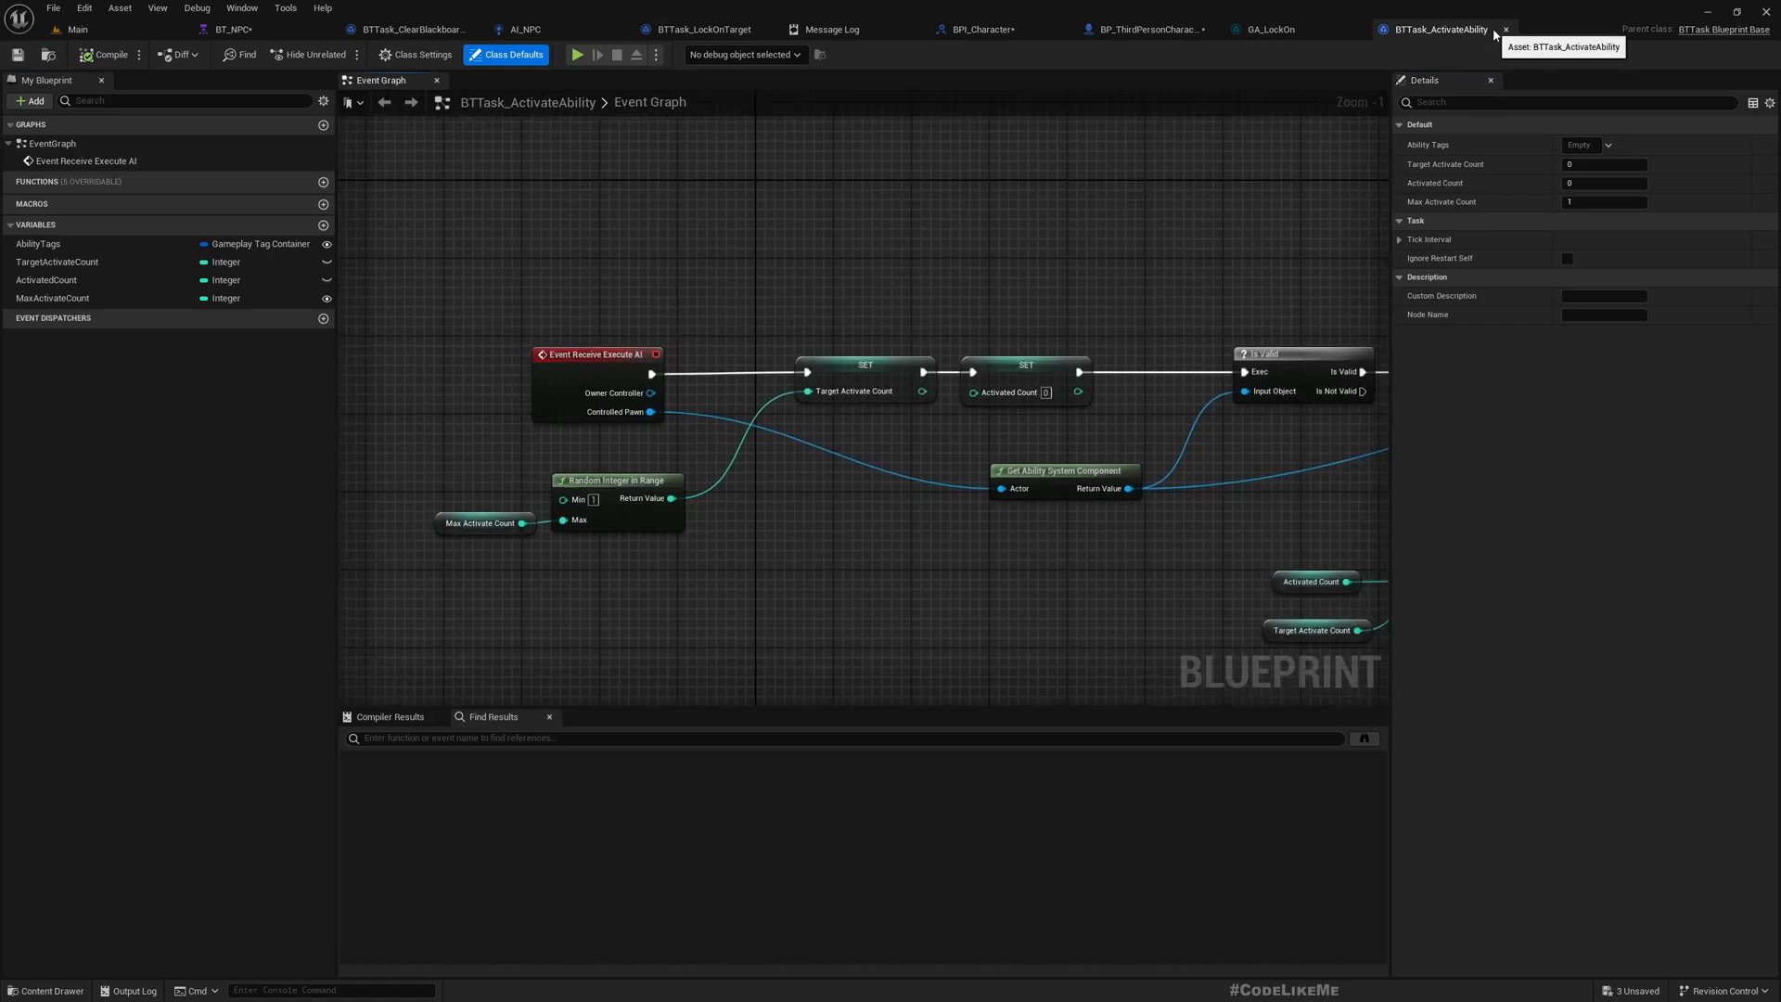
left_click(245, 29)
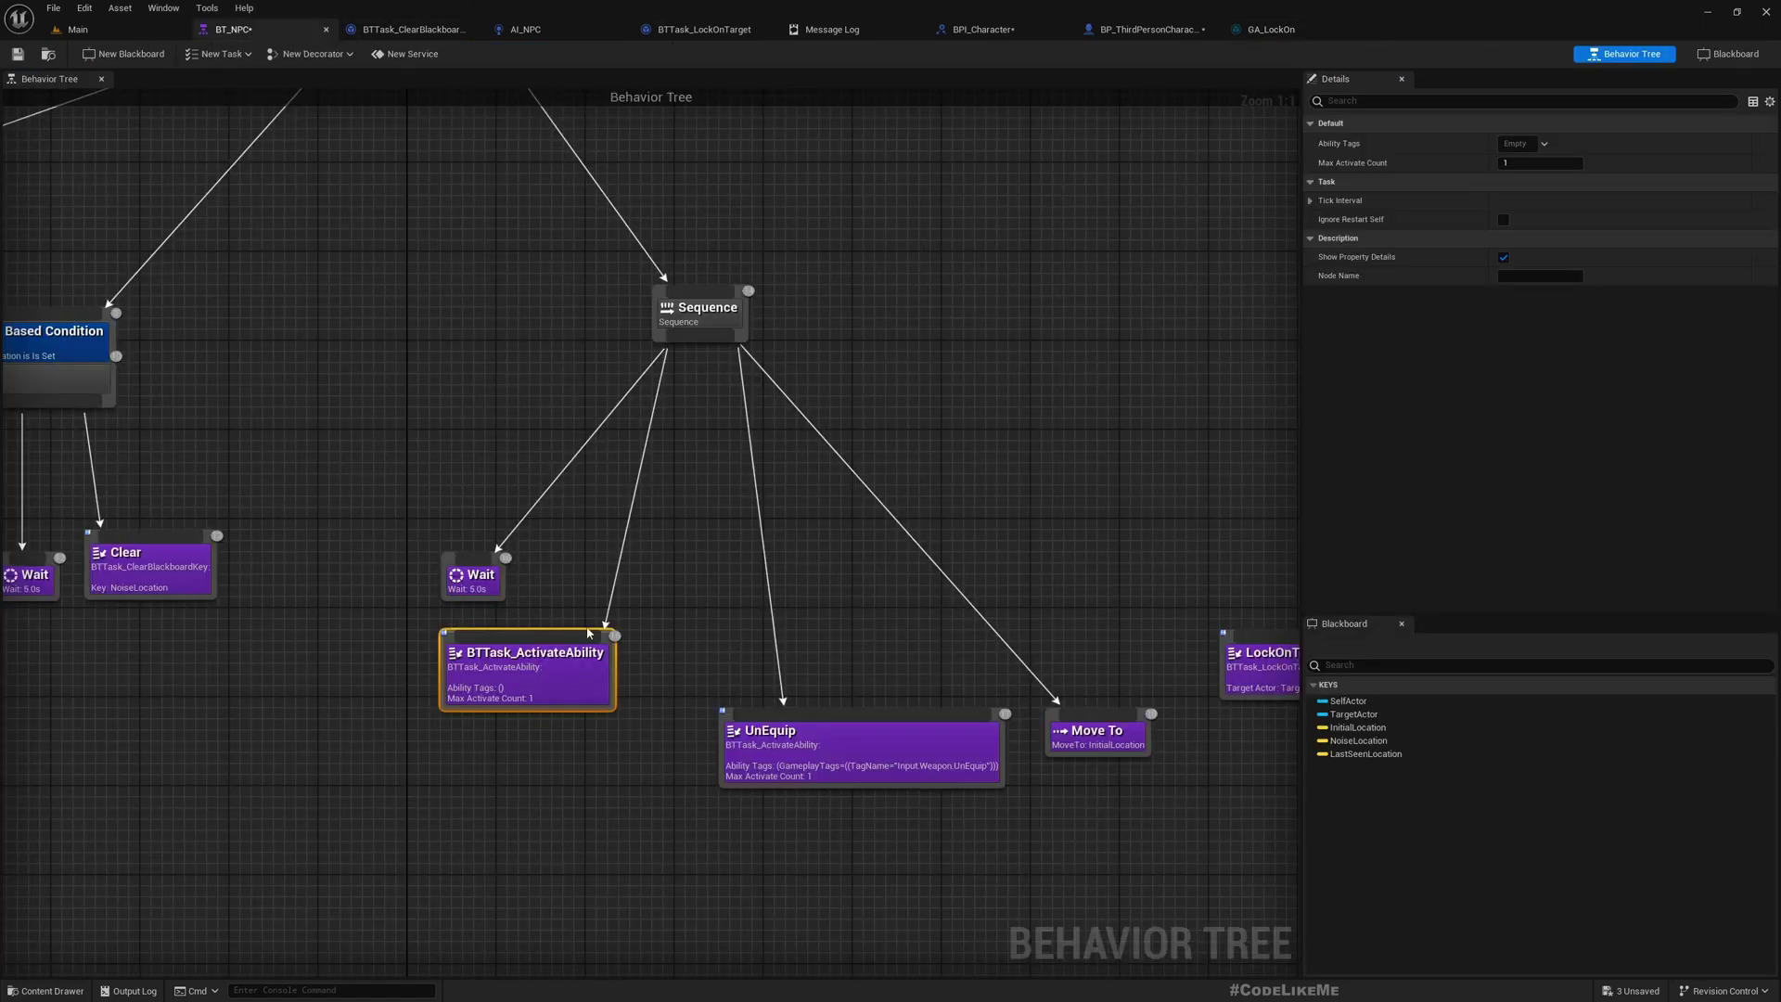
left_click(1544, 142)
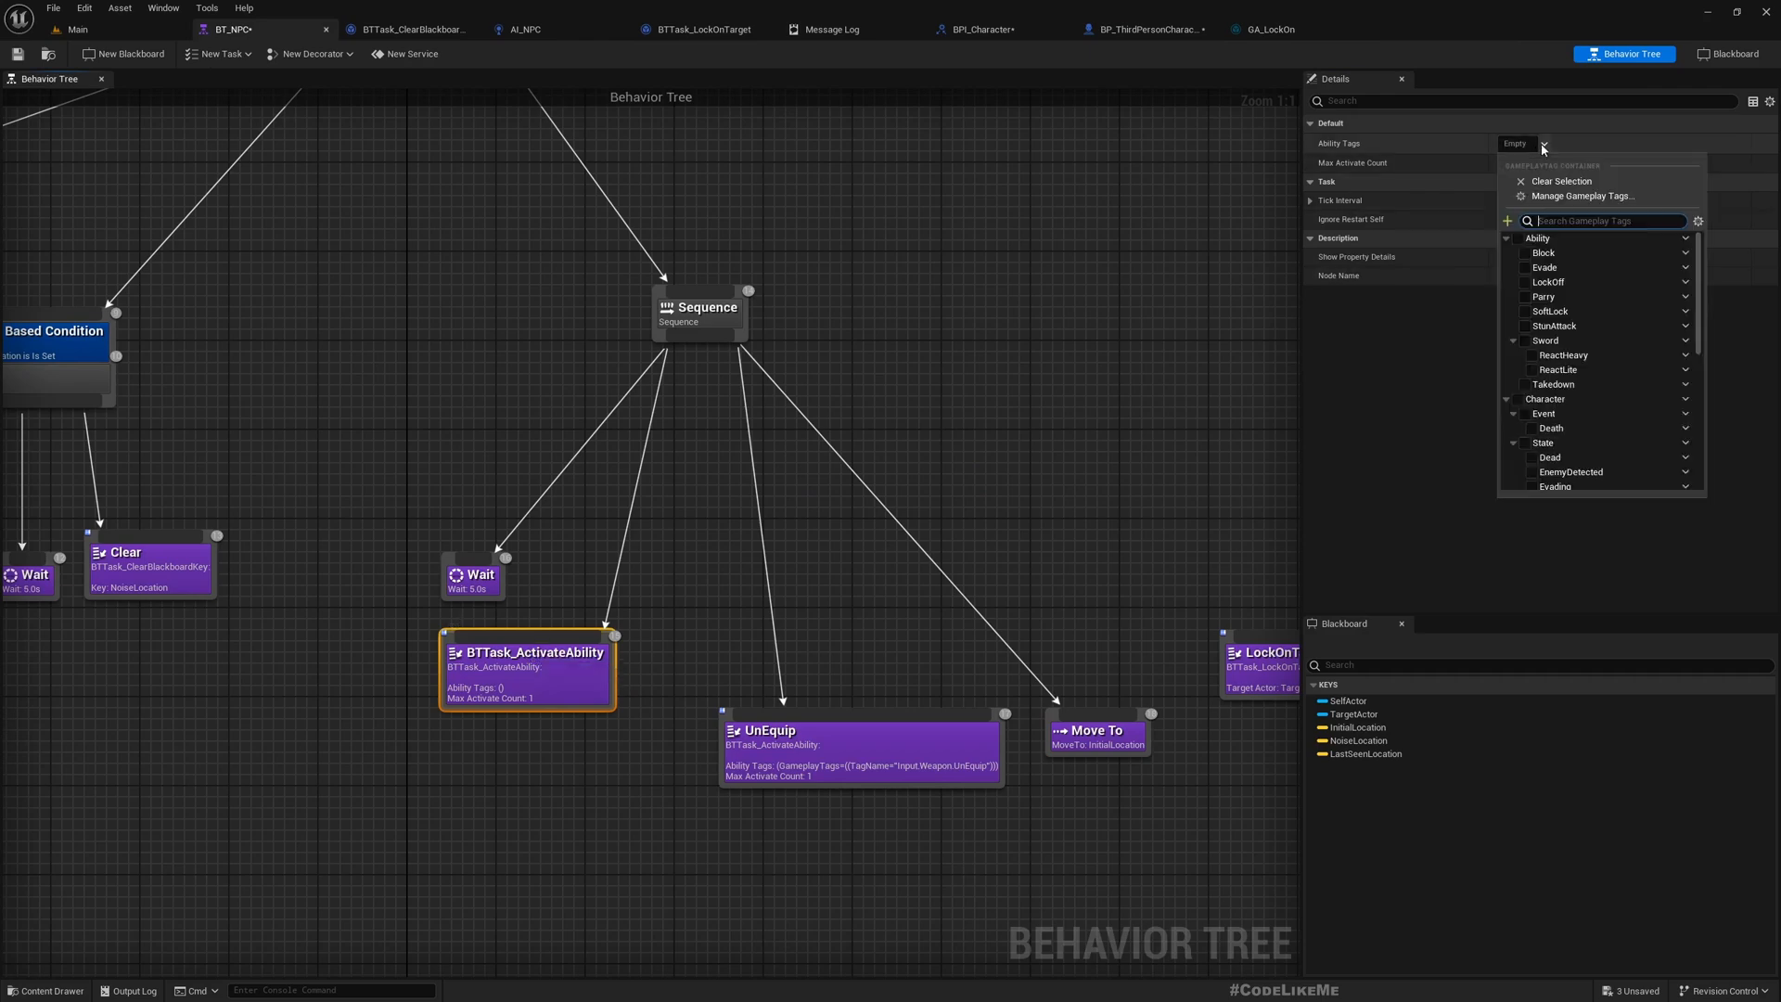
left_click(1524, 281)
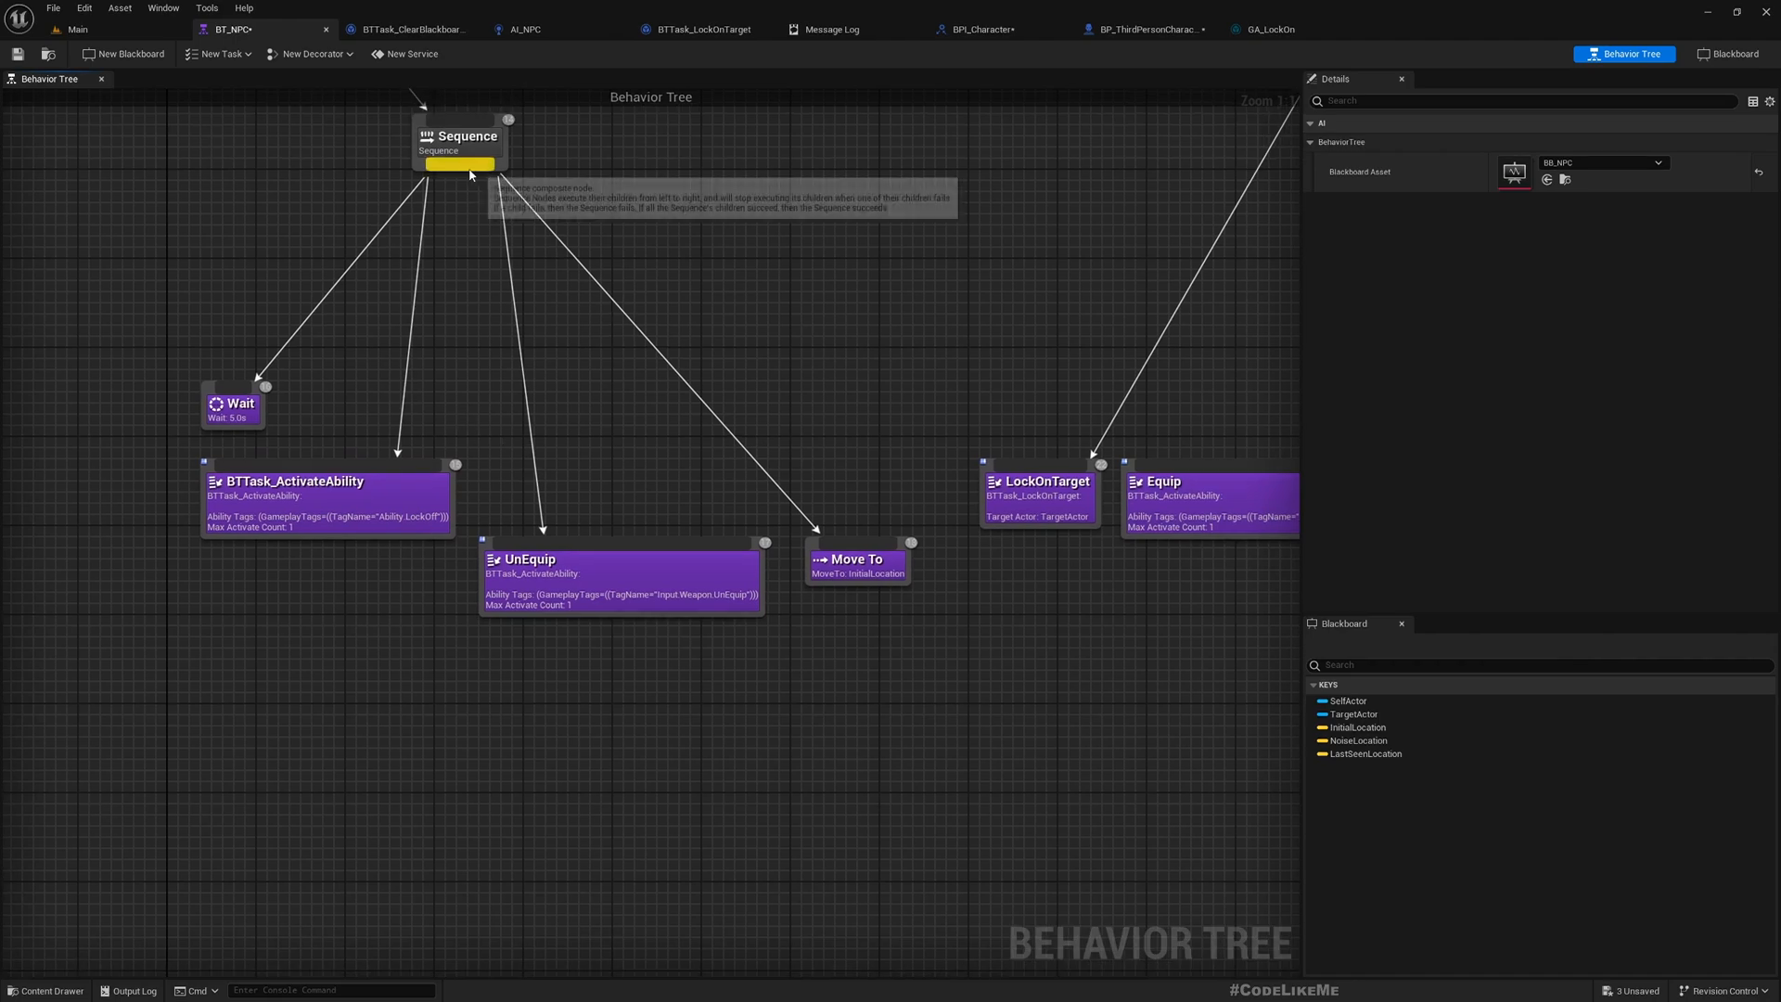
Create a BTTask_BlueprintBase task and name it BTTask_LockOffEnemy
left_click_drag(481, 171, 487, 489)
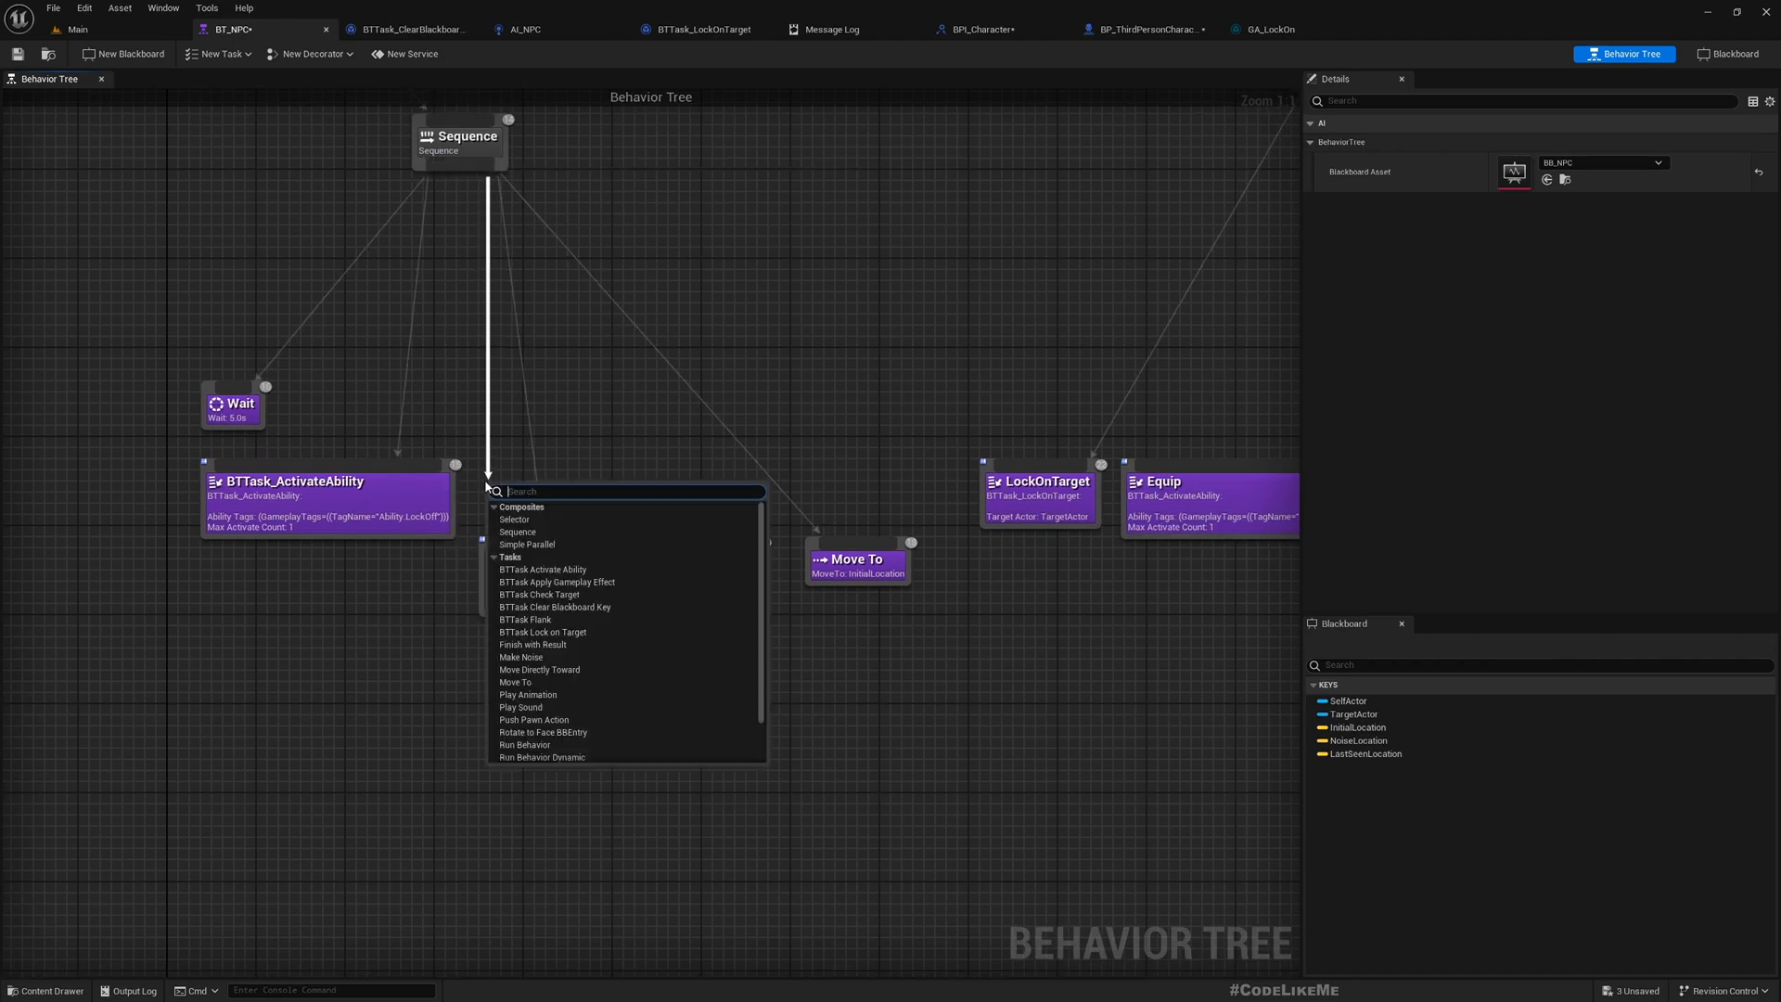
mouse_move(348, 382)
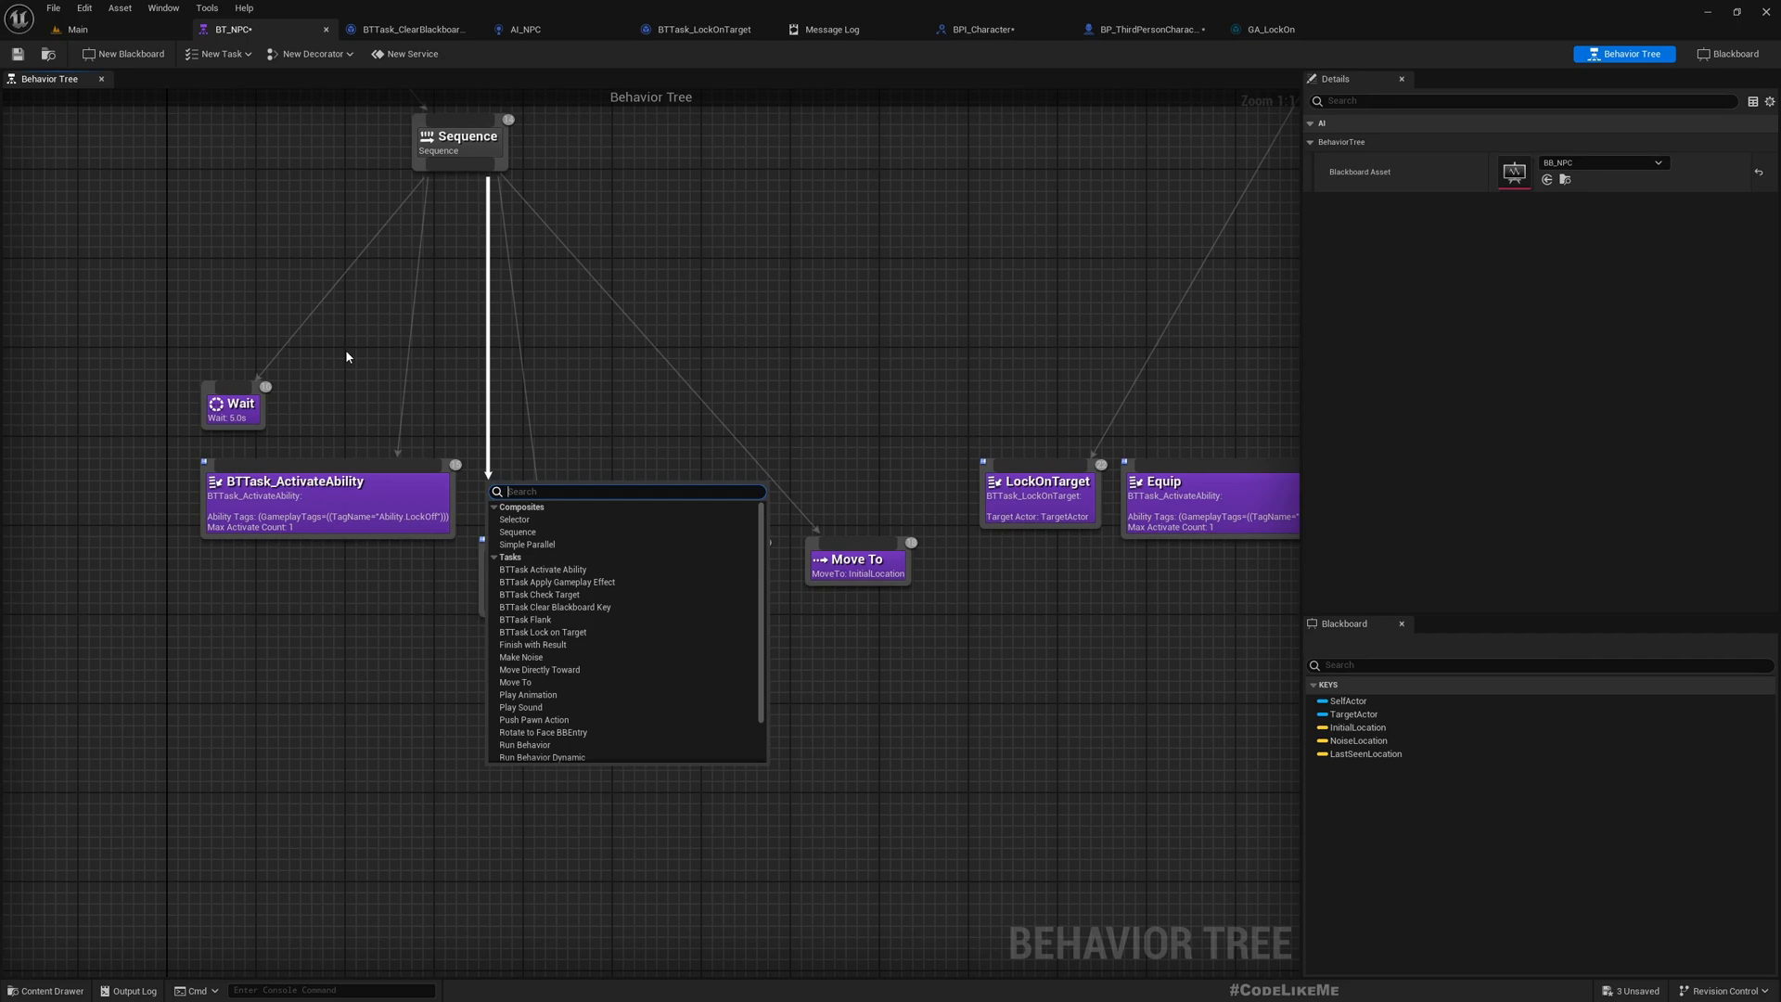
type("lock")
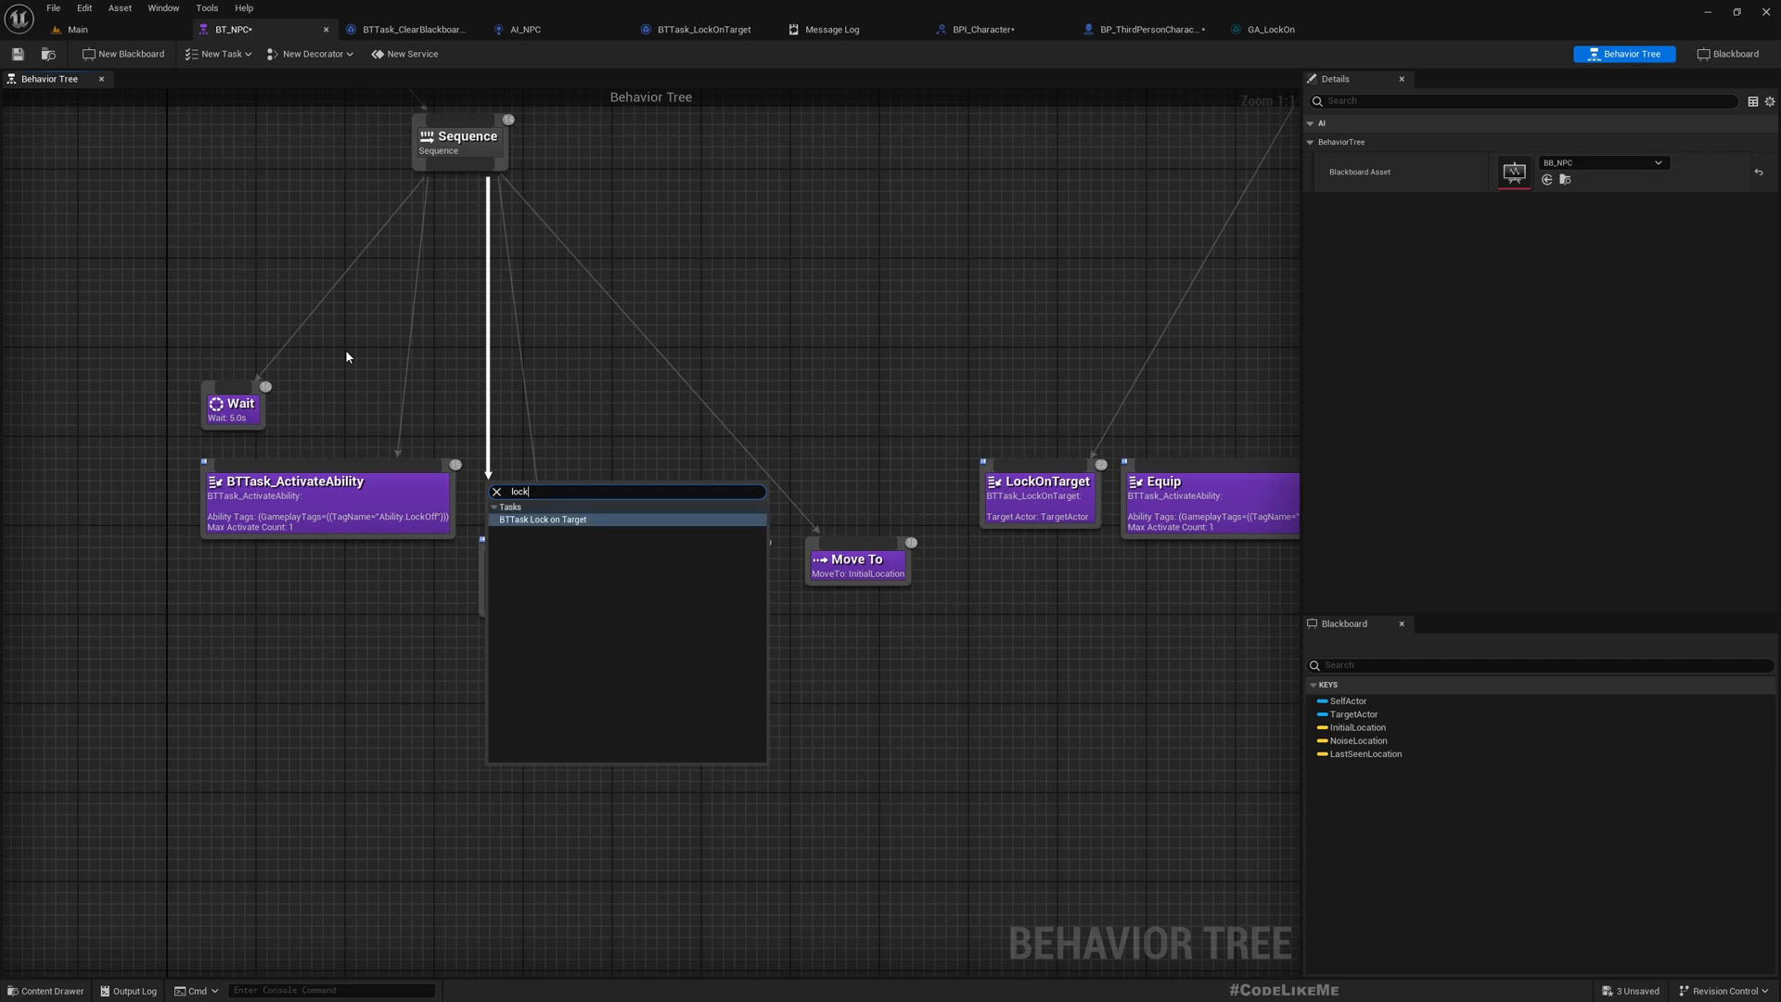
mouse_move(248, 159)
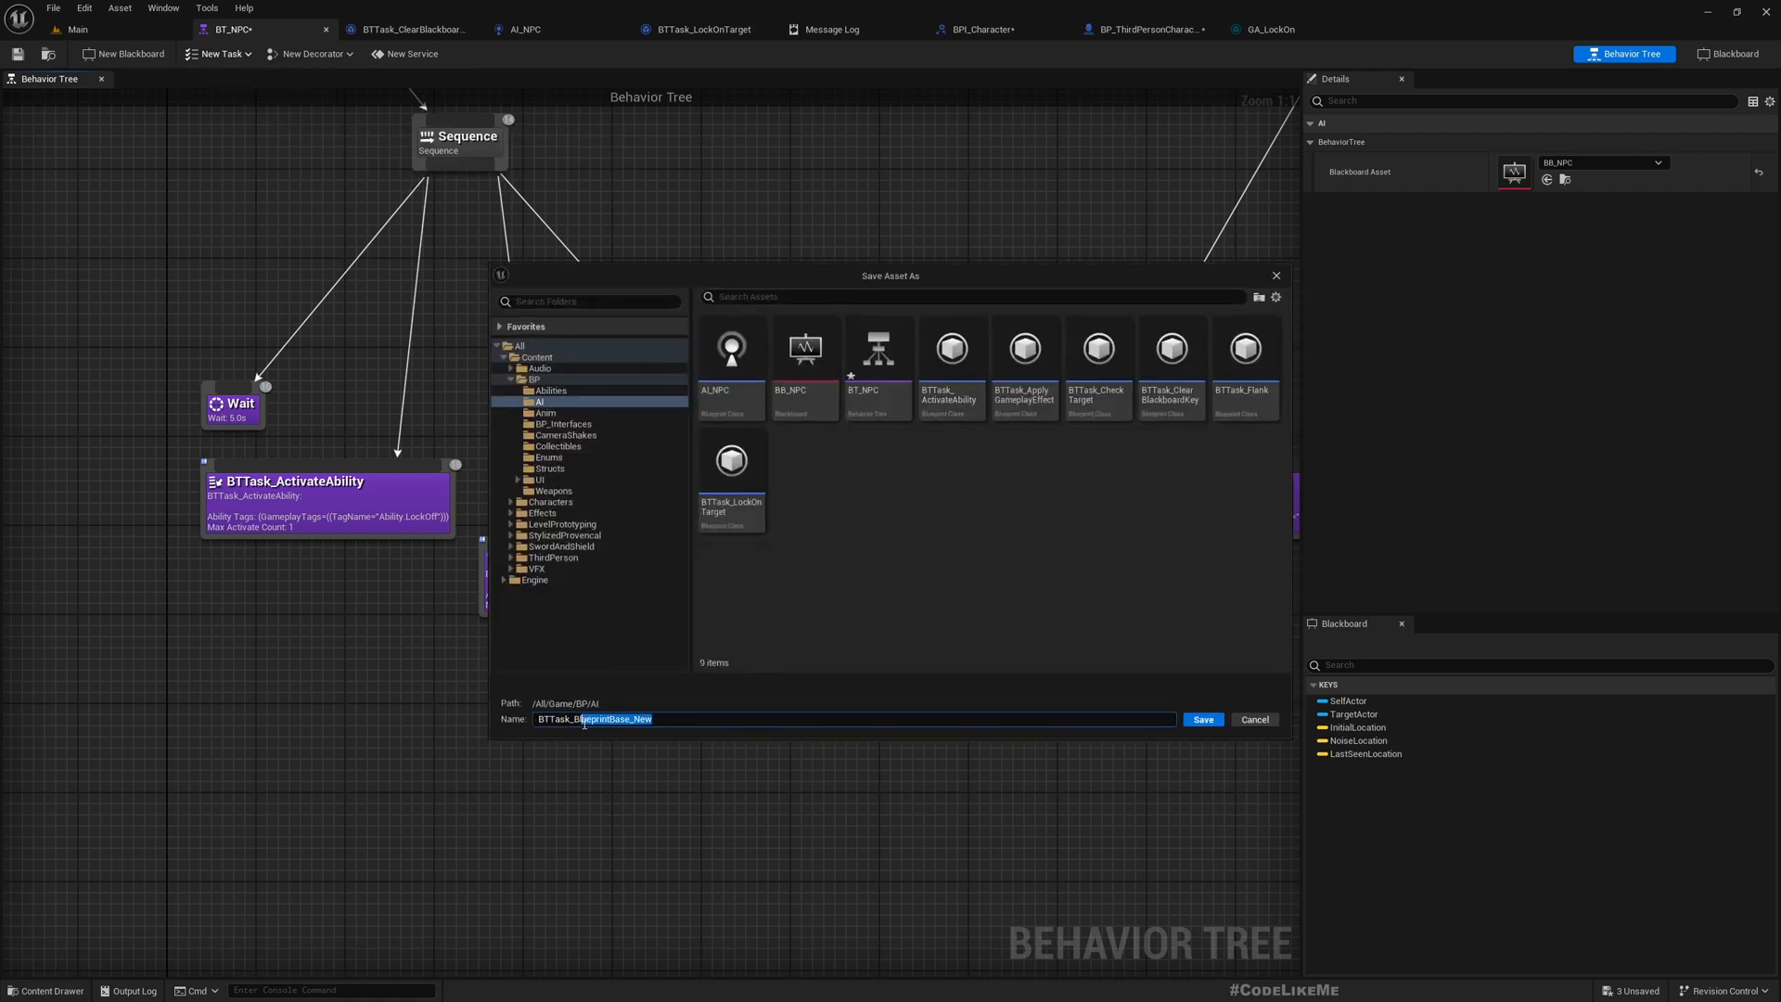
type("BTTask_LockOffEnemy")
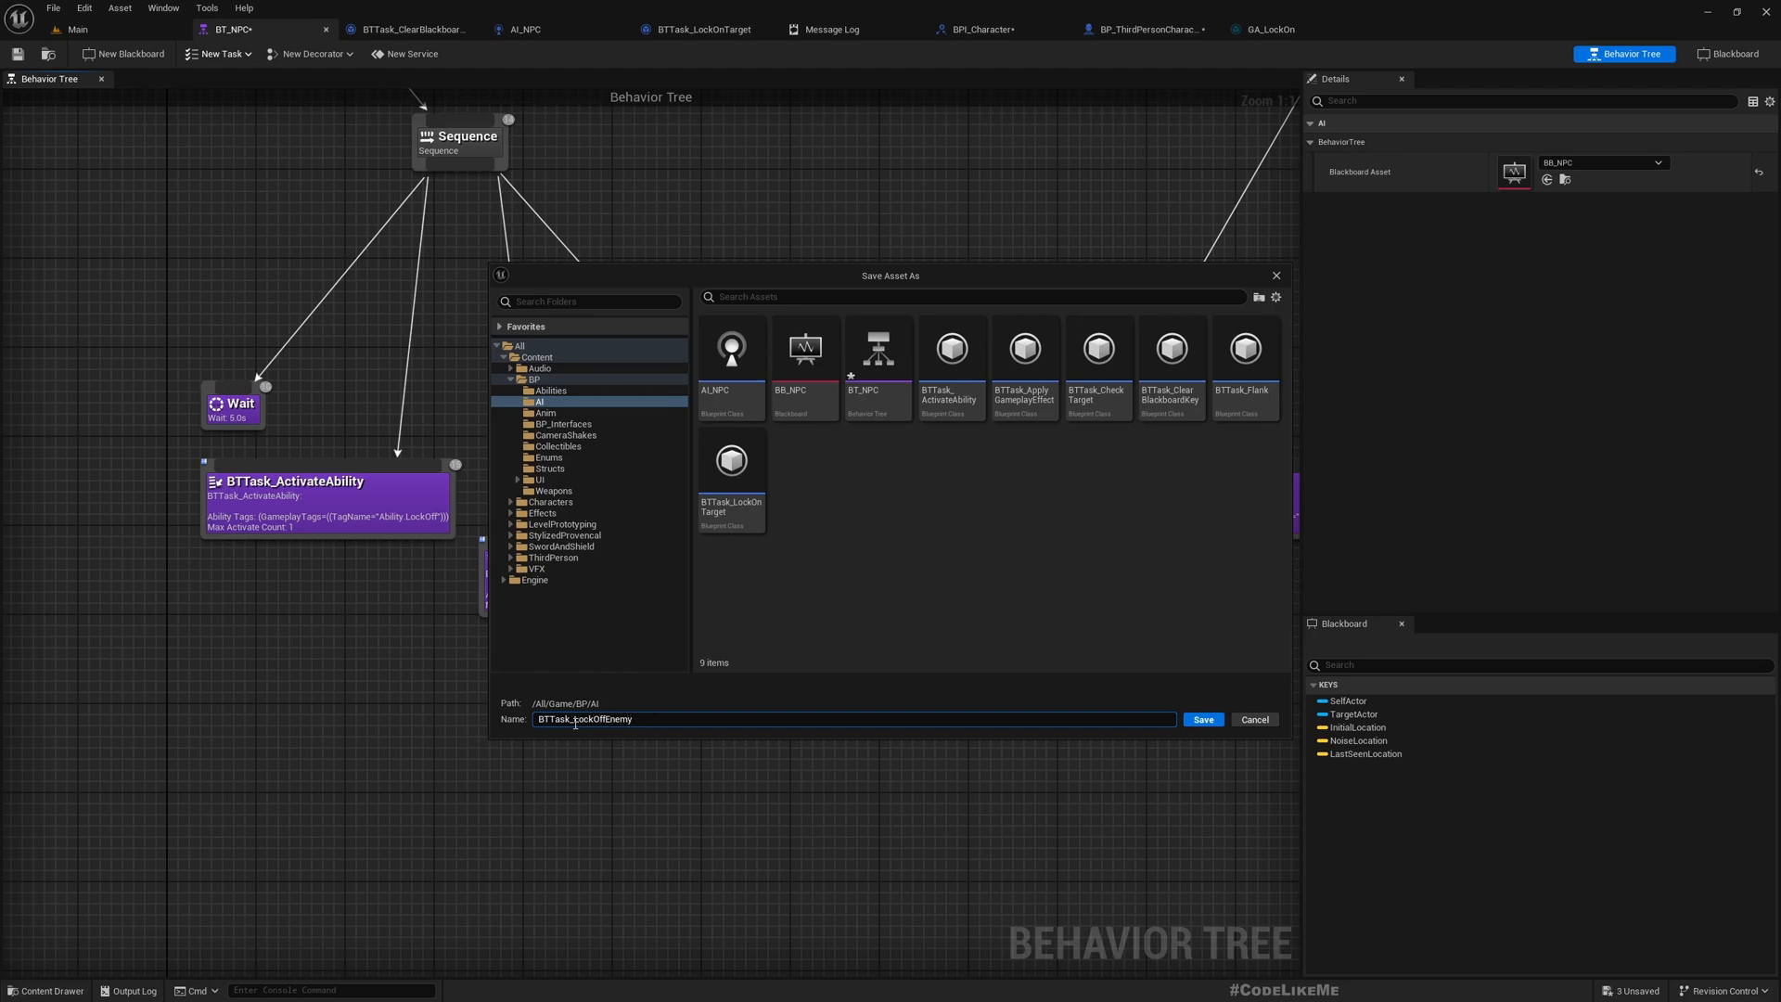
Save the task and make Receive Execute AI call Lock Off Enemy, then Finish Execute
left_click(1204, 719)
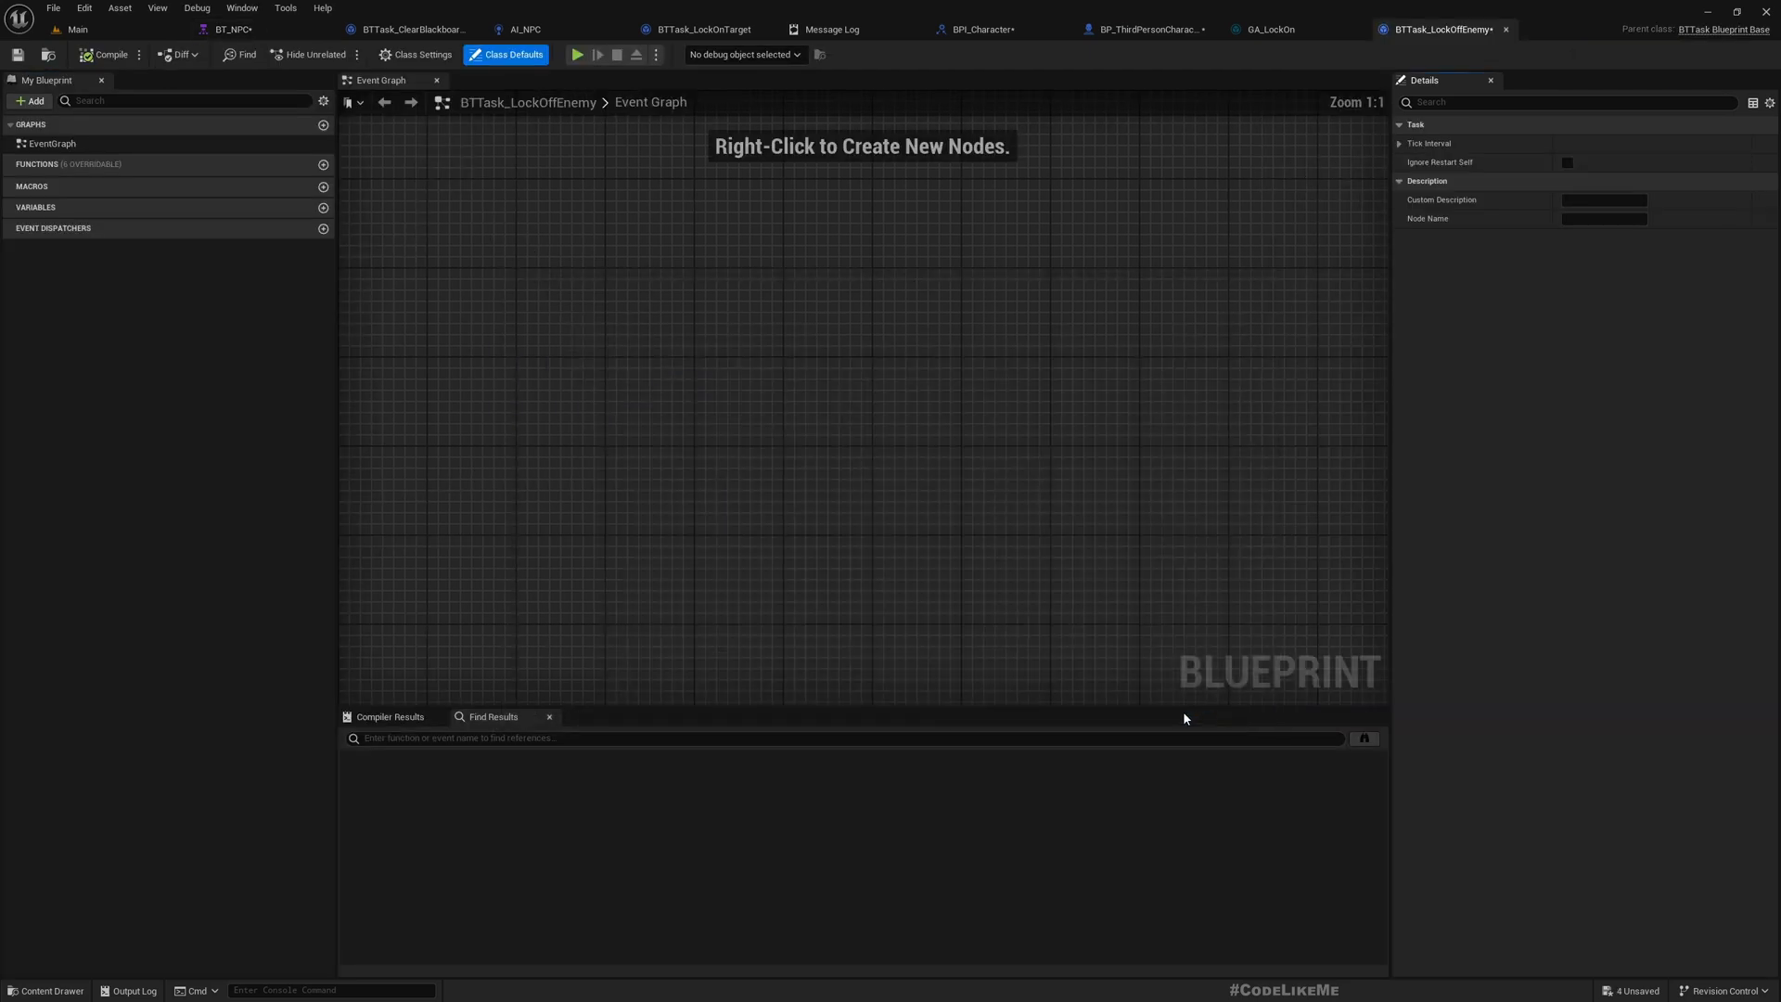
left_click(284, 165)
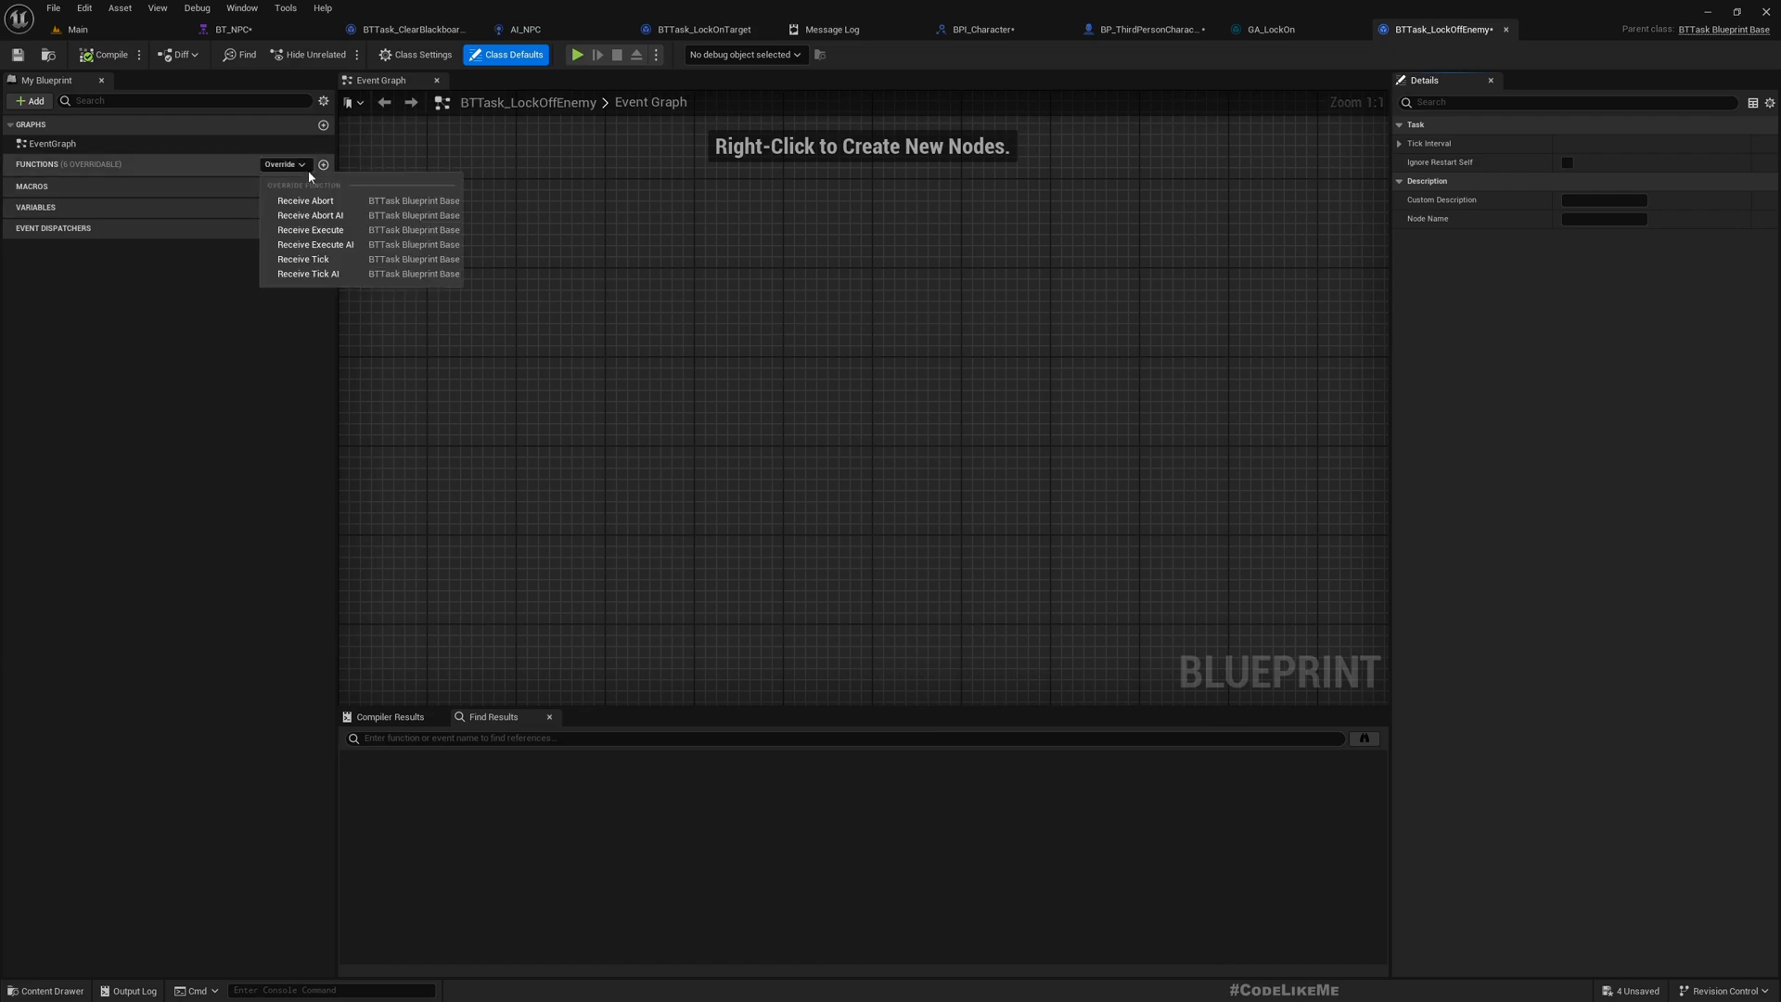
mouse_move(315, 244)
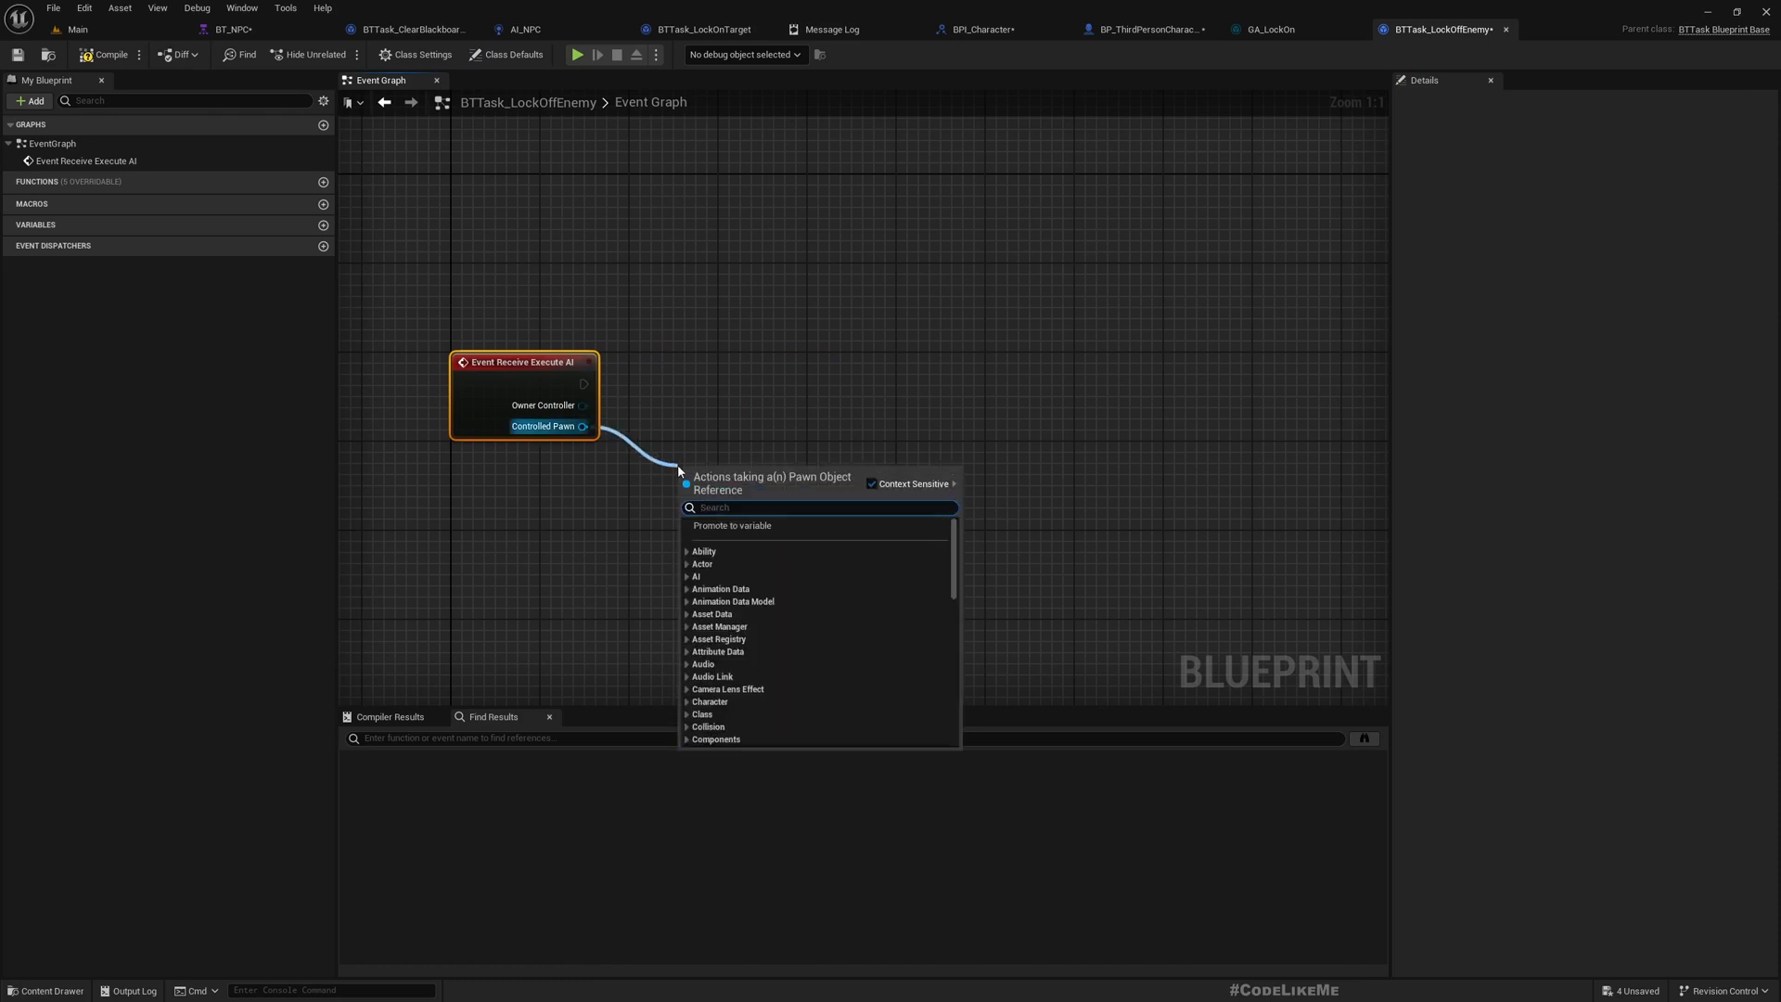
type("lockof")
type("finish")
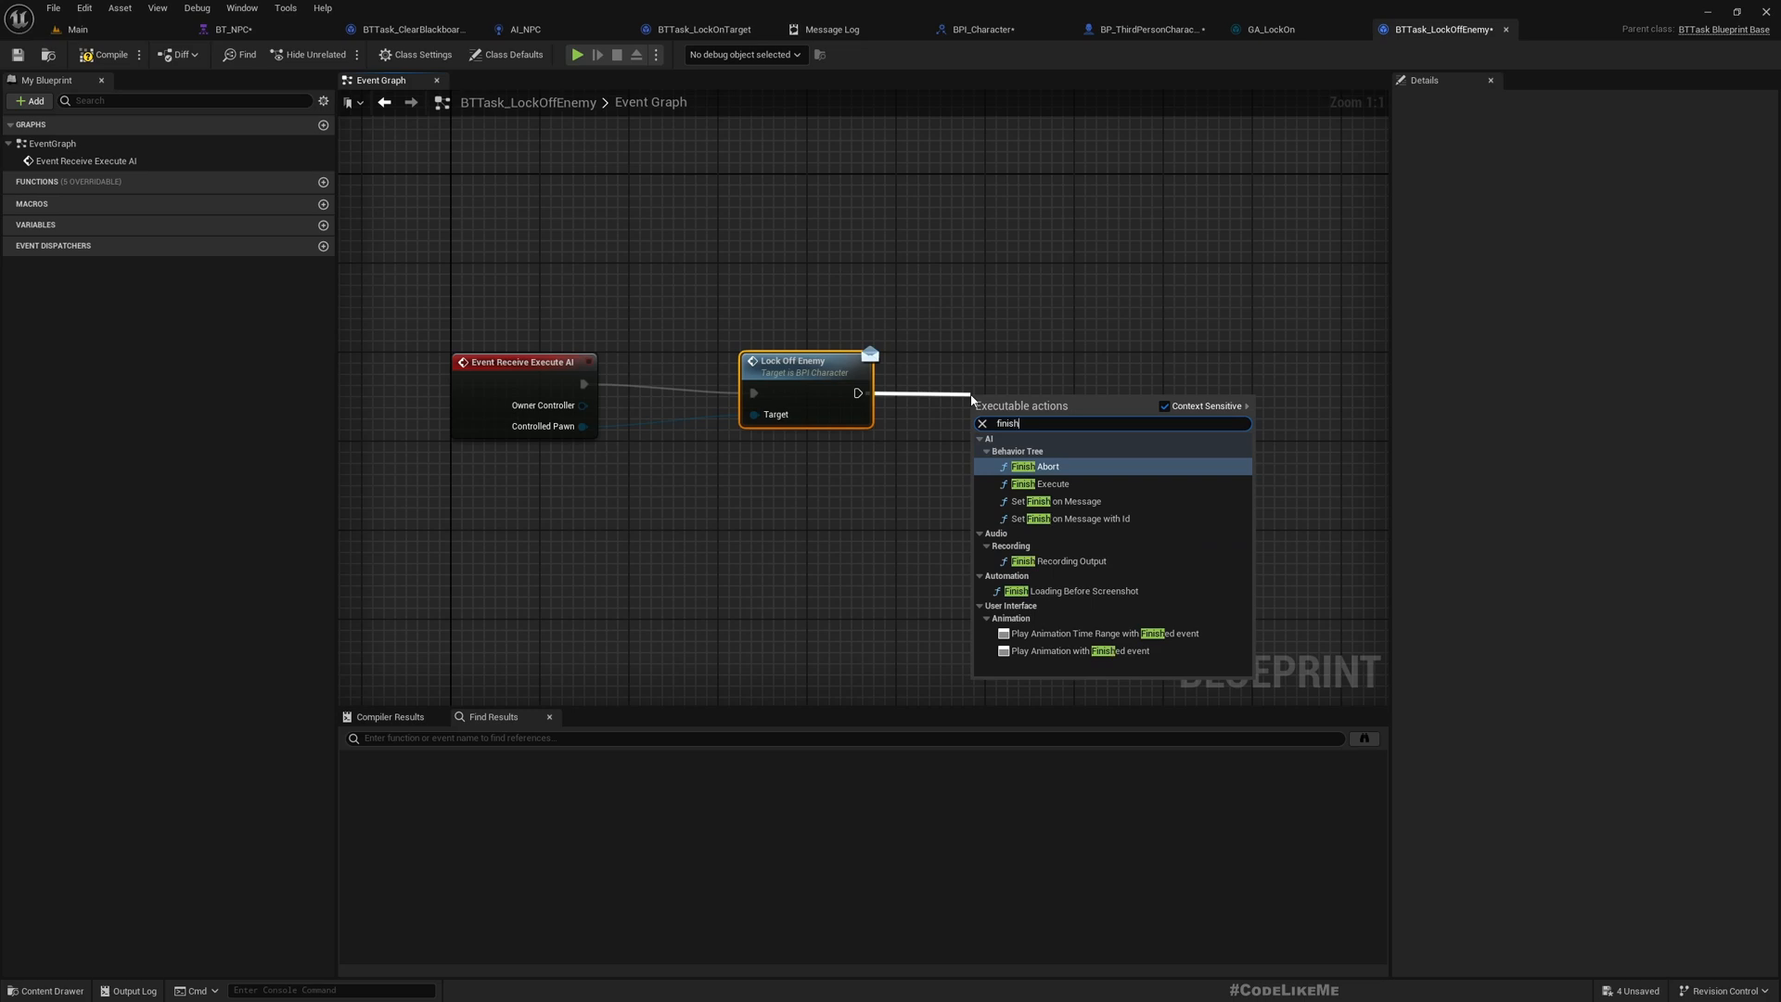
left_click(1025, 483)
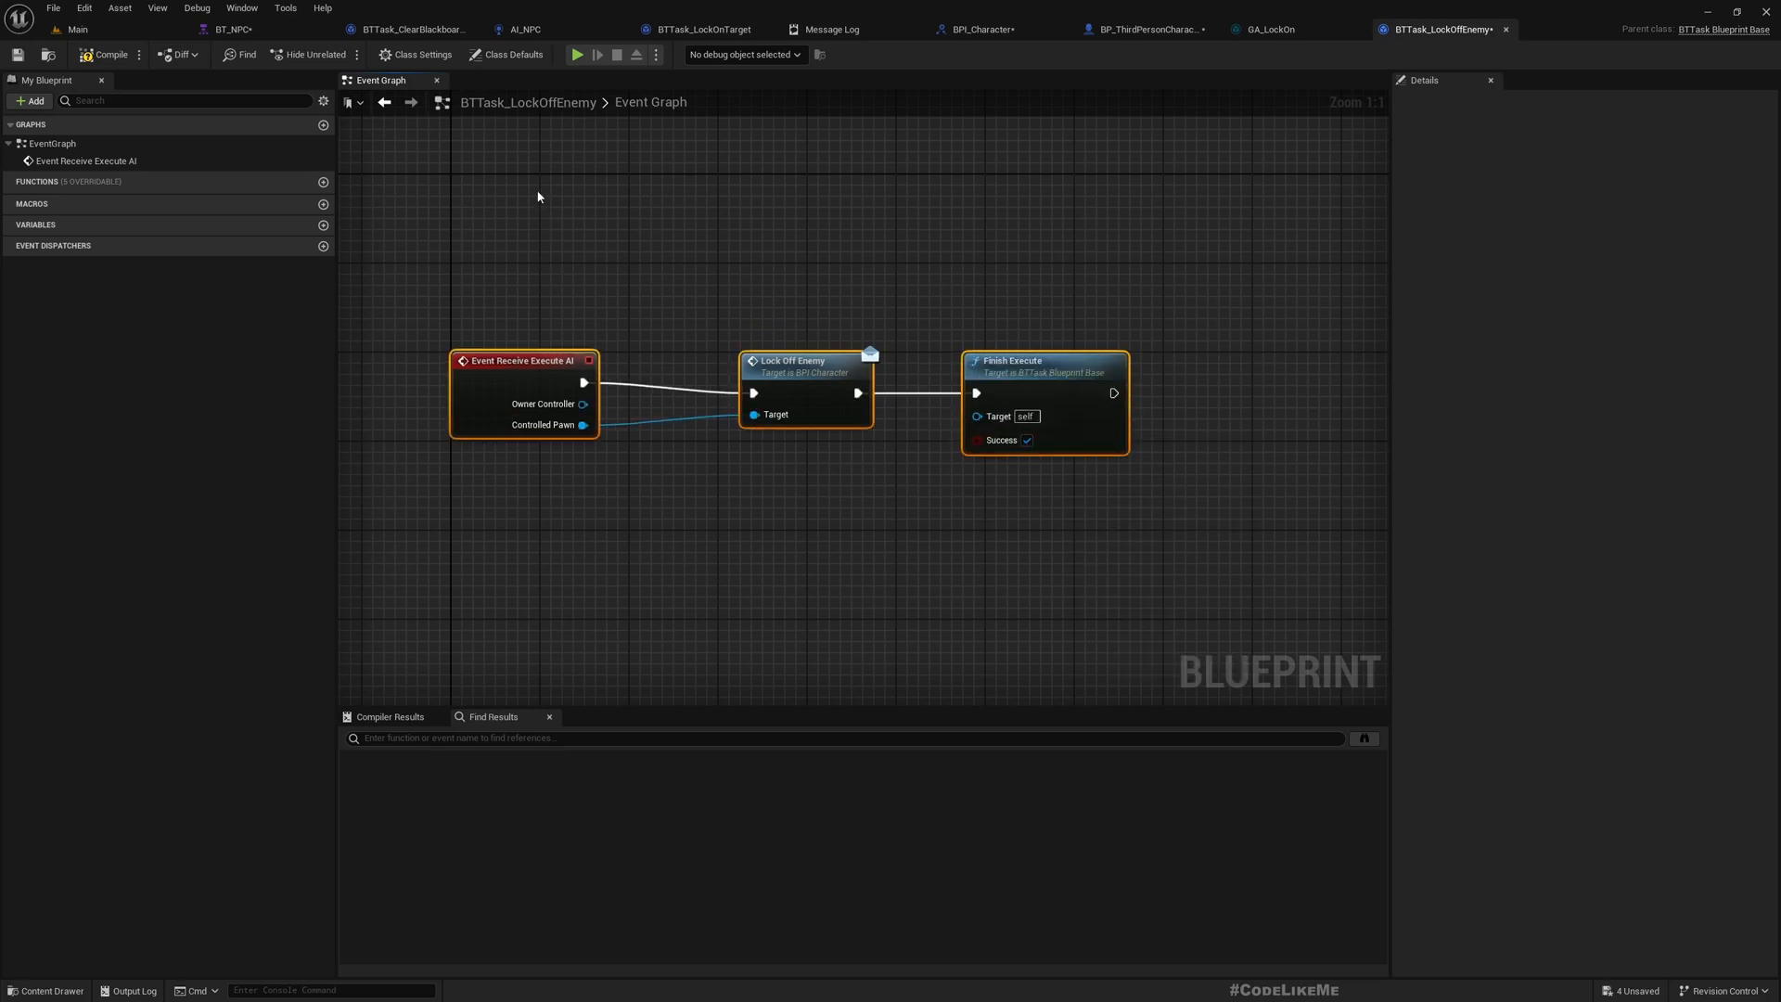
left_click(230, 29)
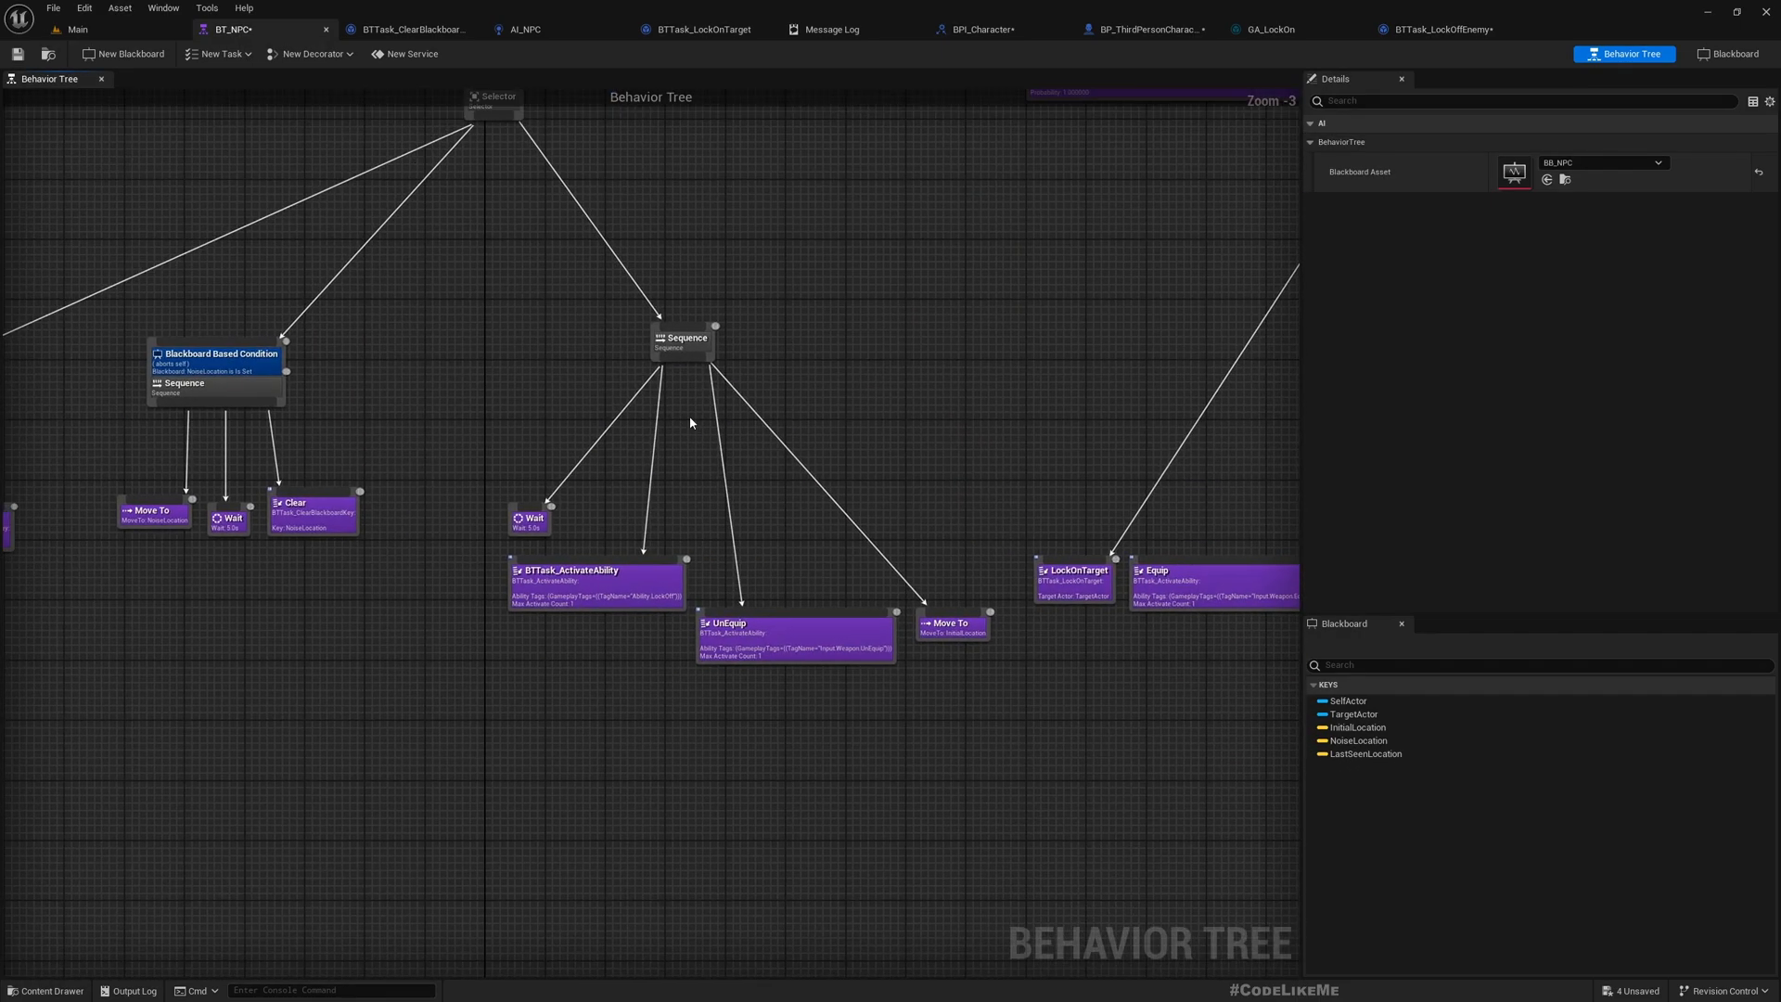
Attach BTTask Lock Off Enemy under BT_NPC's return-home Sequence
left_click_drag(679, 355, 673, 663)
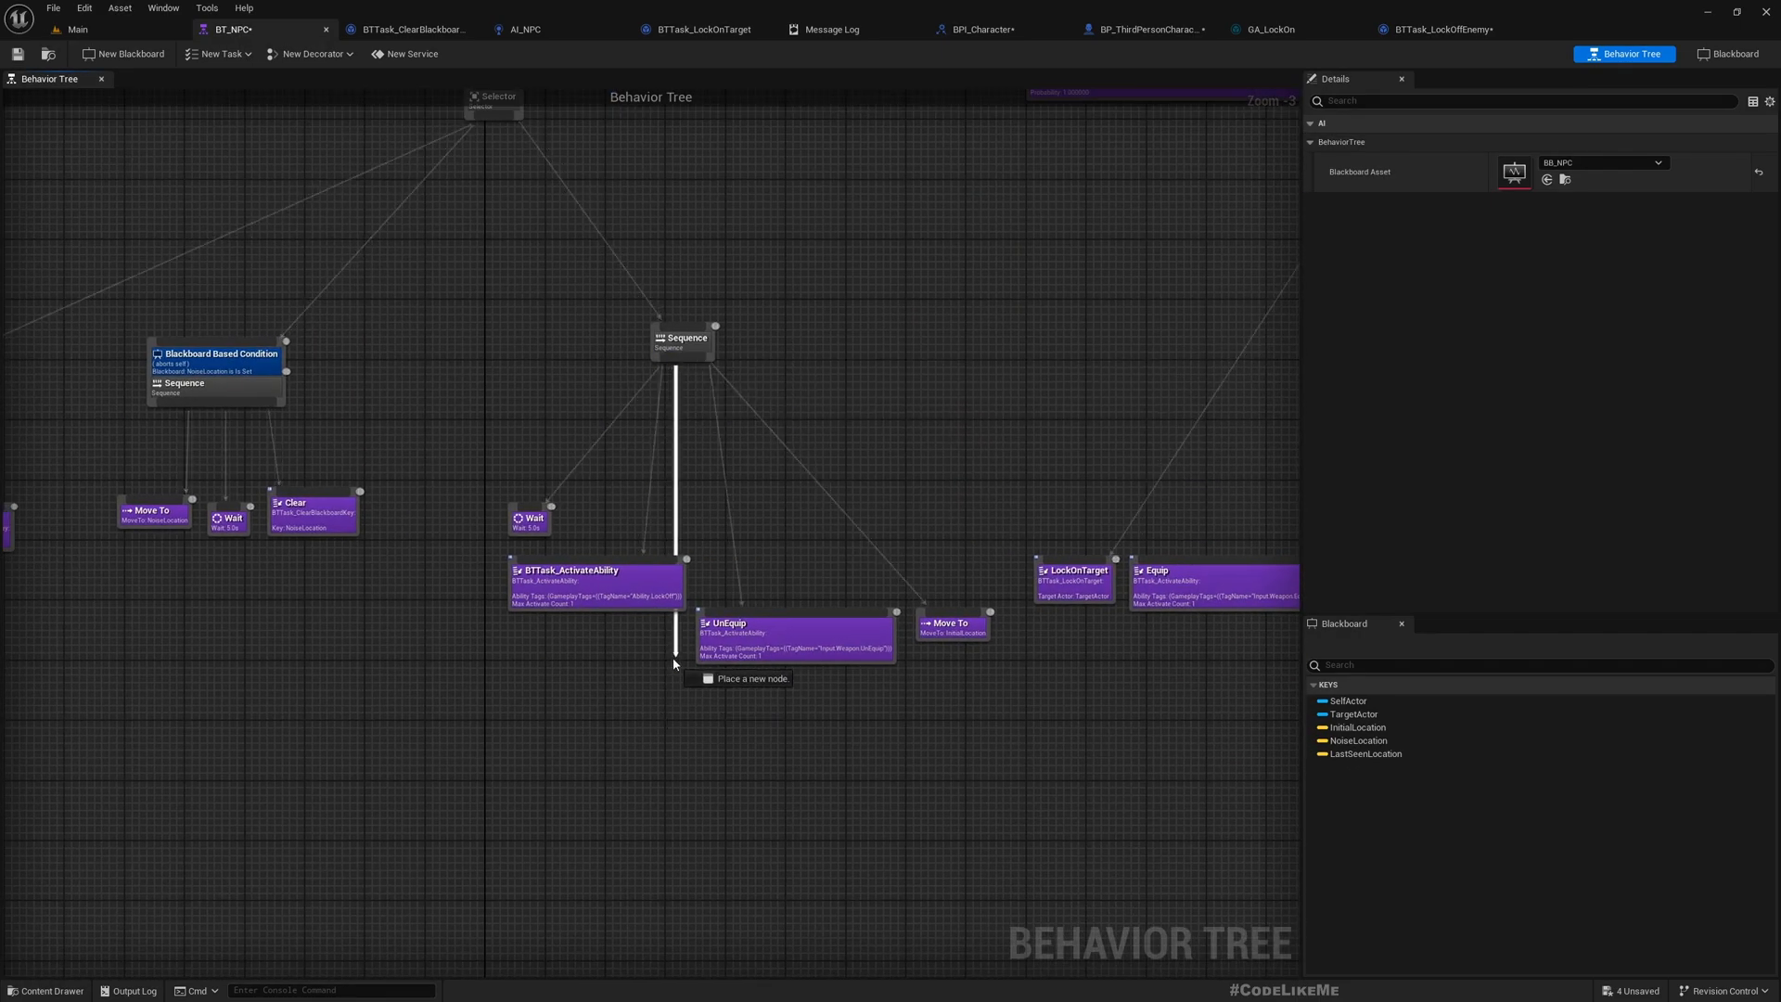
type("lock")
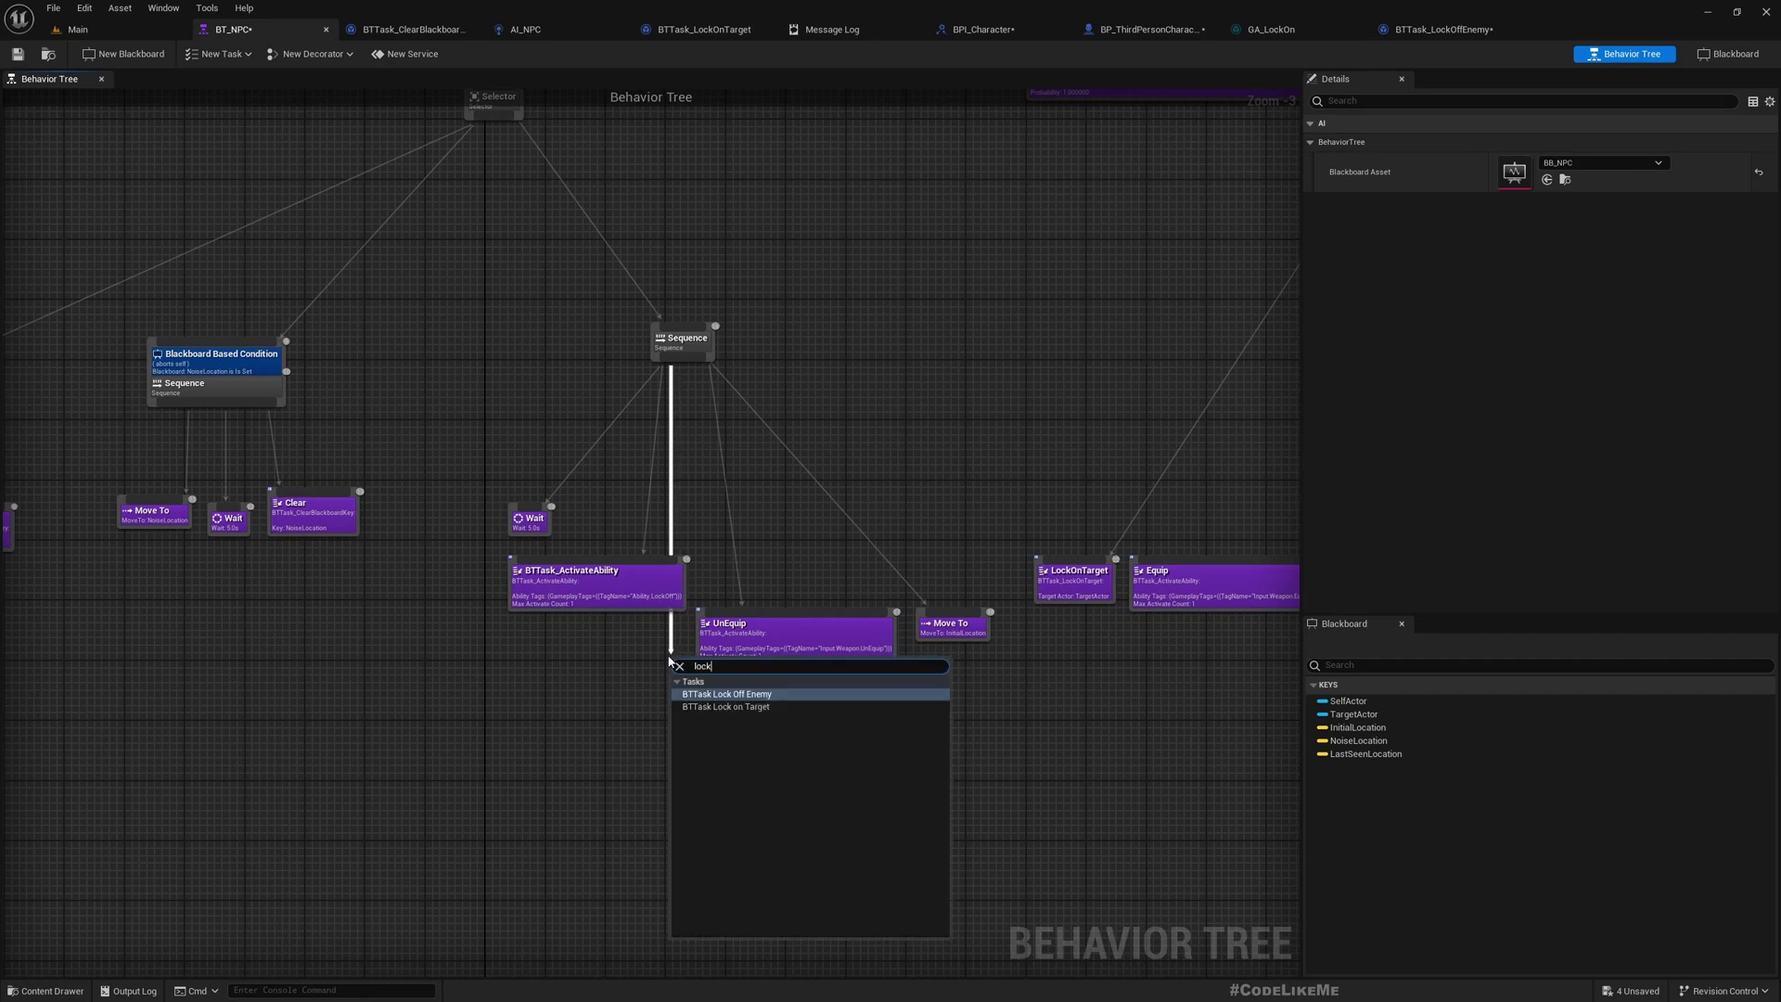
left_click(721, 693)
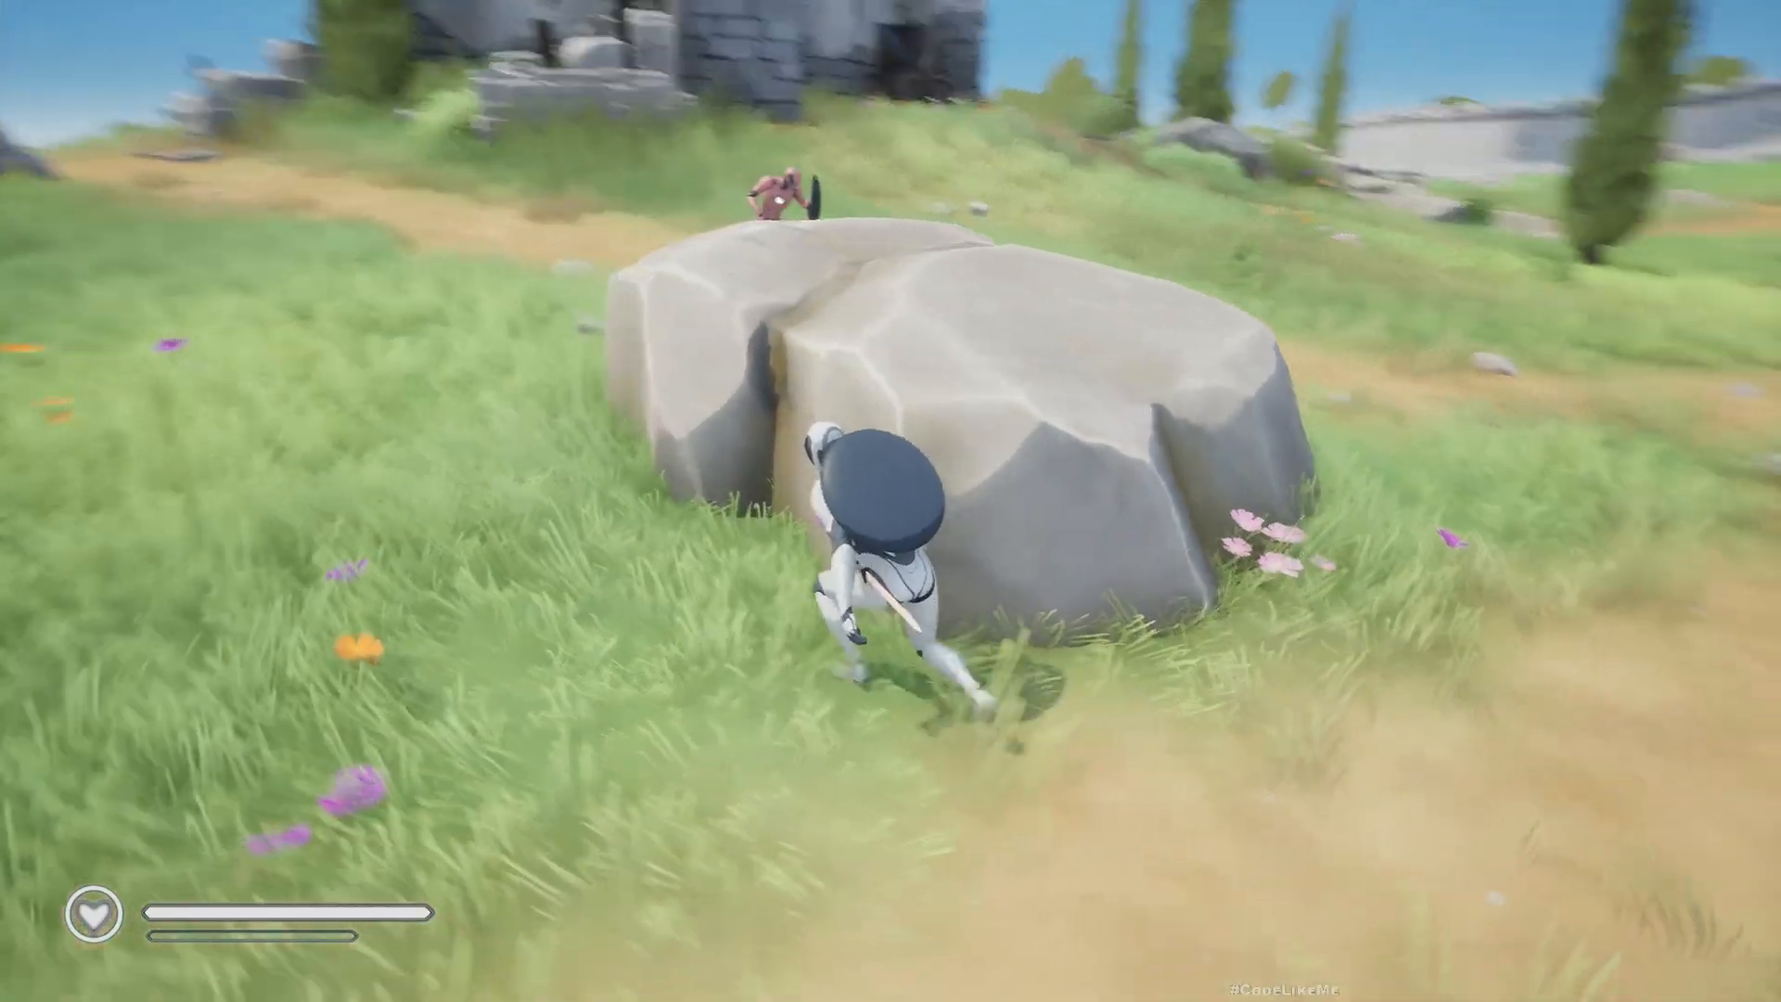
Move the player character out of the enemy's sight during play
key("w")
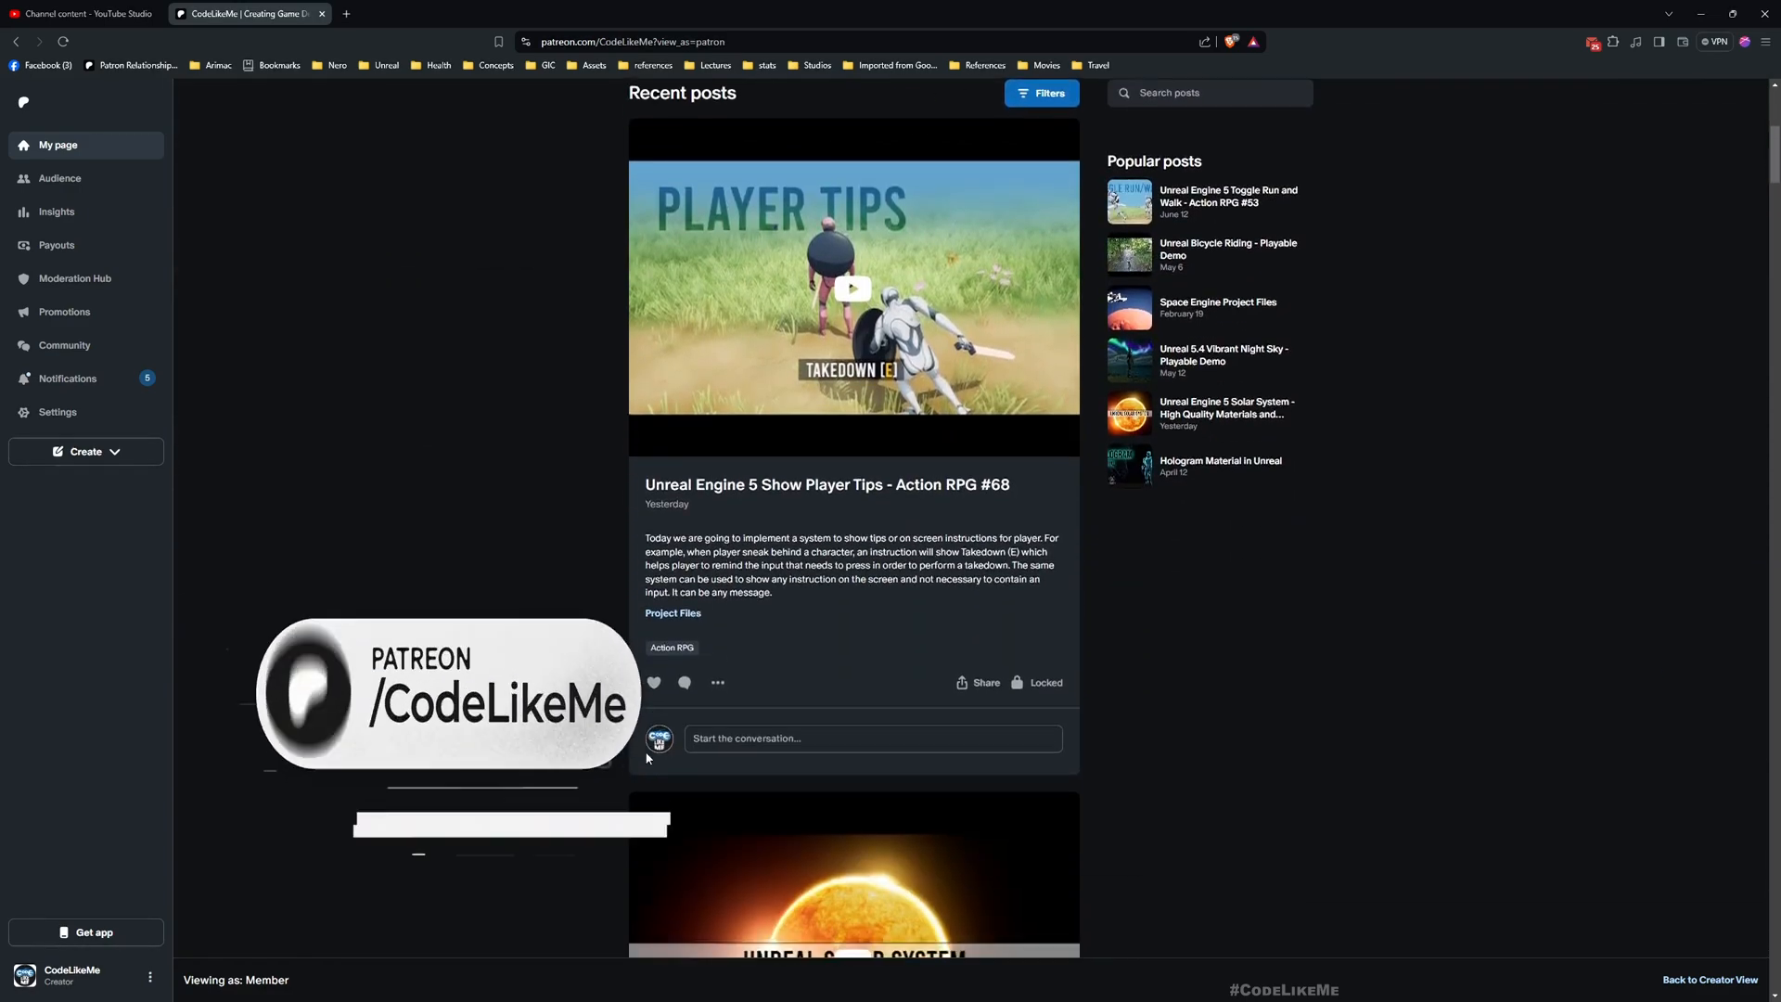
Scroll the CodeLikeMe Patreon feed past earlier Action RPG posts to the Break Enemy Shield episode #55
scroll("down", 3)
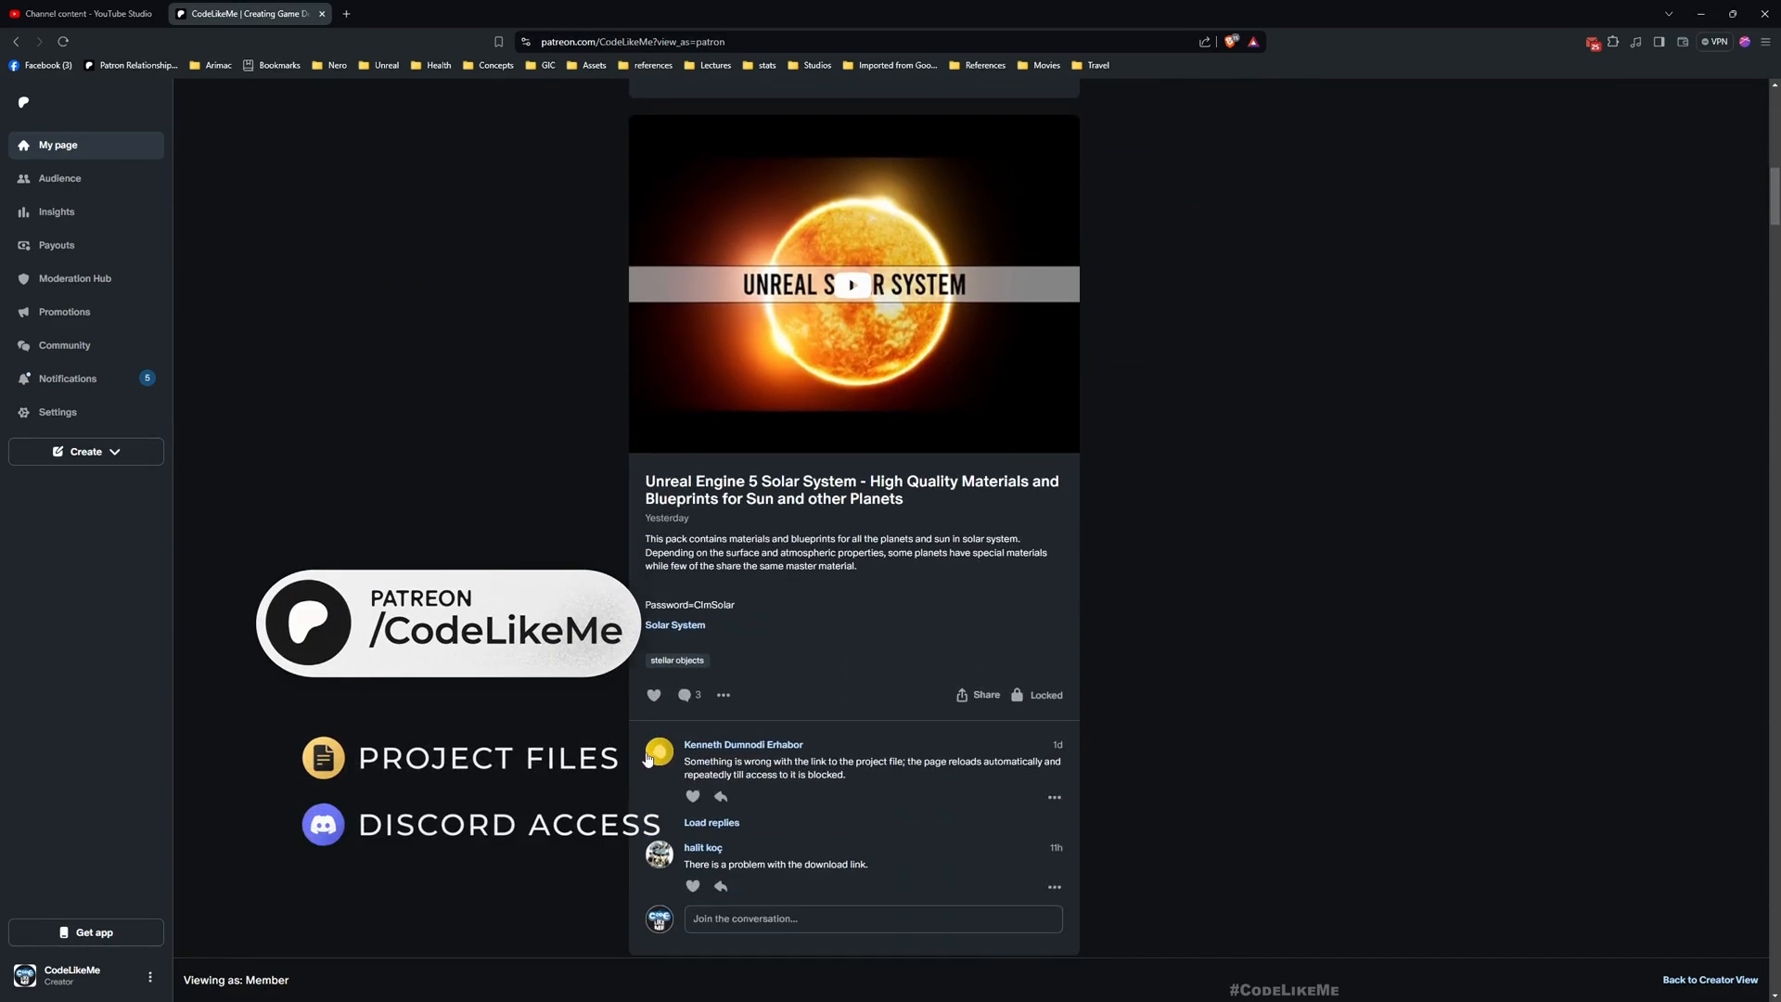
scroll("down", 3)
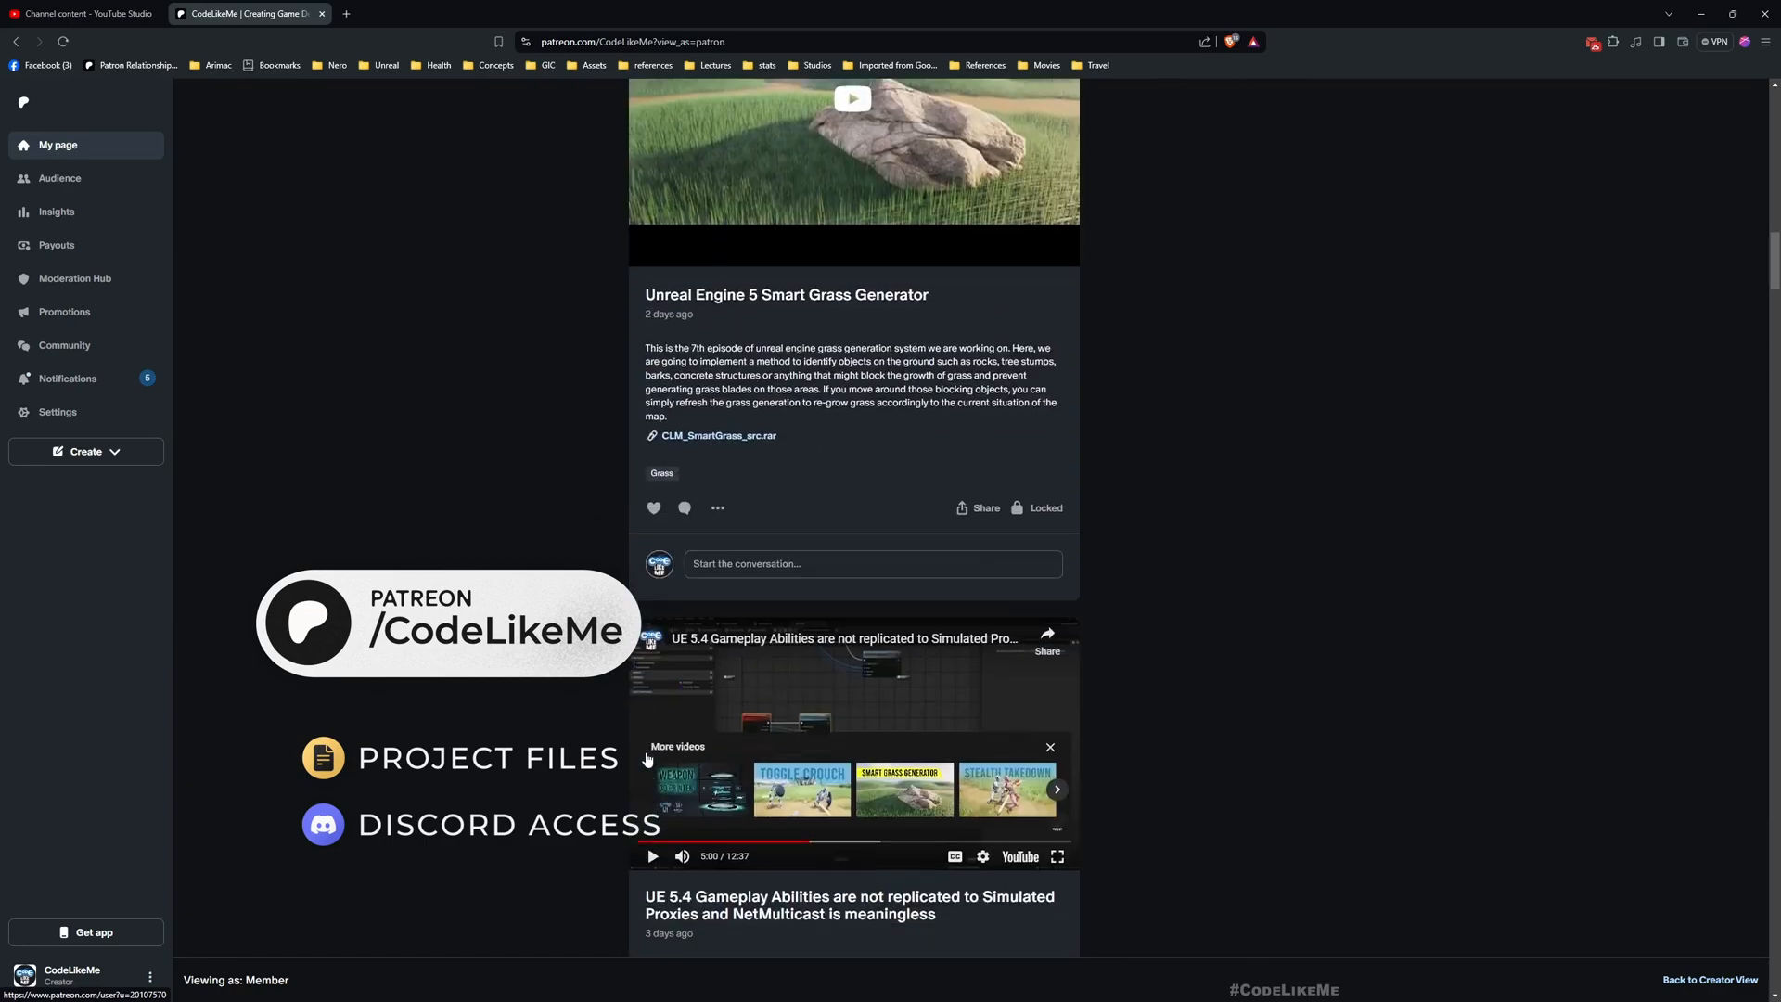
scroll("down", 3)
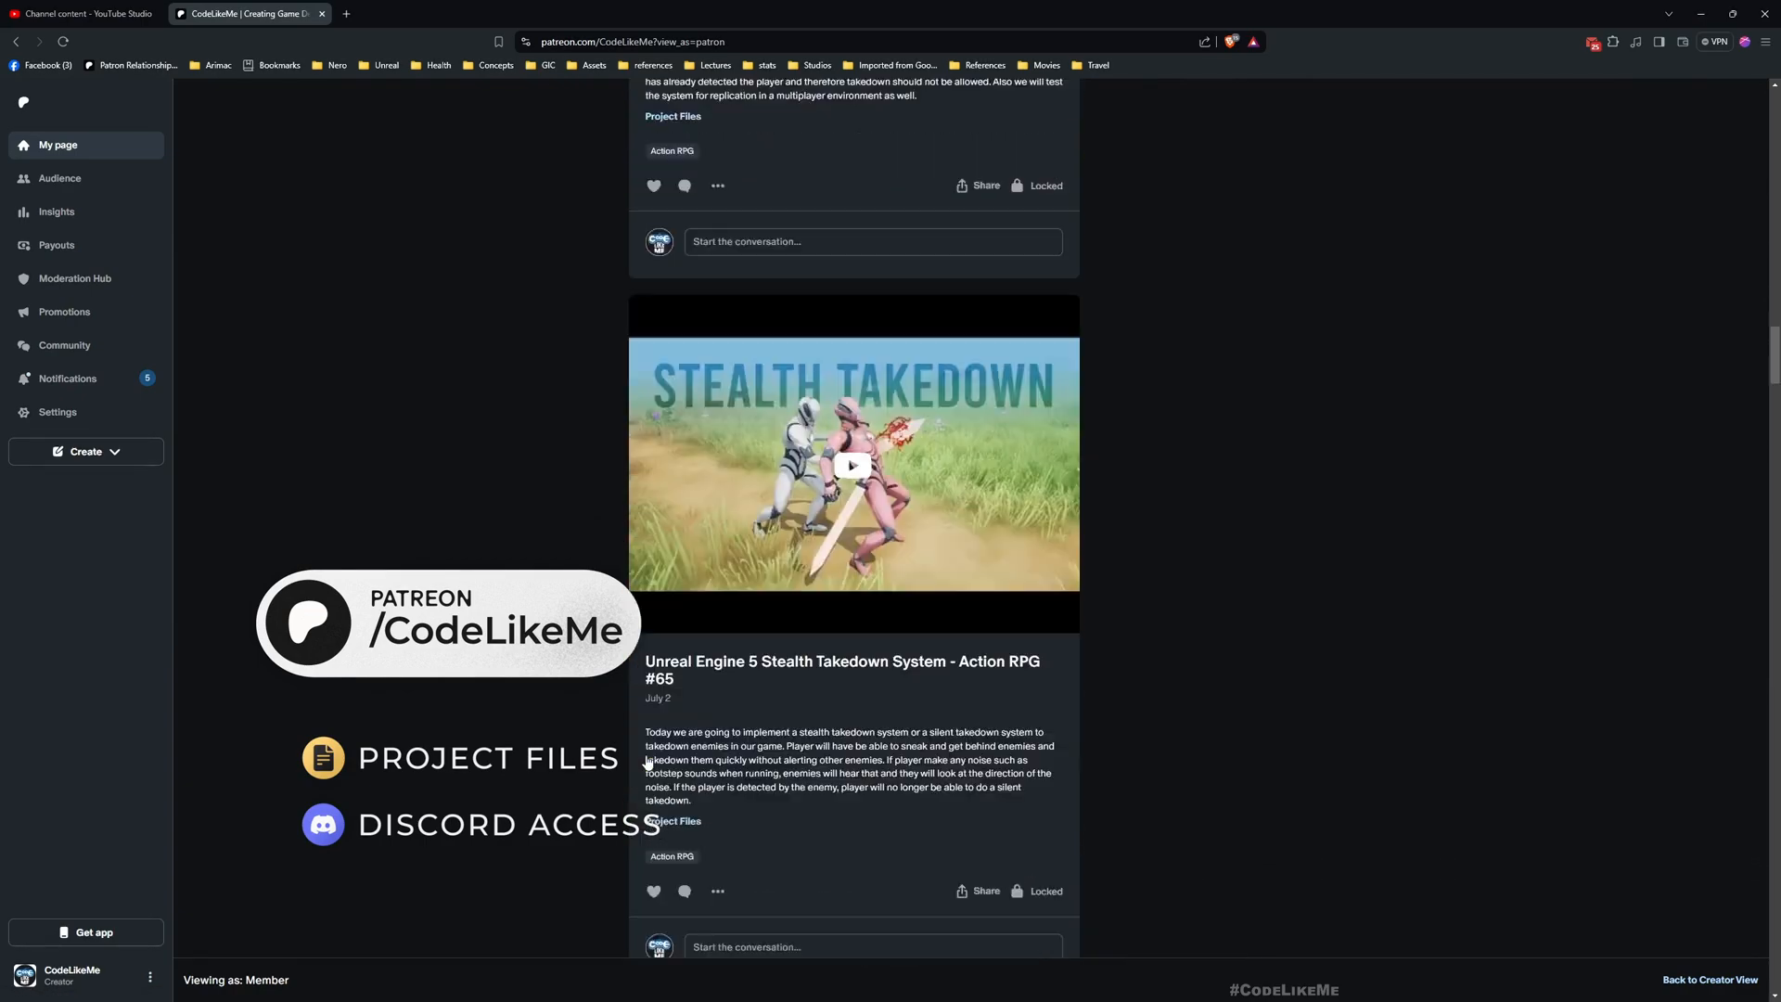
scroll("down", 3)
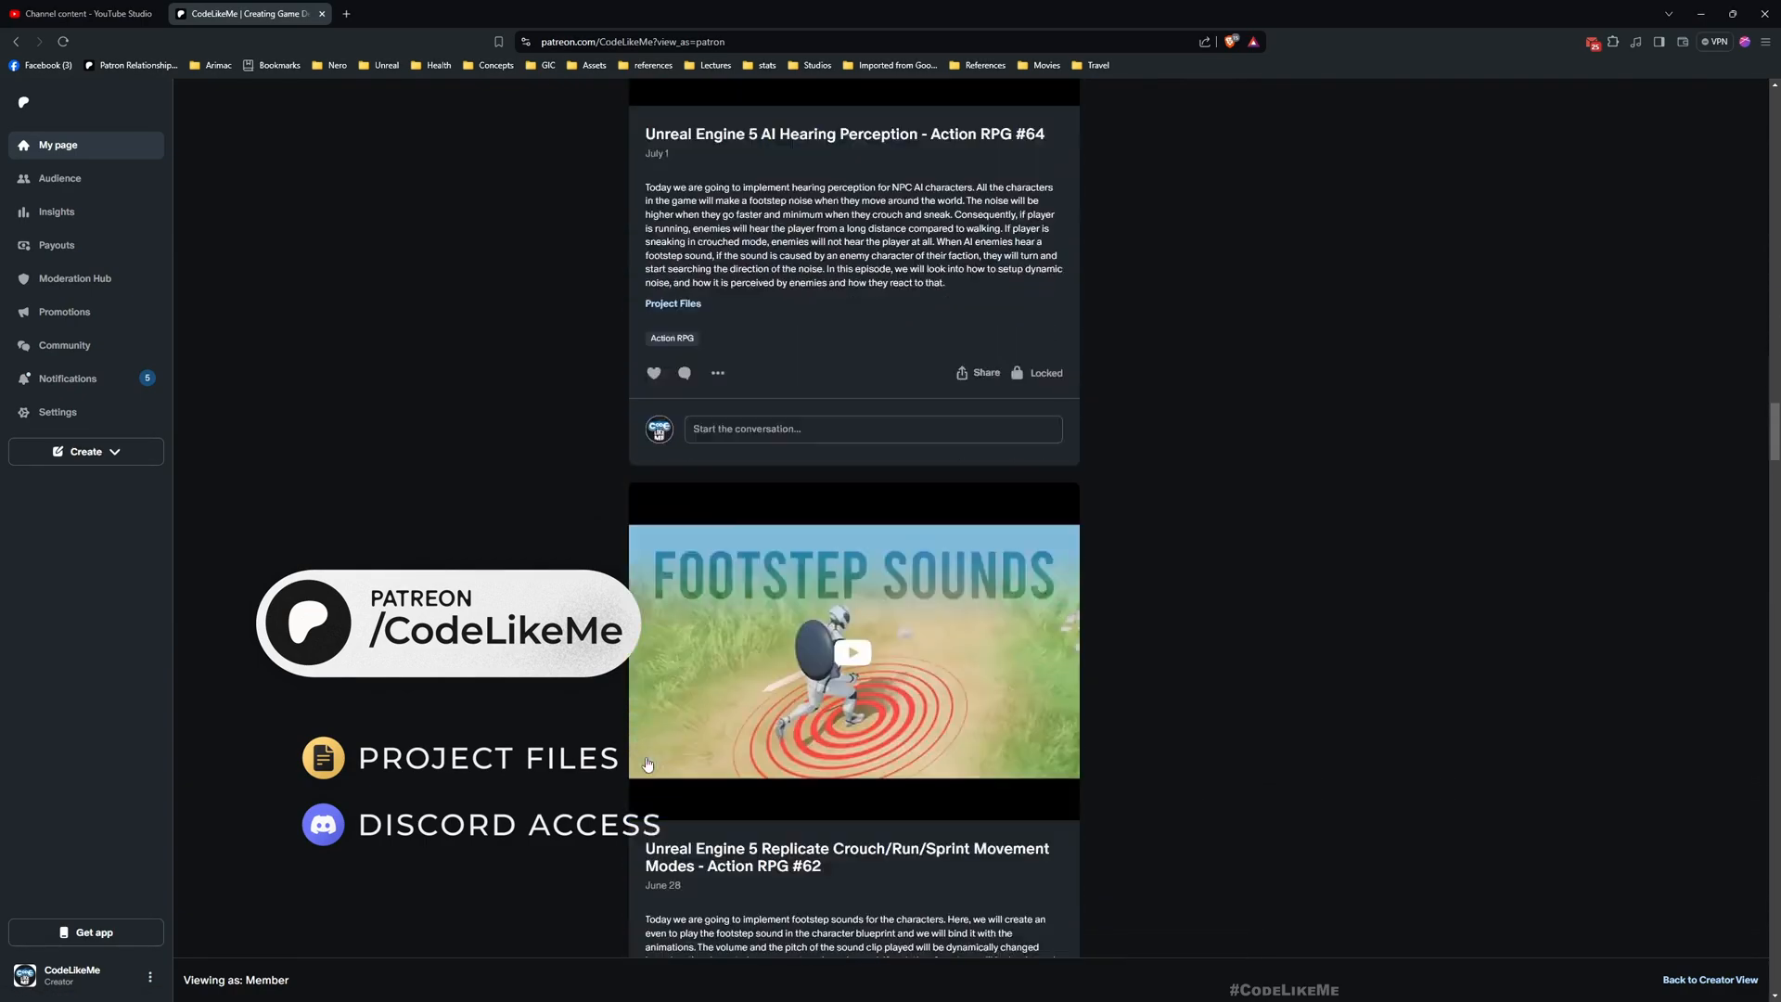
scroll("down", 3)
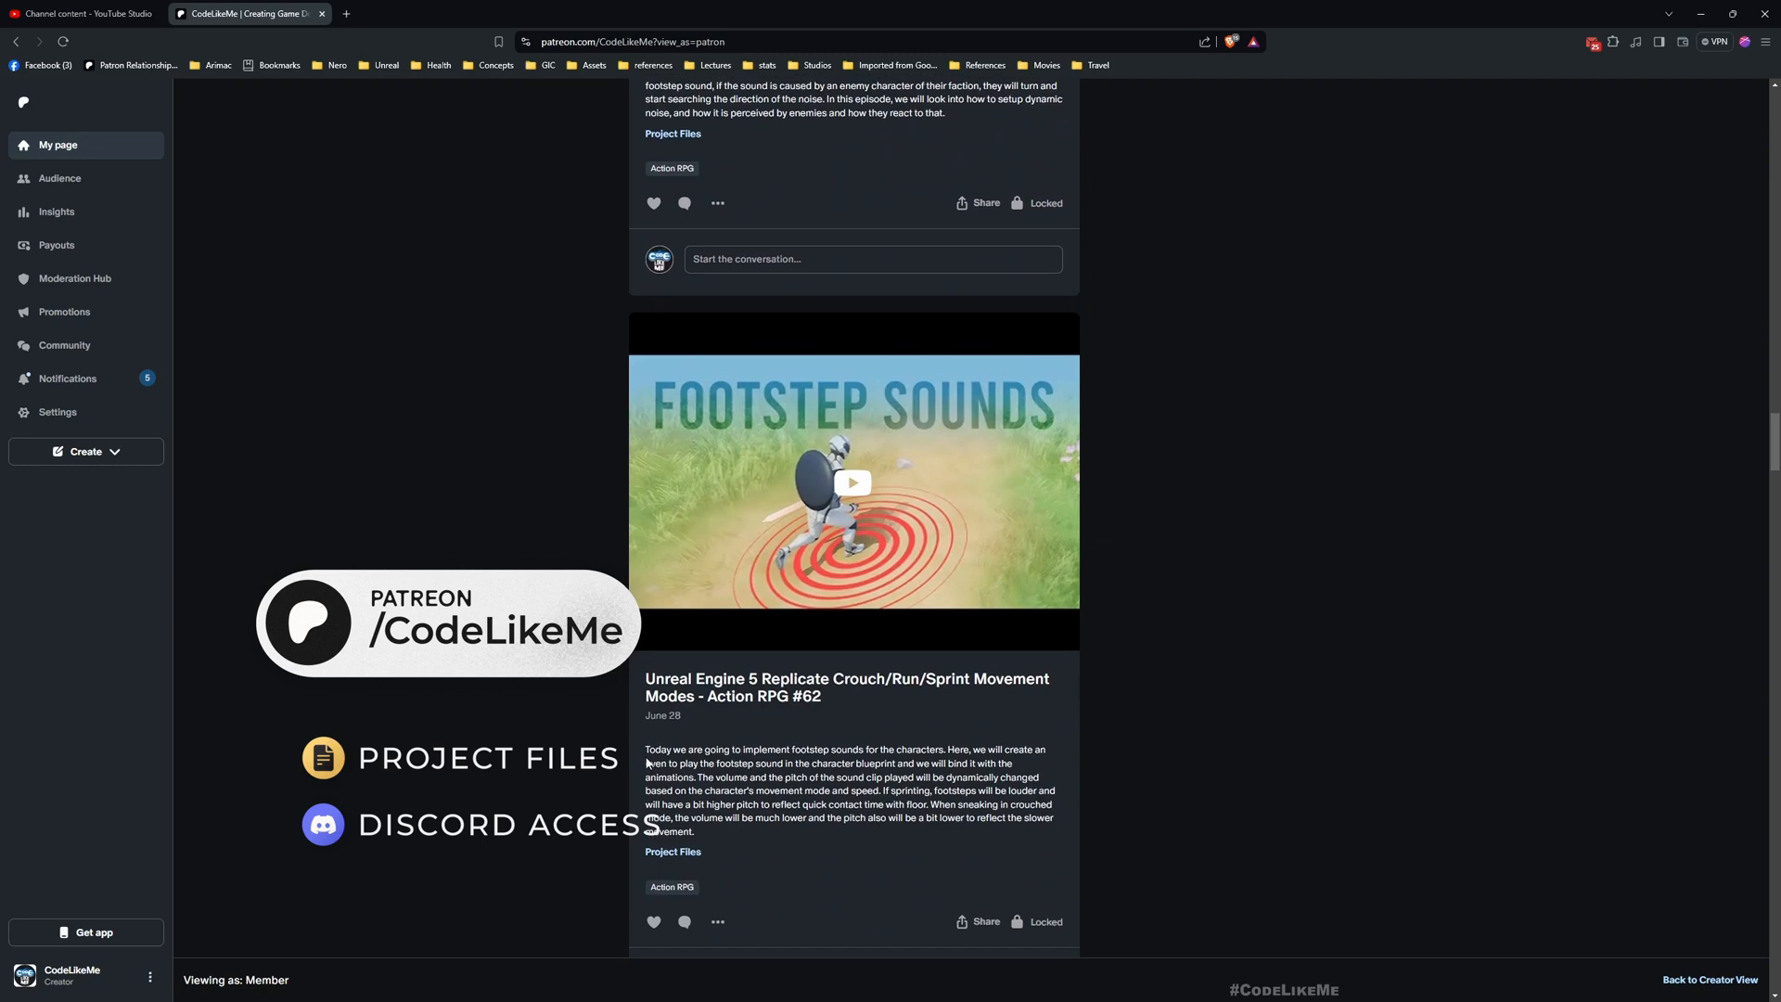
scroll("down", 3)
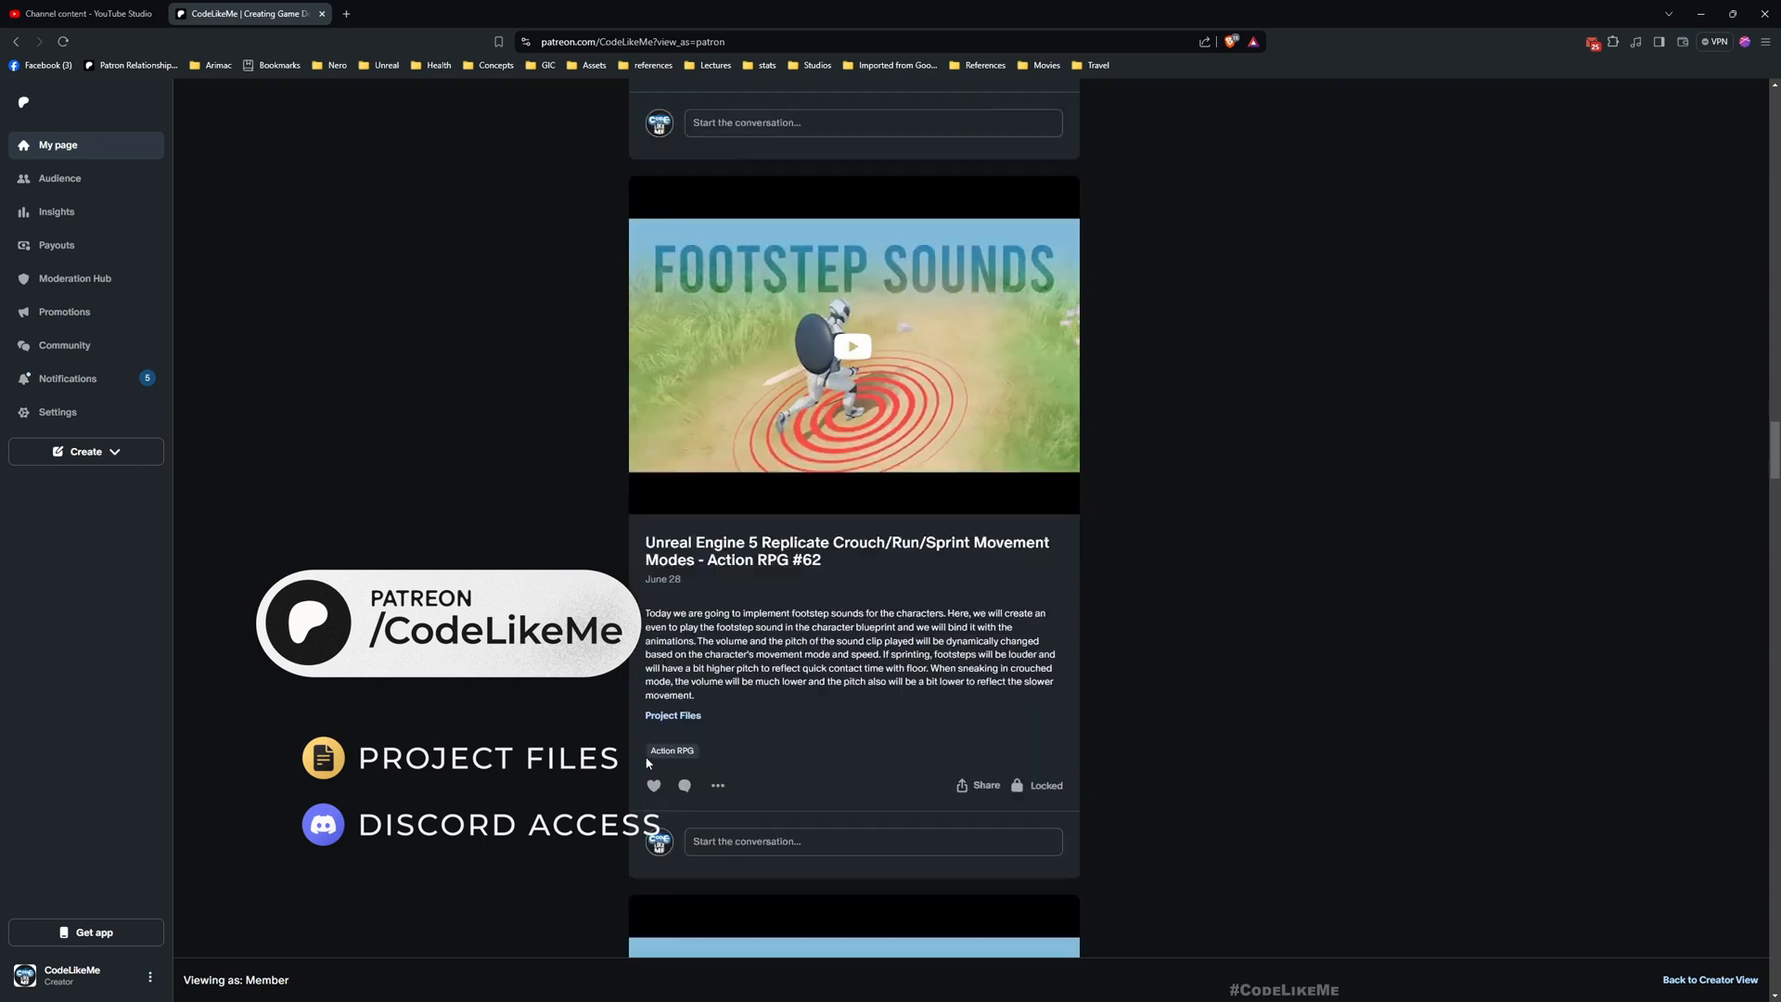
scroll("down", 3)
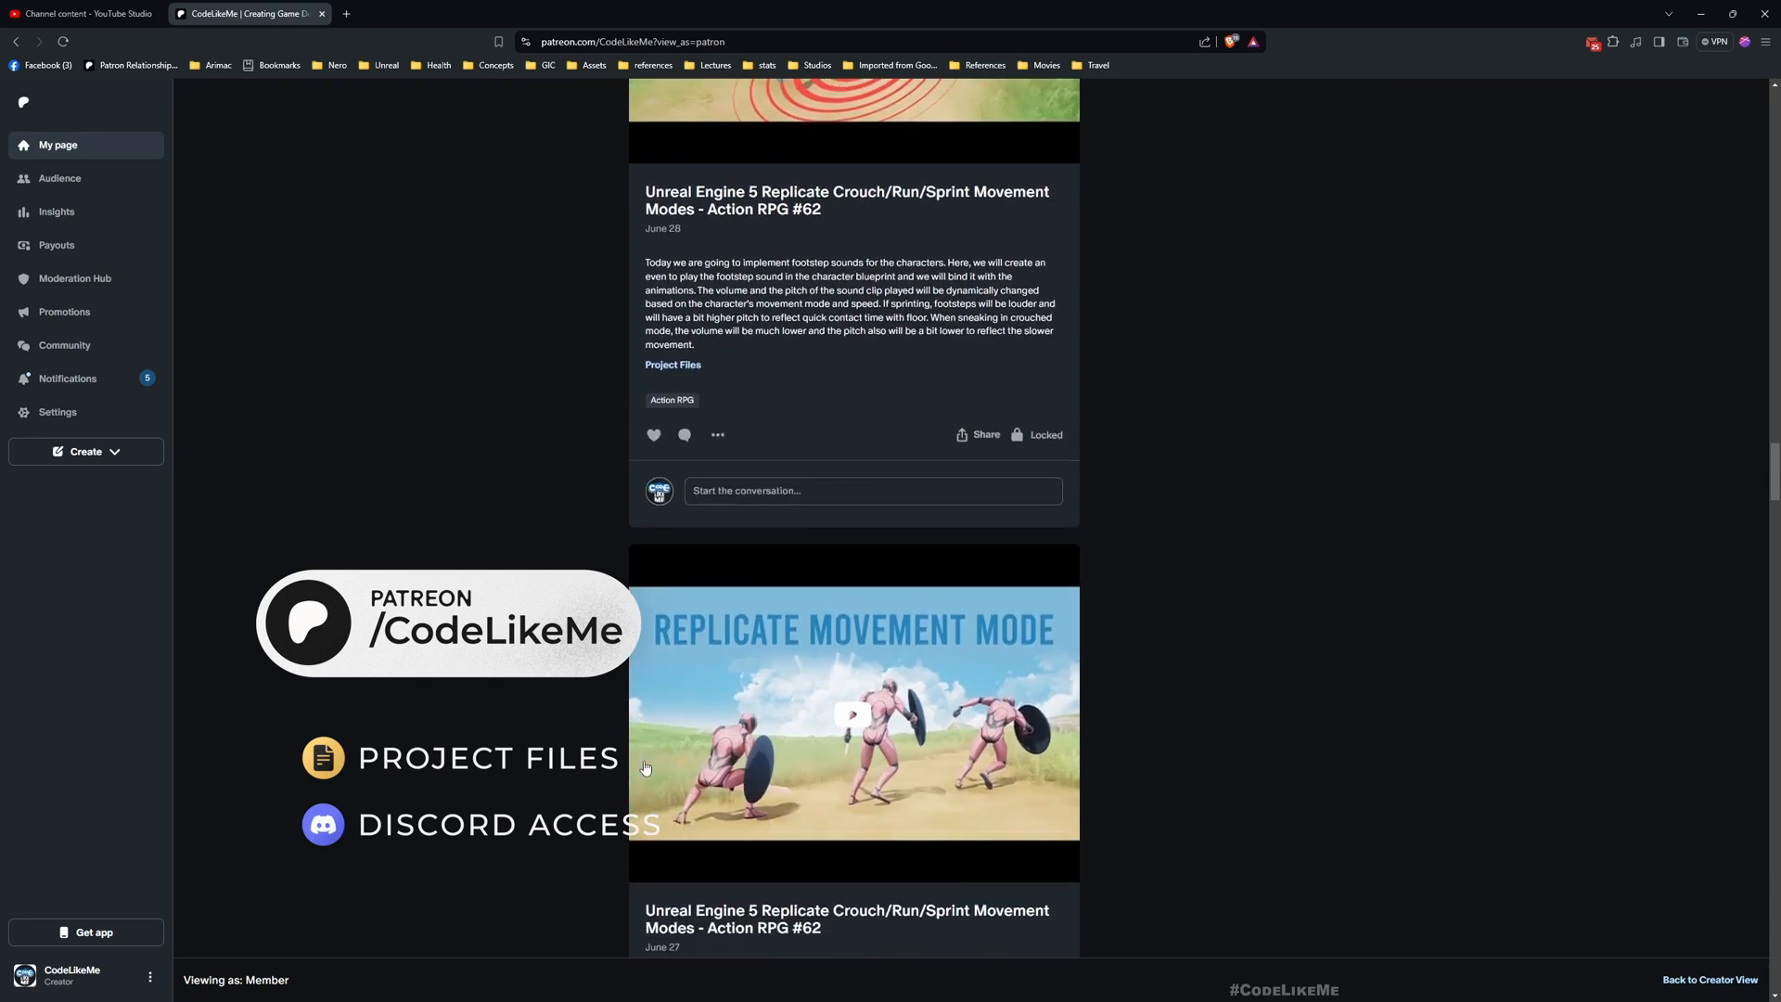
scroll("down", 3)
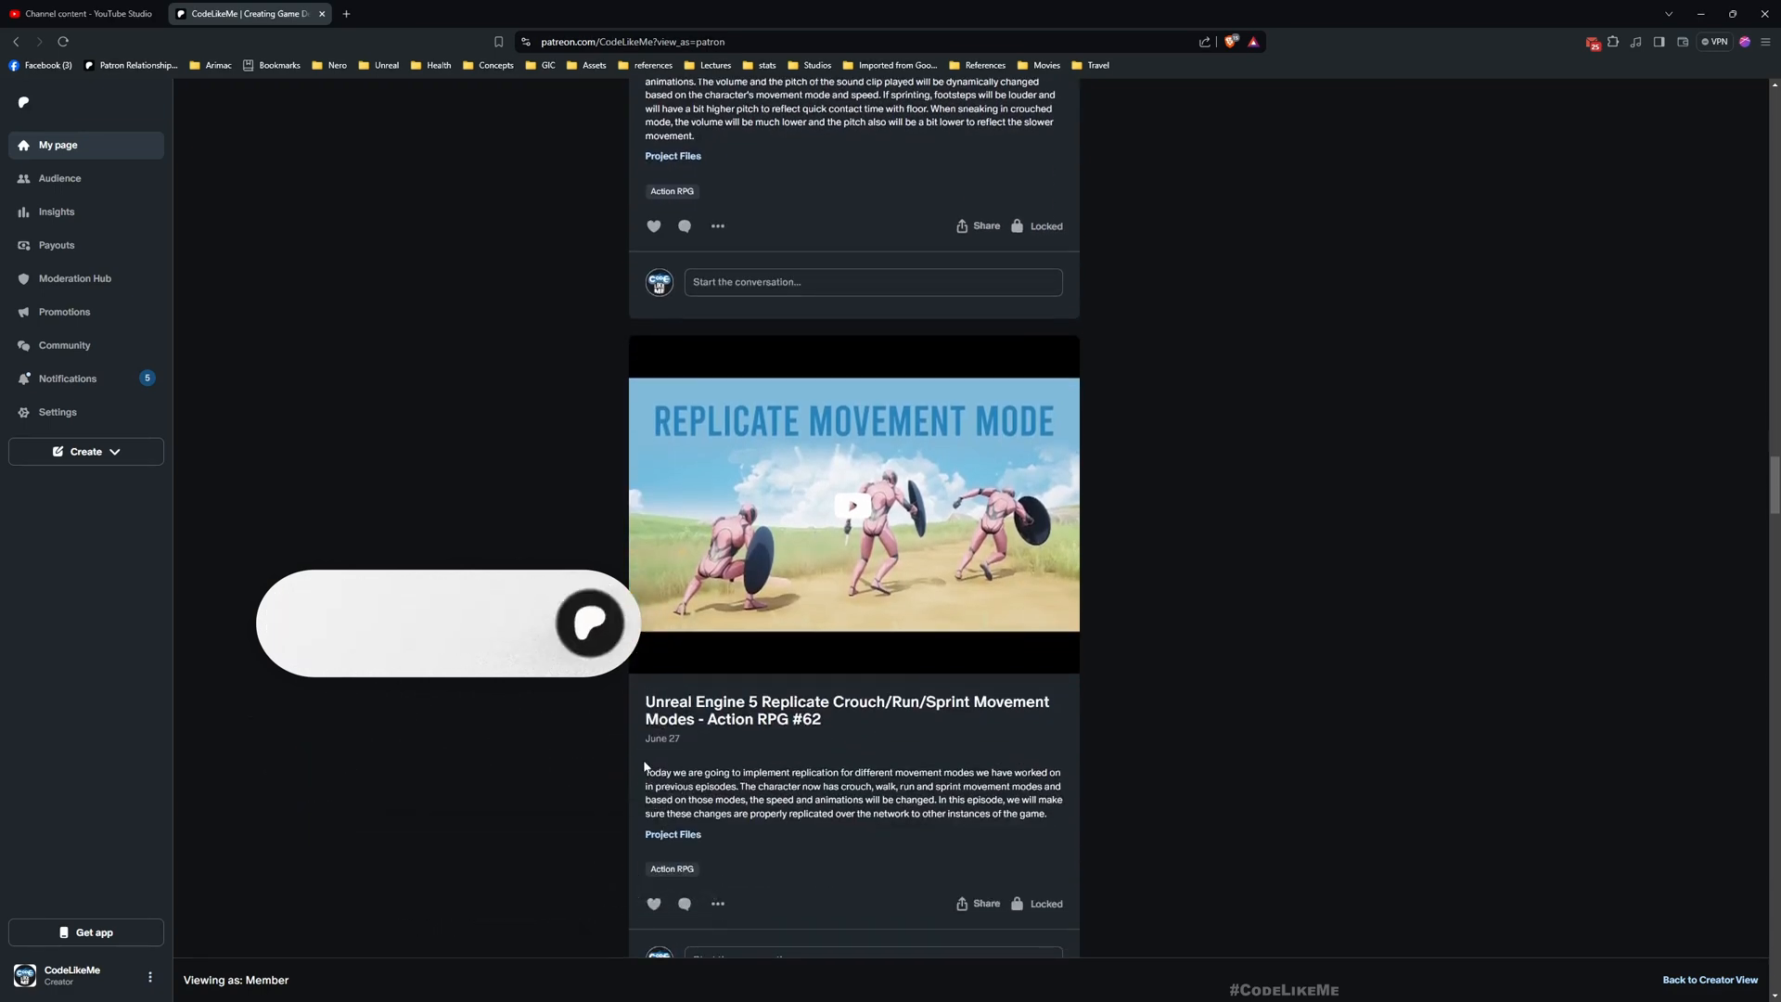
scroll("down", 3)
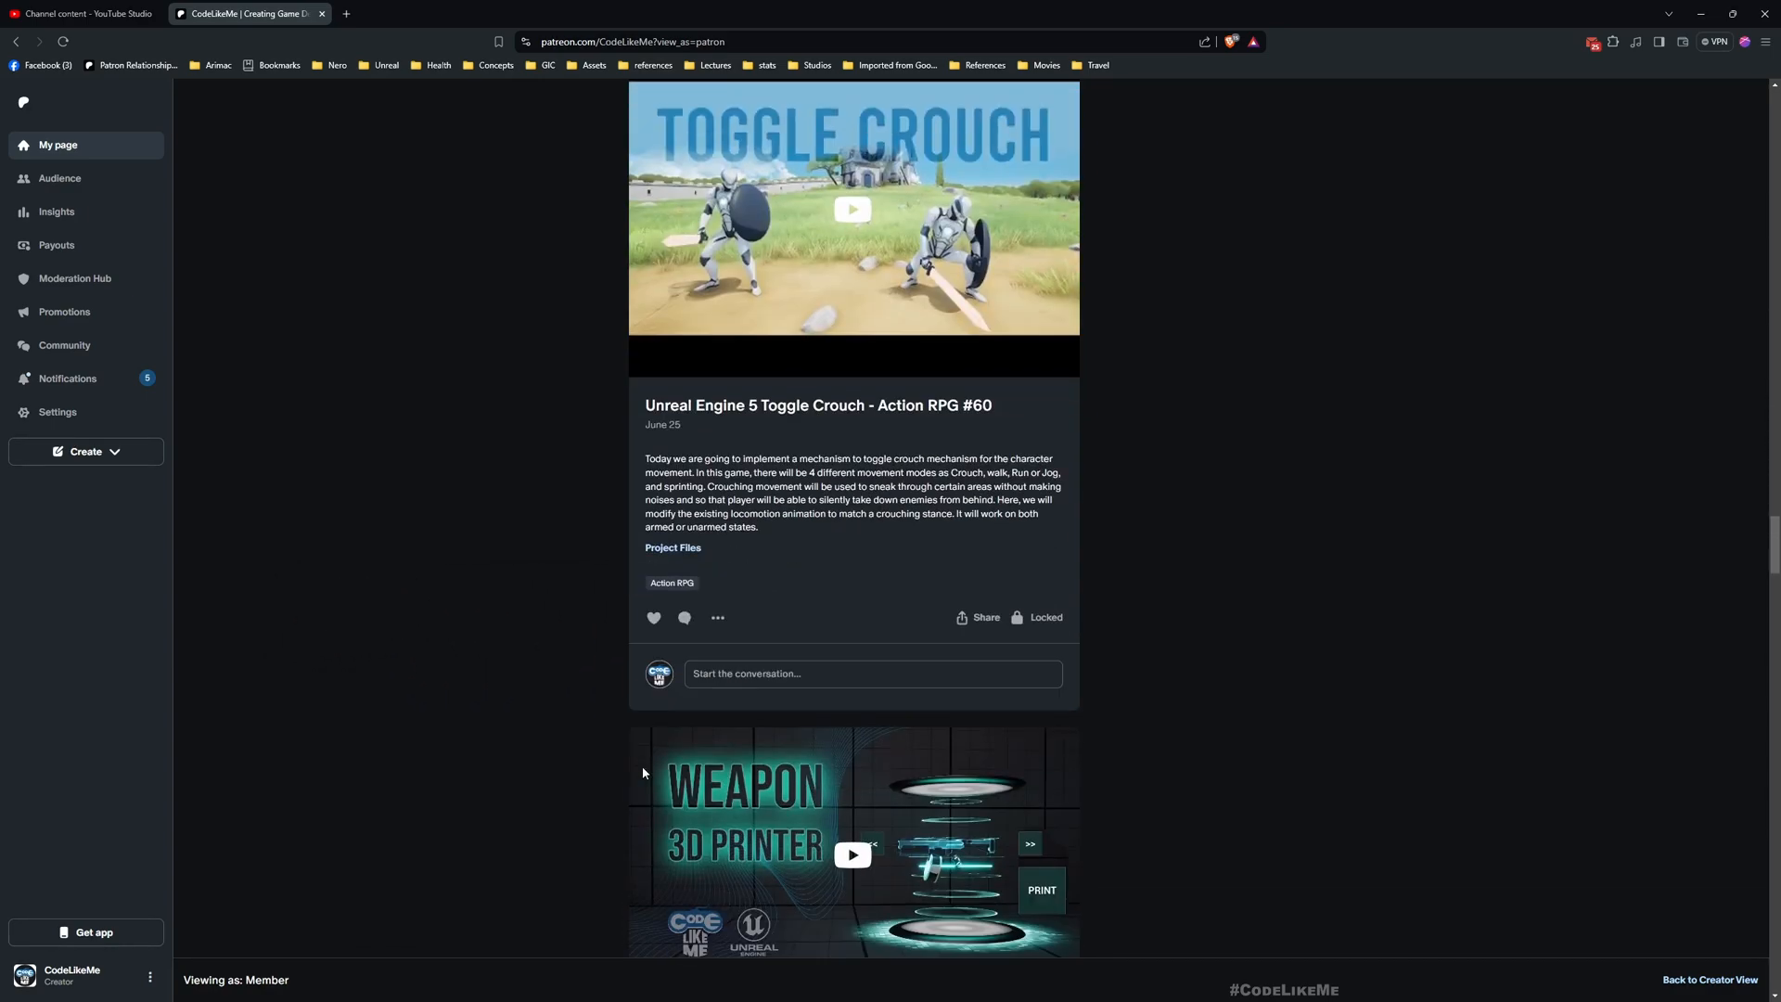
scroll("down", 3)
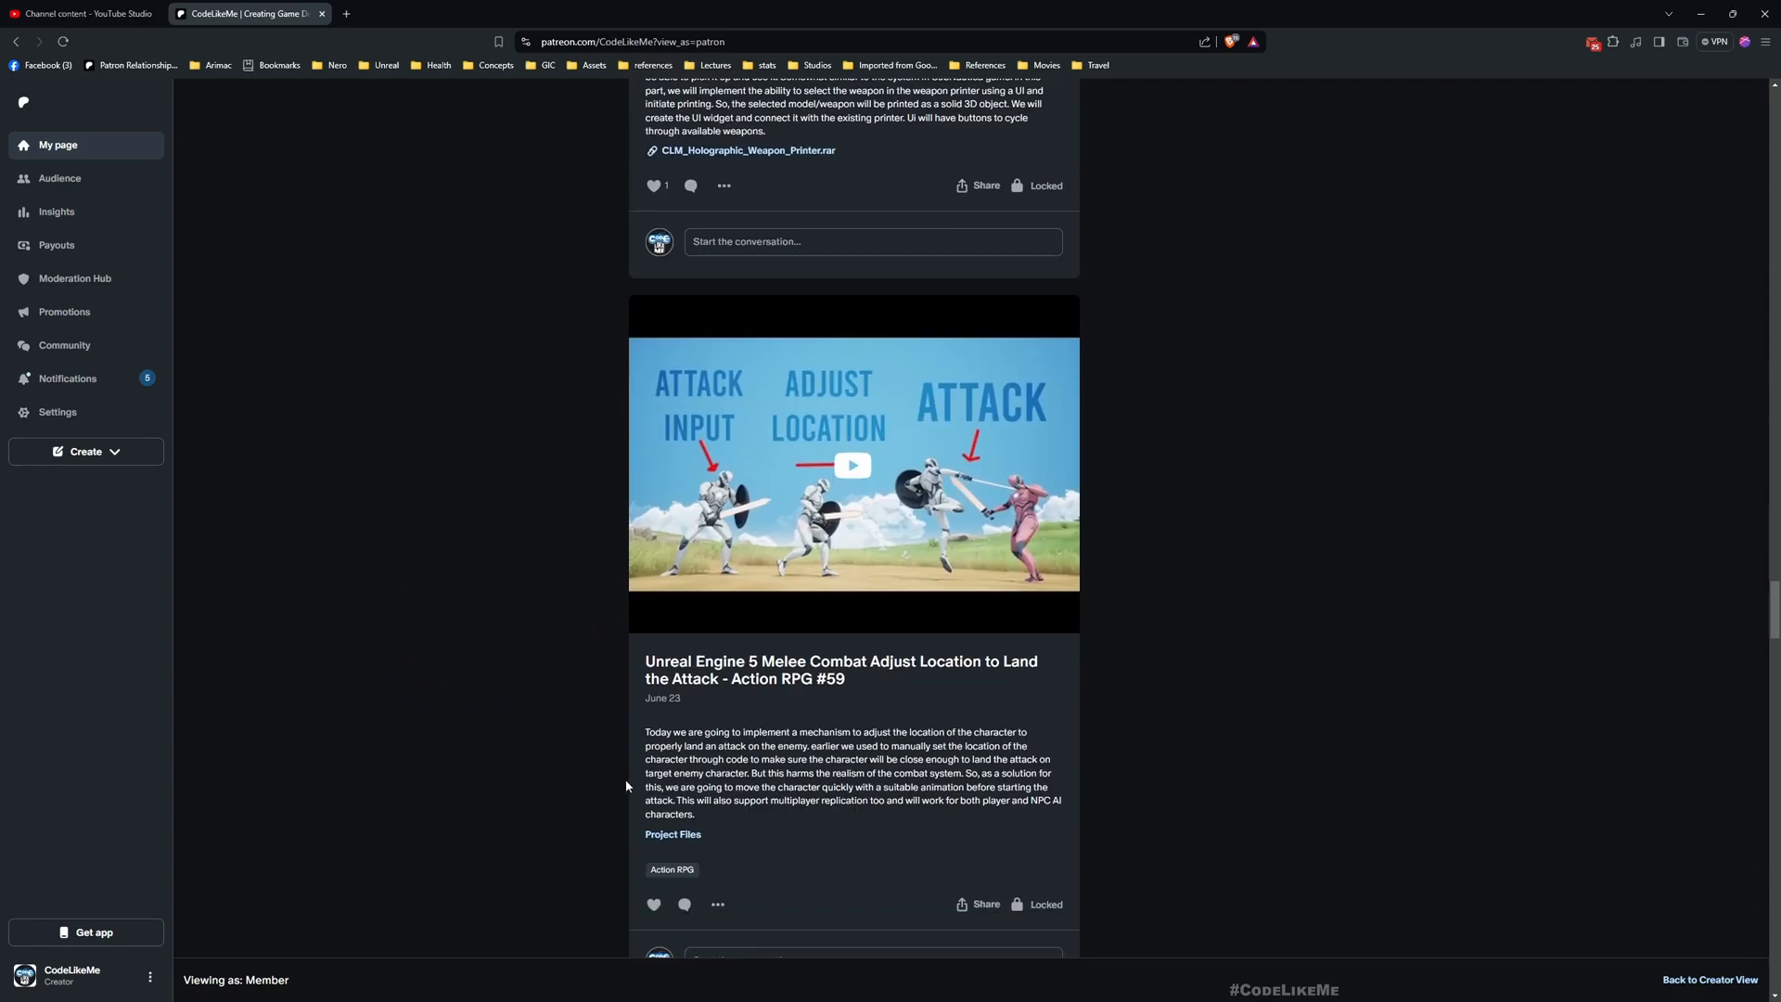
scroll("down", 3)
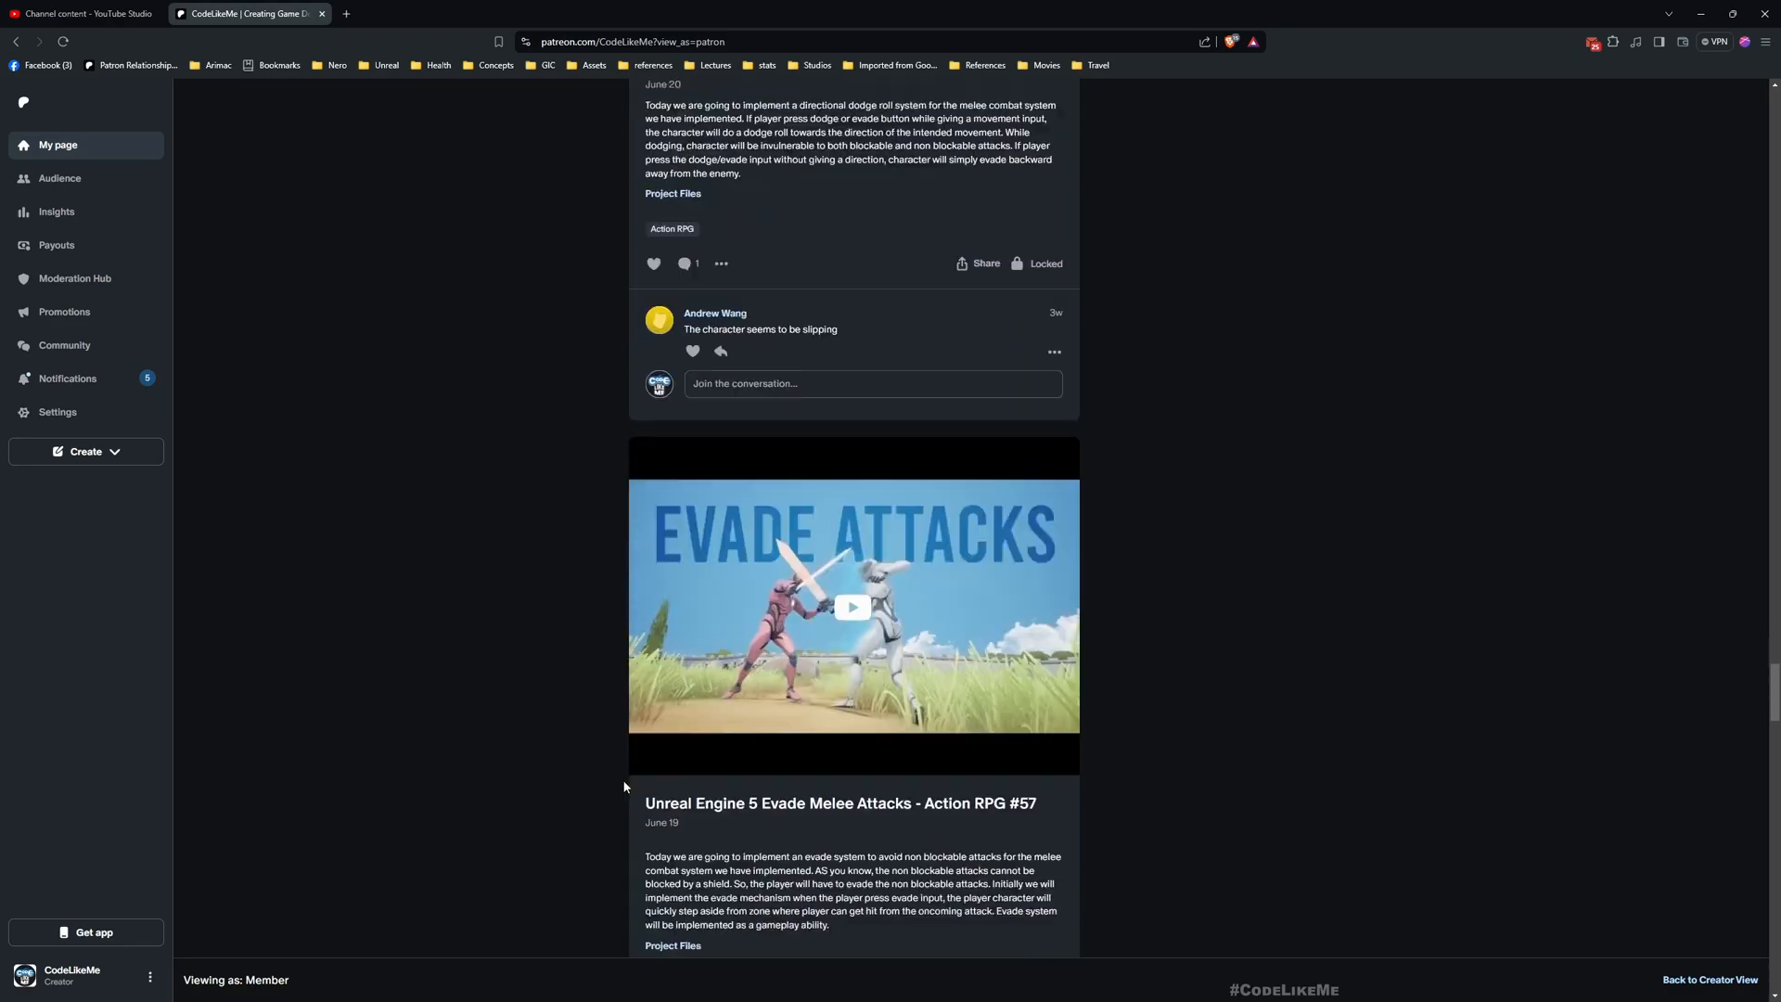
scroll("down", 3)
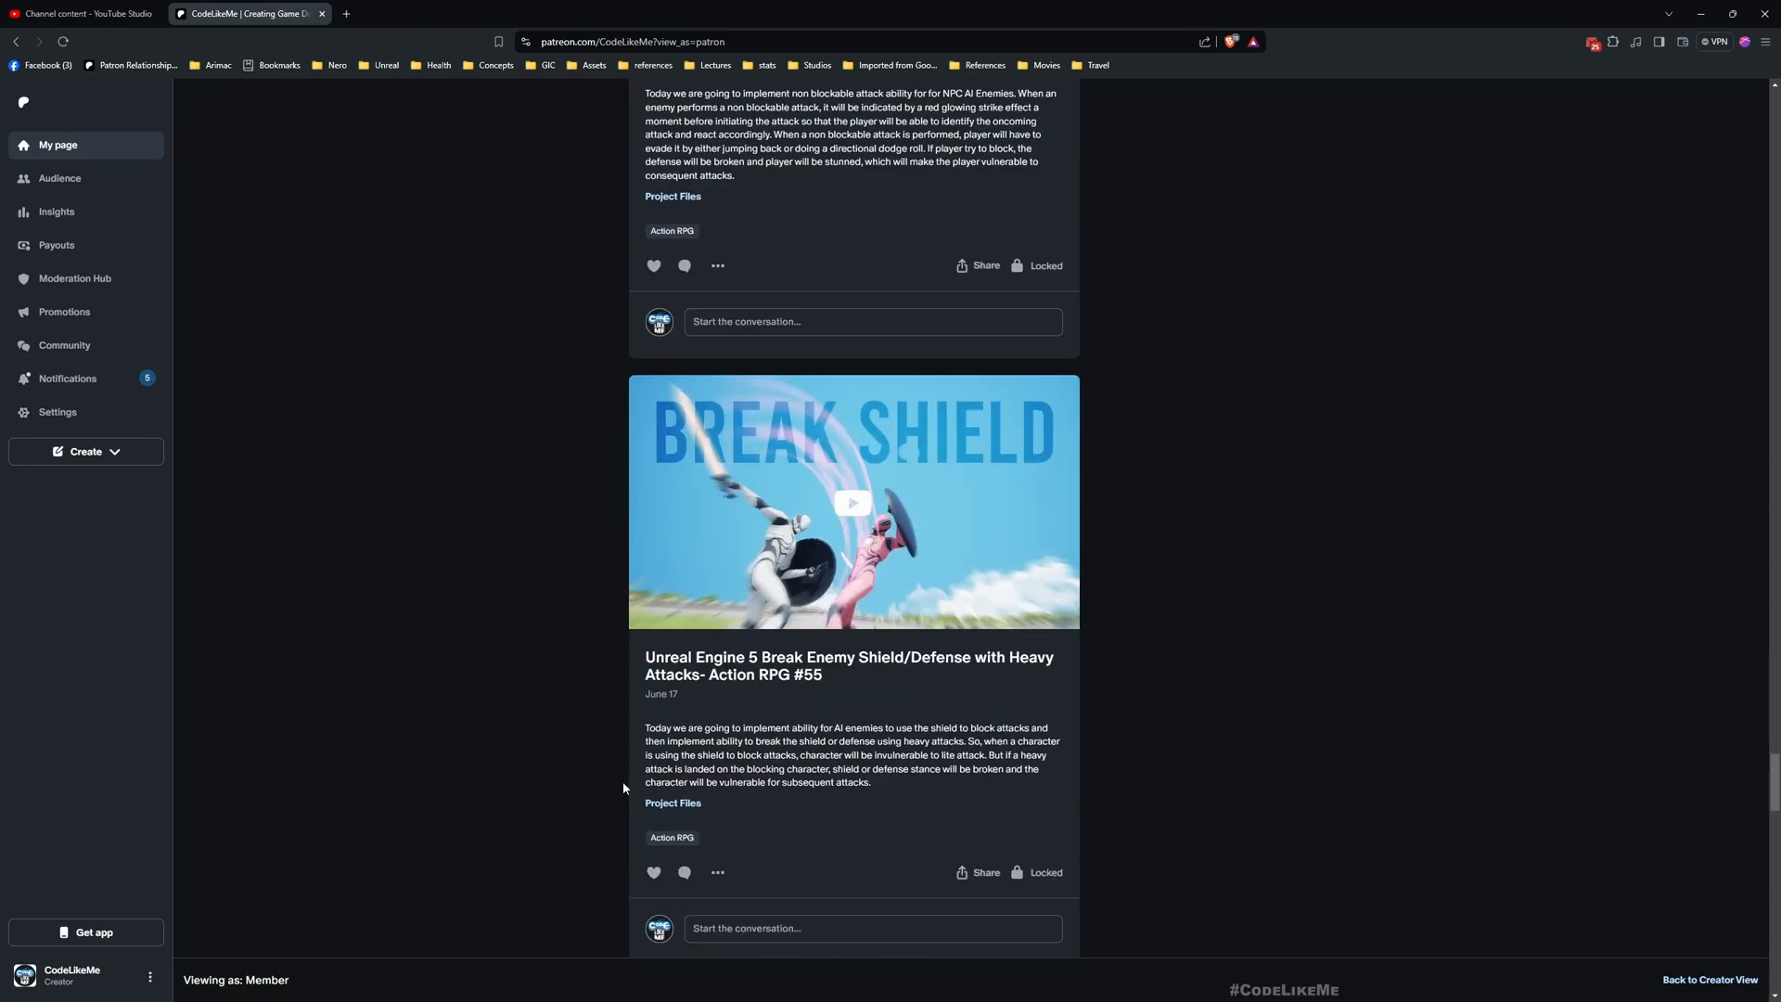